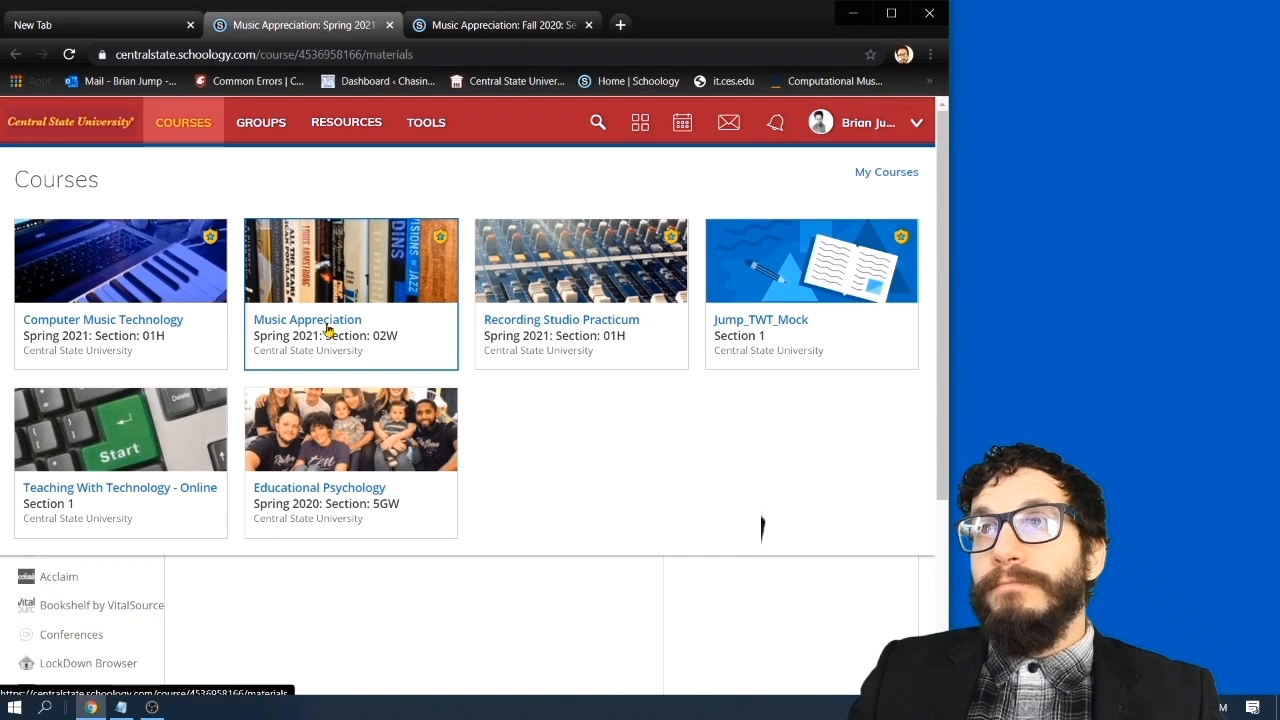
# Open the Music Appreciation Spring 2021 course and browse its Updates and Gradebook pages
pyautogui.click(307, 319)
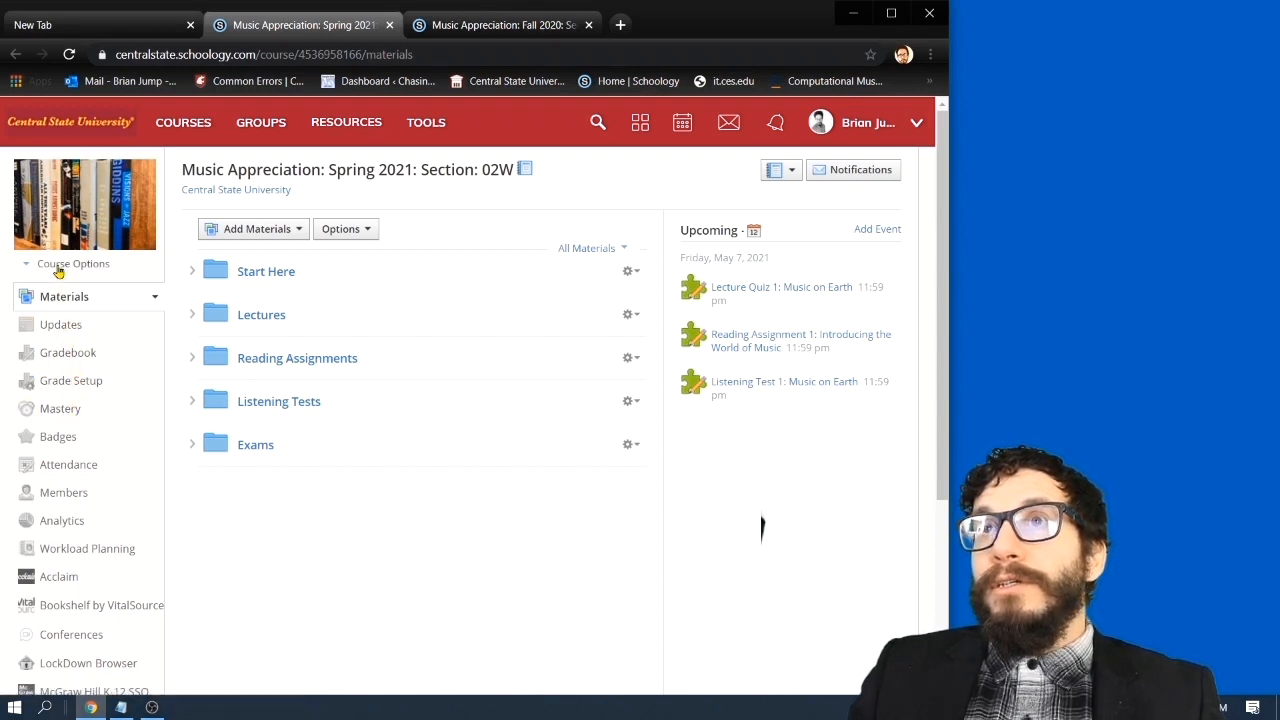
pyautogui.click(61, 324)
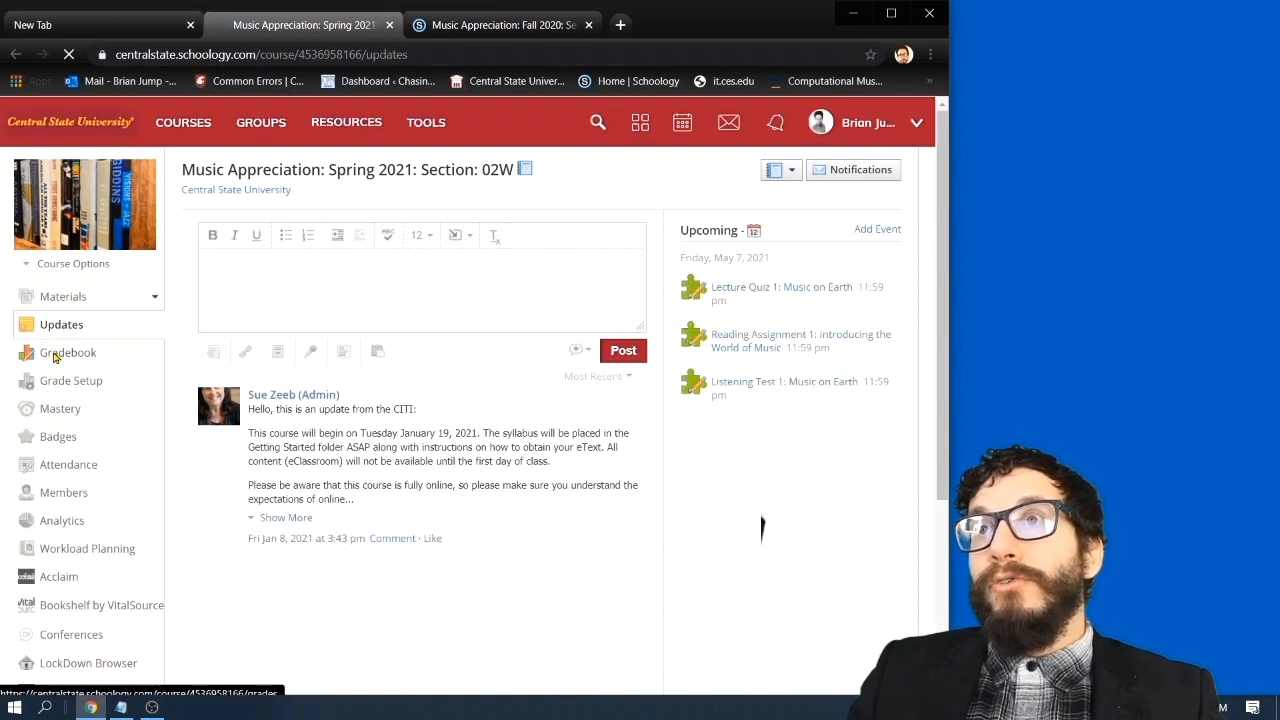
pyautogui.click(68, 352)
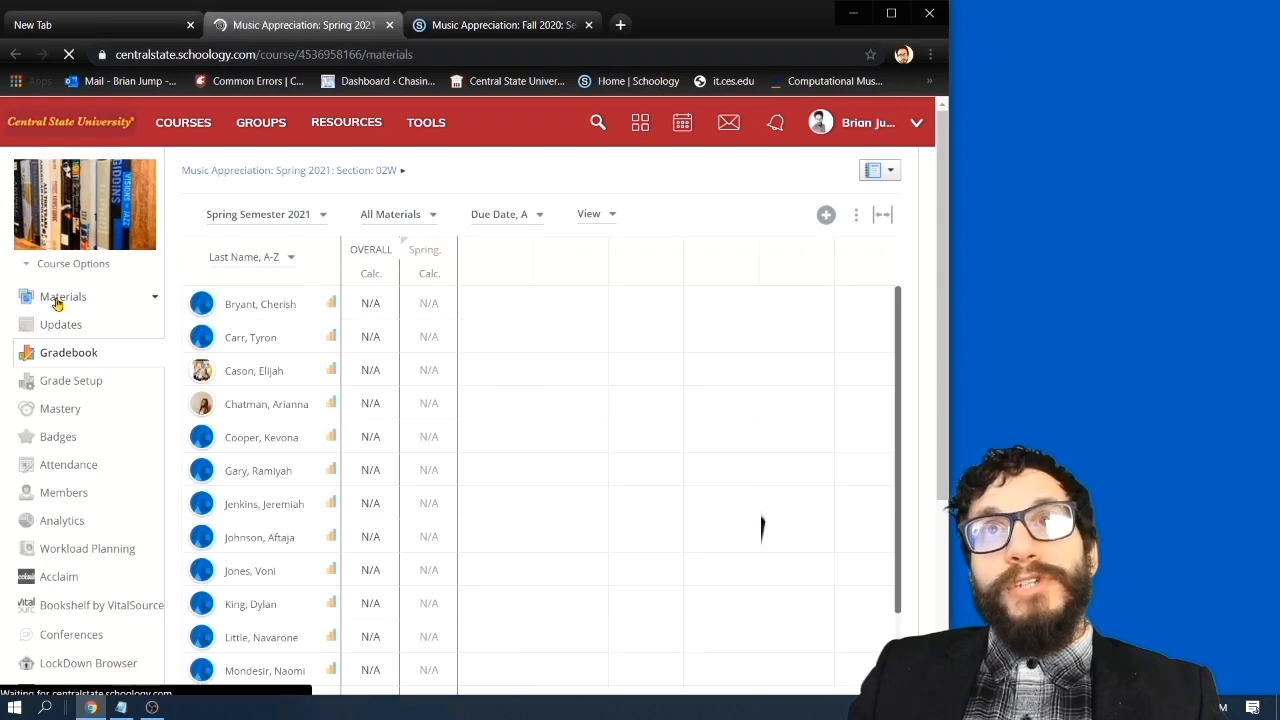
# Return to course Materials and open the Start Here folder
pyautogui.click(63, 296)
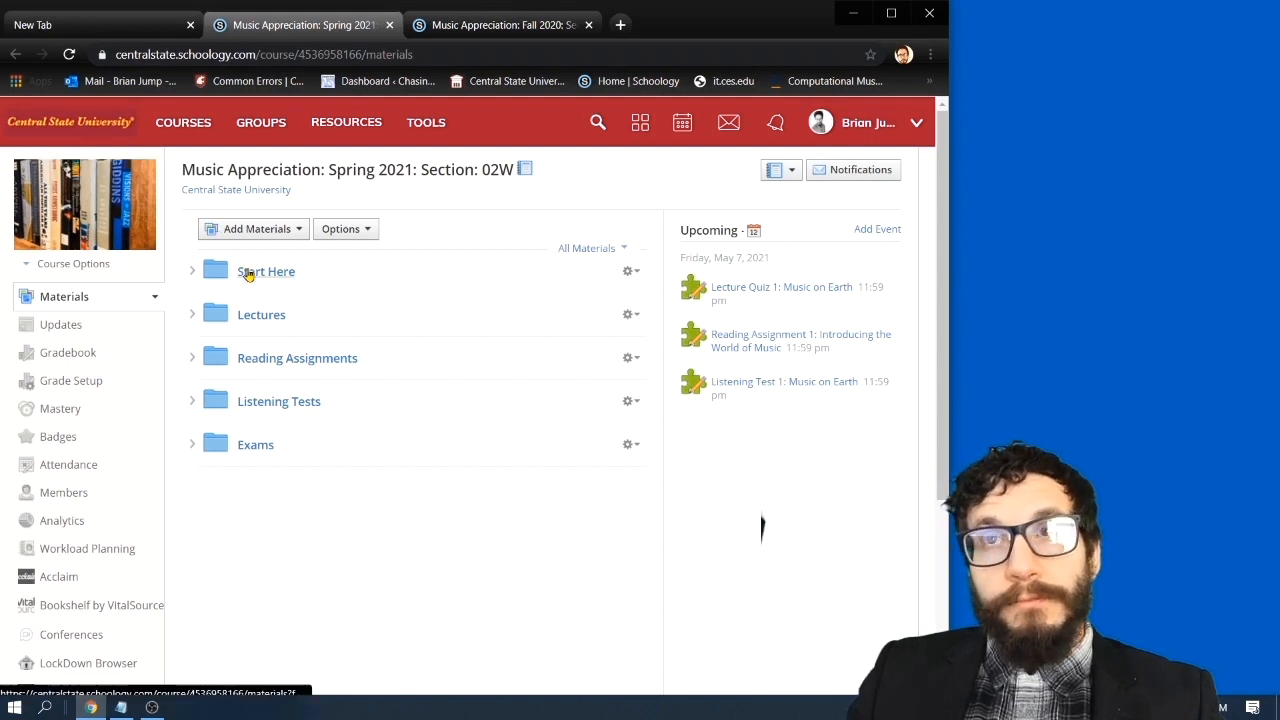
pyautogui.click(266, 271)
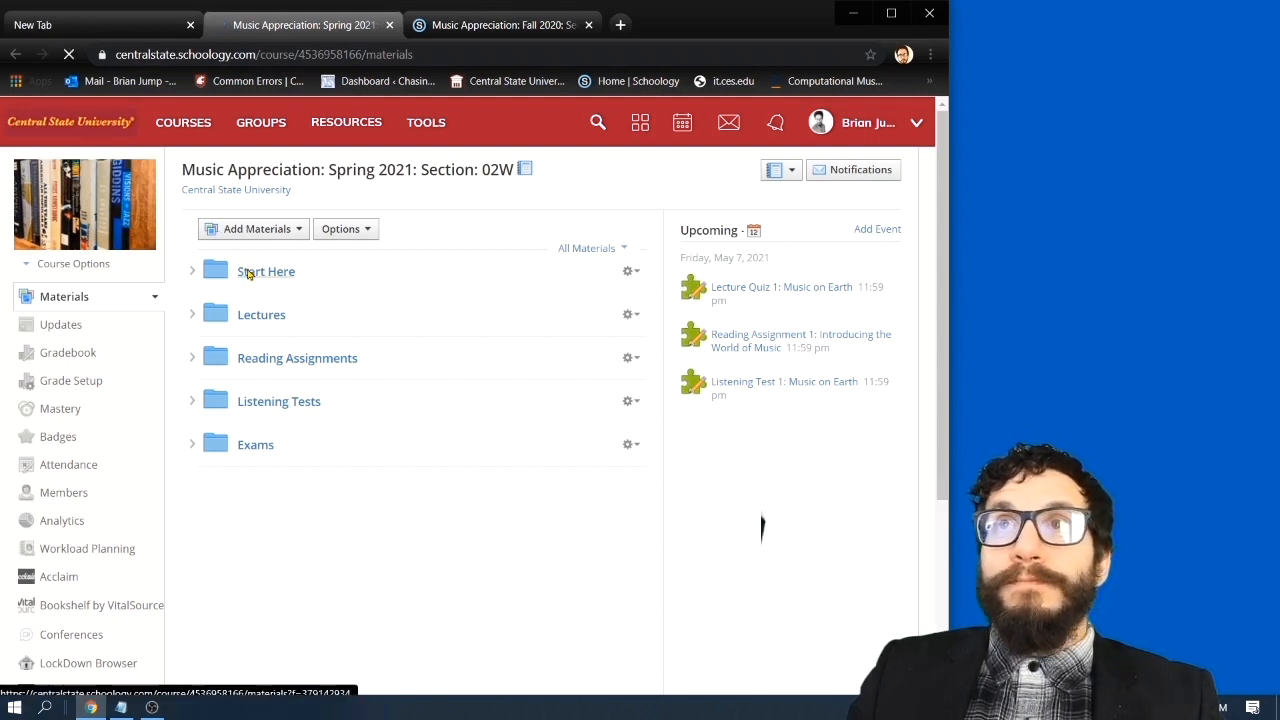
pyautogui.click(266, 271)
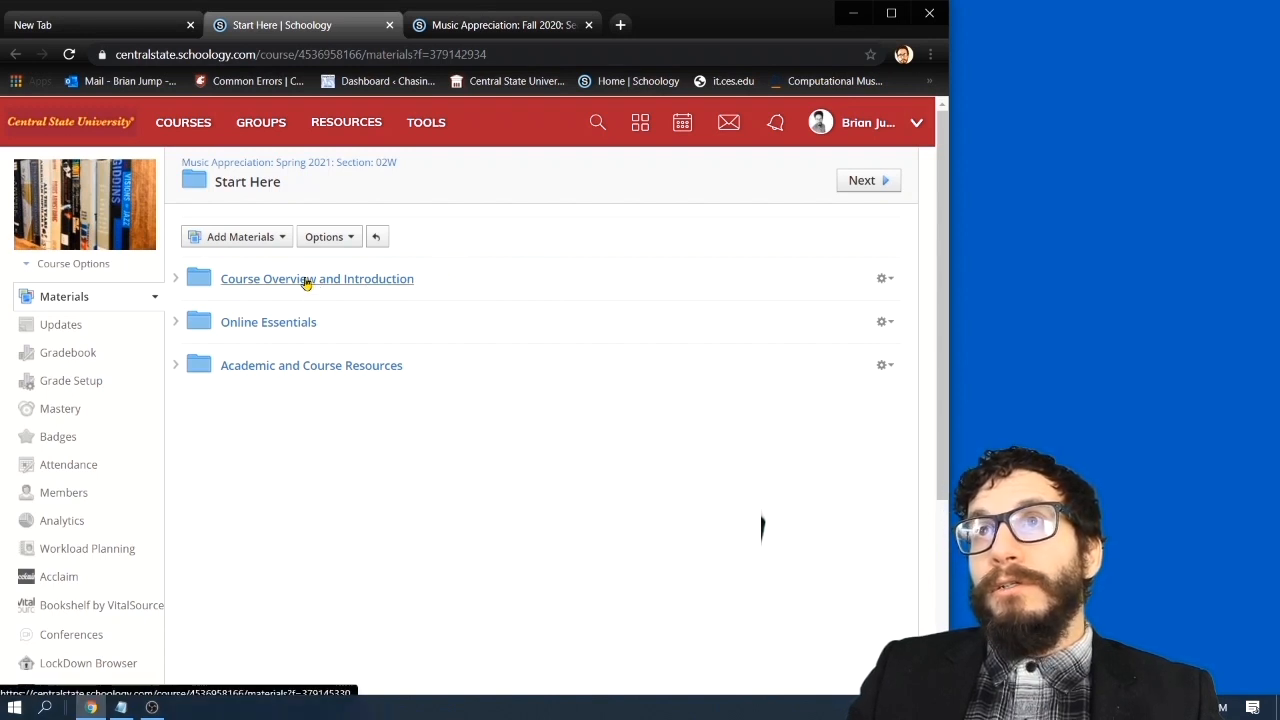
# Open the Course Overview and Introduction folder and preview the Syllabus document
pyautogui.click(316, 278)
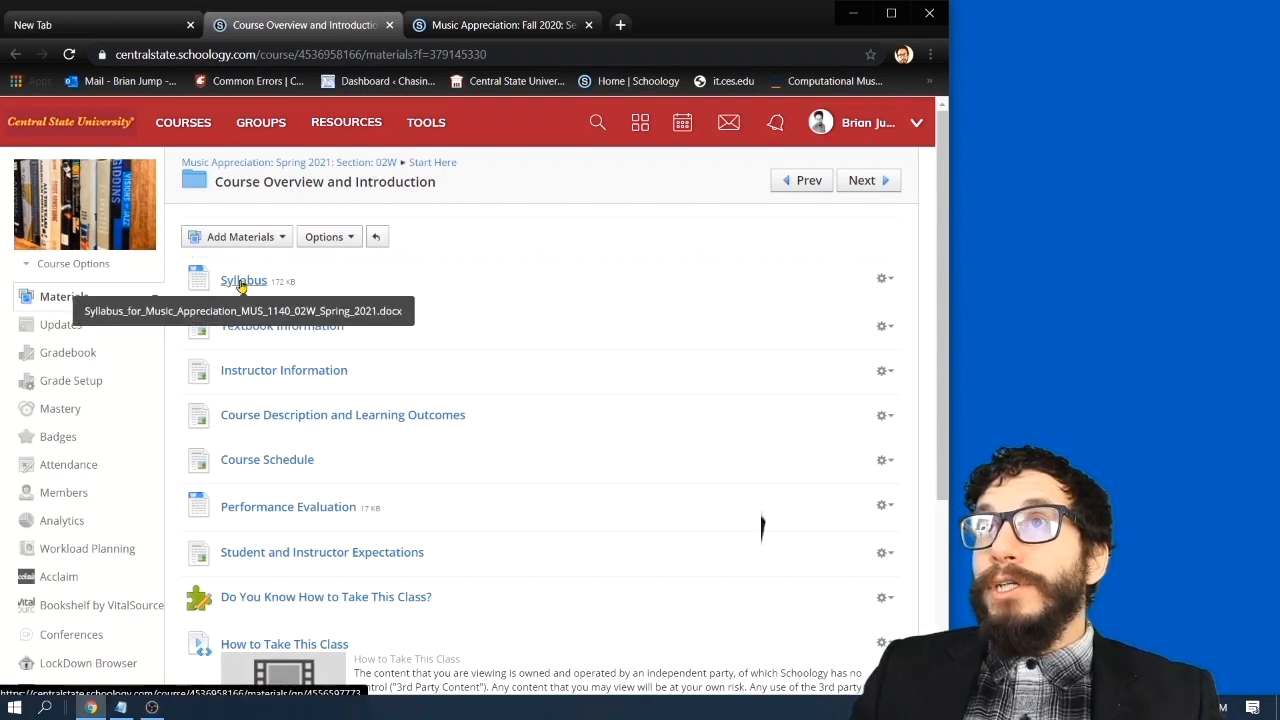
pyautogui.click(243, 280)
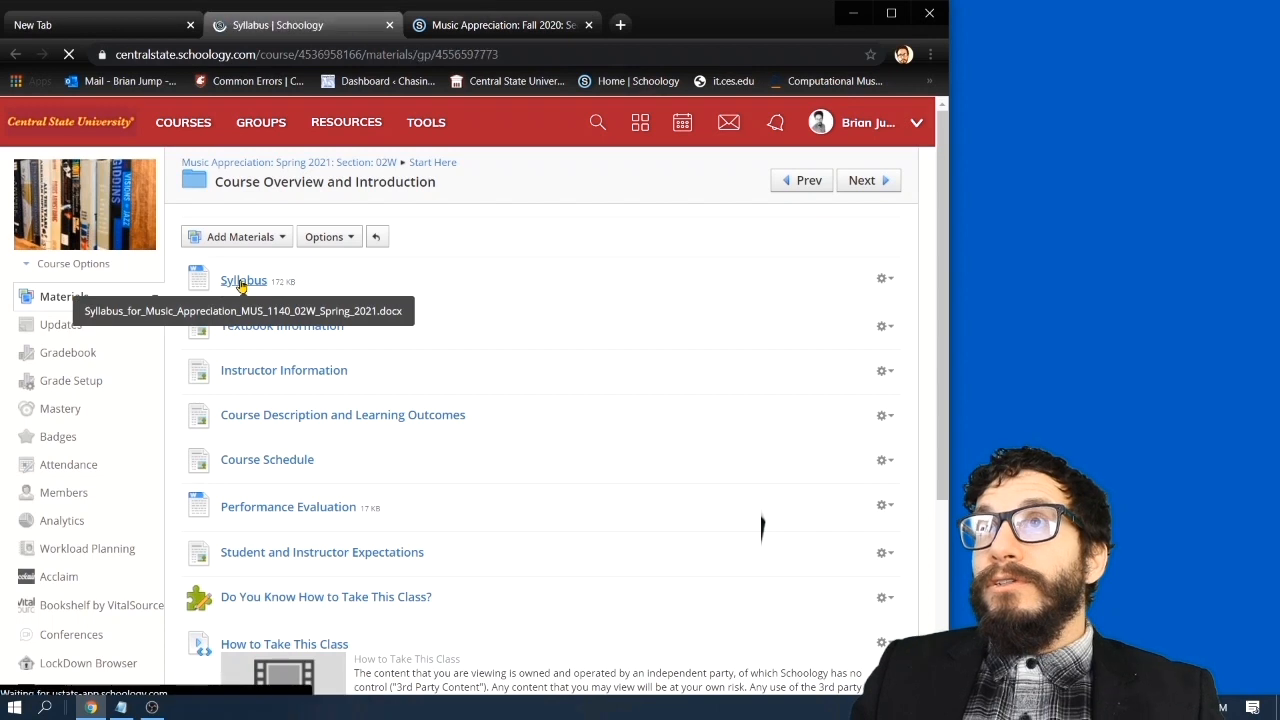
pyautogui.click(243, 280)
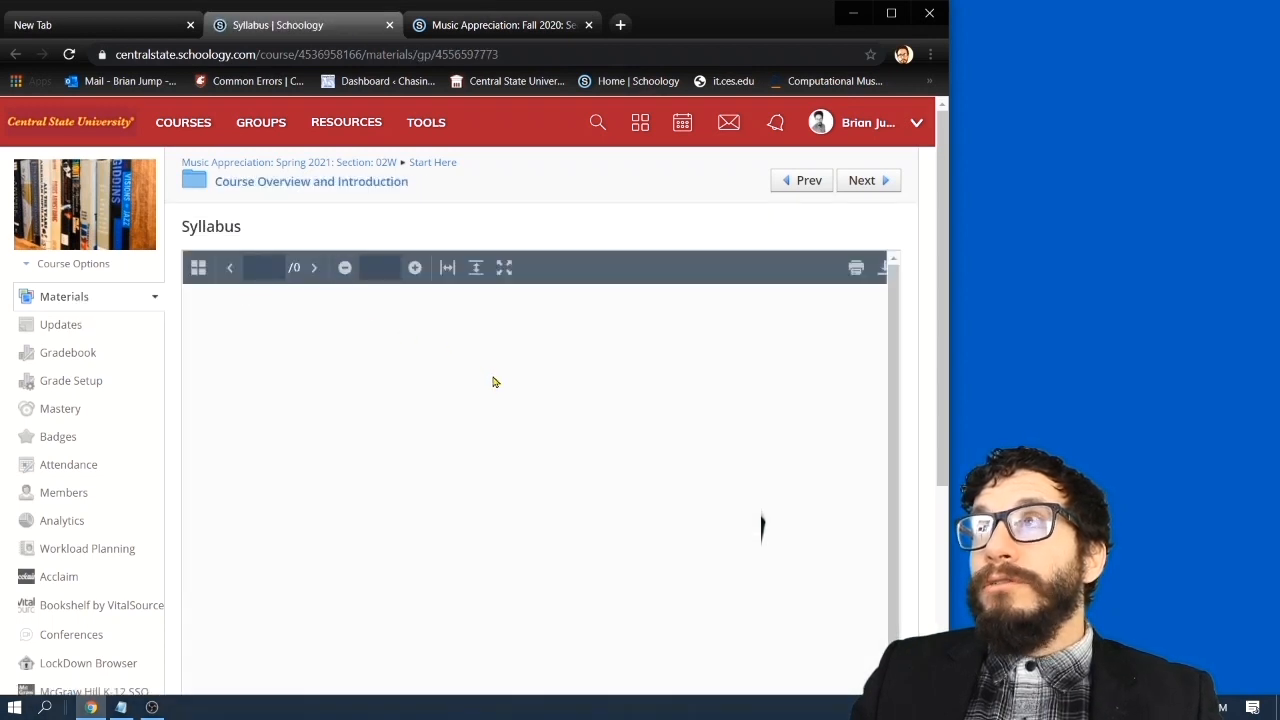
pyautogui.scroll(-3)
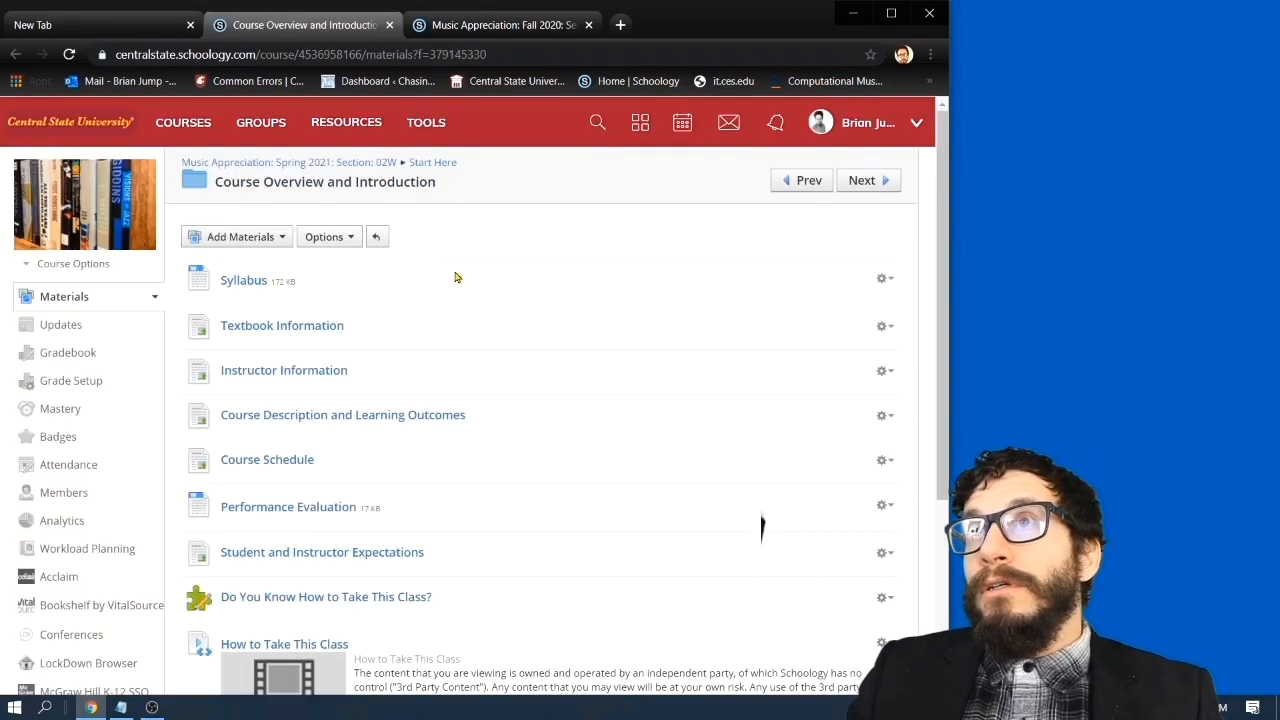
pyautogui.moveTo(308, 335)
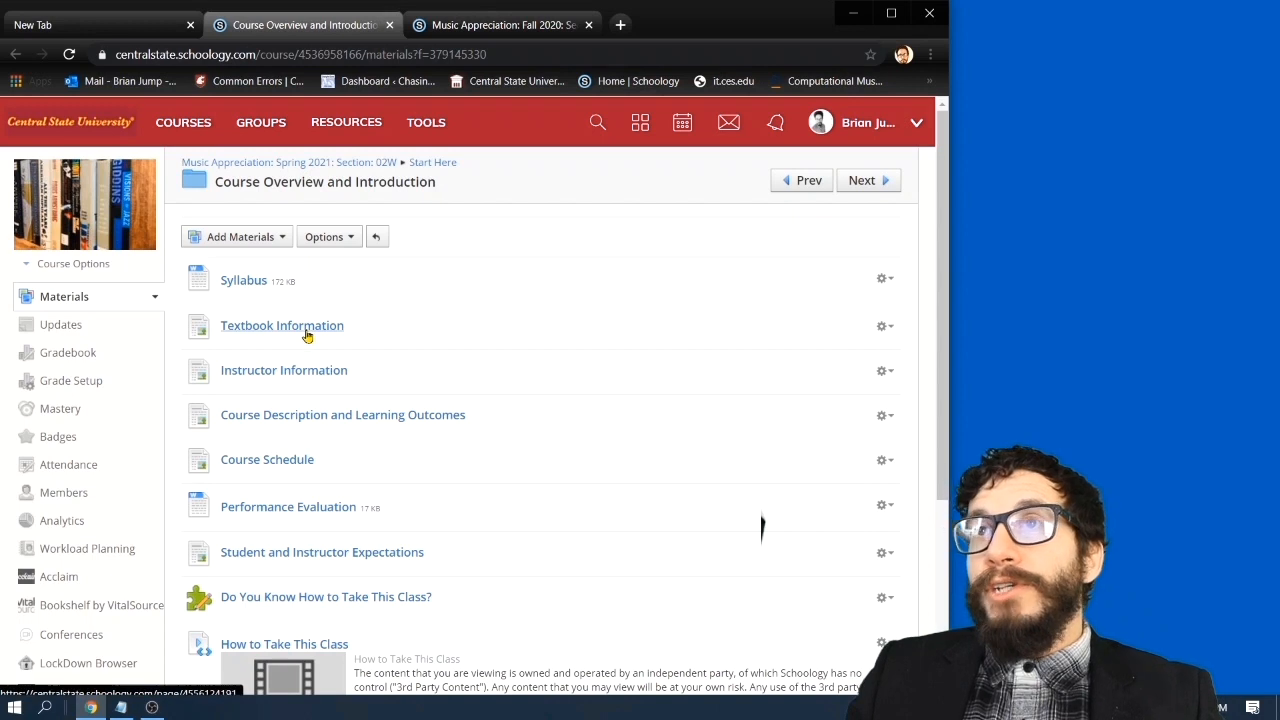
pyautogui.click(281, 325)
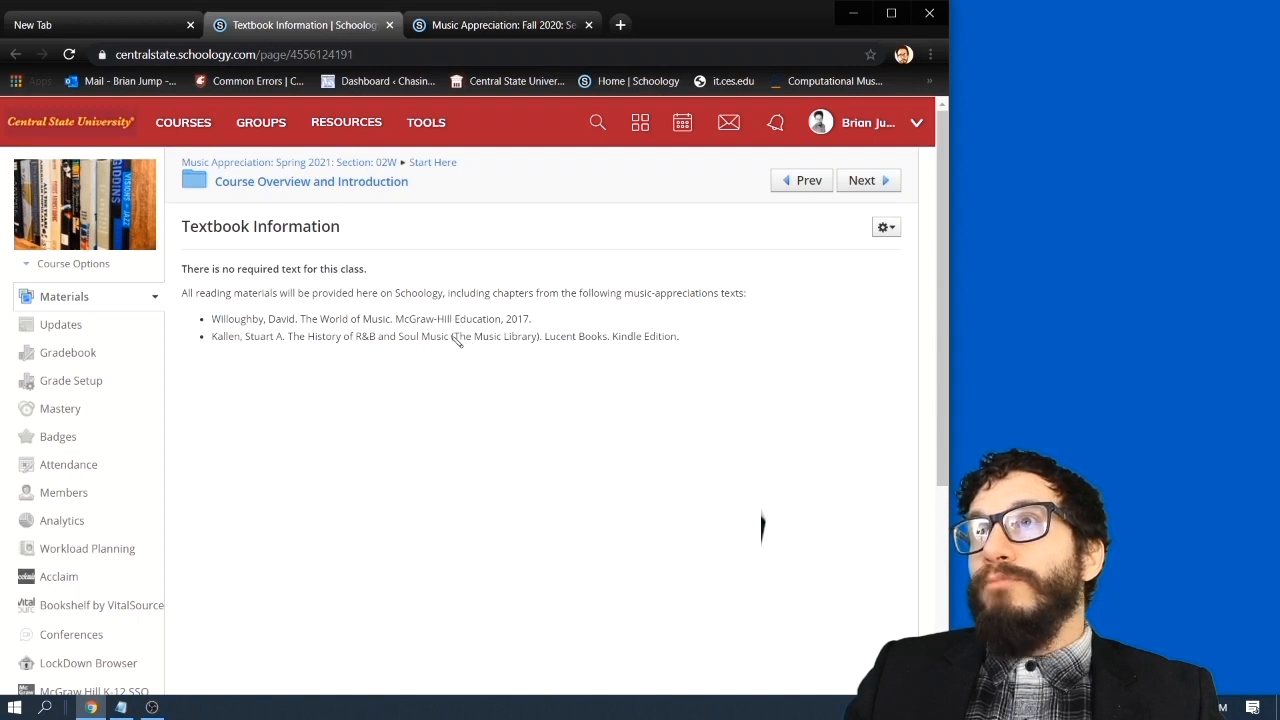
pyautogui.moveTo(300, 336); pyautogui.dragTo(451, 336)
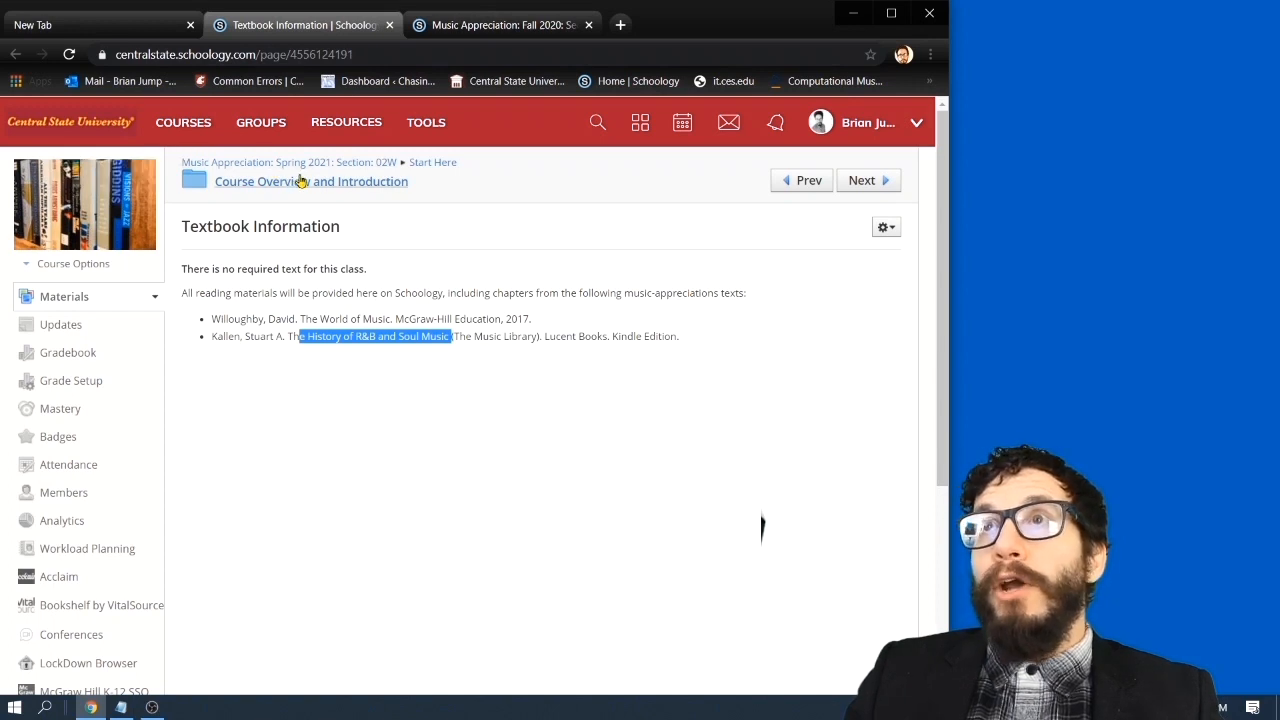
pyautogui.click(311, 181)
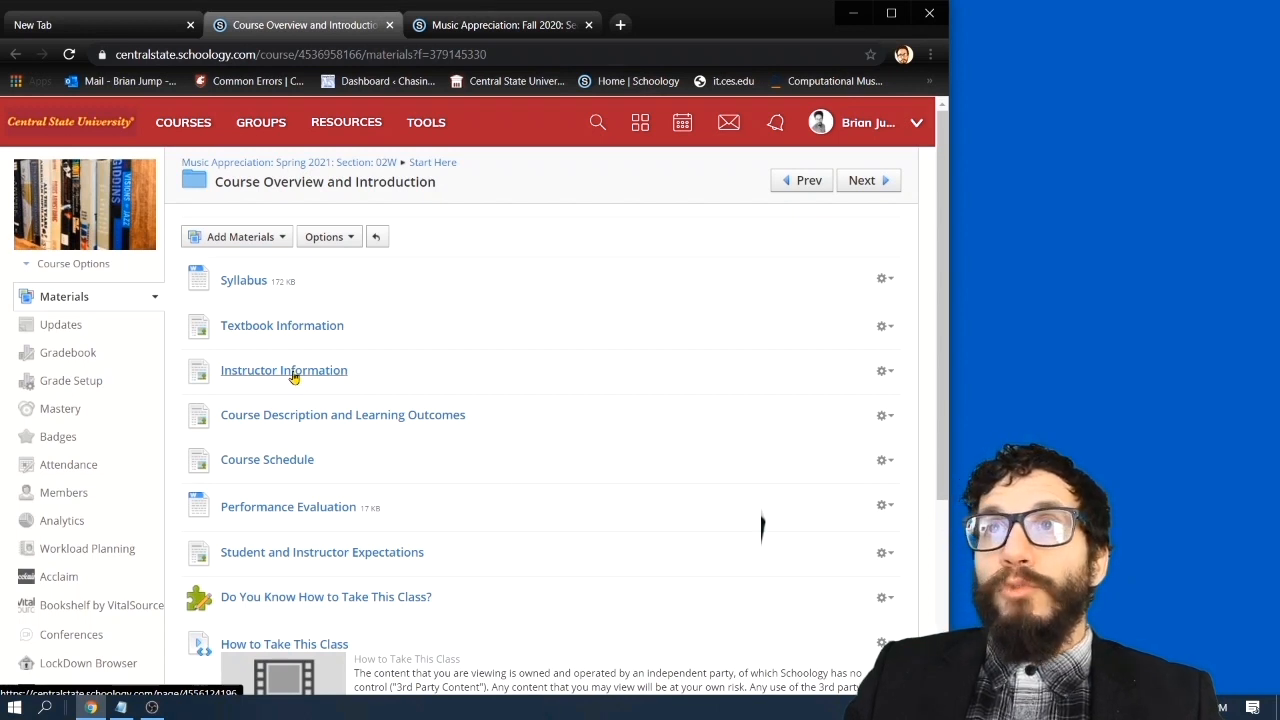
pyautogui.click(284, 370)
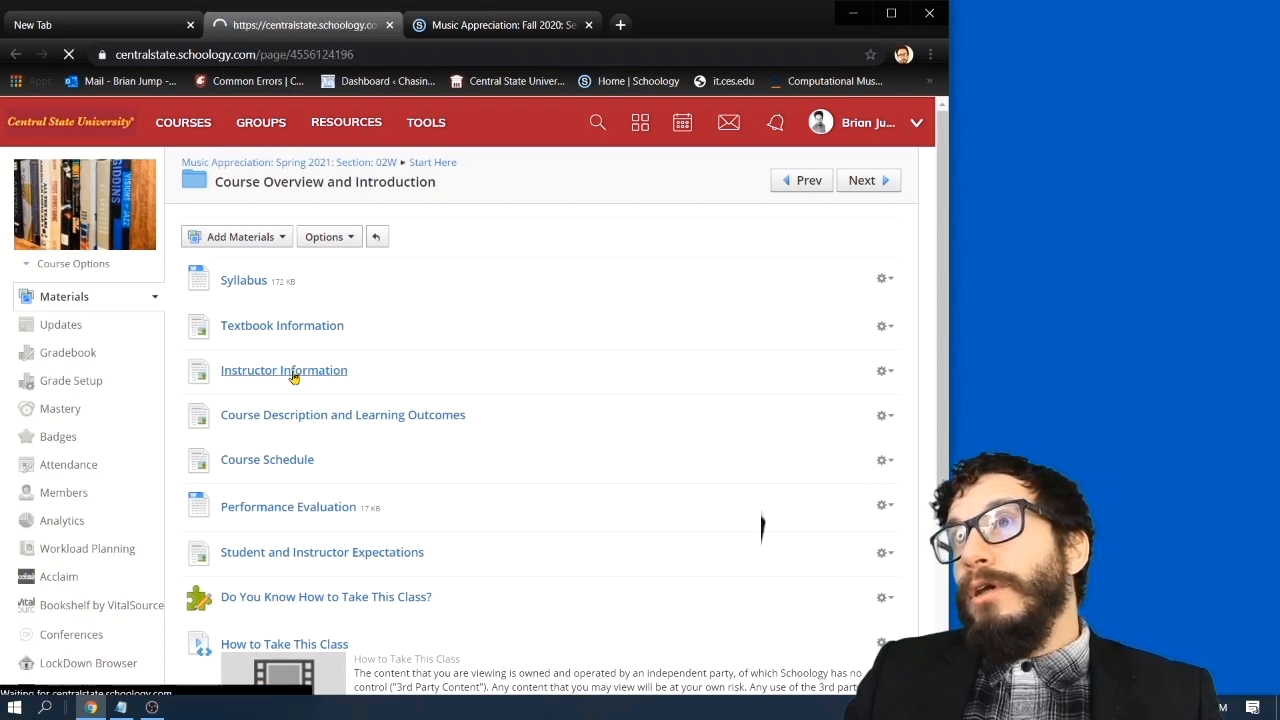
pyautogui.click(284, 370)
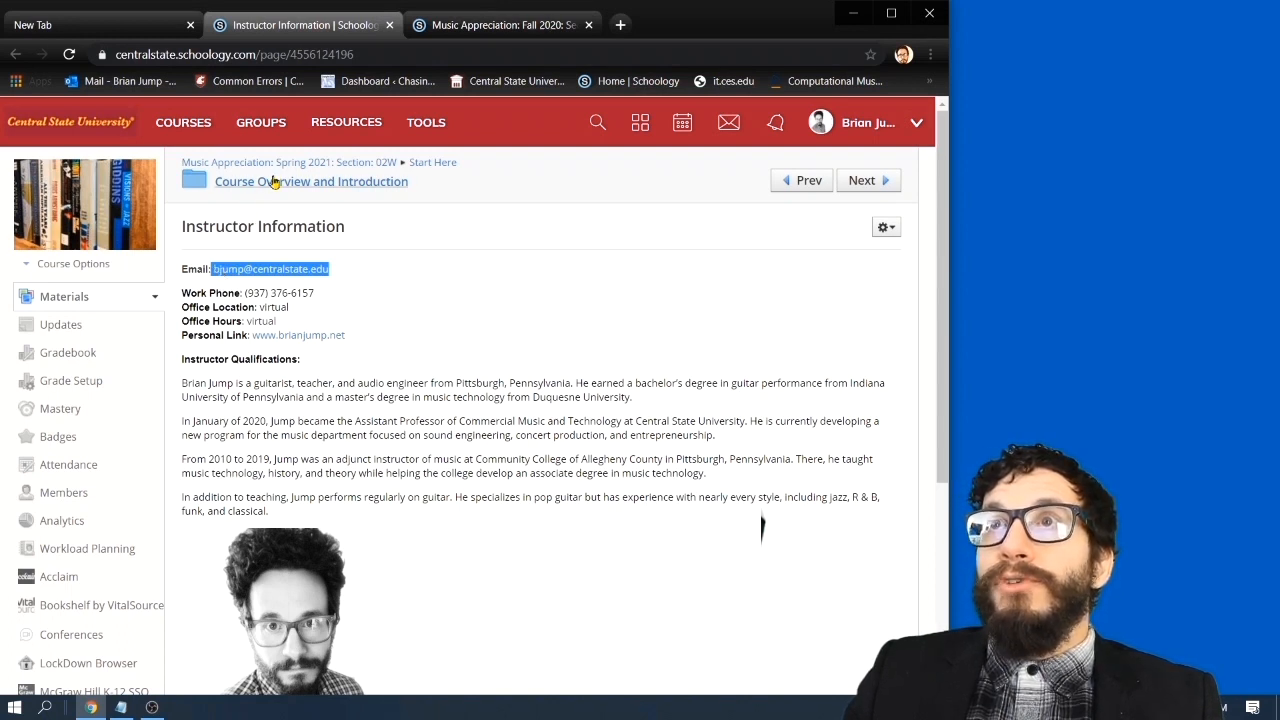
pyautogui.click(311, 181)
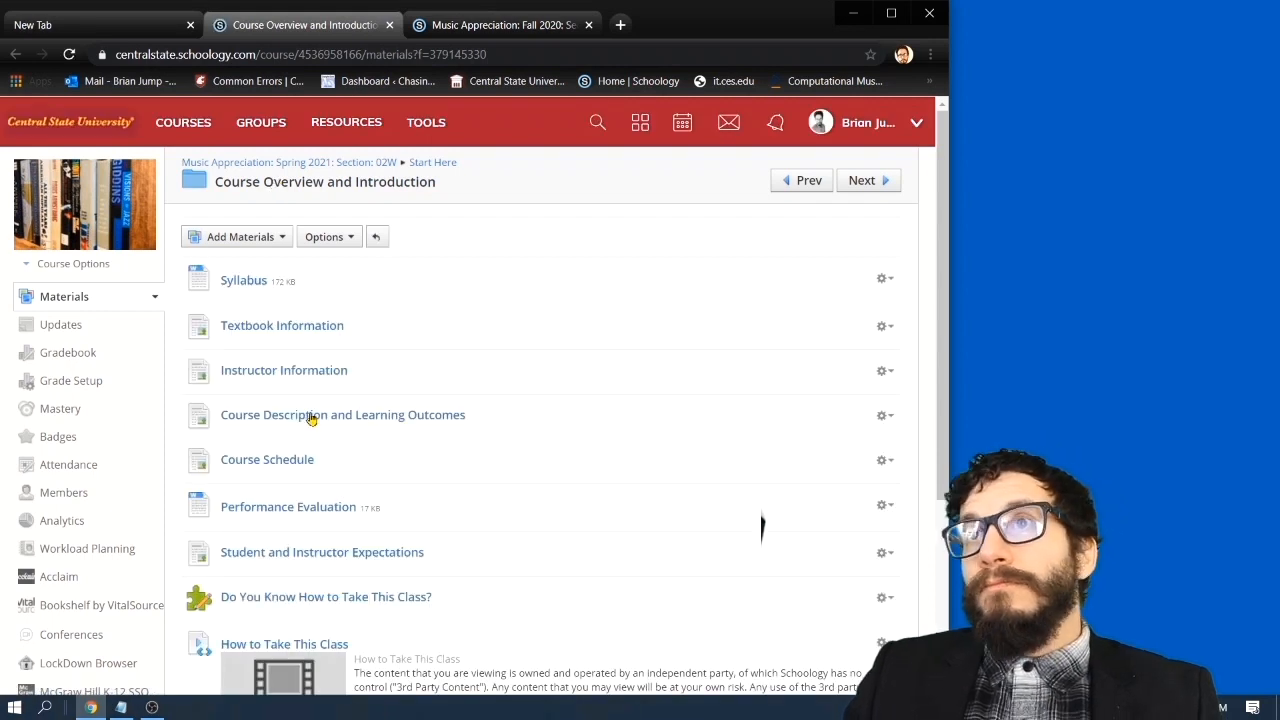
pyautogui.click(342, 414)
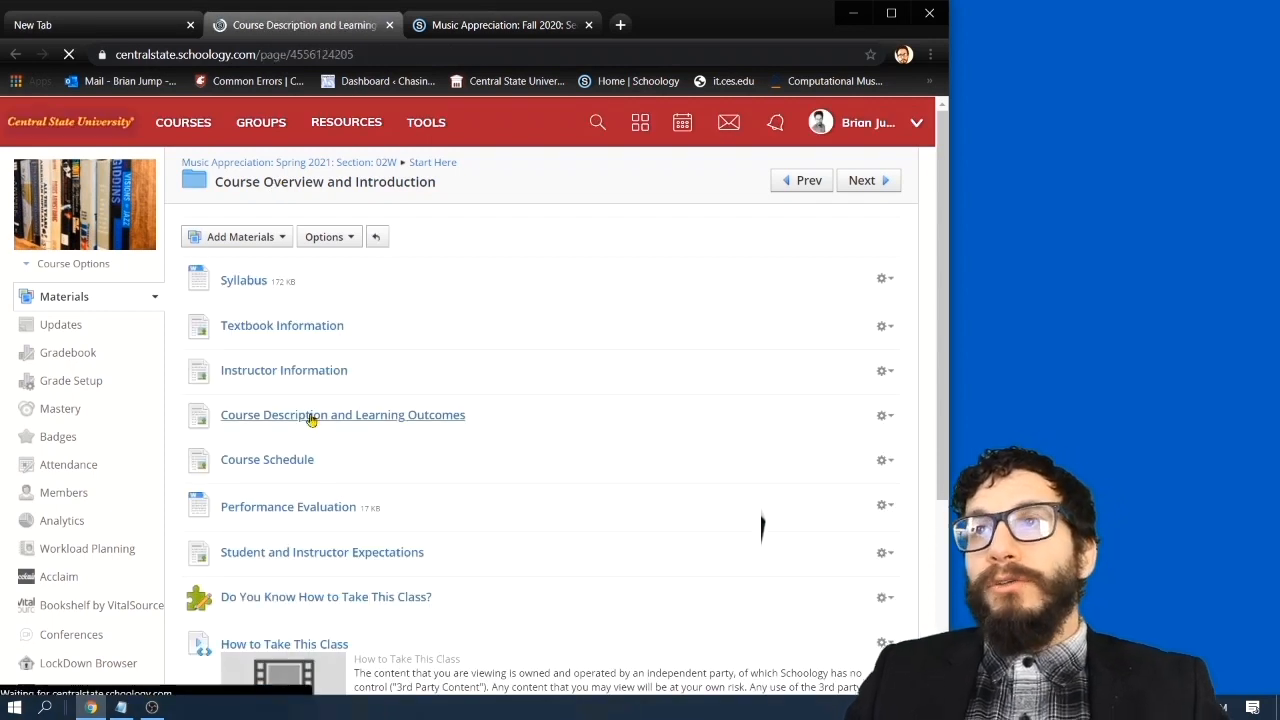
pyautogui.click(342, 414)
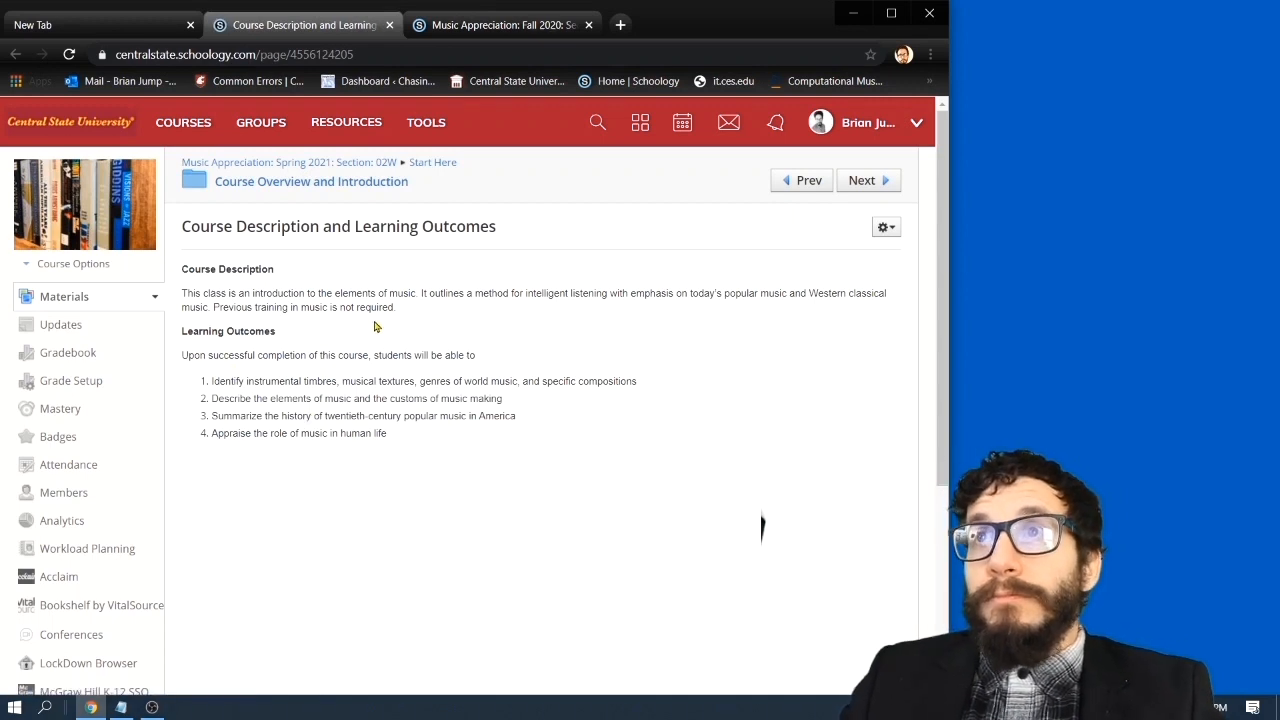
pyautogui.moveTo(182, 293); pyautogui.dragTo(395, 307)
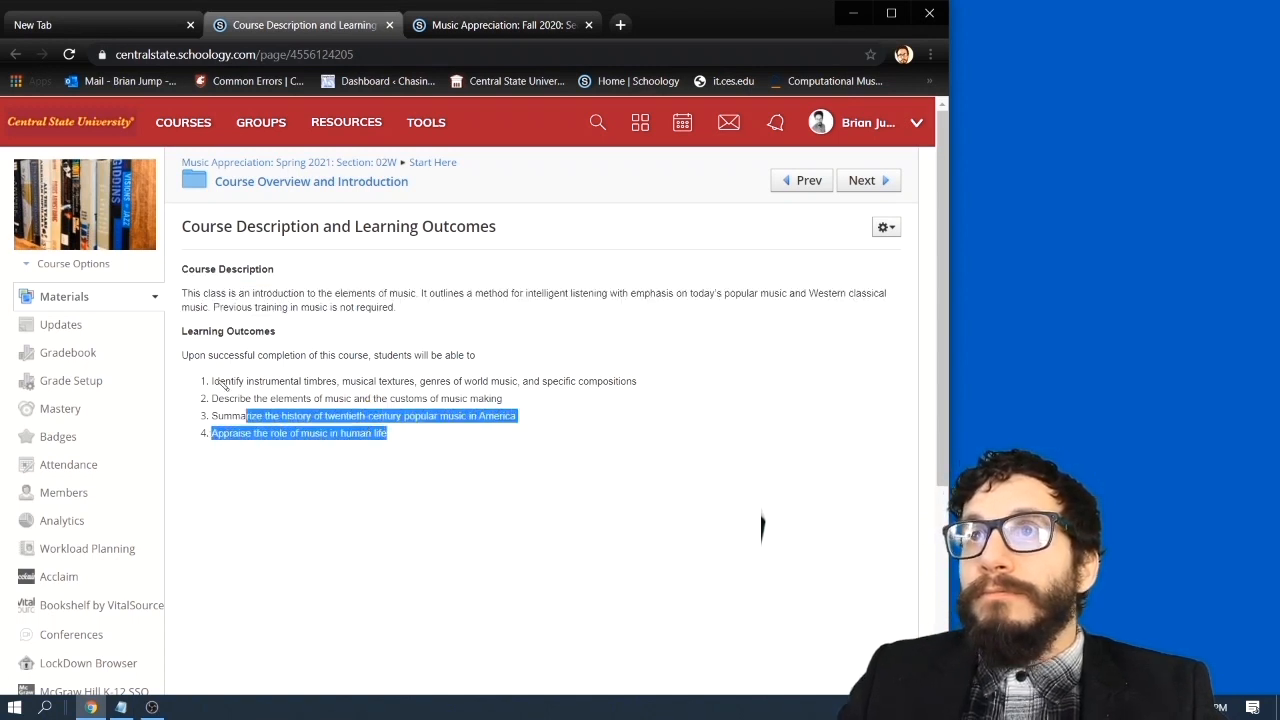
pyautogui.moveTo(380, 415); pyautogui.dragTo(211, 380)
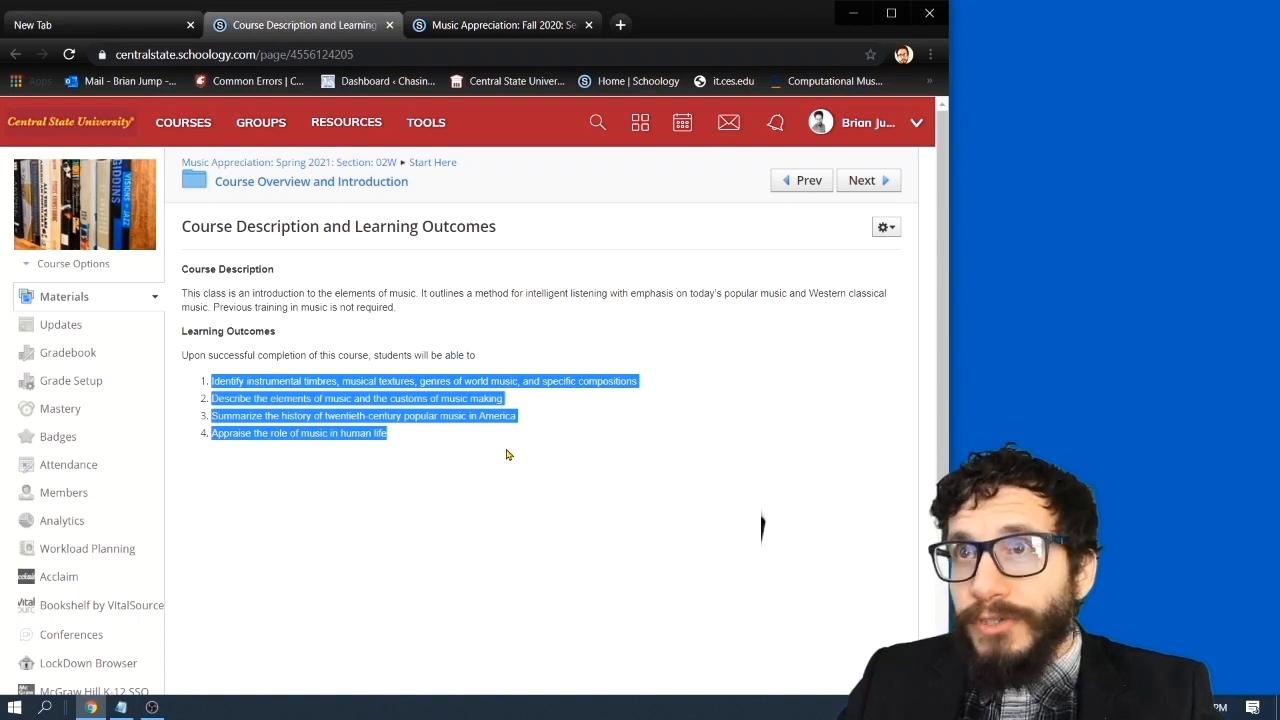
pyautogui.click(507, 454)
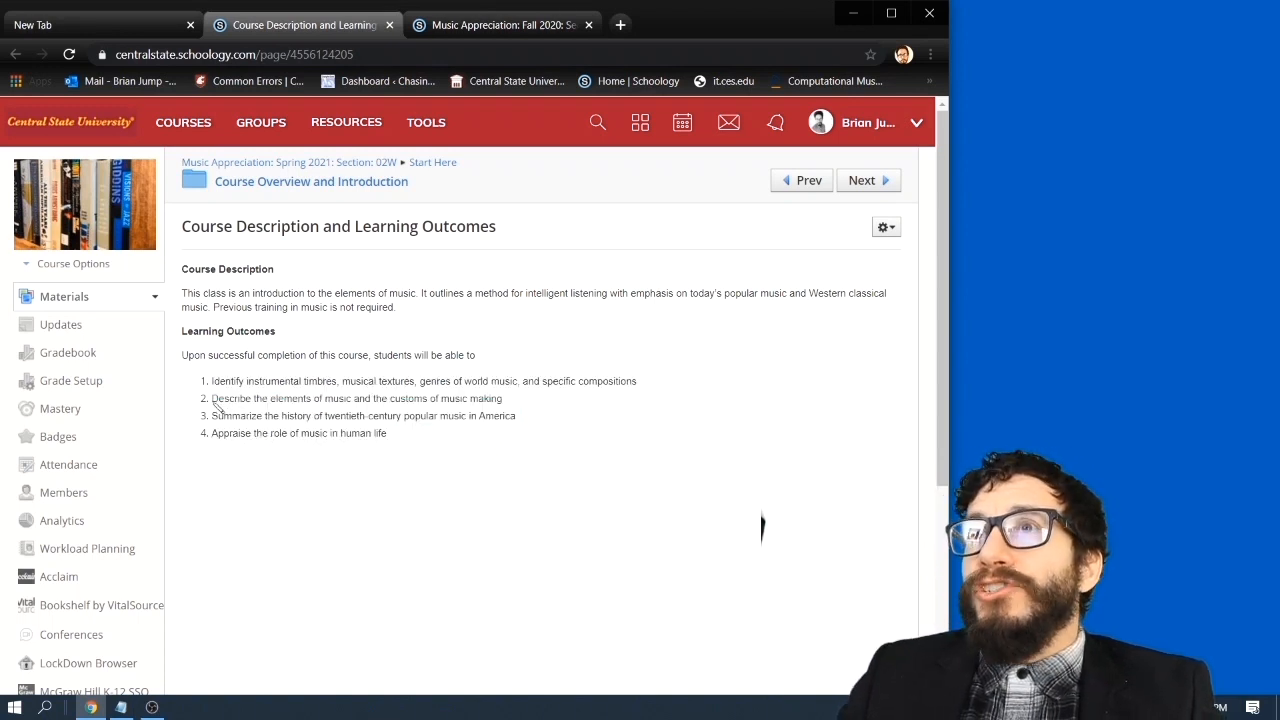
pyautogui.moveTo(211, 398); pyautogui.dragTo(395, 398)
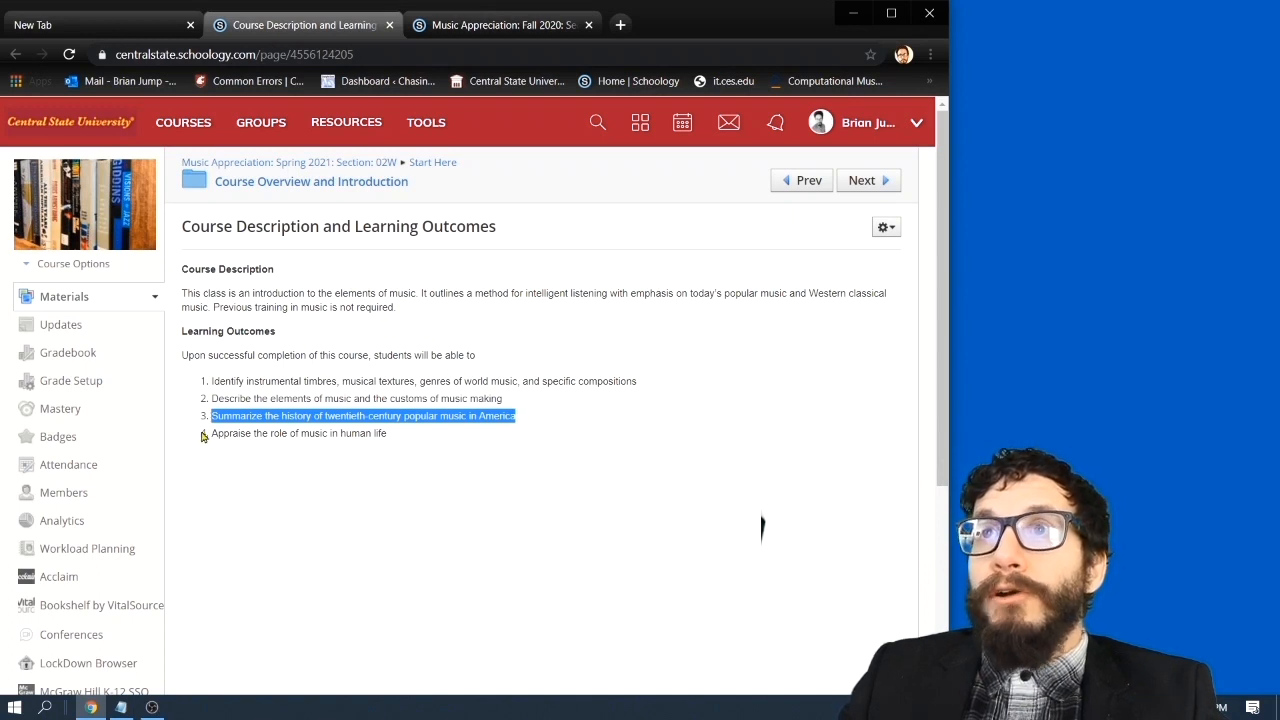
pyautogui.click(298, 432)
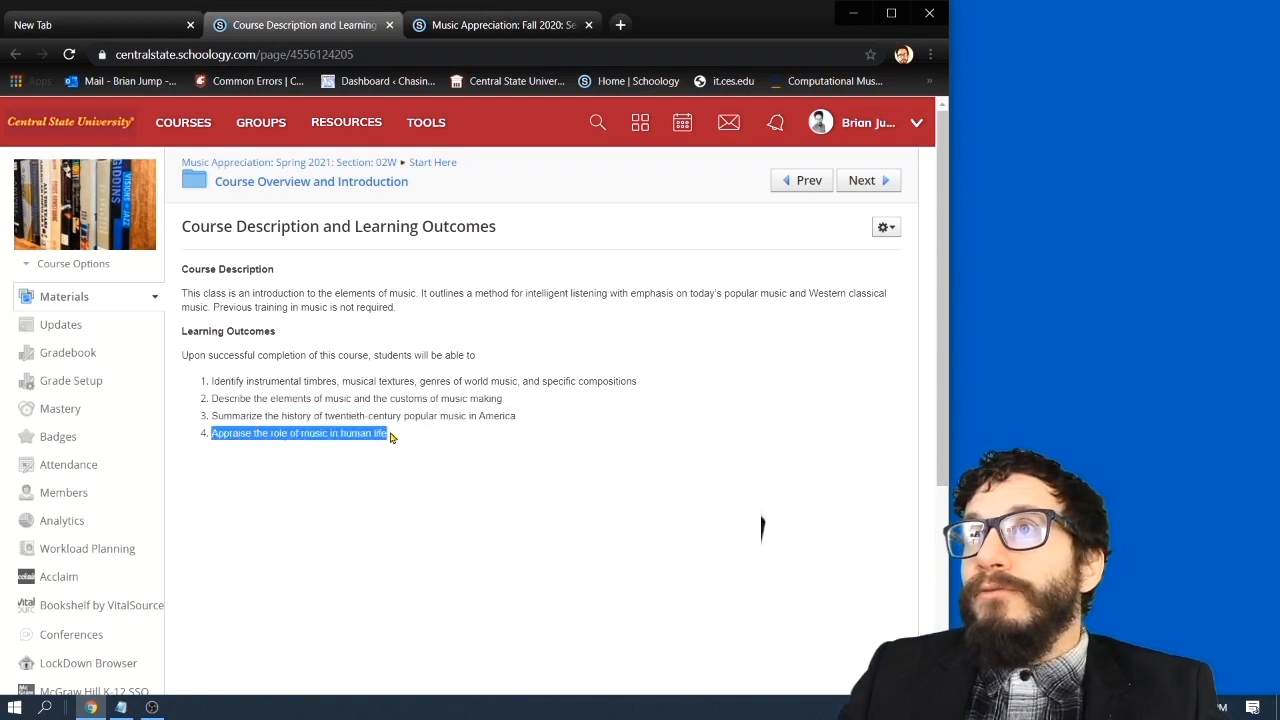
pyautogui.moveTo(575, 497)
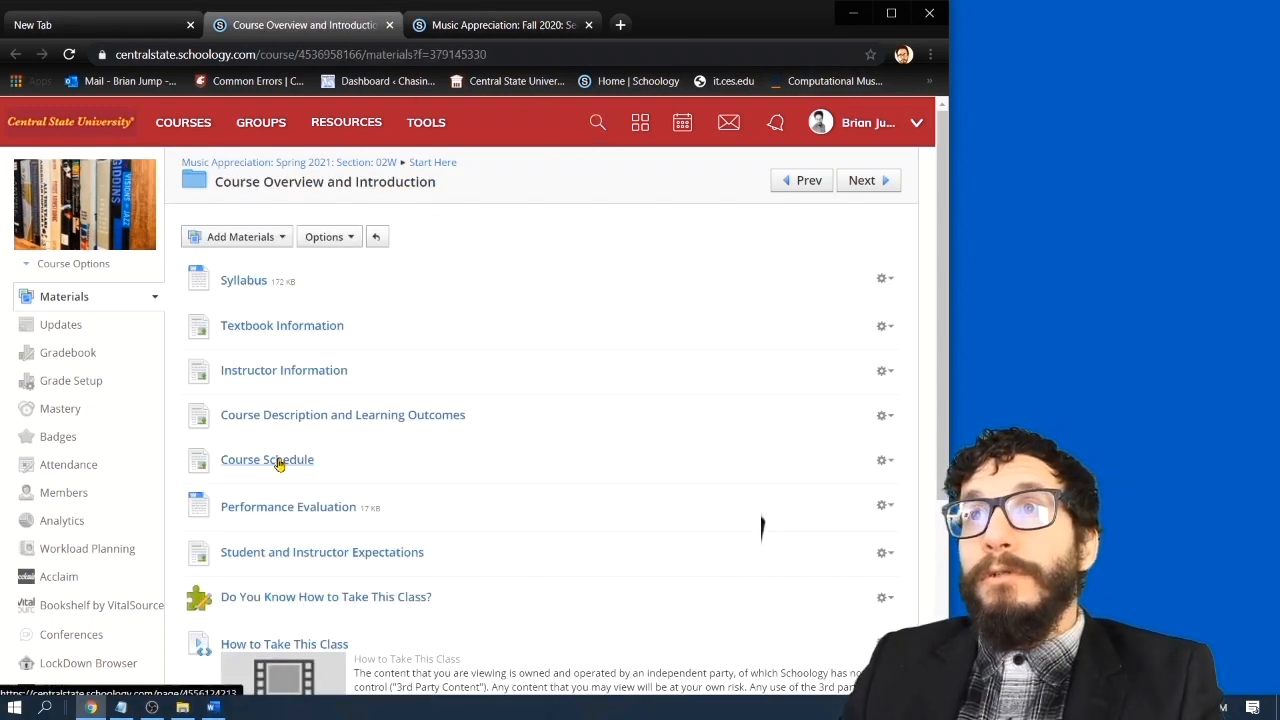
# Open the Course Schedule page, highlight the week 1 date, and scroll through the table
pyautogui.click(267, 459)
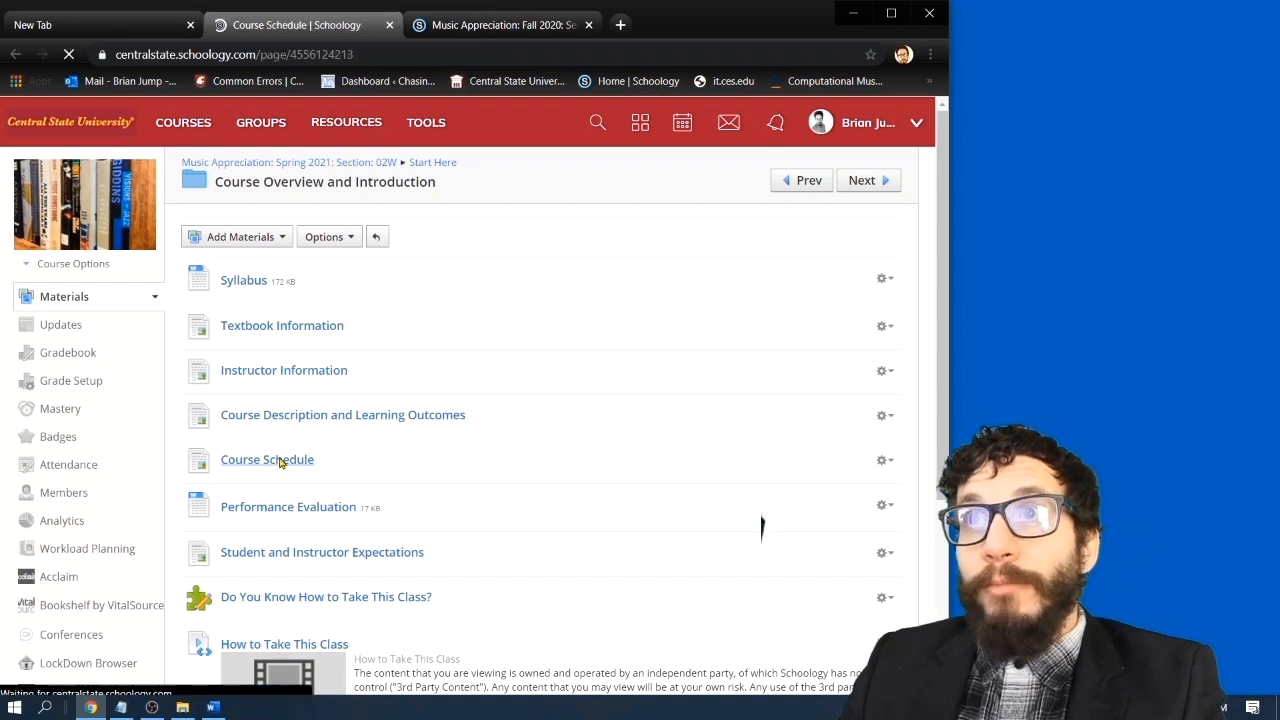
pyautogui.click(267, 459)
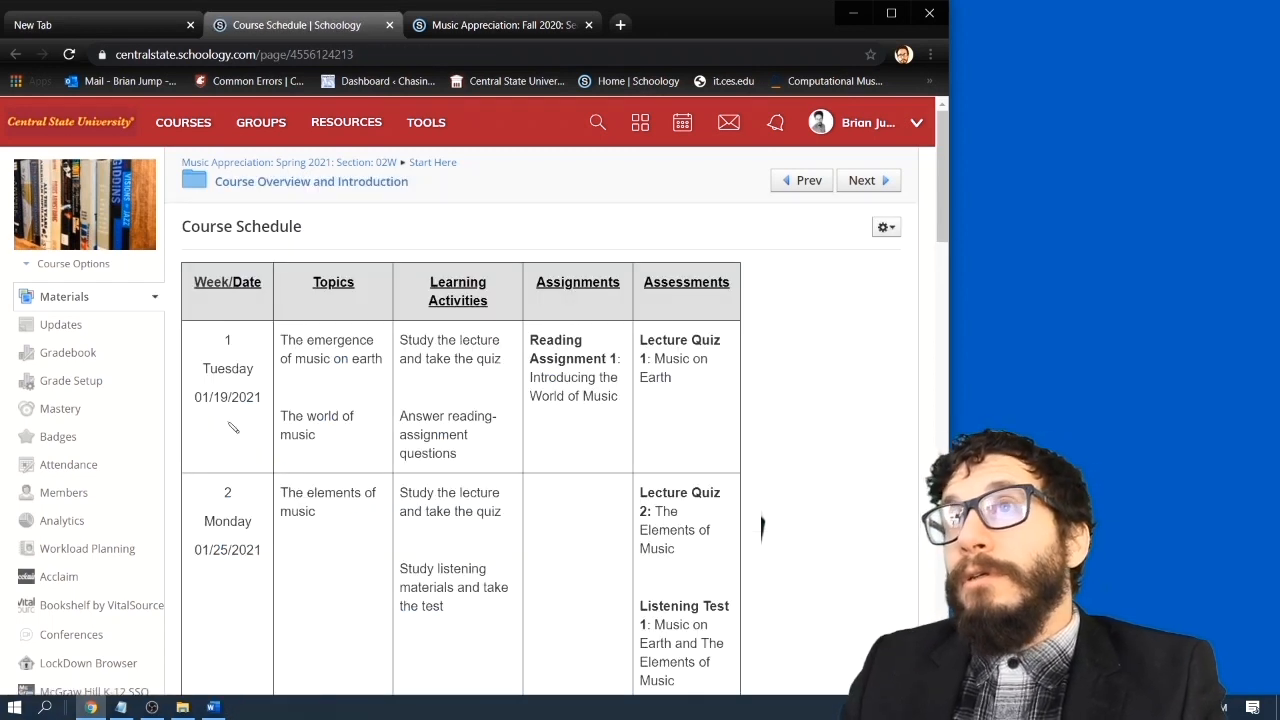
pyautogui.moveTo(228, 340); pyautogui.dragTo(255, 397)
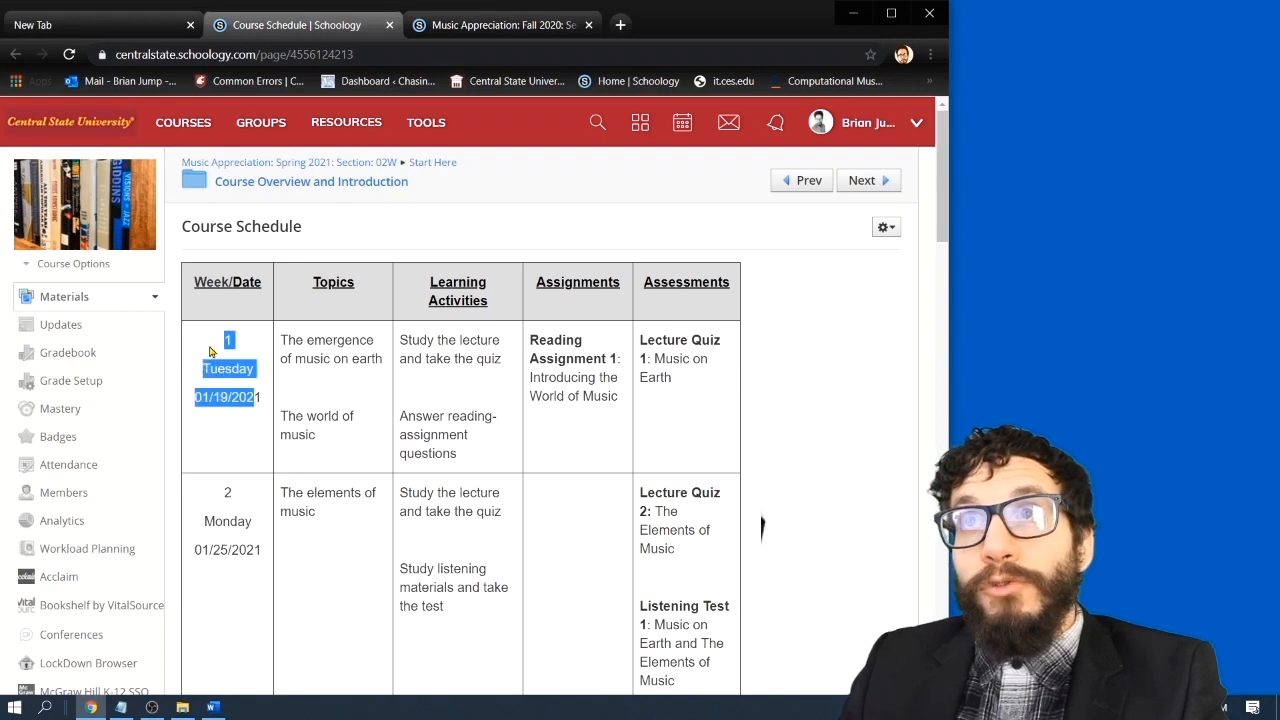
pyautogui.scroll(-3)
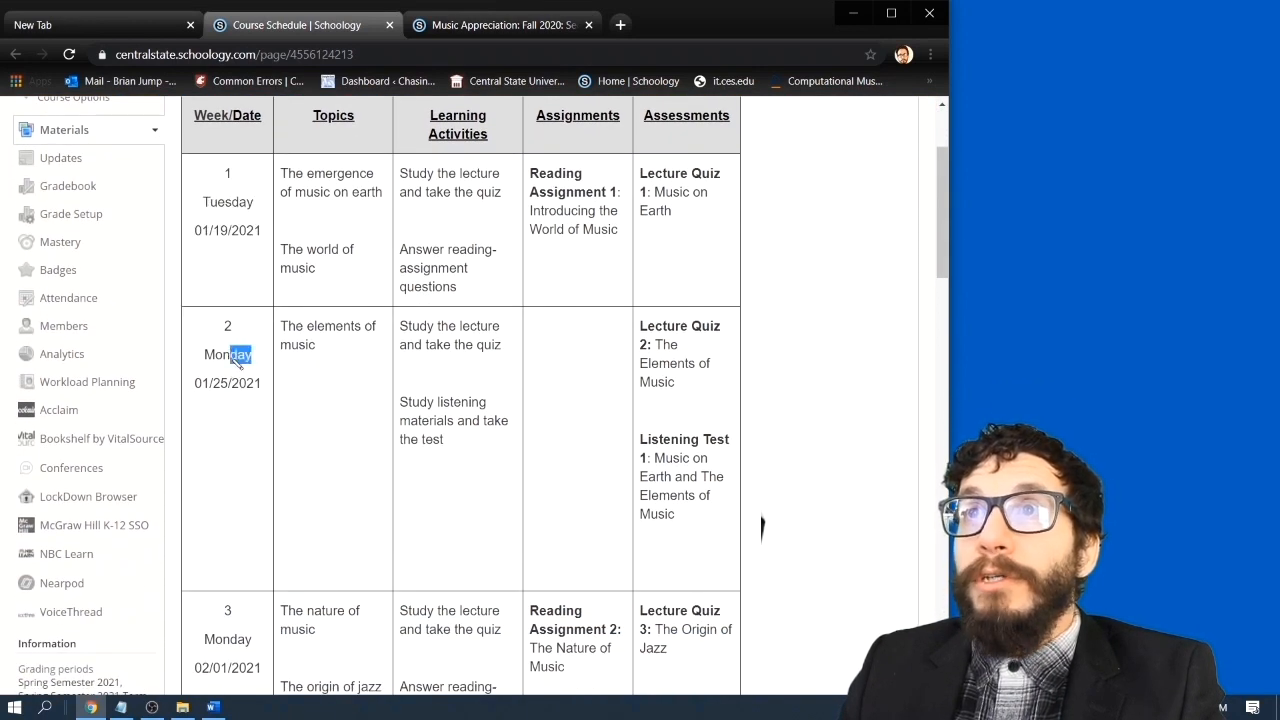
pyautogui.scroll(-3)
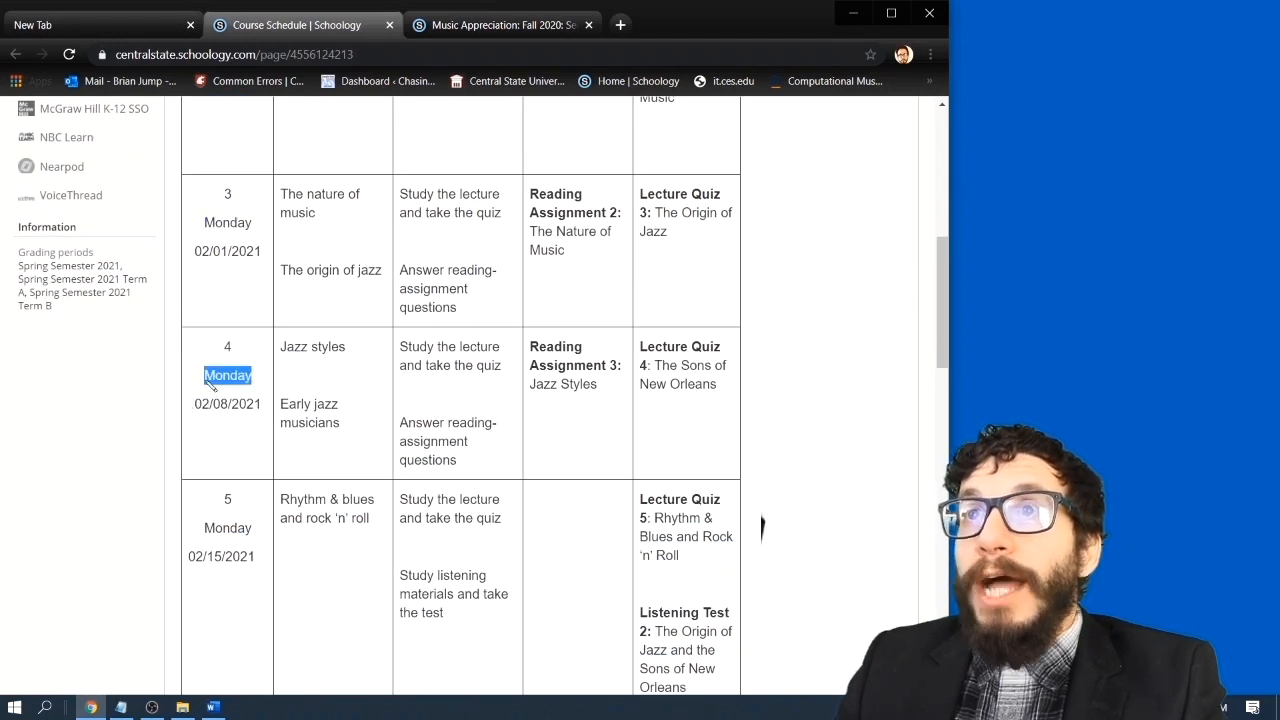
pyautogui.scroll(-3)
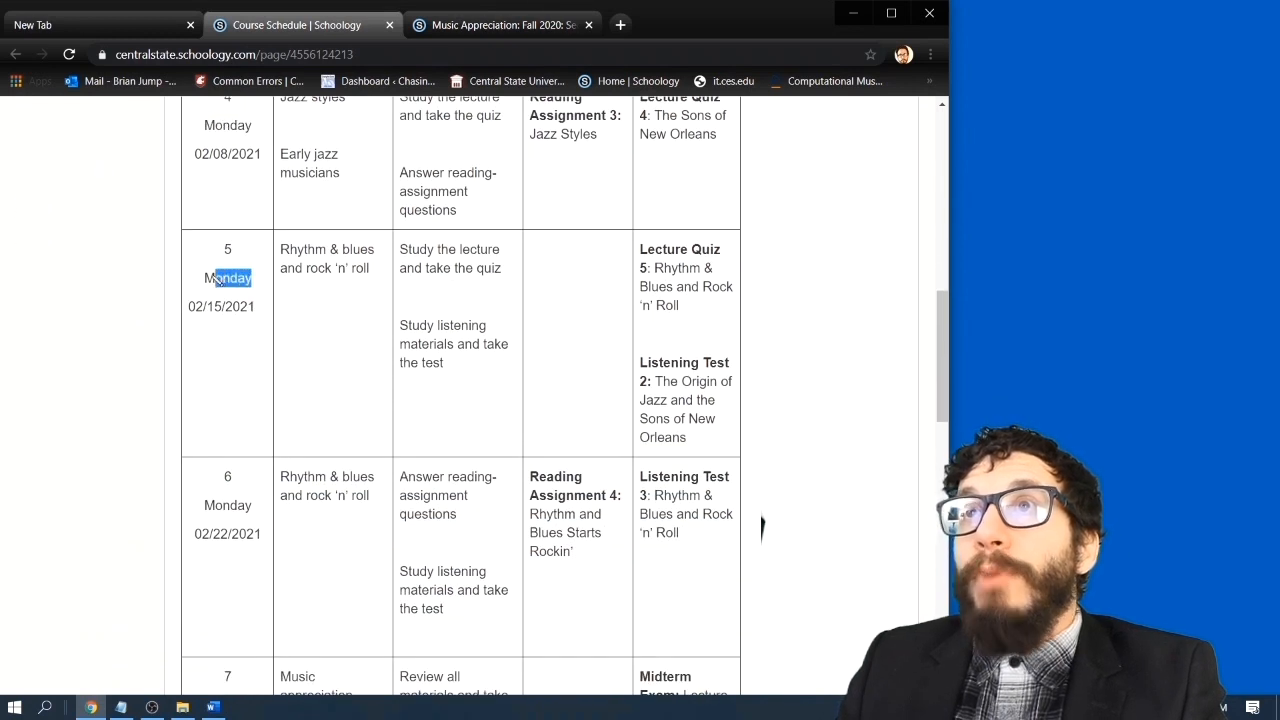
pyautogui.scroll(-3)
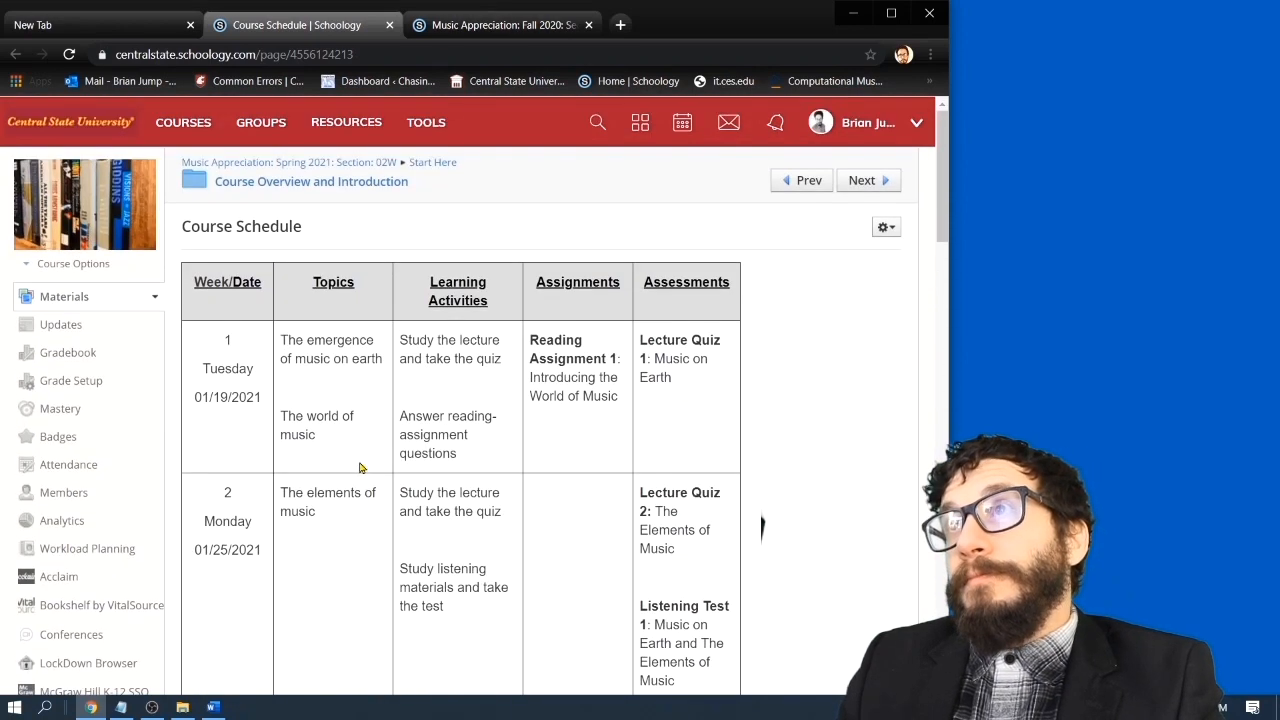
pyautogui.moveTo(283, 309)
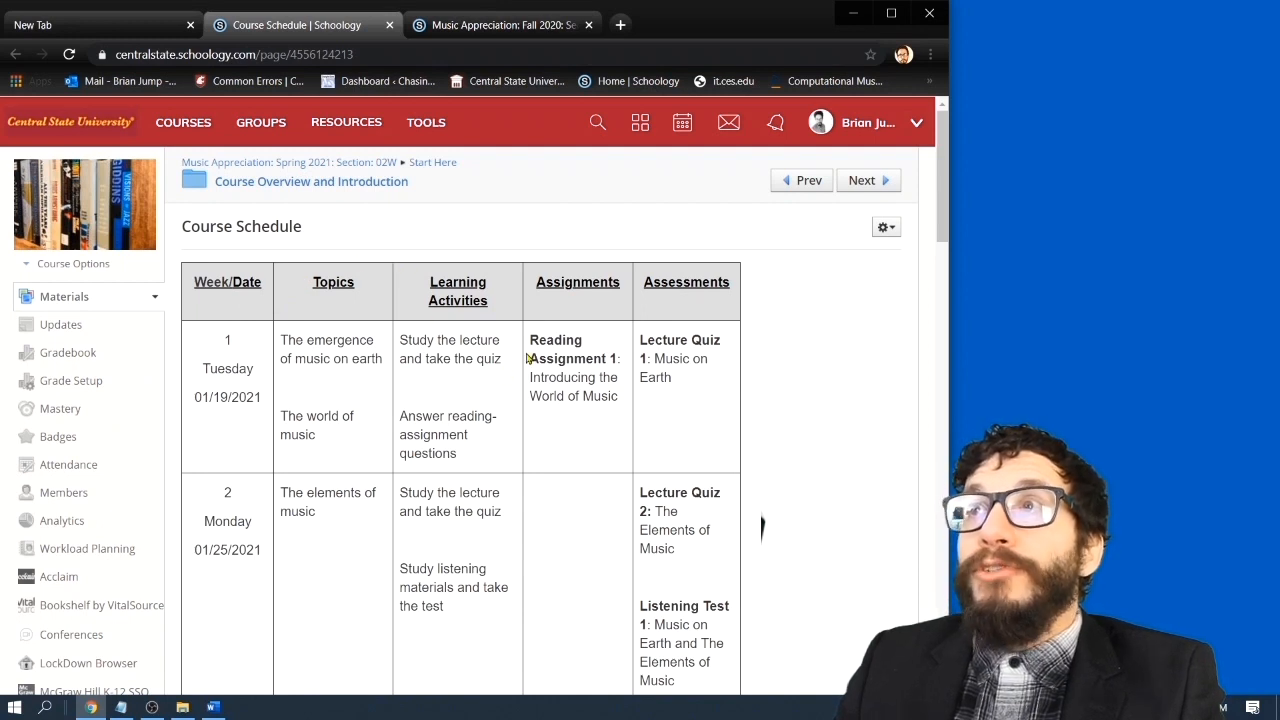
pyautogui.moveTo(687, 334)
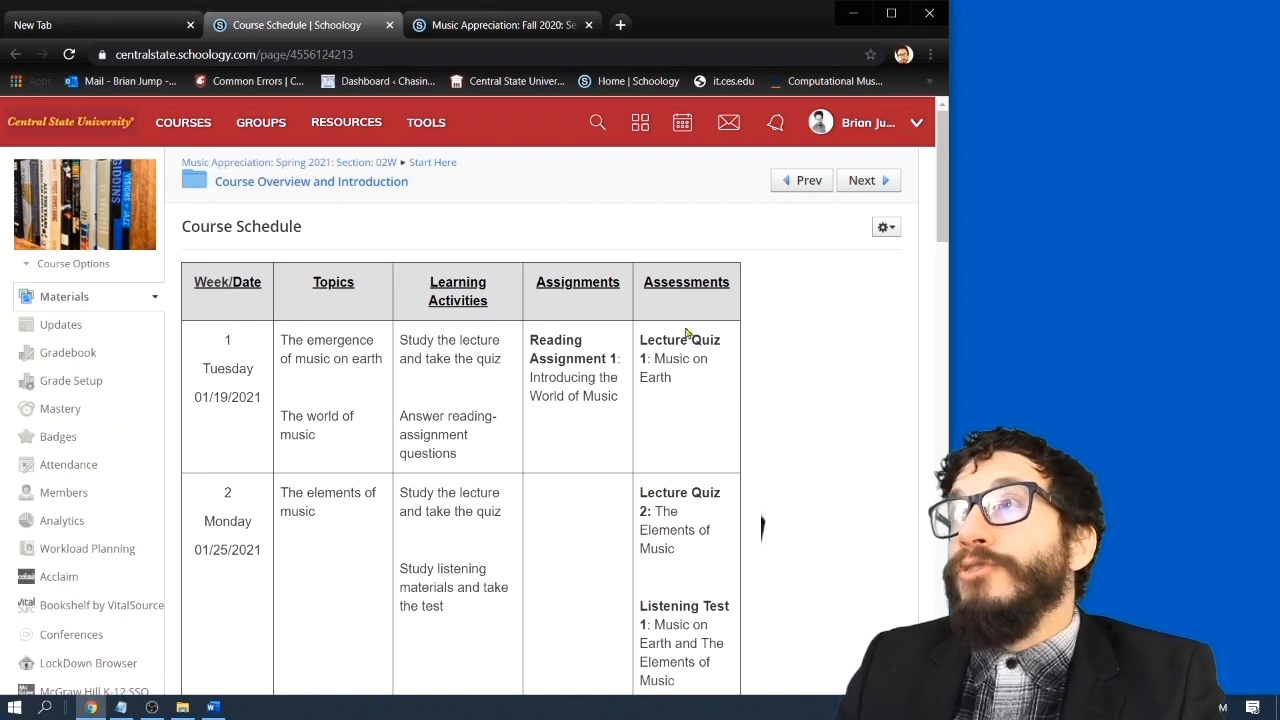
pyautogui.moveTo(658, 315)
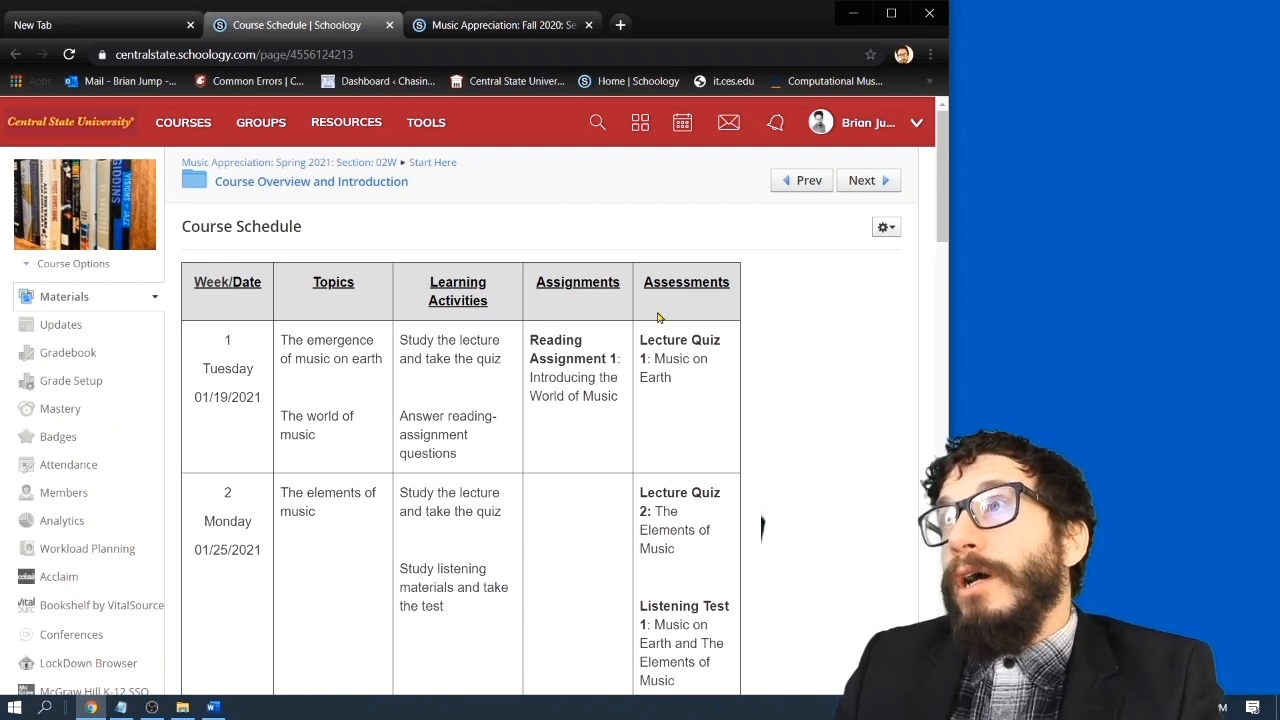
# Highlight week 2's Listening Test 1, then return to Course Overview and Introduction
pyautogui.scroll(-3)
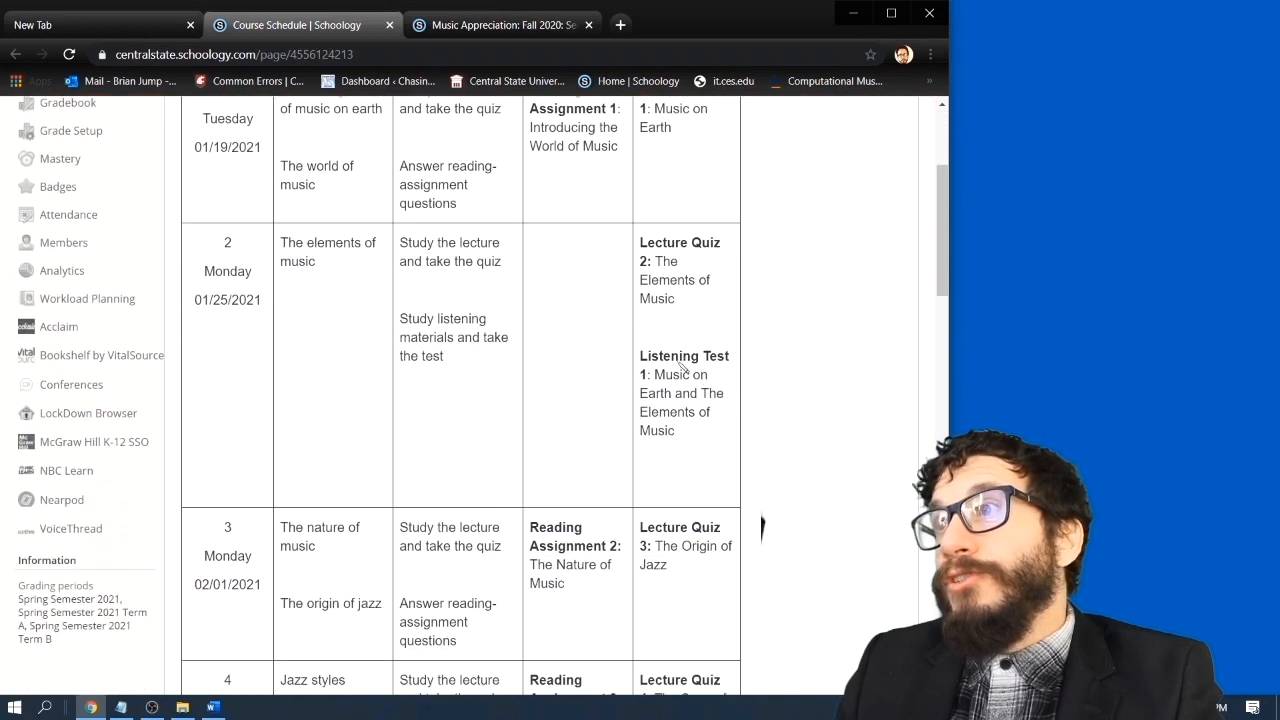
pyautogui.moveTo(640, 355); pyautogui.dragTo(712, 375)
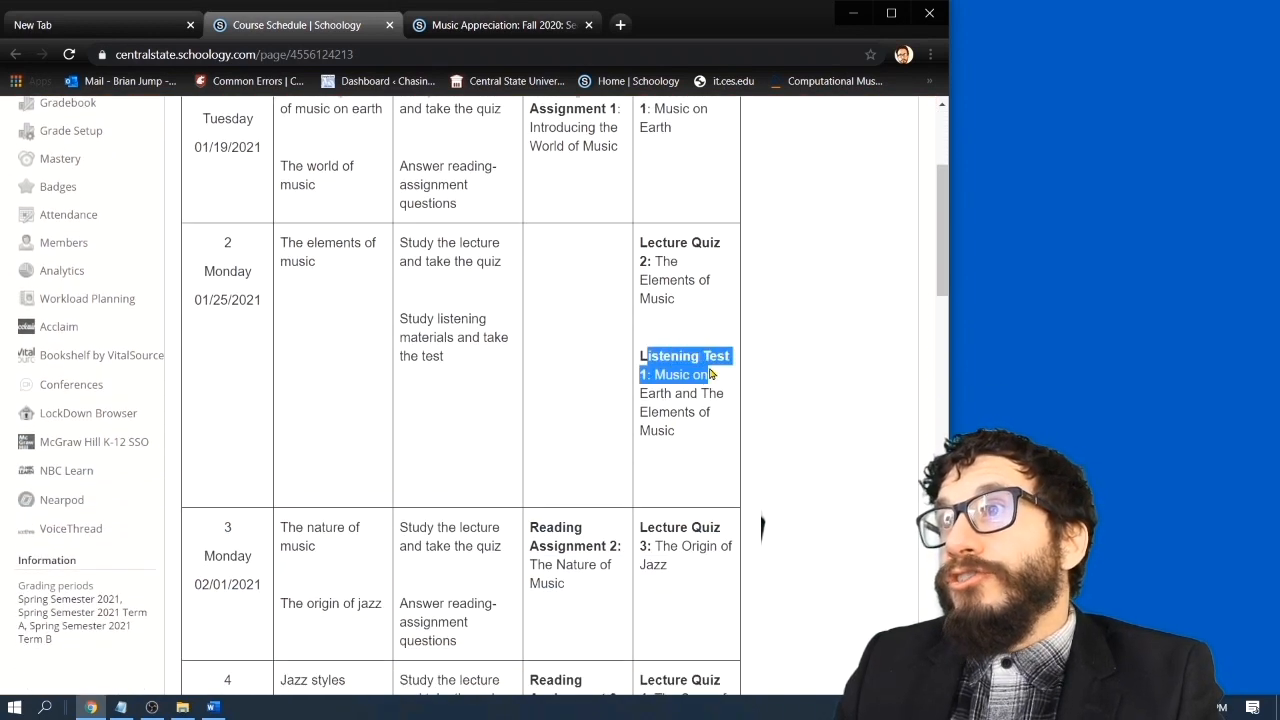
pyautogui.scroll(-3)
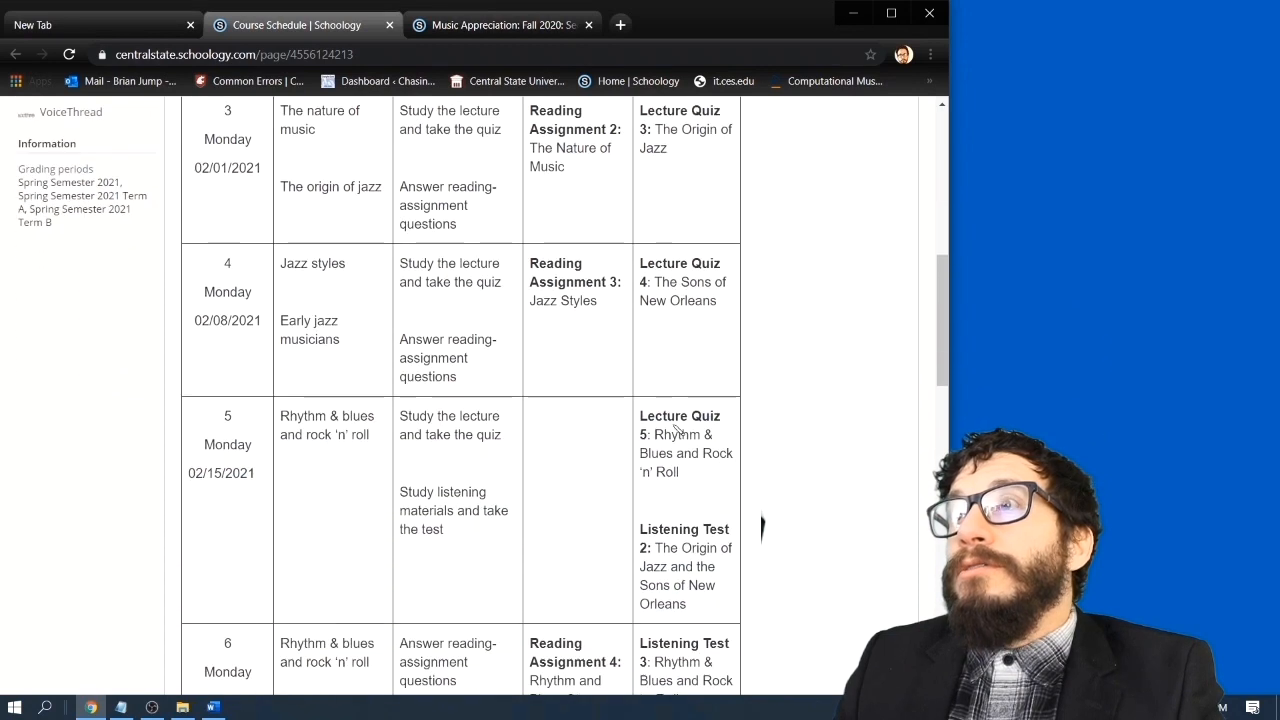
pyautogui.scroll(-3)
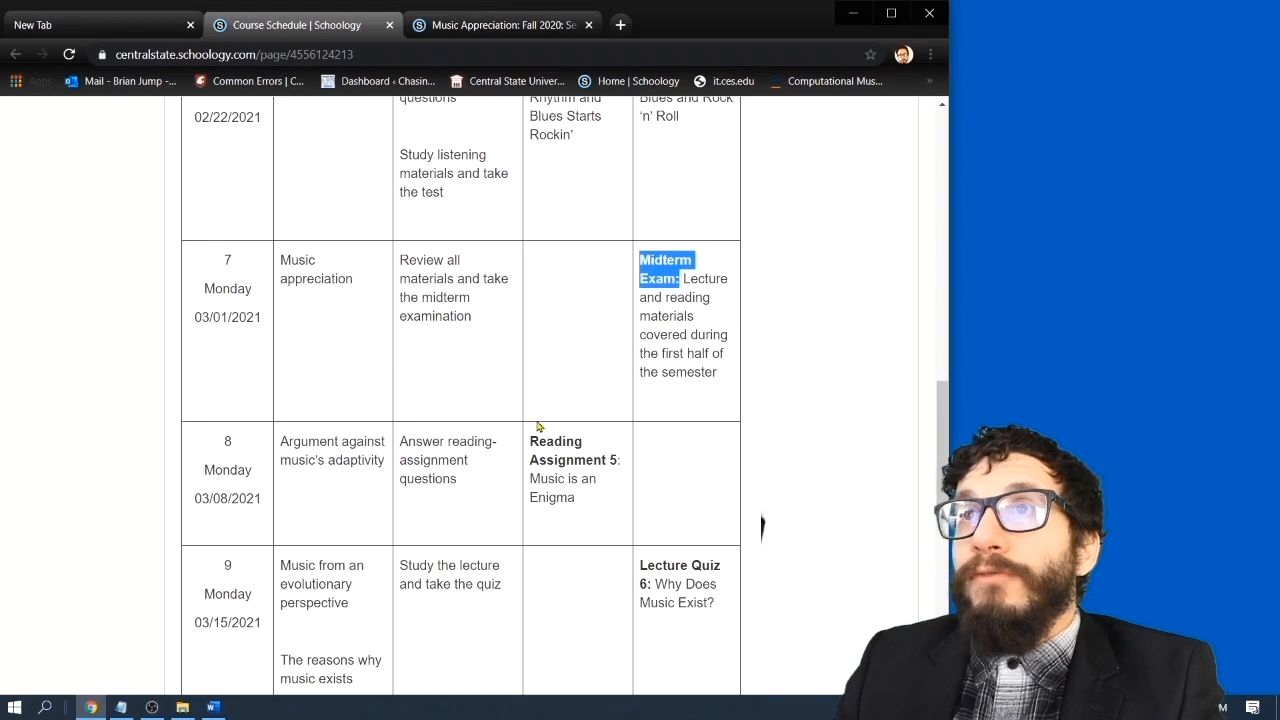
pyautogui.scroll(-3)
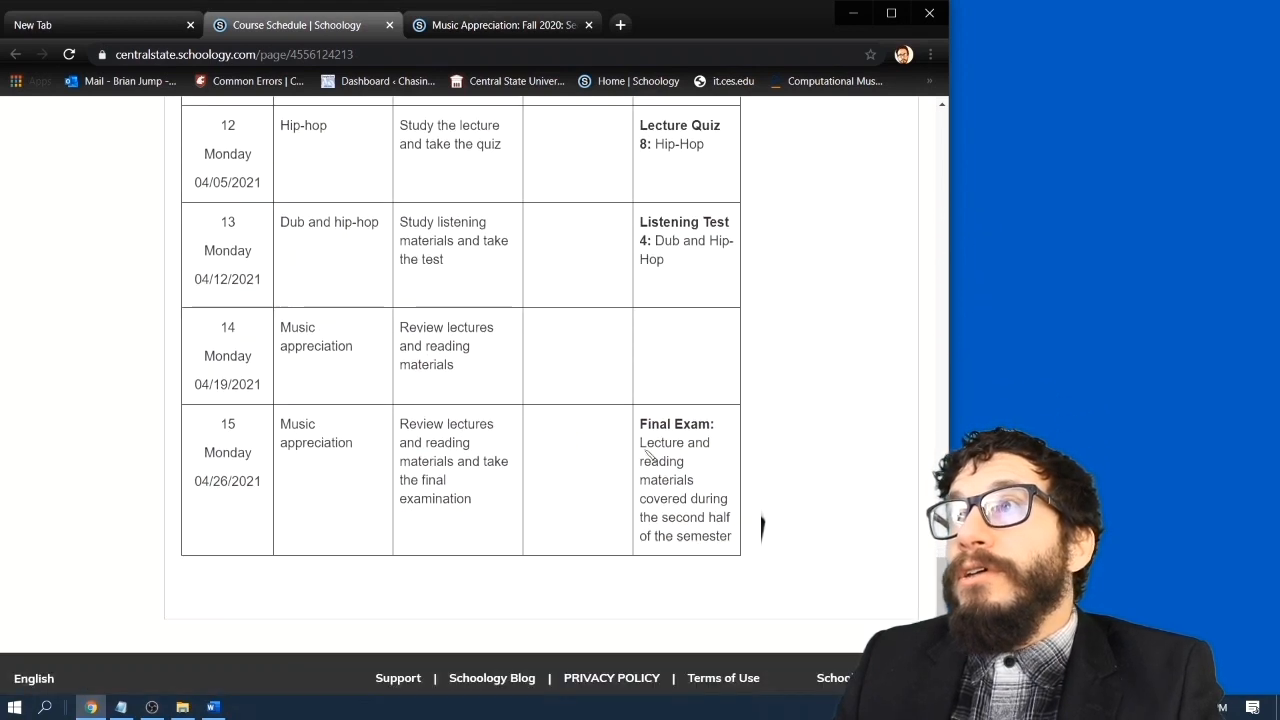
pyautogui.doubleClick(676, 423)
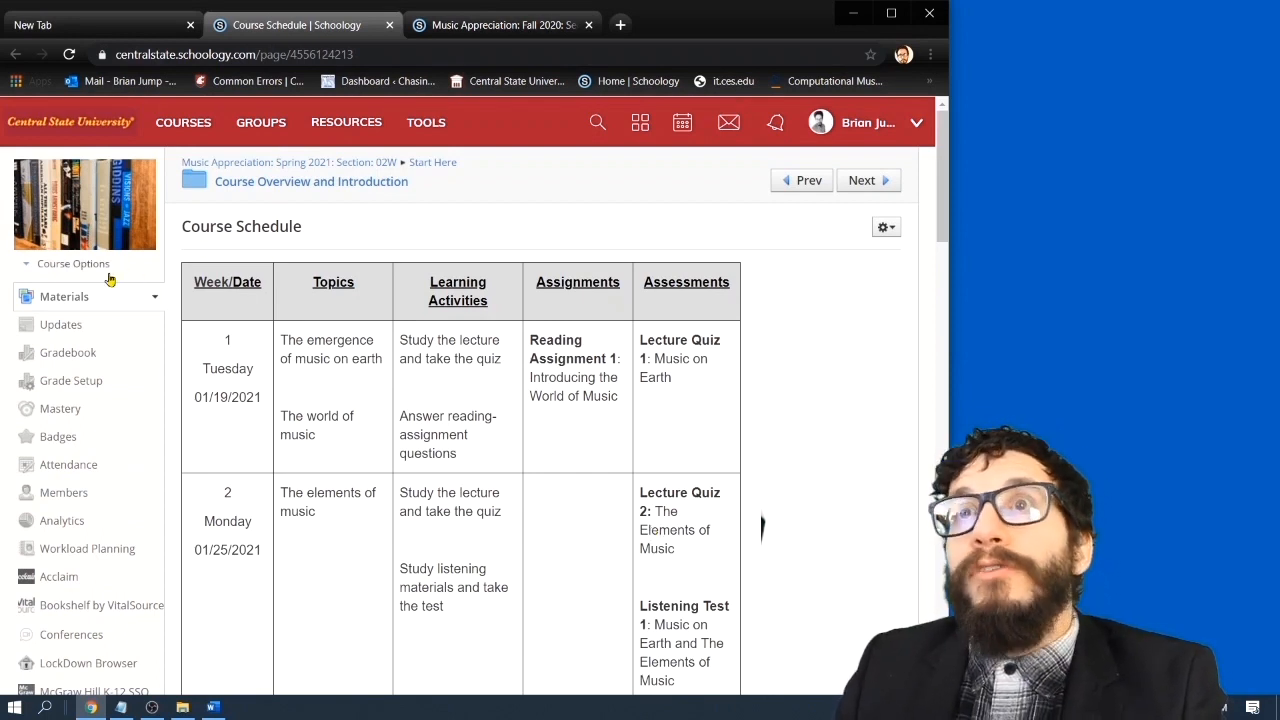
pyautogui.click(311, 181)
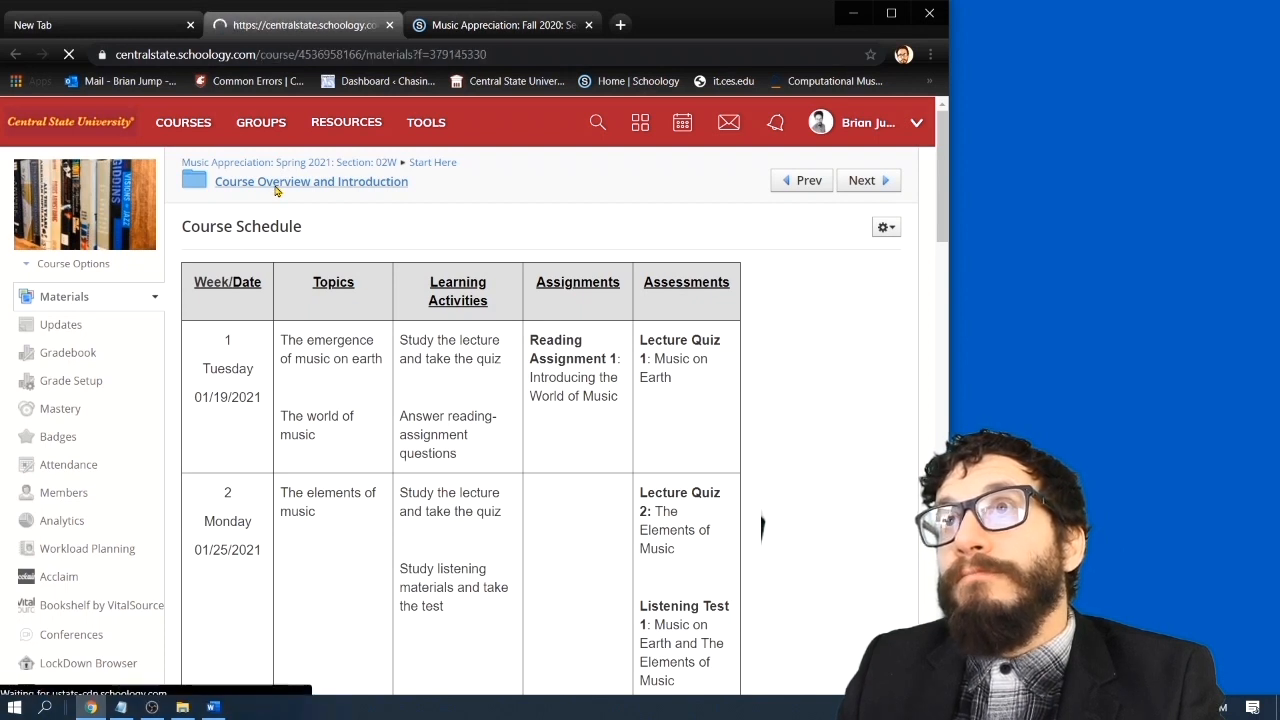
pyautogui.click(311, 181)
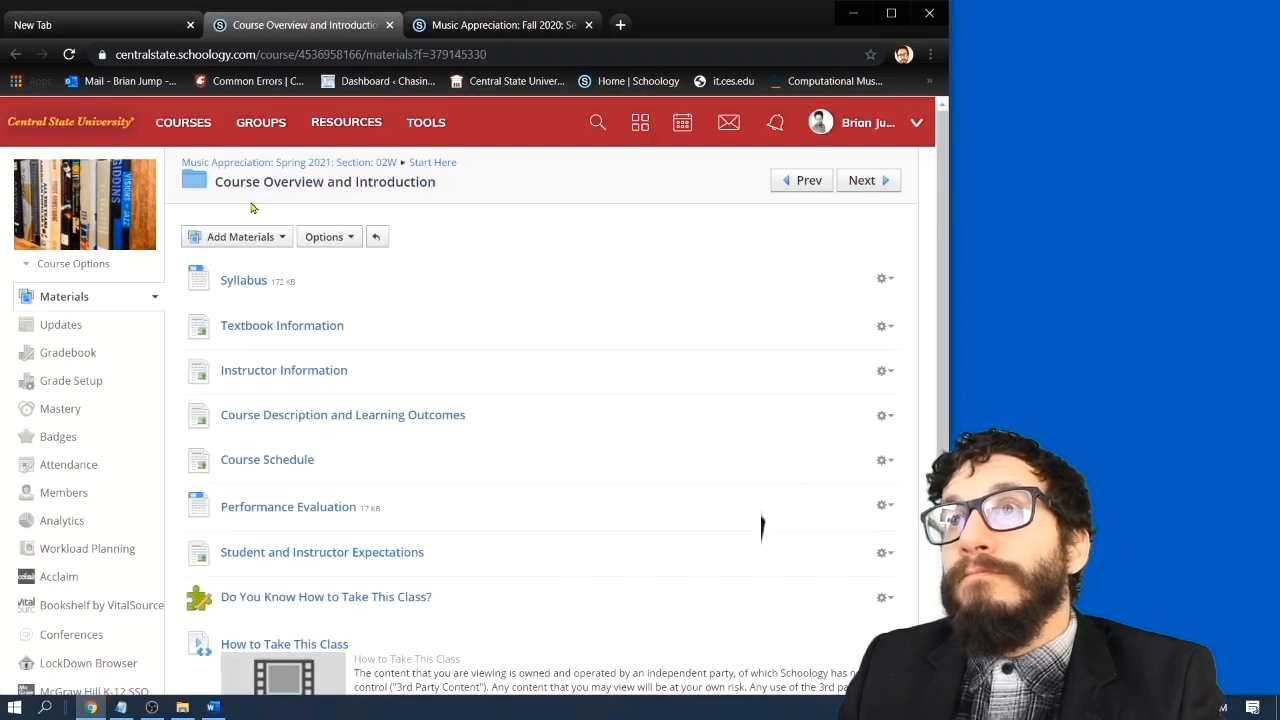
pyautogui.moveTo(287, 506)
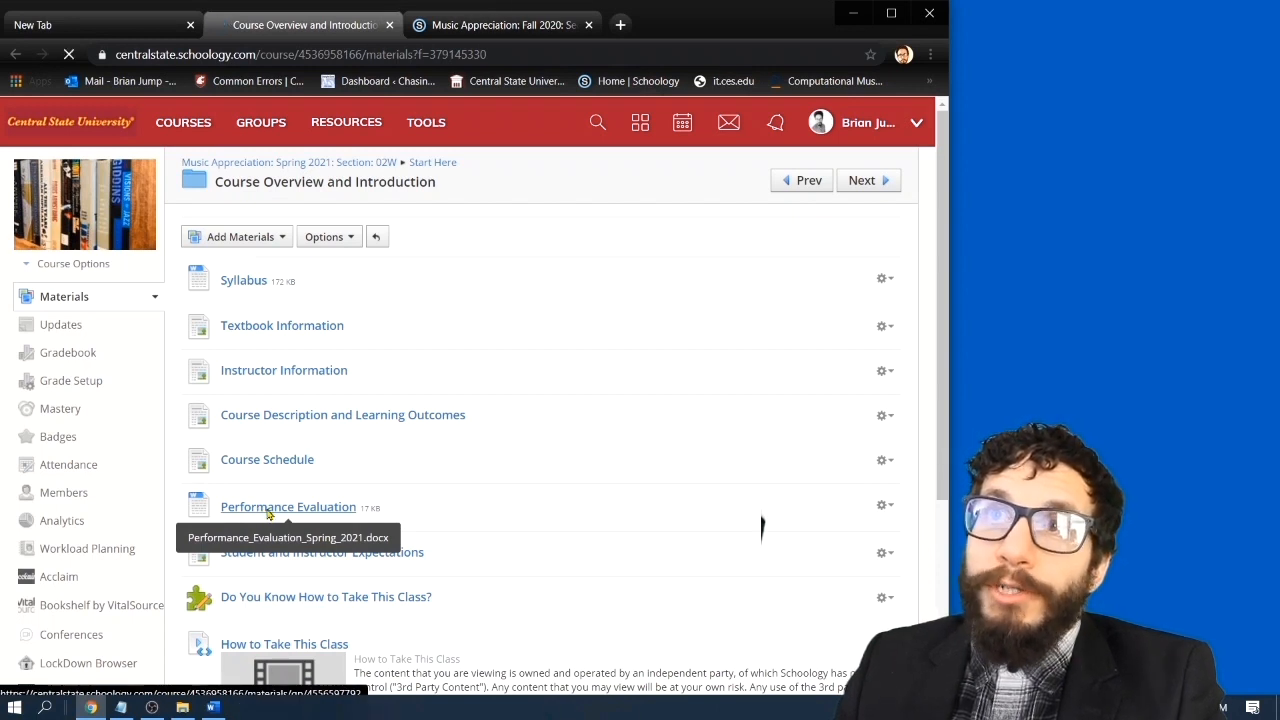
# Open Performance Evaluation and scroll to the Lecture Quizzes section
pyautogui.click(288, 506)
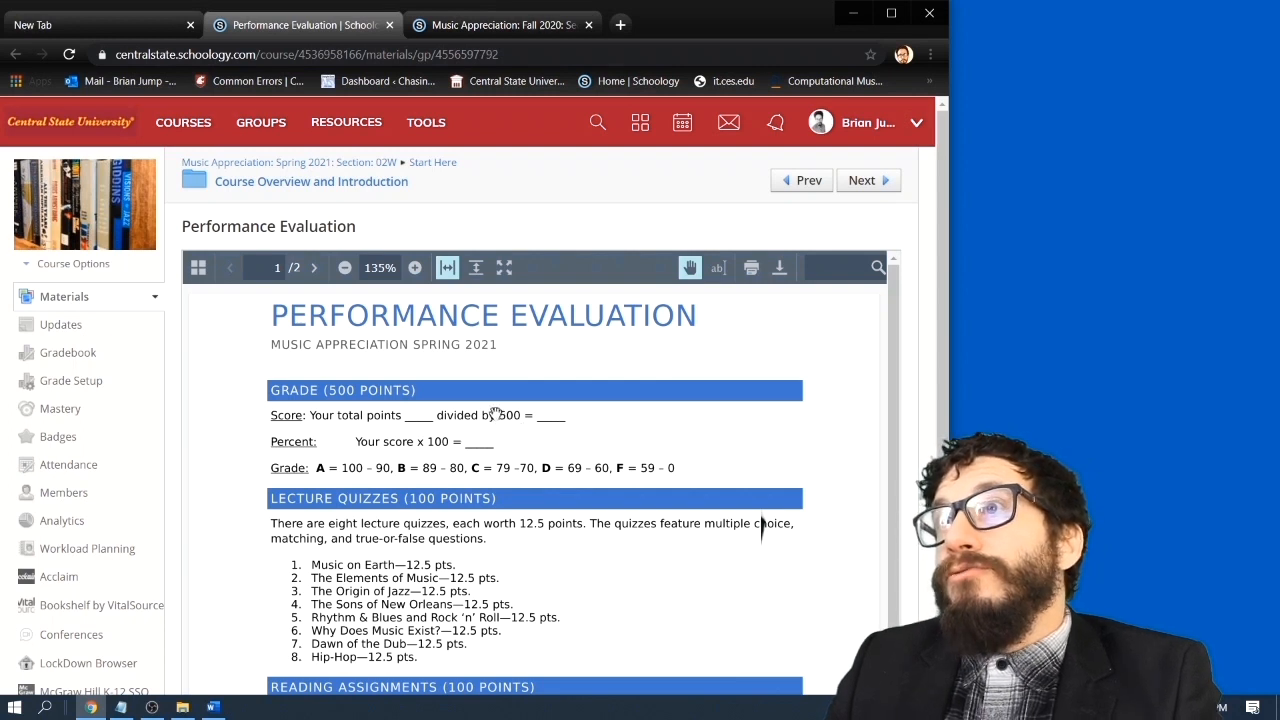
pyautogui.moveTo(323, 460)
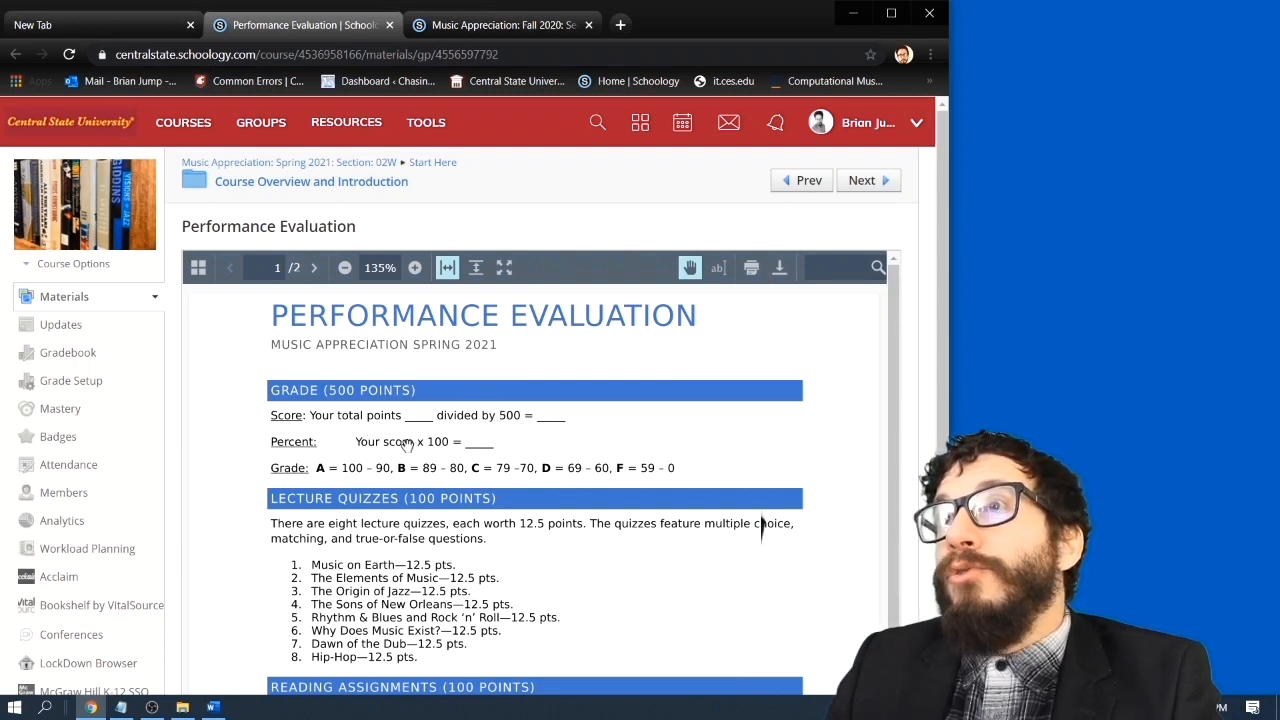
pyautogui.moveTo(445, 458)
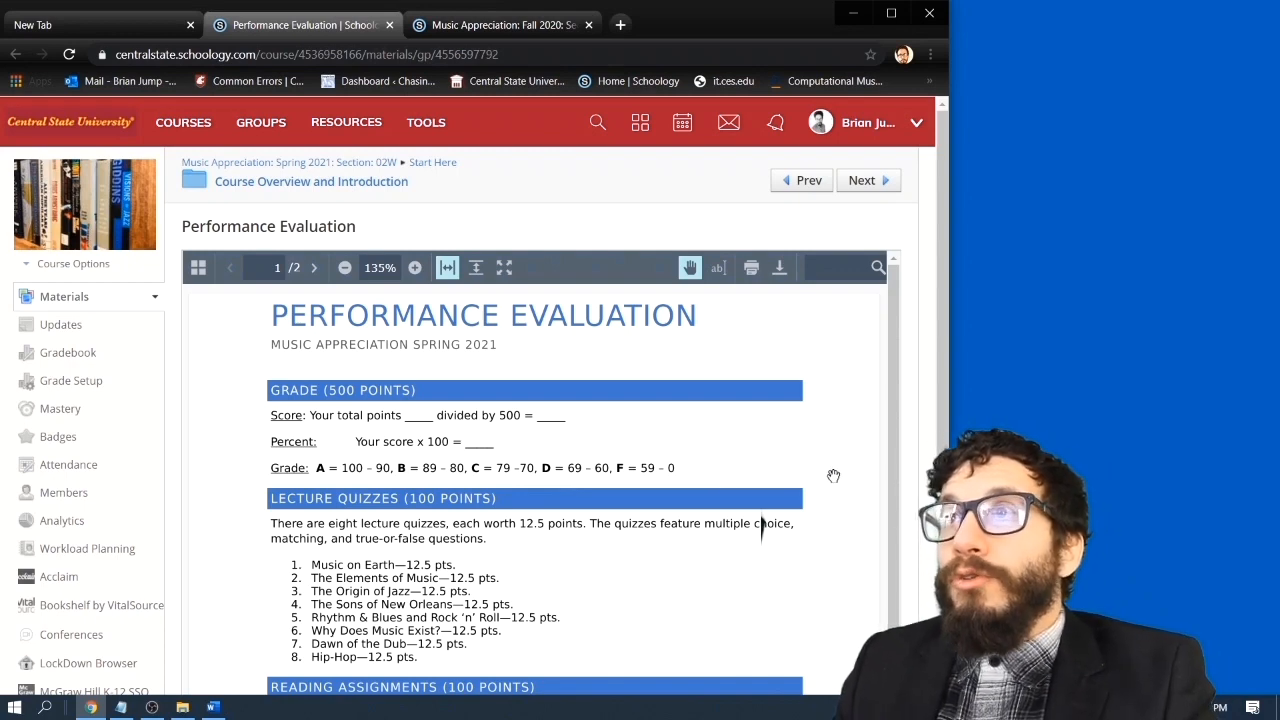
pyautogui.scroll(-3)
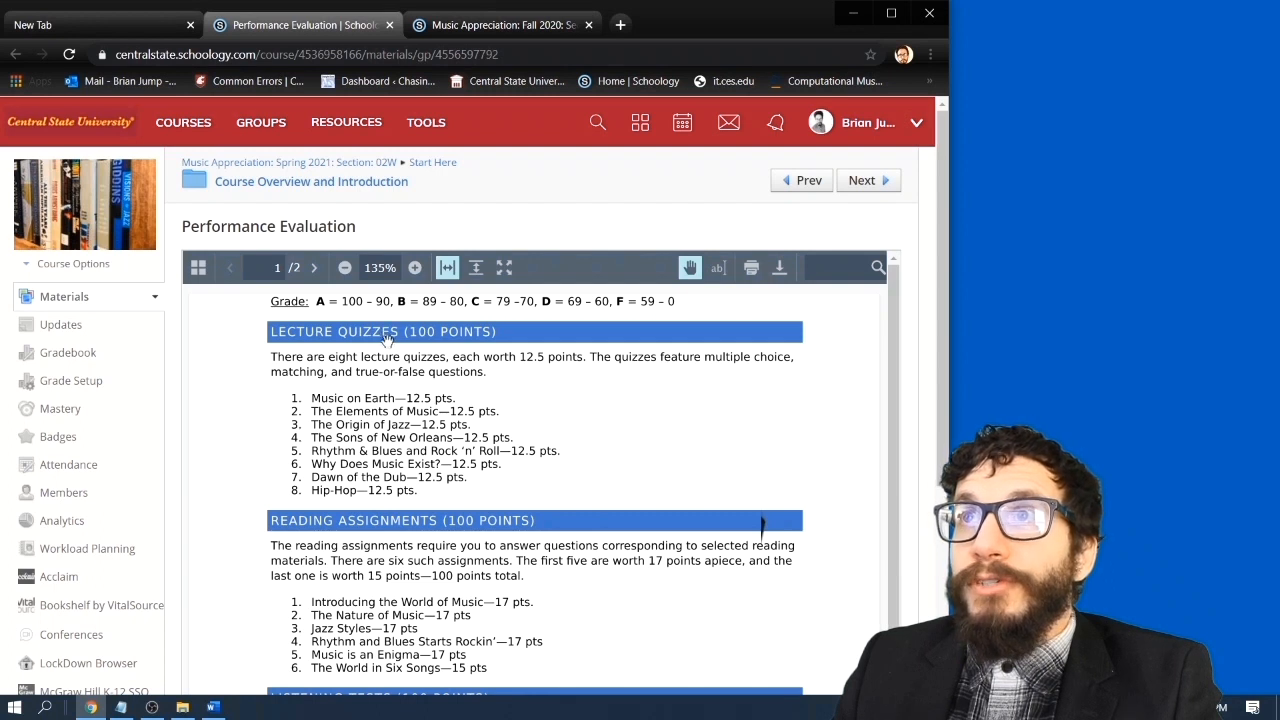
pyautogui.moveTo(430, 493)
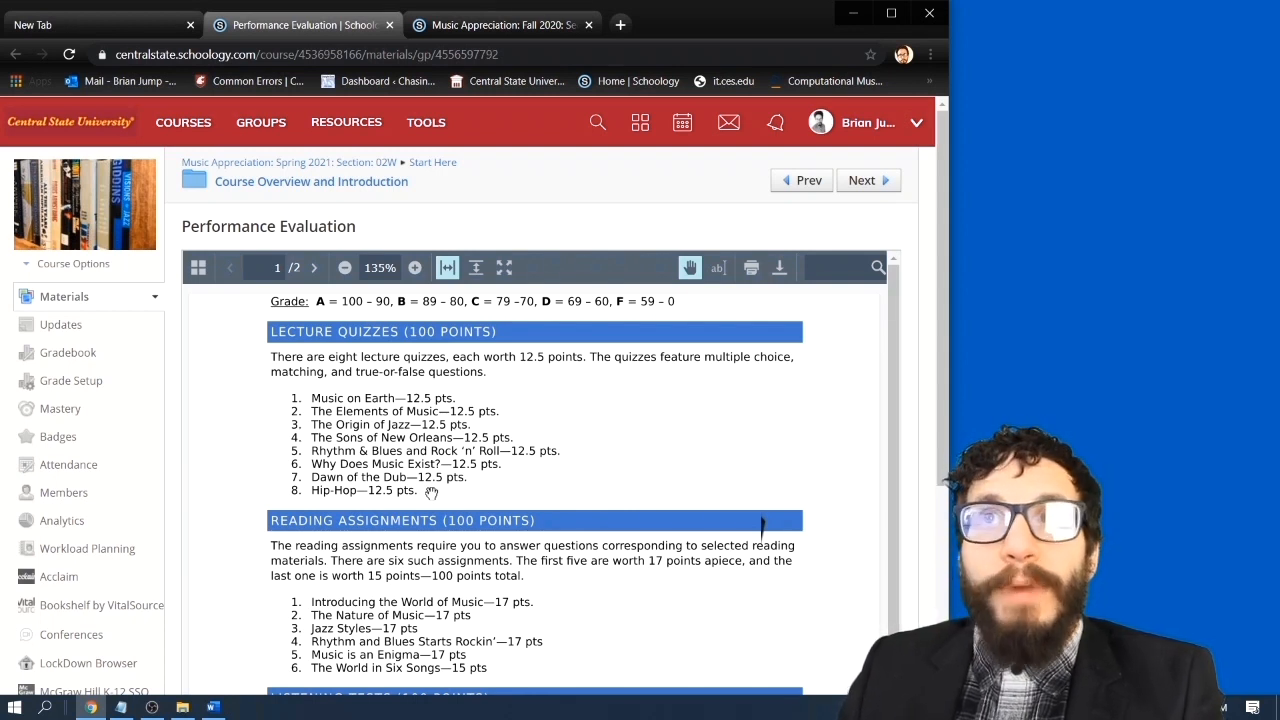
pyautogui.moveTo(422, 367)
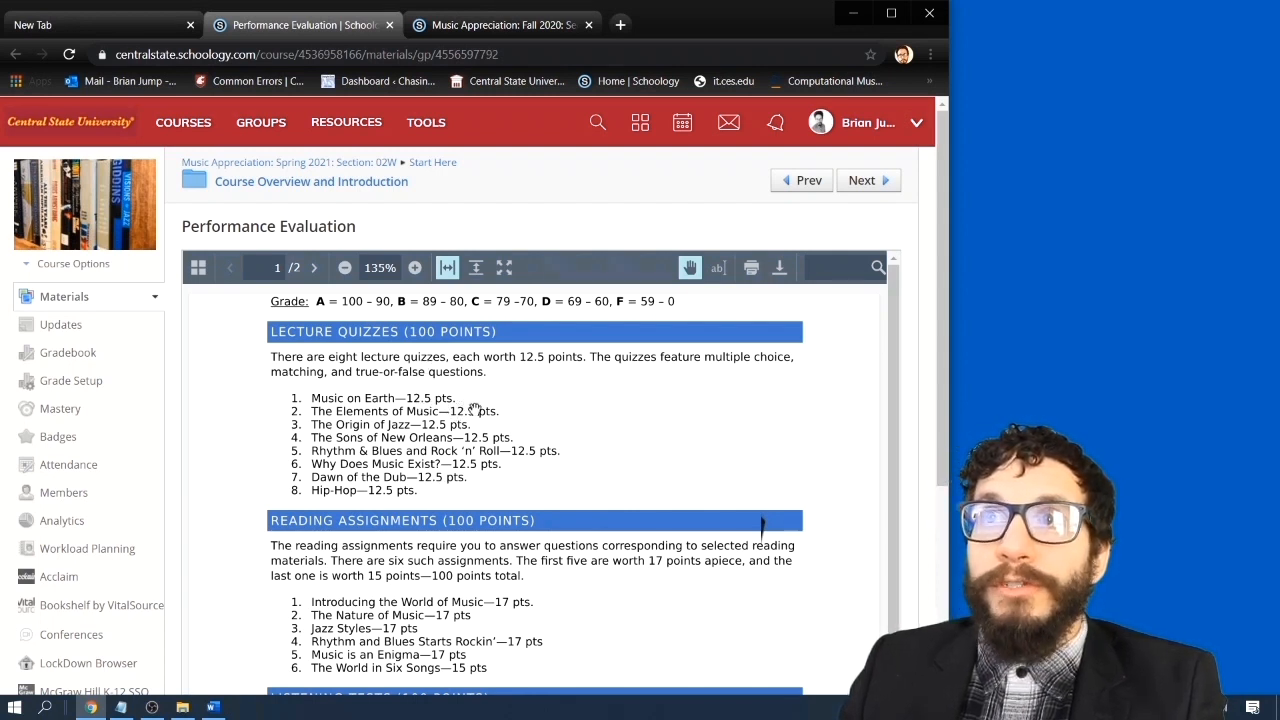
# Read through the listening tests, midterm and final exam sections, then return to the folder
pyautogui.scroll(-3)
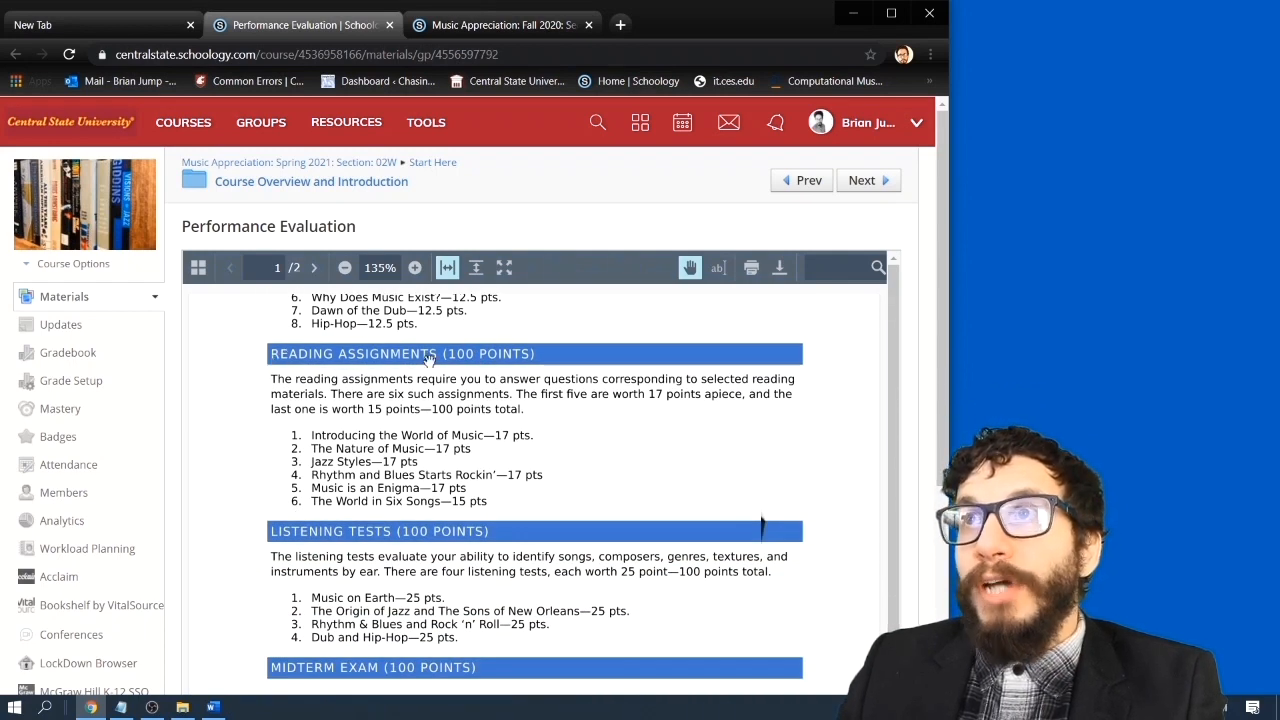
pyautogui.moveTo(510, 501)
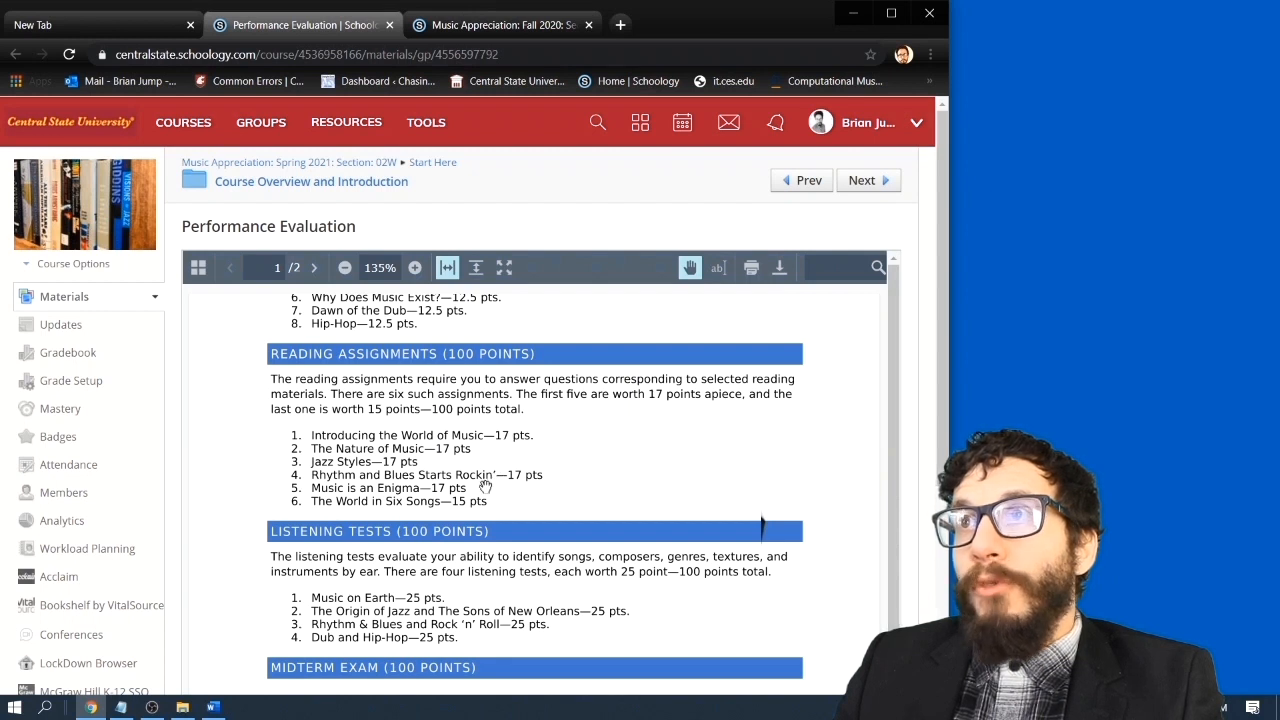
pyautogui.moveTo(497, 503)
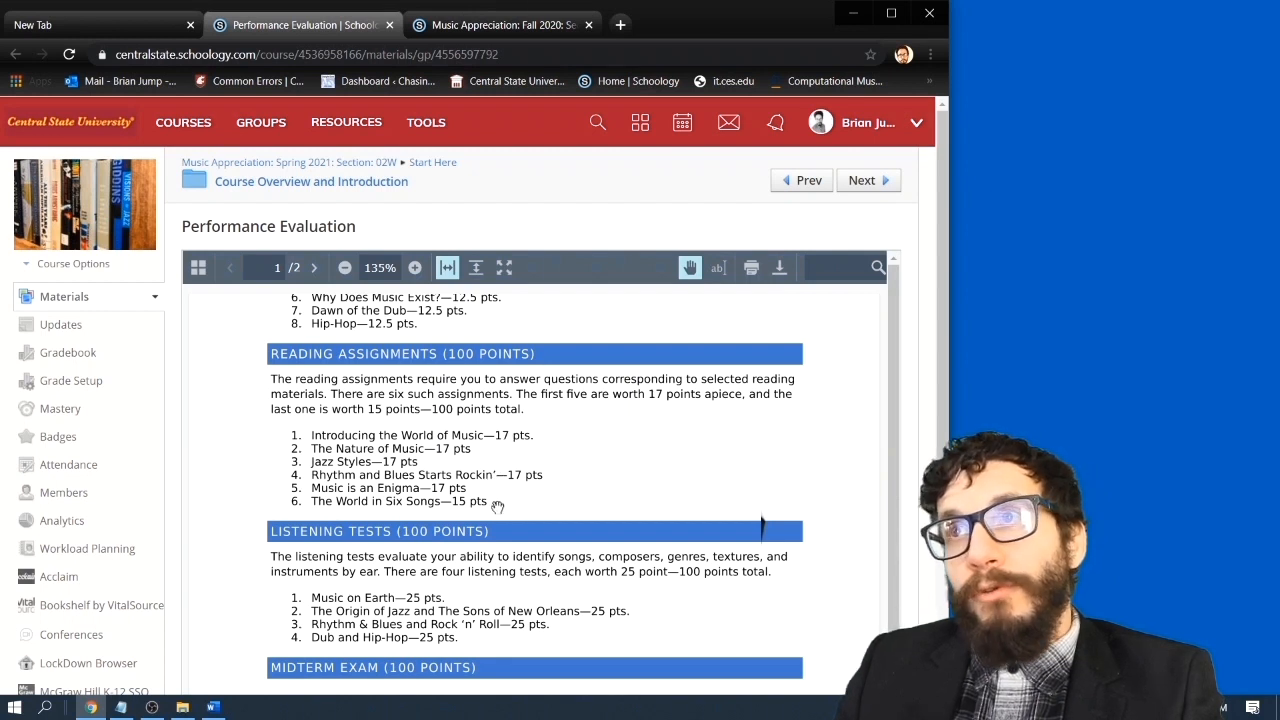
pyautogui.moveTo(525, 353)
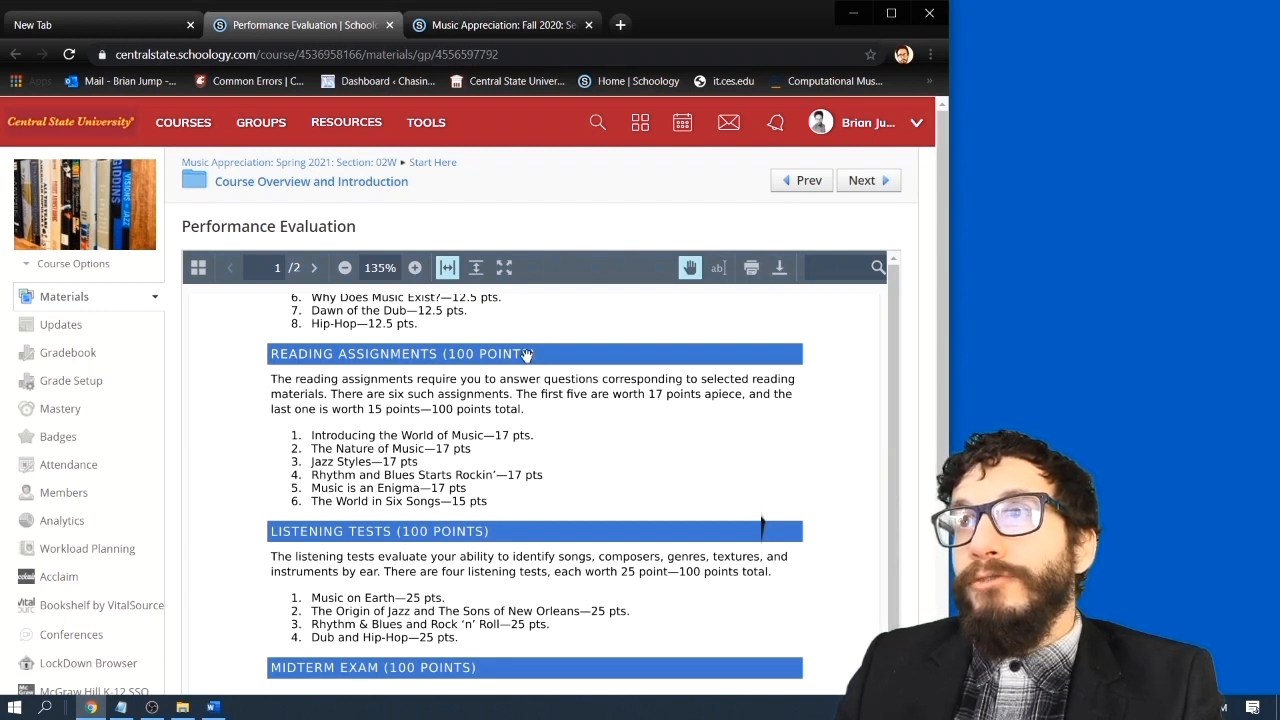
pyautogui.scroll(-3)
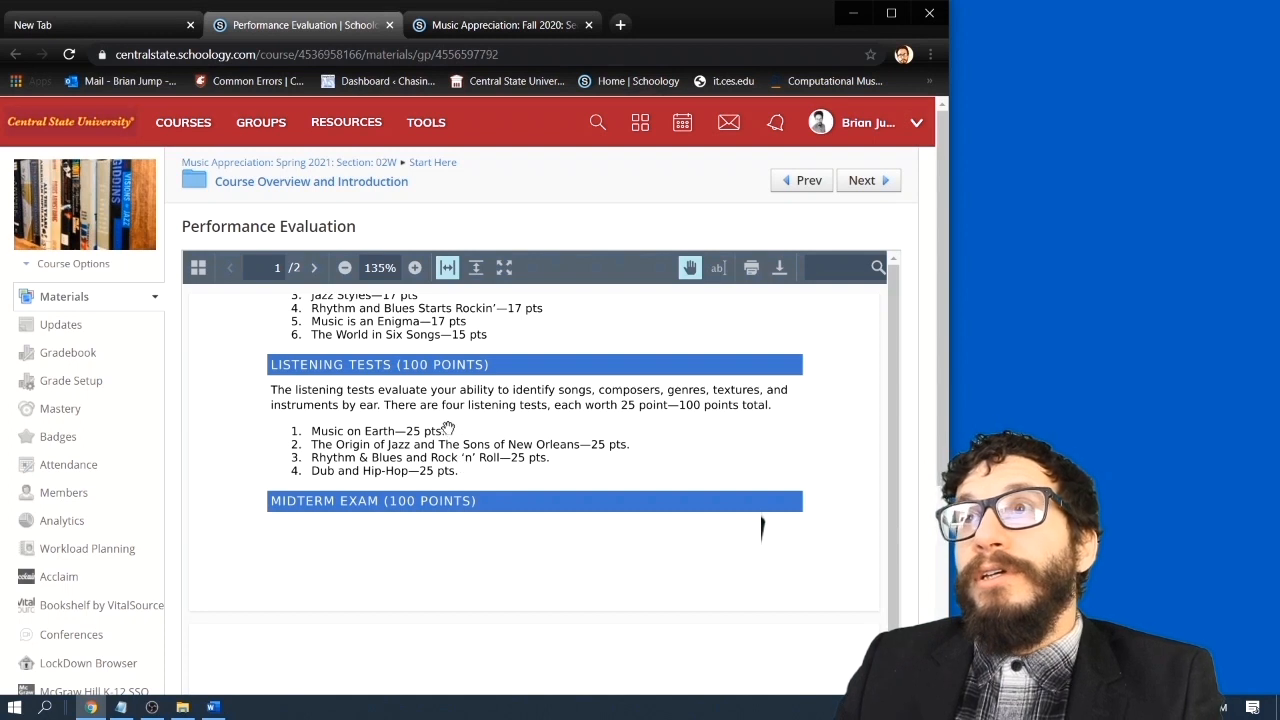
pyautogui.moveTo(452, 432)
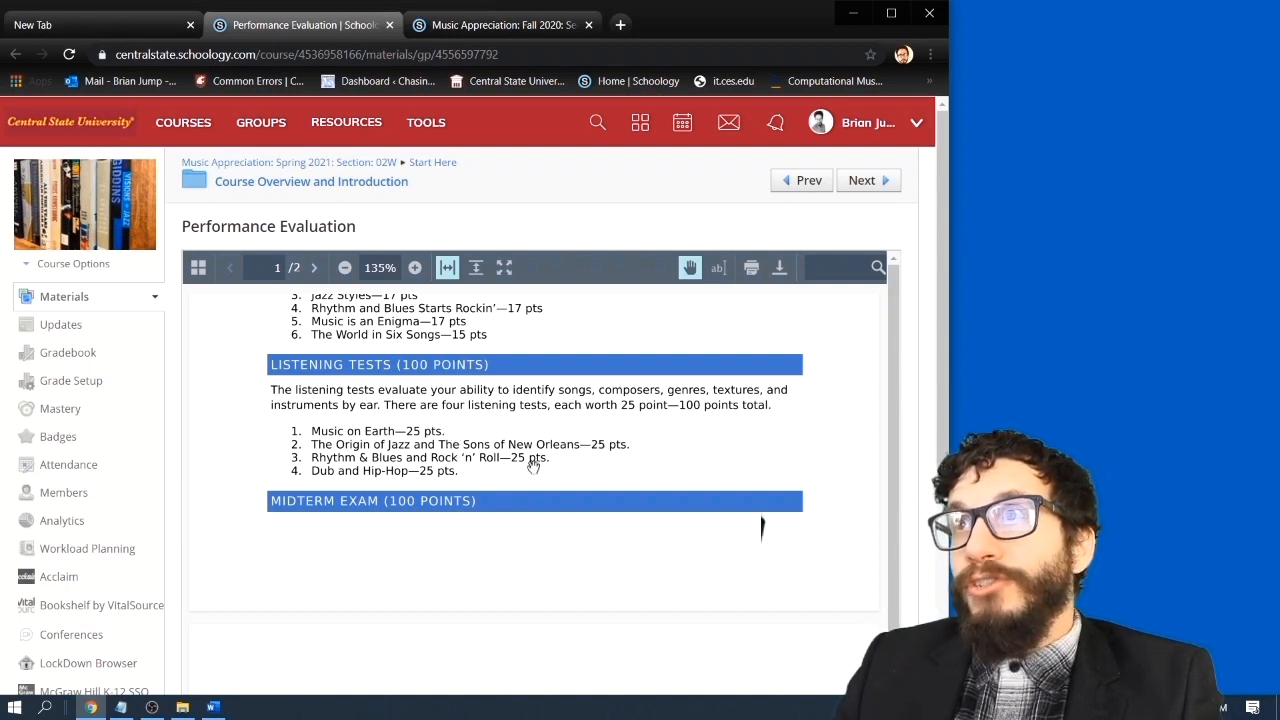
pyautogui.scroll(-3)
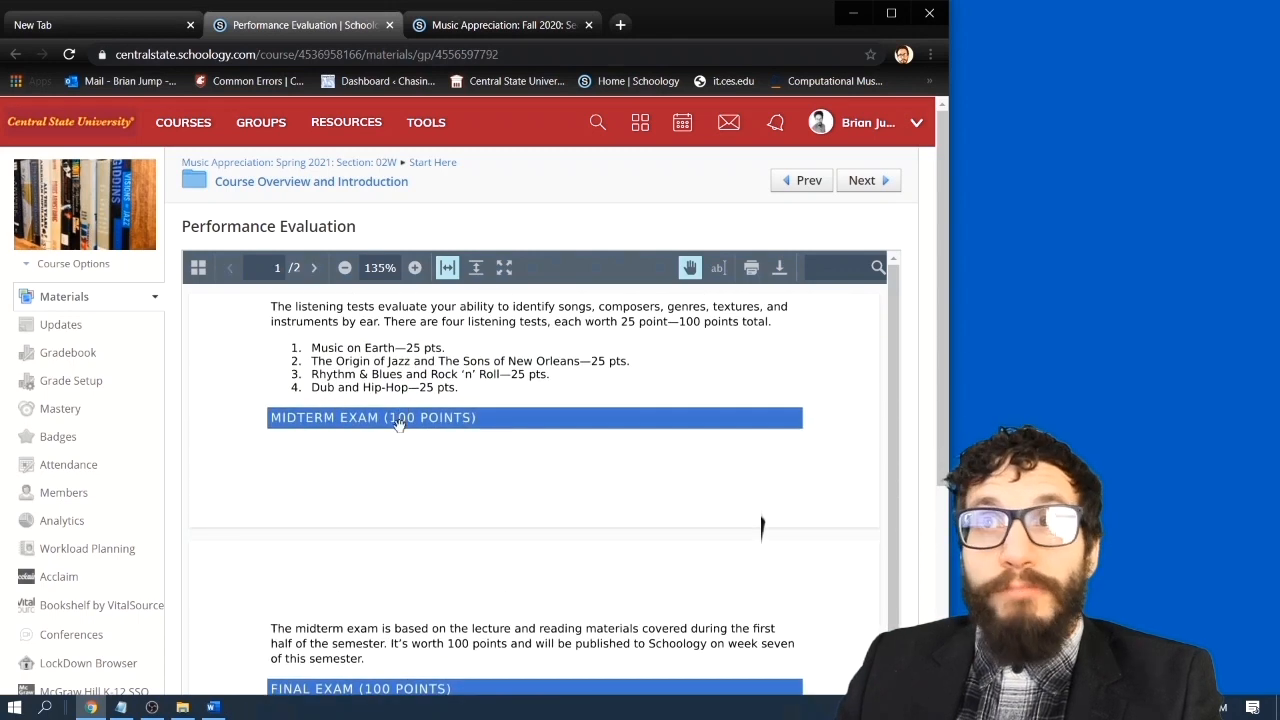
pyautogui.moveTo(418, 443)
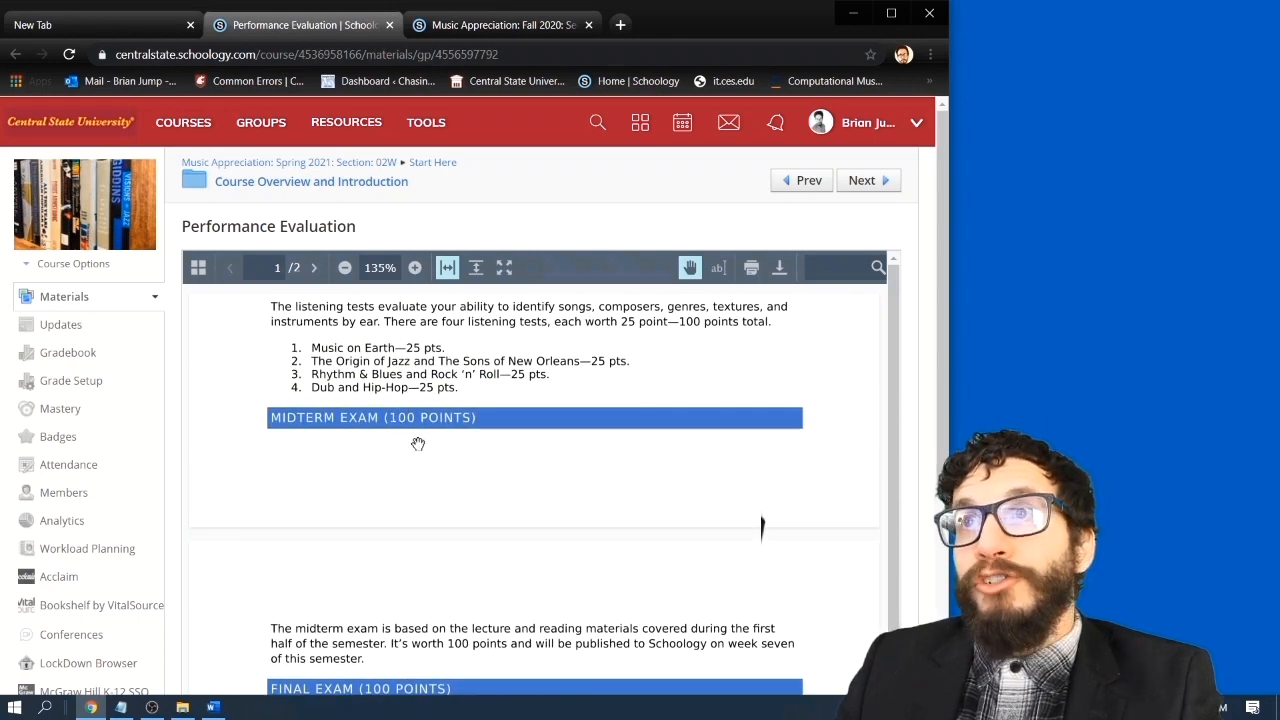
pyautogui.click(314, 267)
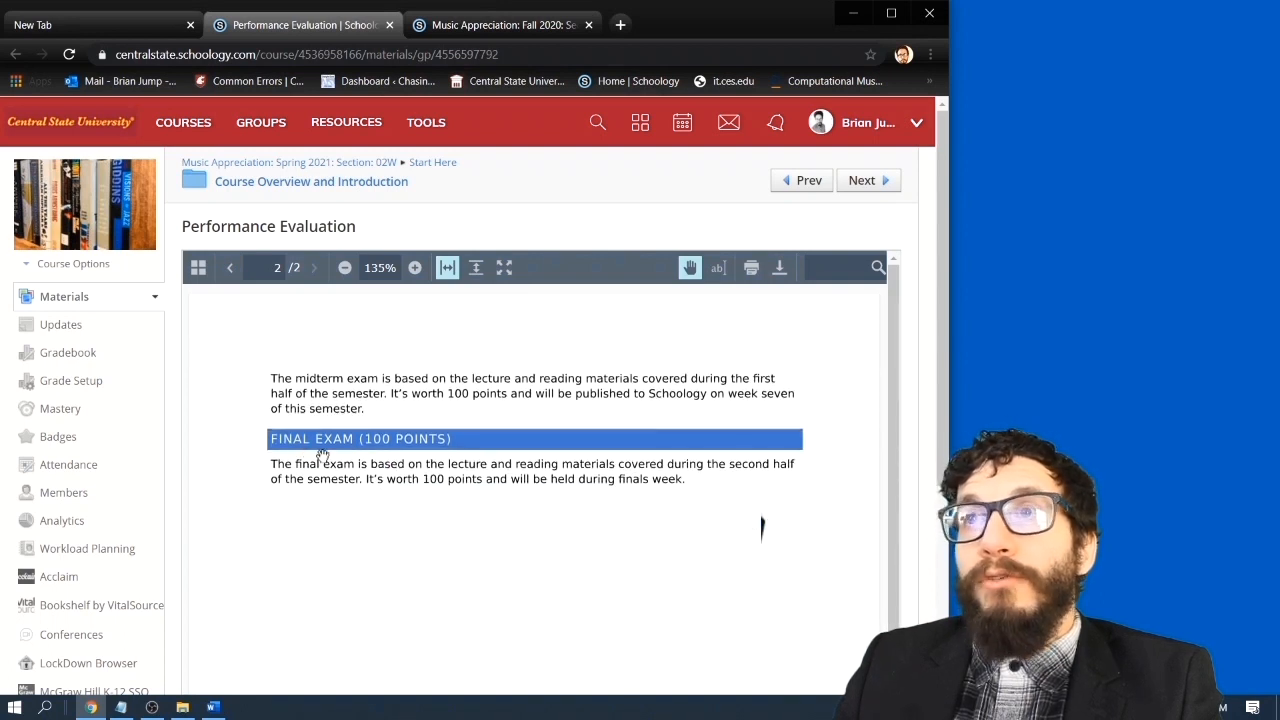
pyautogui.moveTo(419, 487)
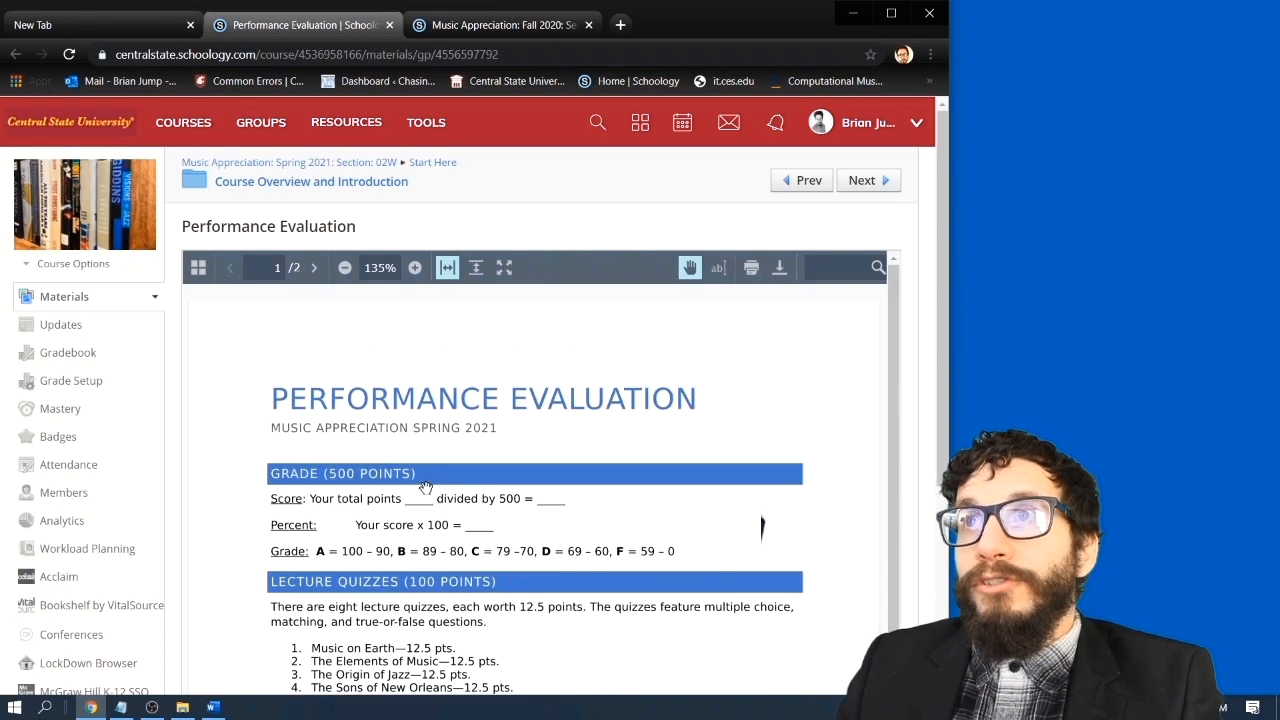
pyautogui.moveTo(553, 515)
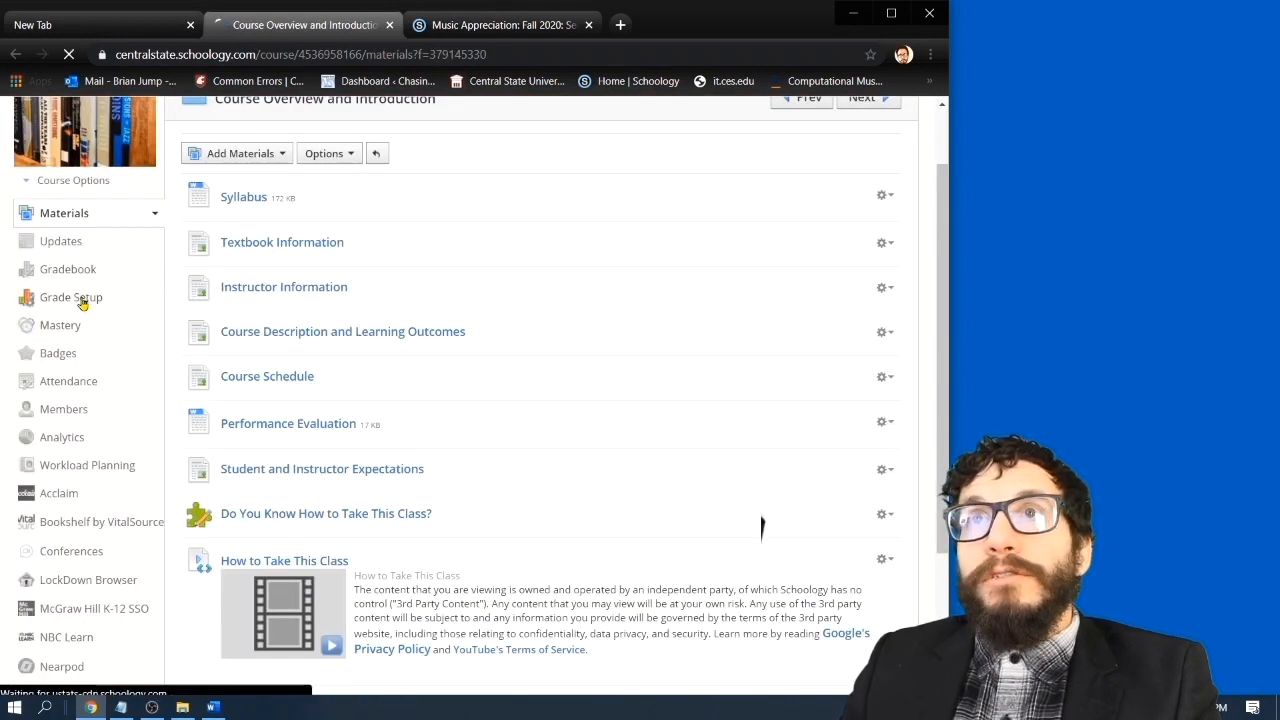
# View Grade Setup's weighted categories, then open the Gradebook
pyautogui.click(70, 297)
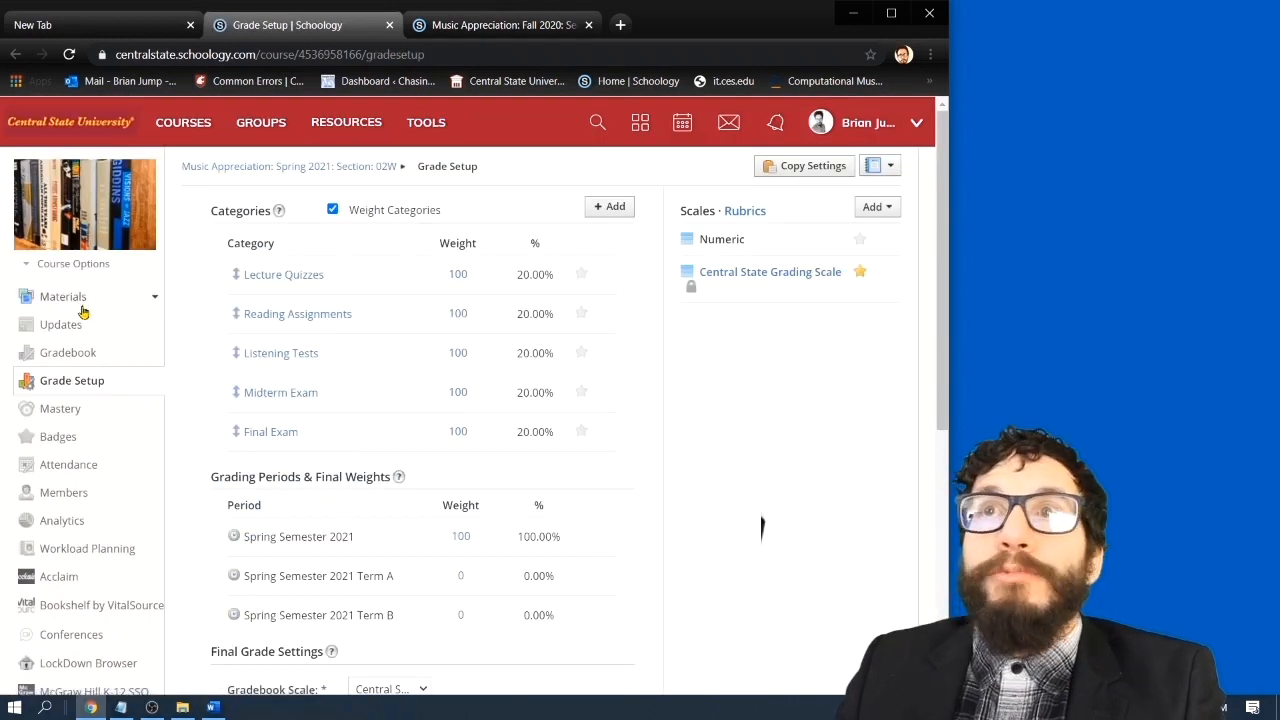
pyautogui.click(68, 352)
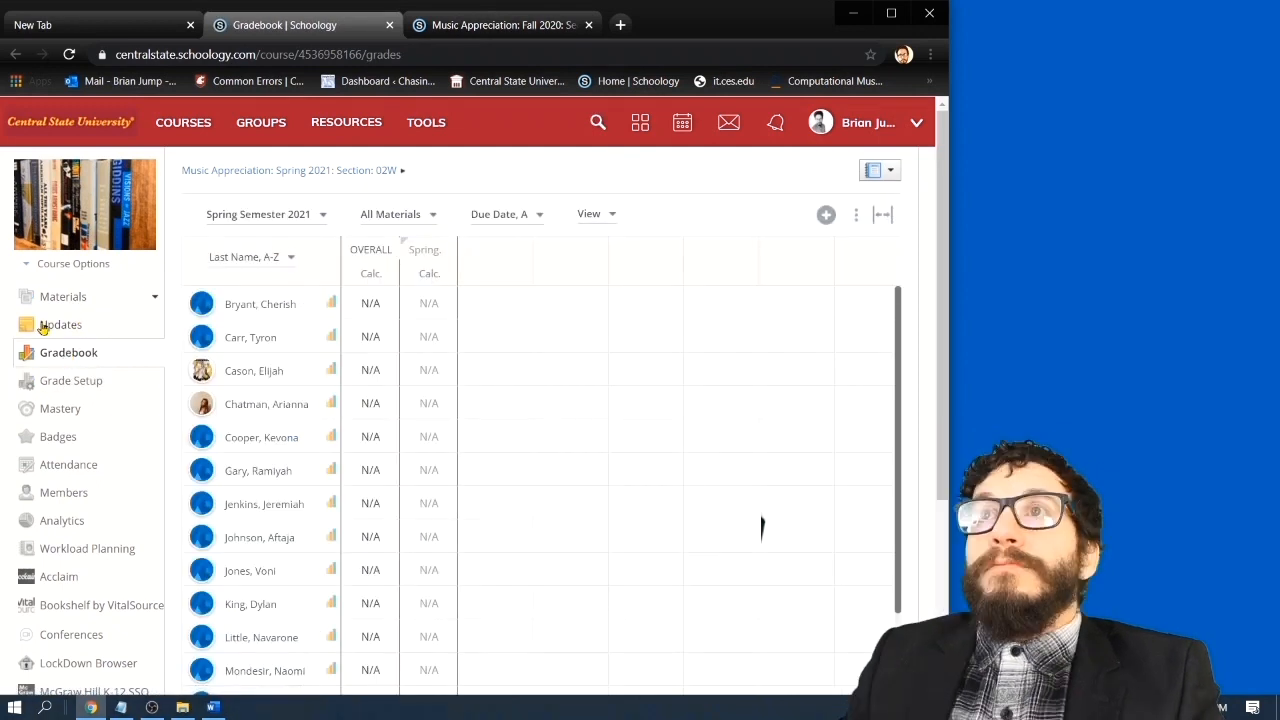
pyautogui.moveTo(308, 203)
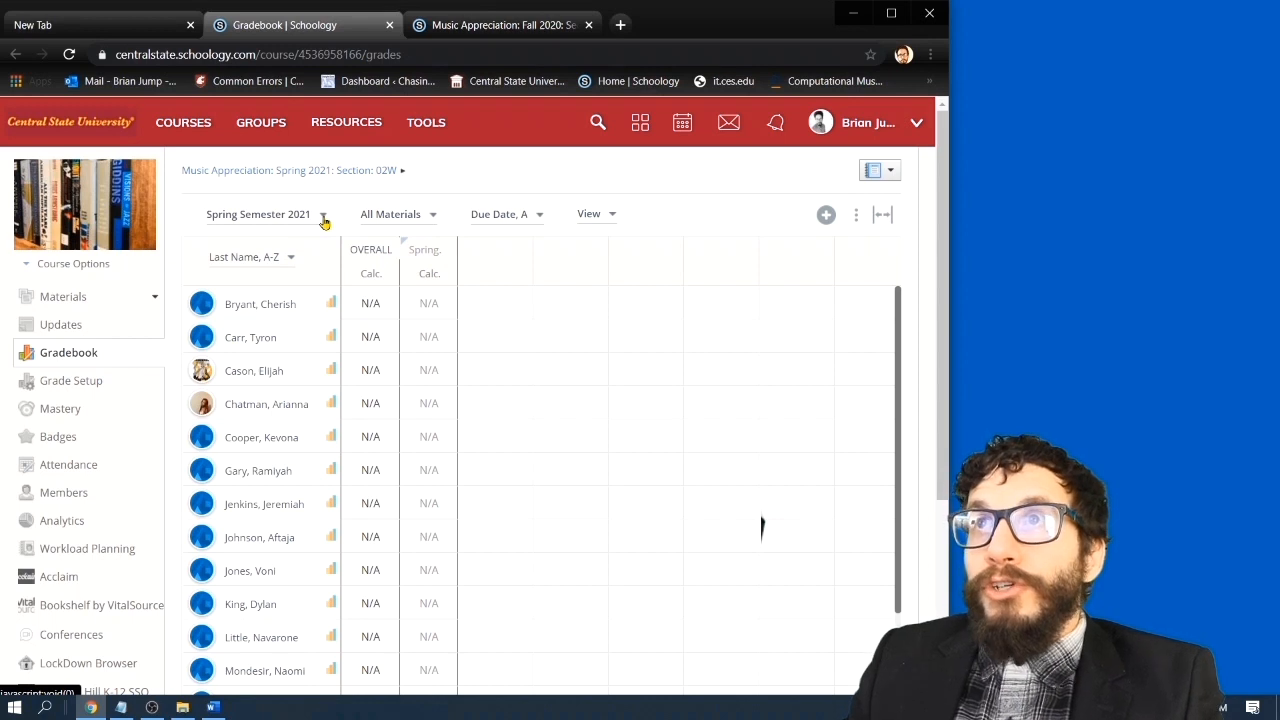
# Set the Gradebook grading period filter to (No grading period)
pyautogui.click(258, 214)
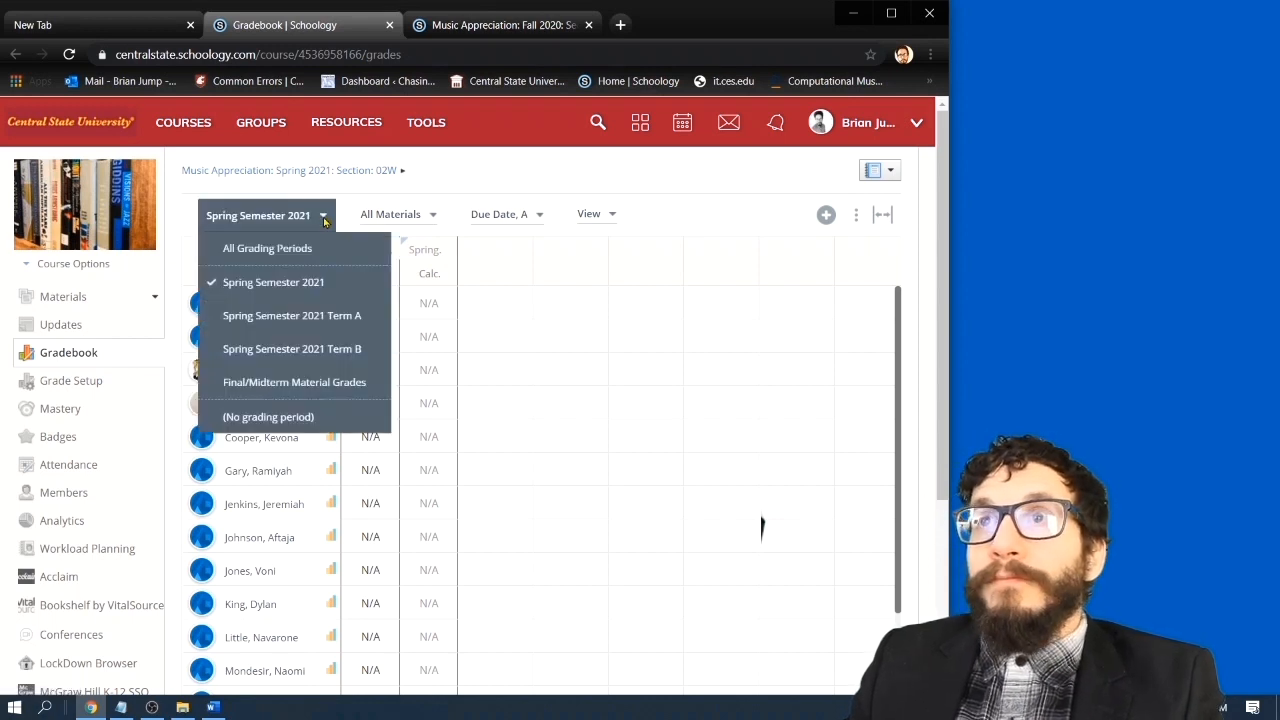
pyautogui.click(268, 416)
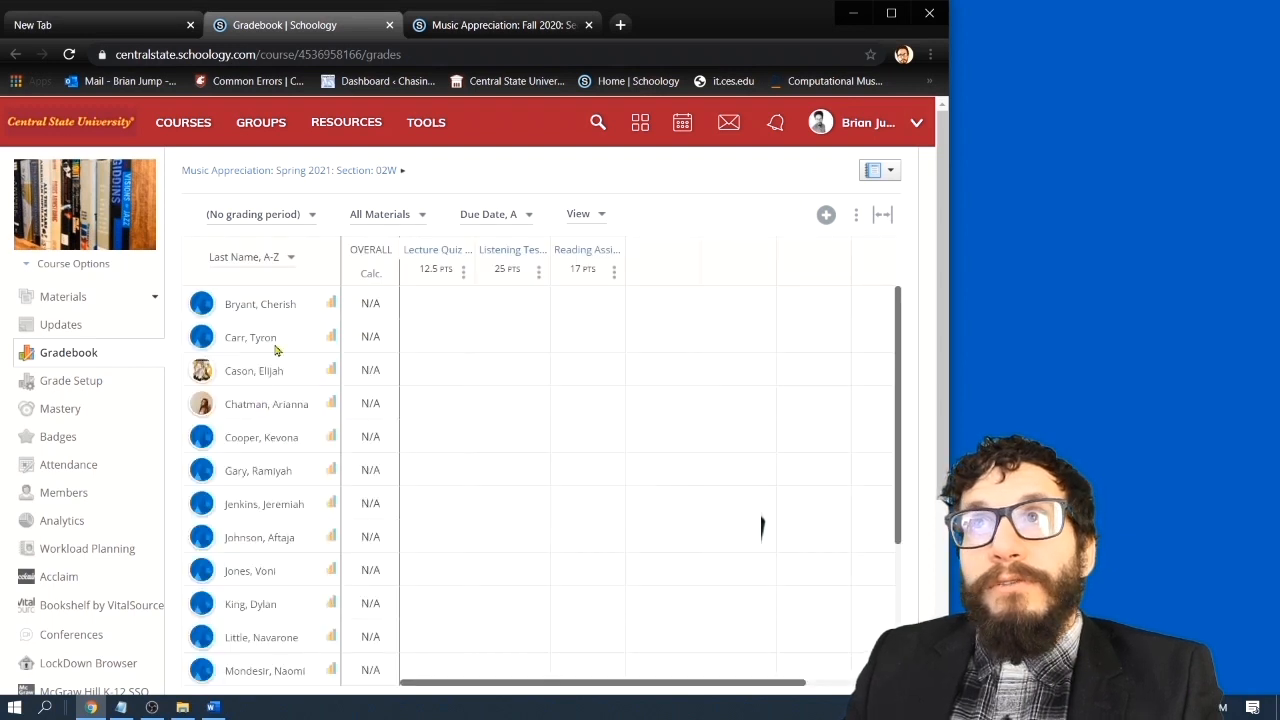
pyautogui.moveTo(435, 249)
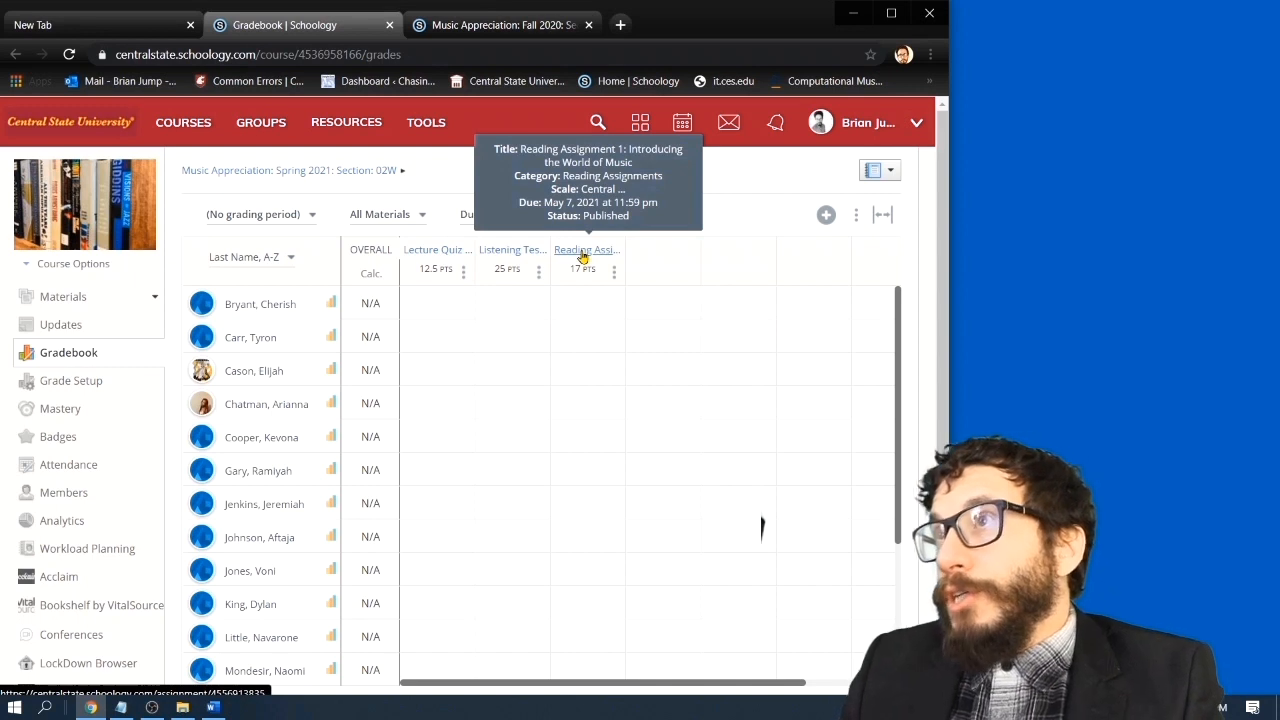
pyautogui.moveTo(570, 237)
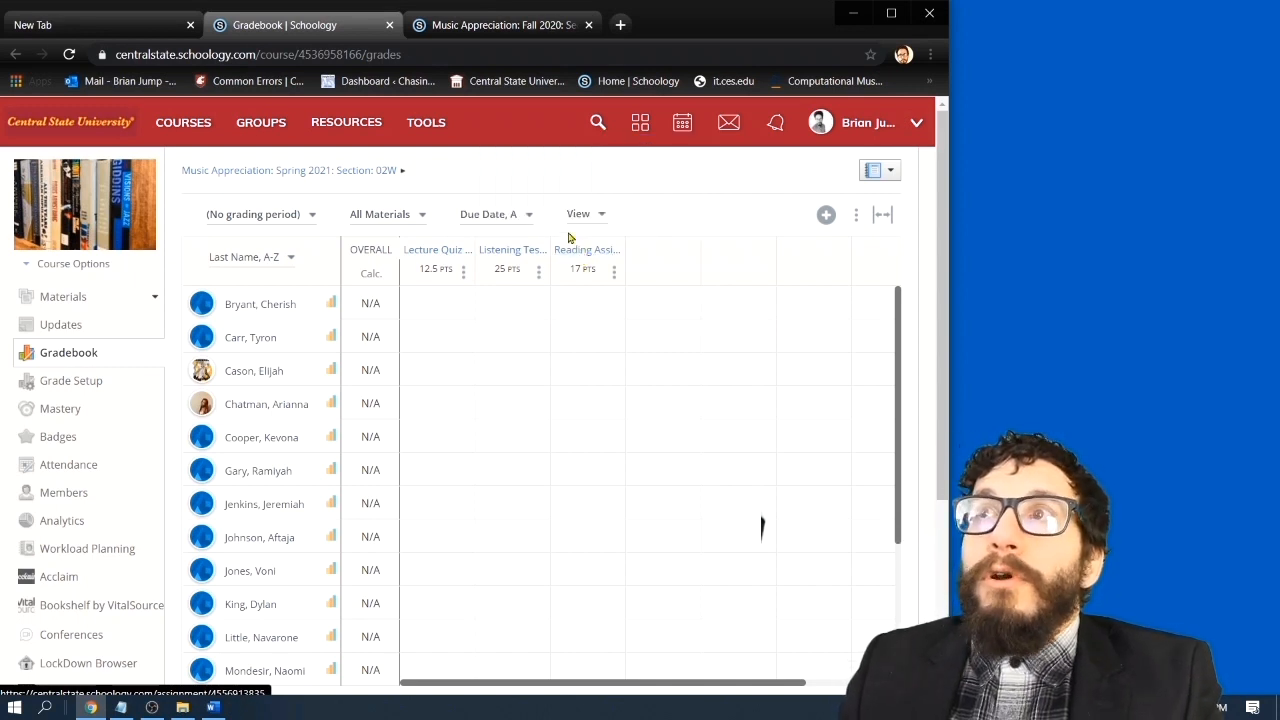
pyautogui.moveTo(516, 237)
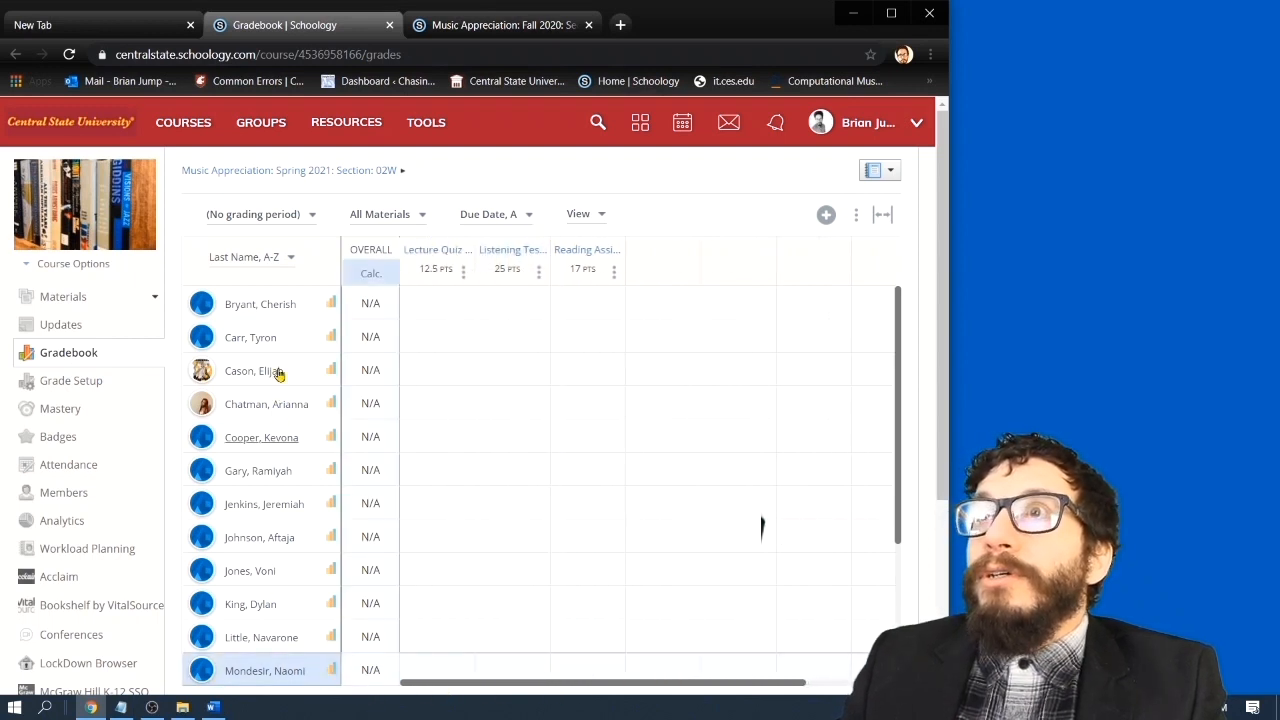
pyautogui.moveTo(437, 249)
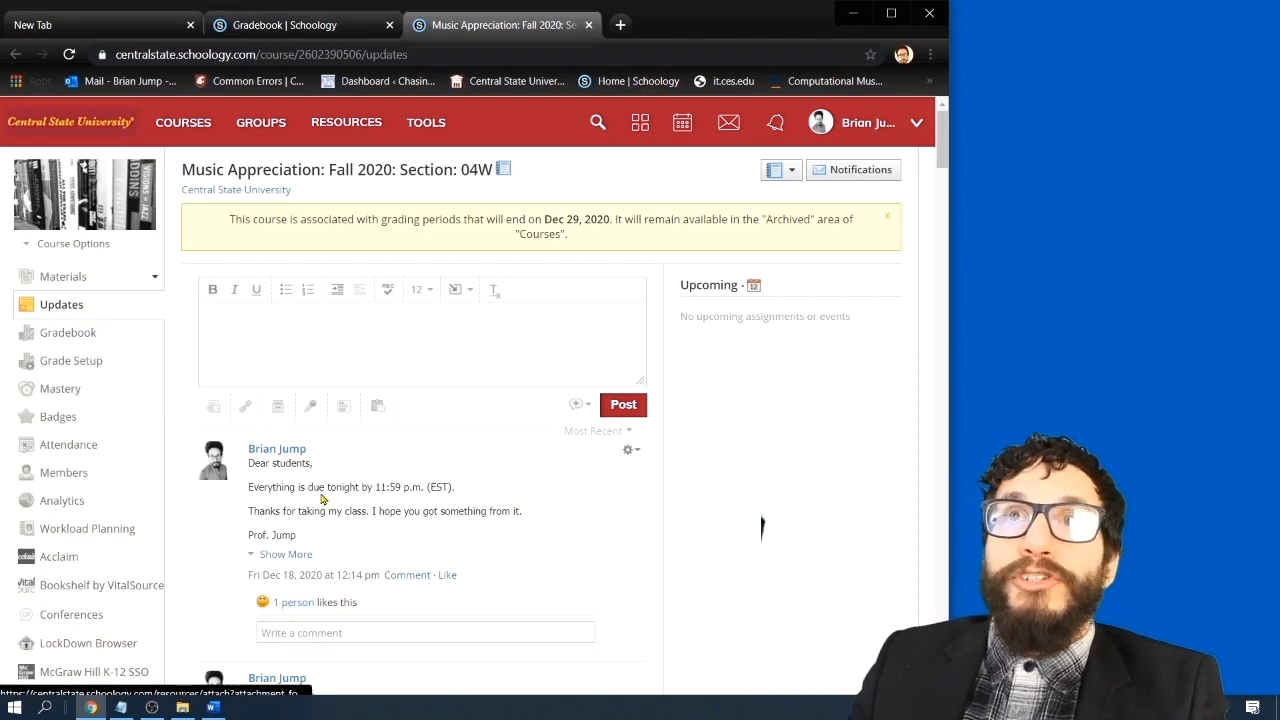
# Scroll through the Fall 2020 section's Updates feed of announcements
pyautogui.scroll(-3)
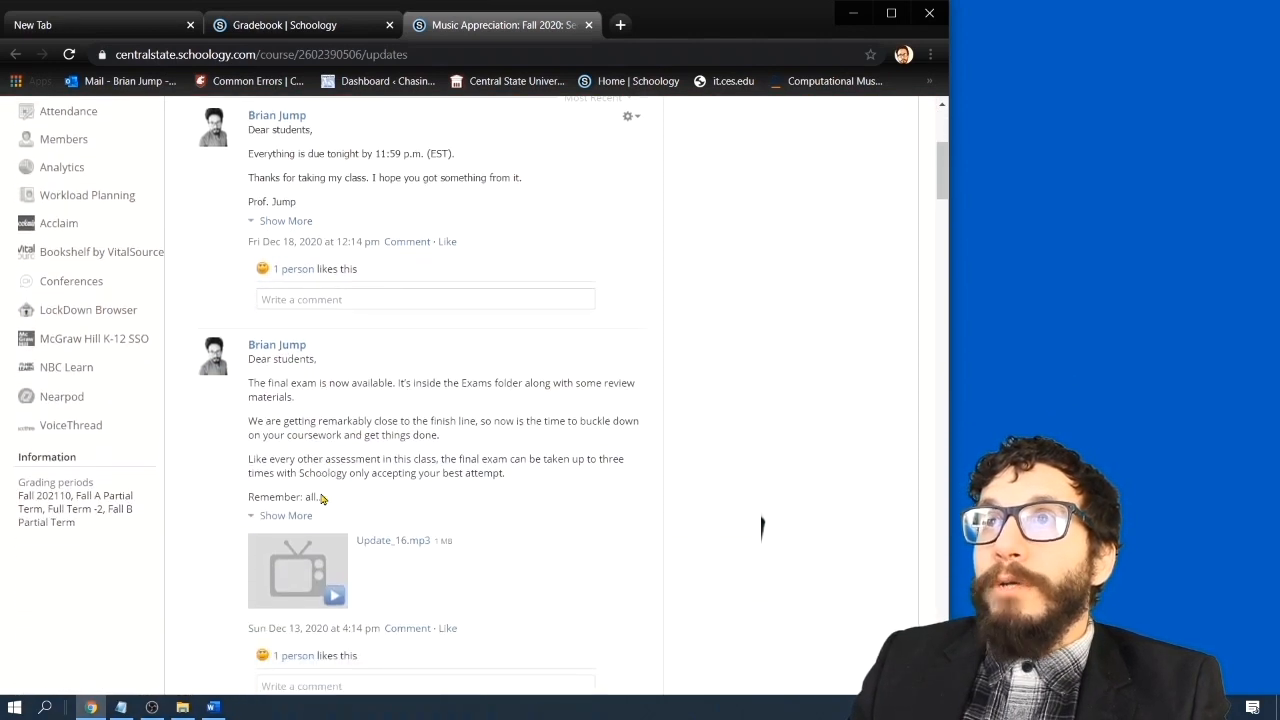
pyautogui.scroll(-3)
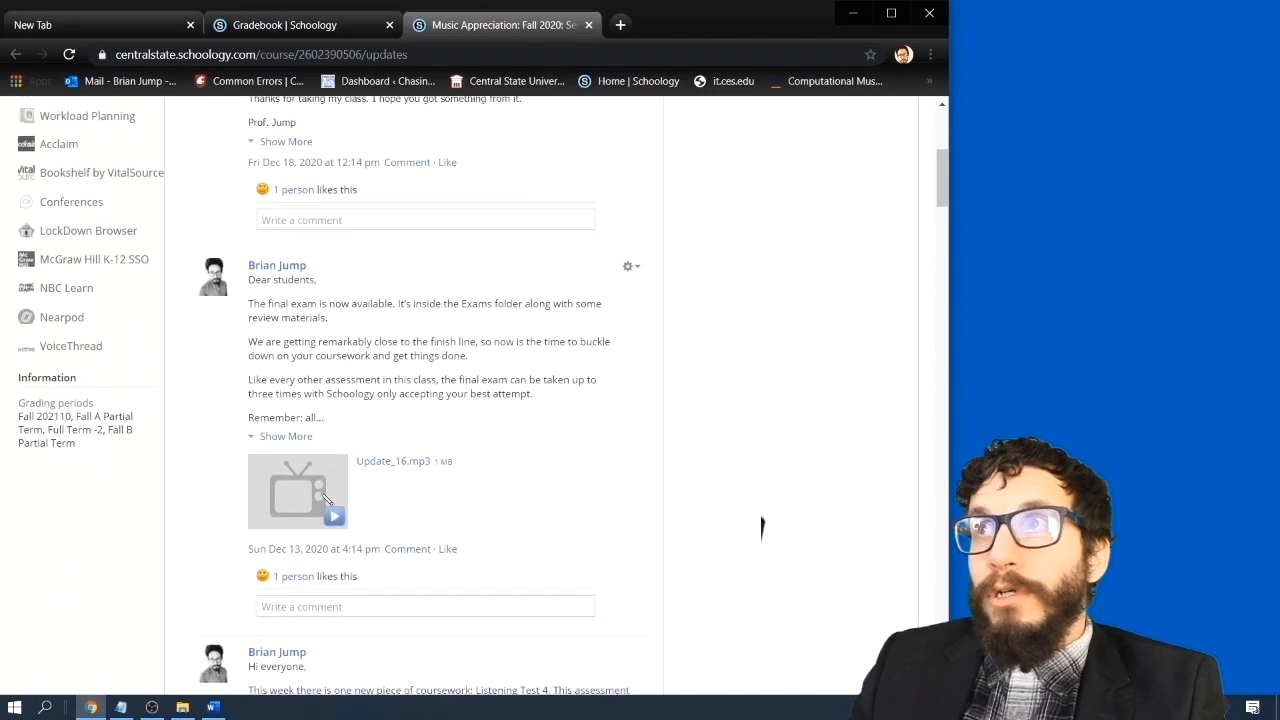
pyautogui.scroll(-3)
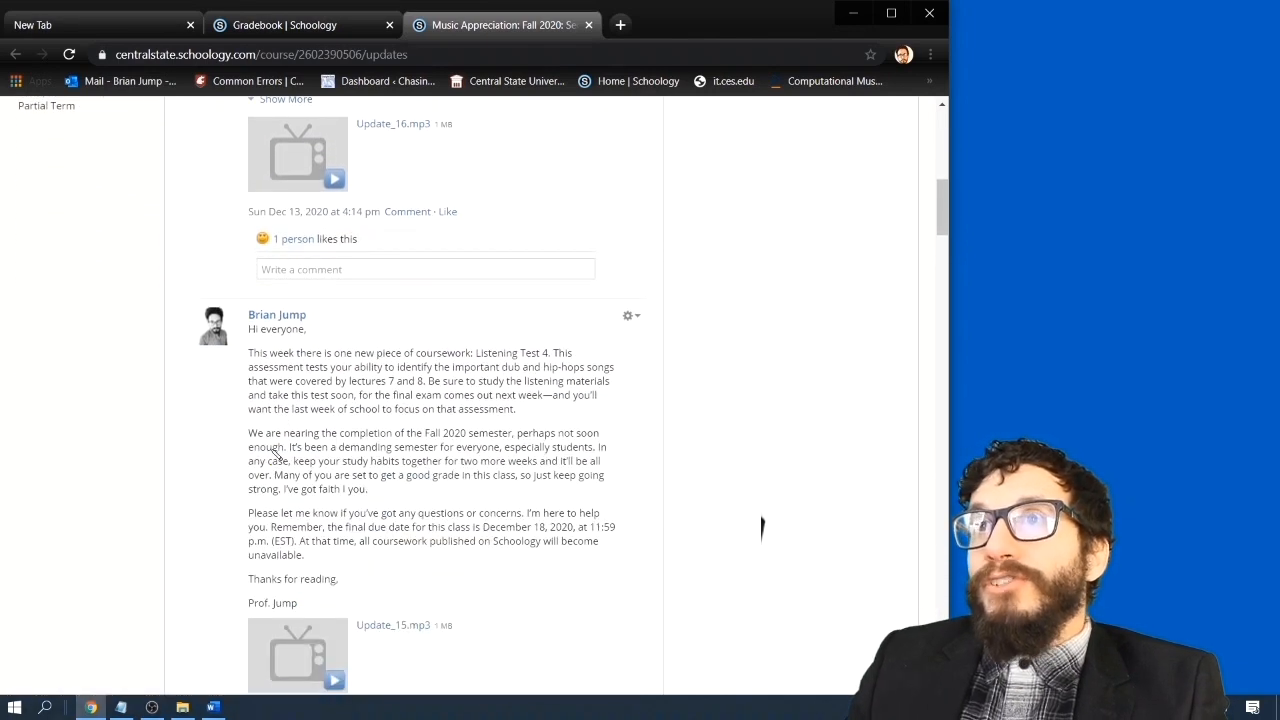
pyautogui.scroll(-3)
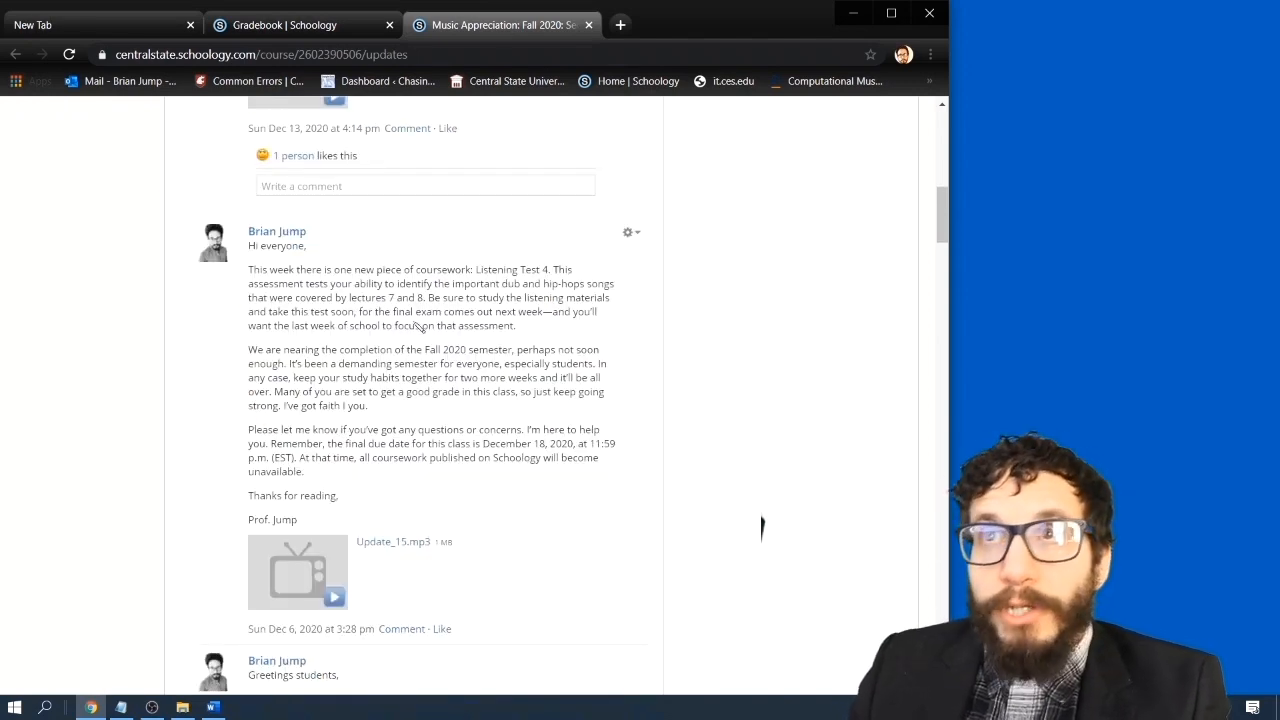
pyautogui.scroll(-3)
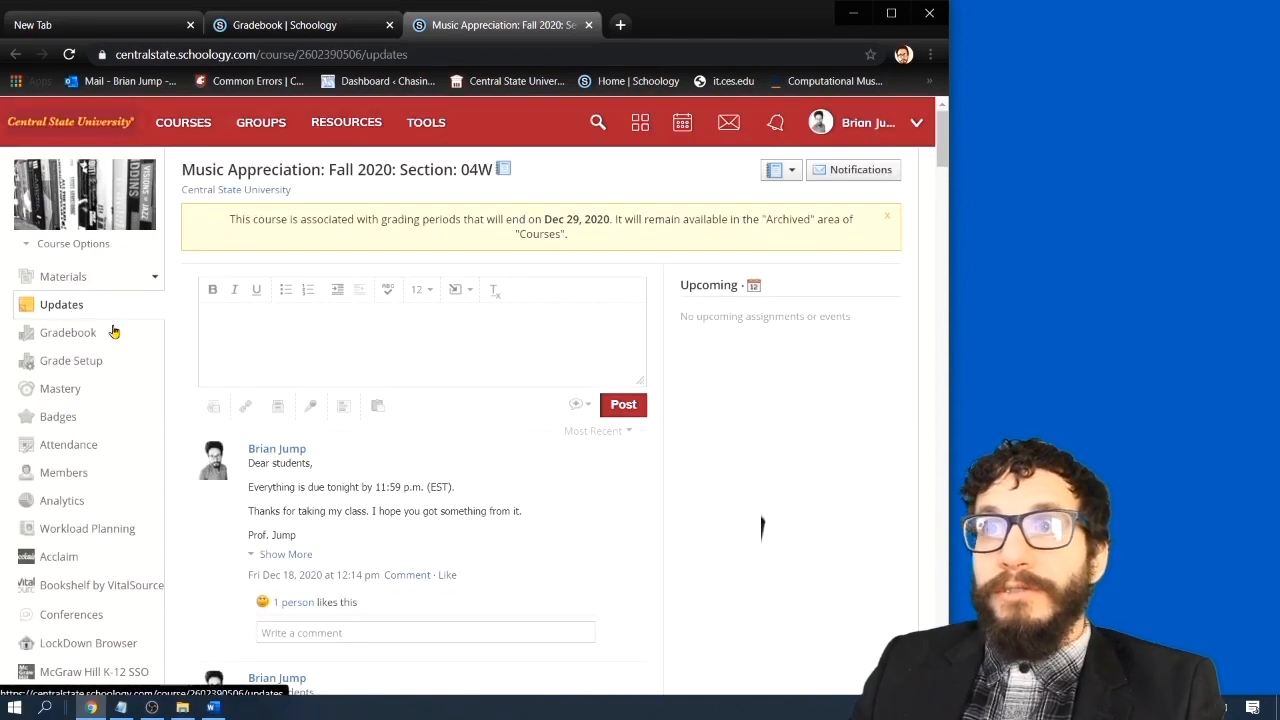
pyautogui.scroll(-3)
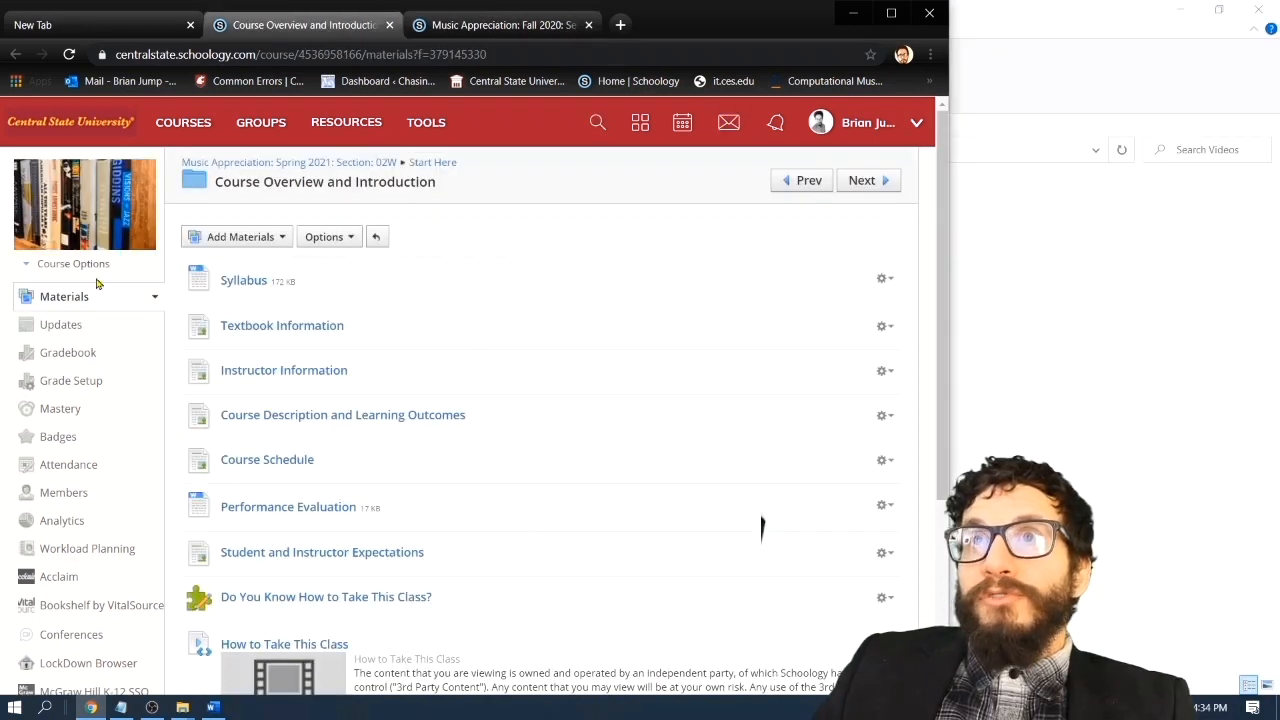
# Open Materials in the Spring 2021 section's left sidebar
pyautogui.click(64, 296)
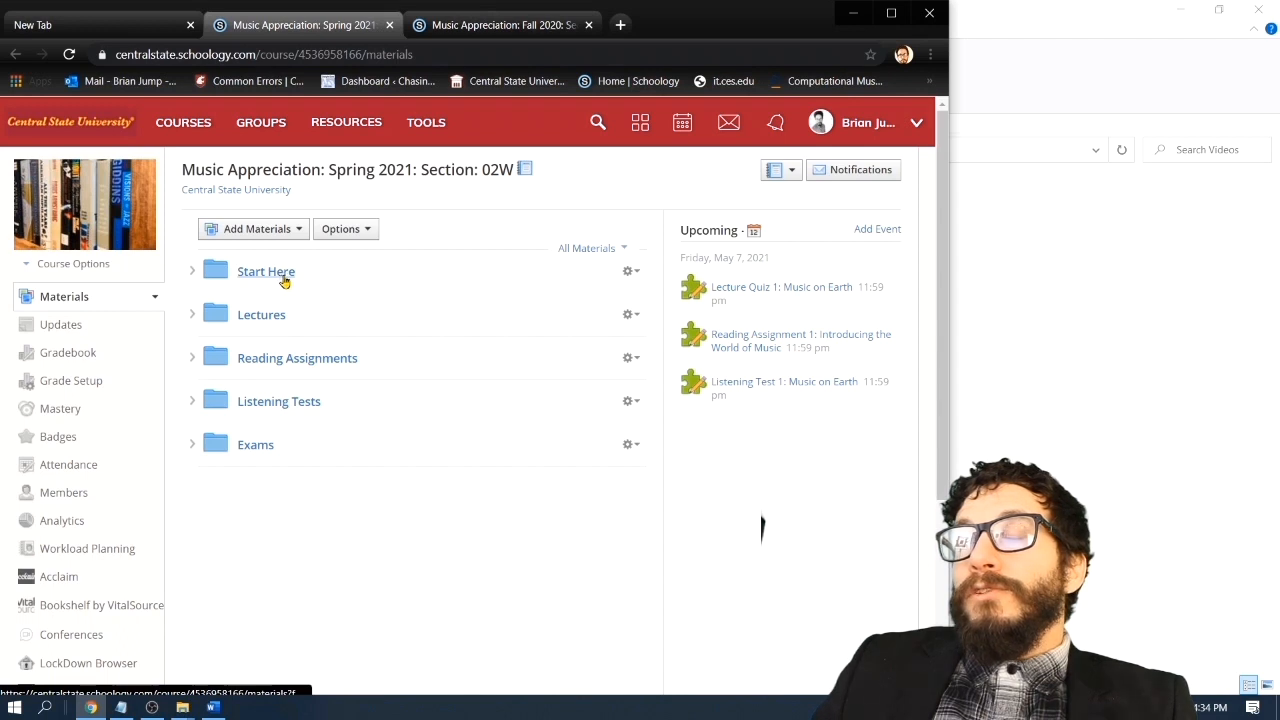
pyautogui.moveTo(358, 513)
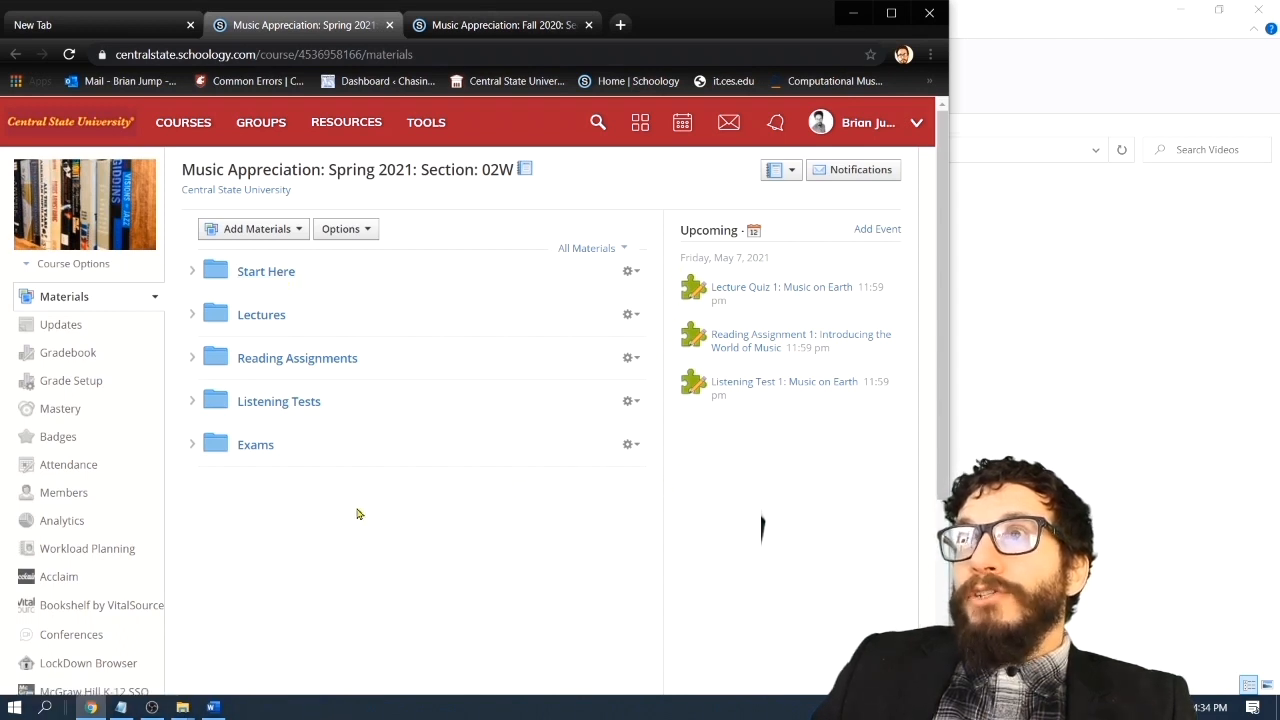
pyautogui.moveTo(190, 278)
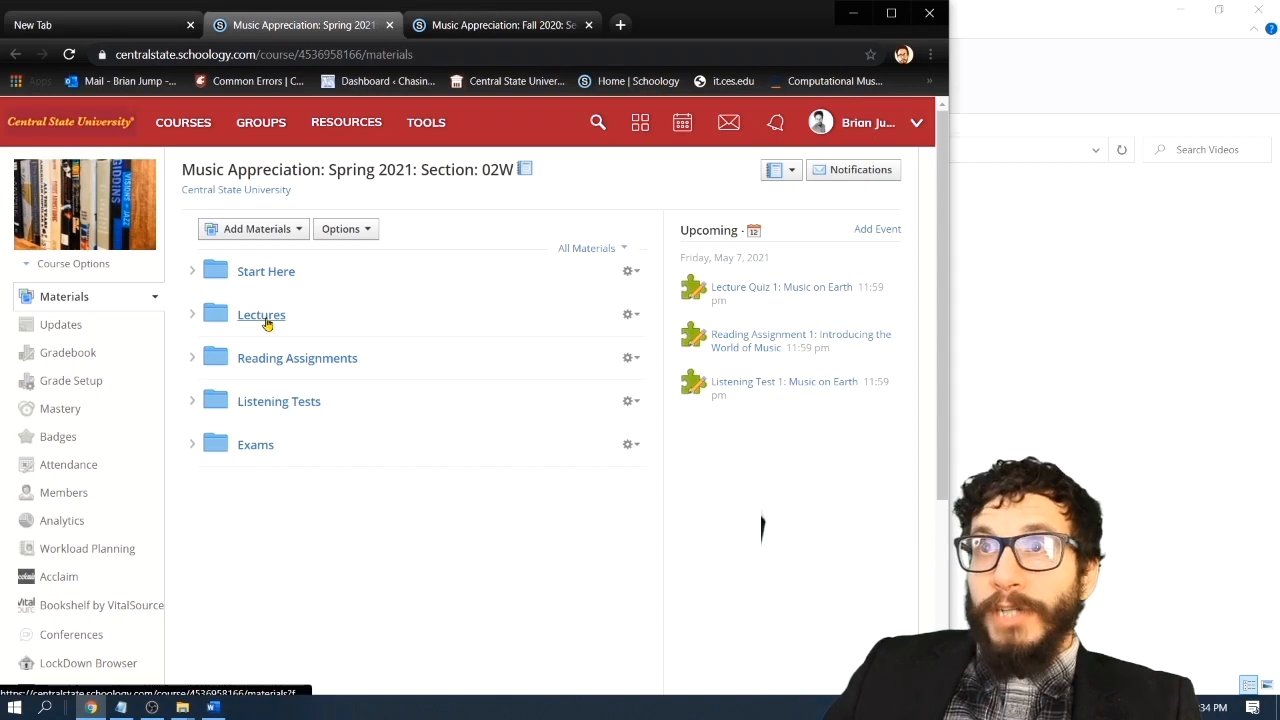
# Go into the Lectures folder, then into Lecture 1: Music on Earth
pyautogui.click(261, 314)
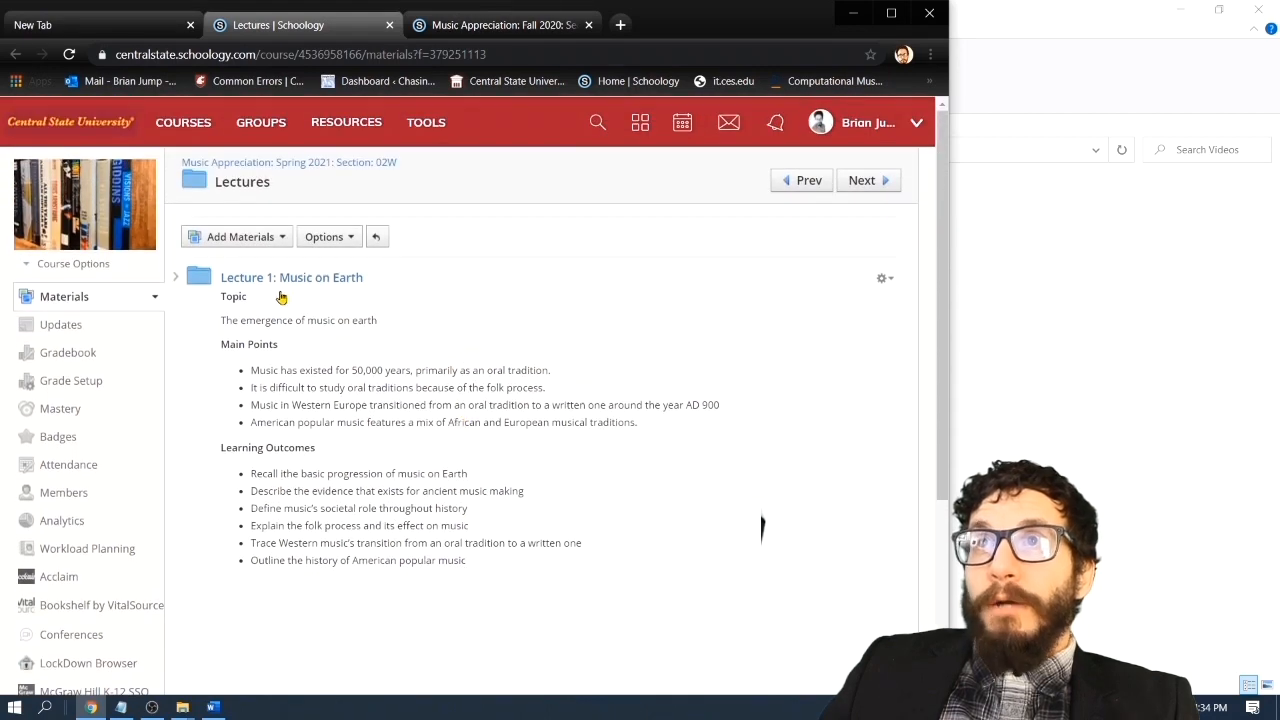
pyautogui.click(291, 277)
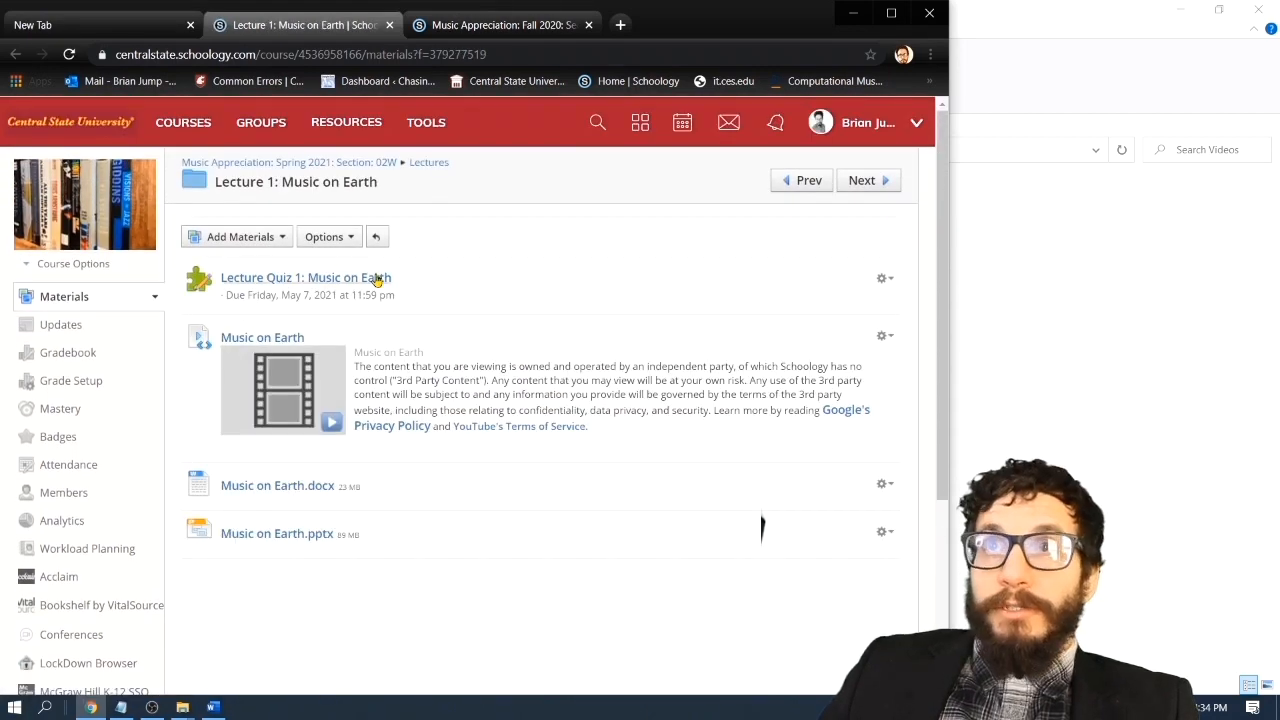
pyautogui.moveTo(212, 540)
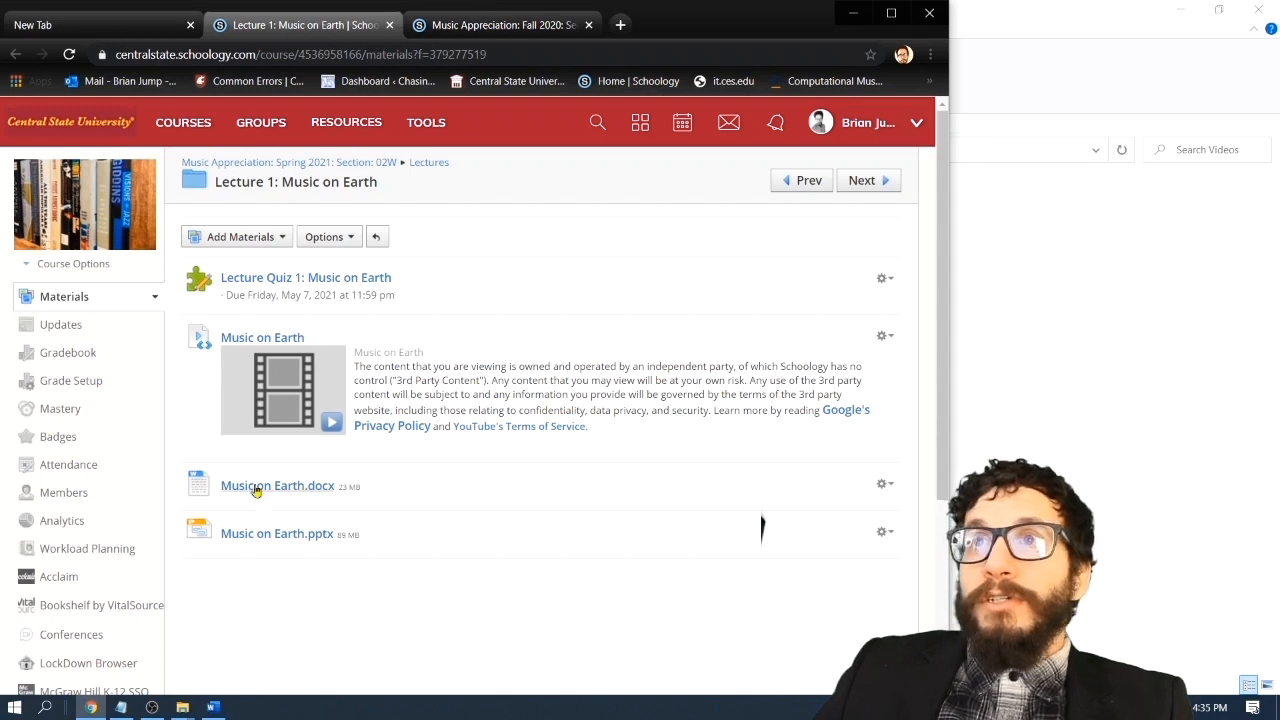
pyautogui.moveTo(276, 533)
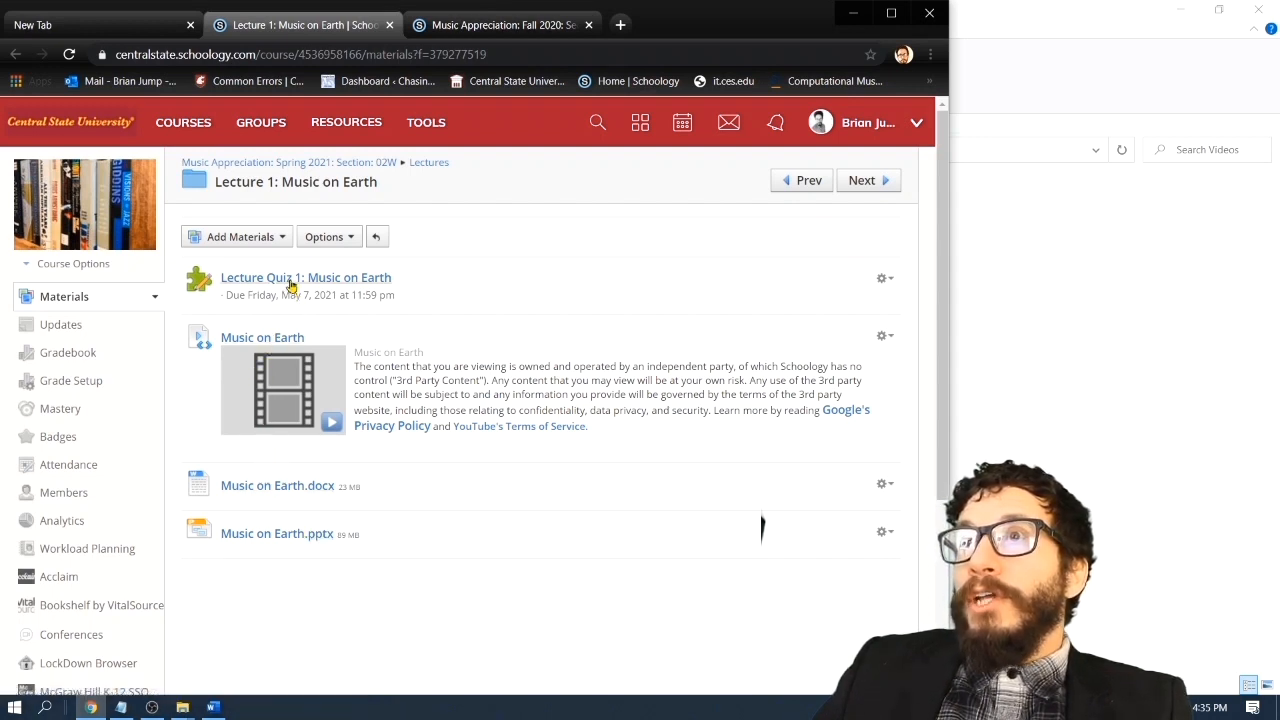
# Open Lecture Quiz 1: Music on Earth and start a student preview attempt
pyautogui.click(306, 277)
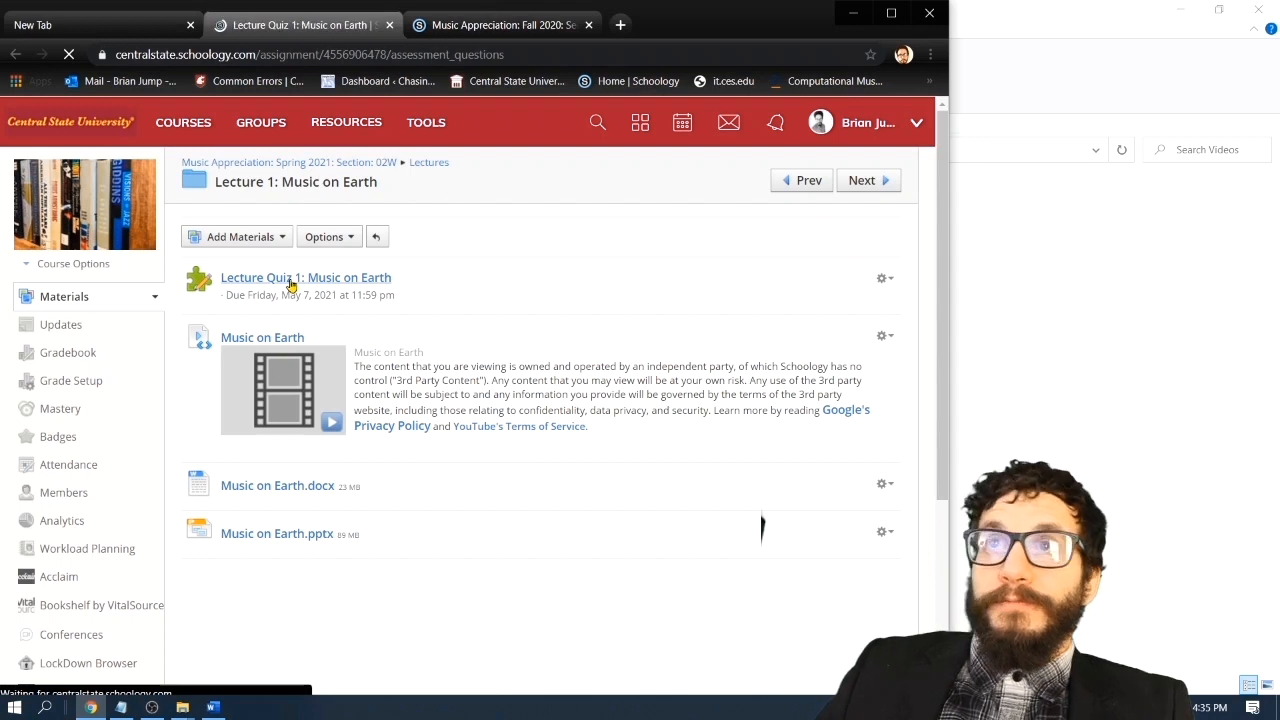
pyautogui.click(305, 277)
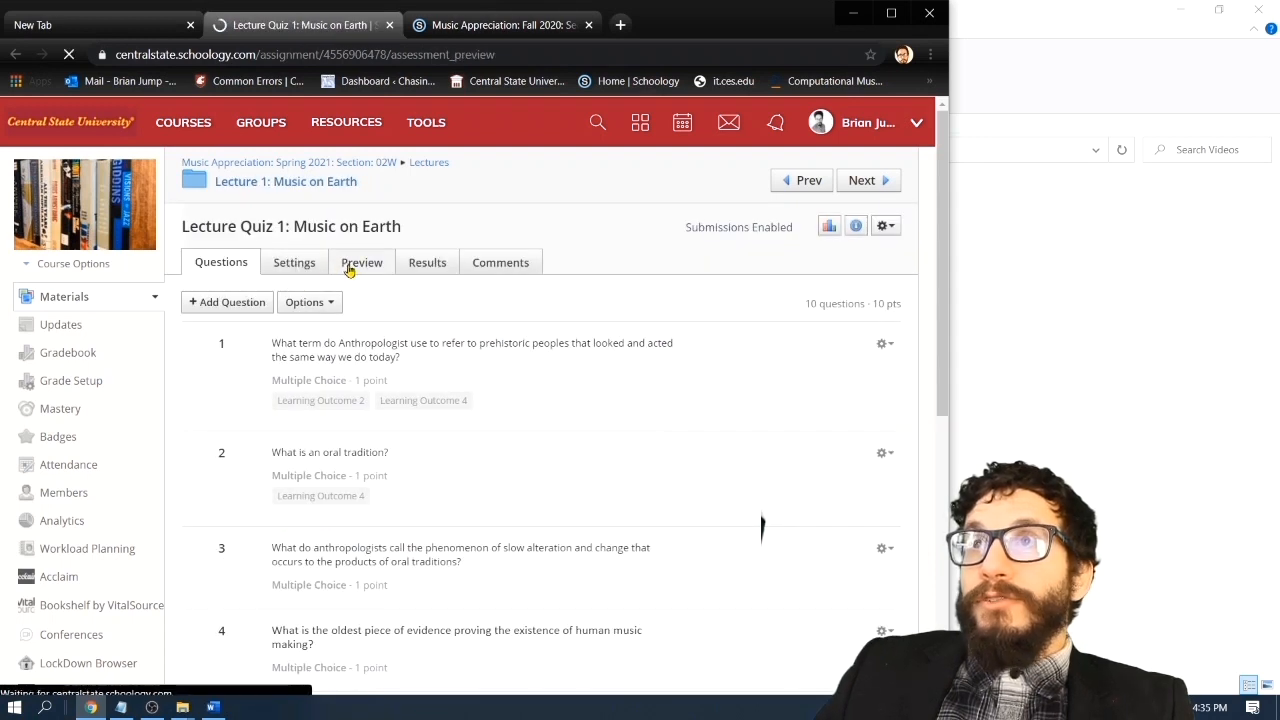
pyautogui.click(361, 262)
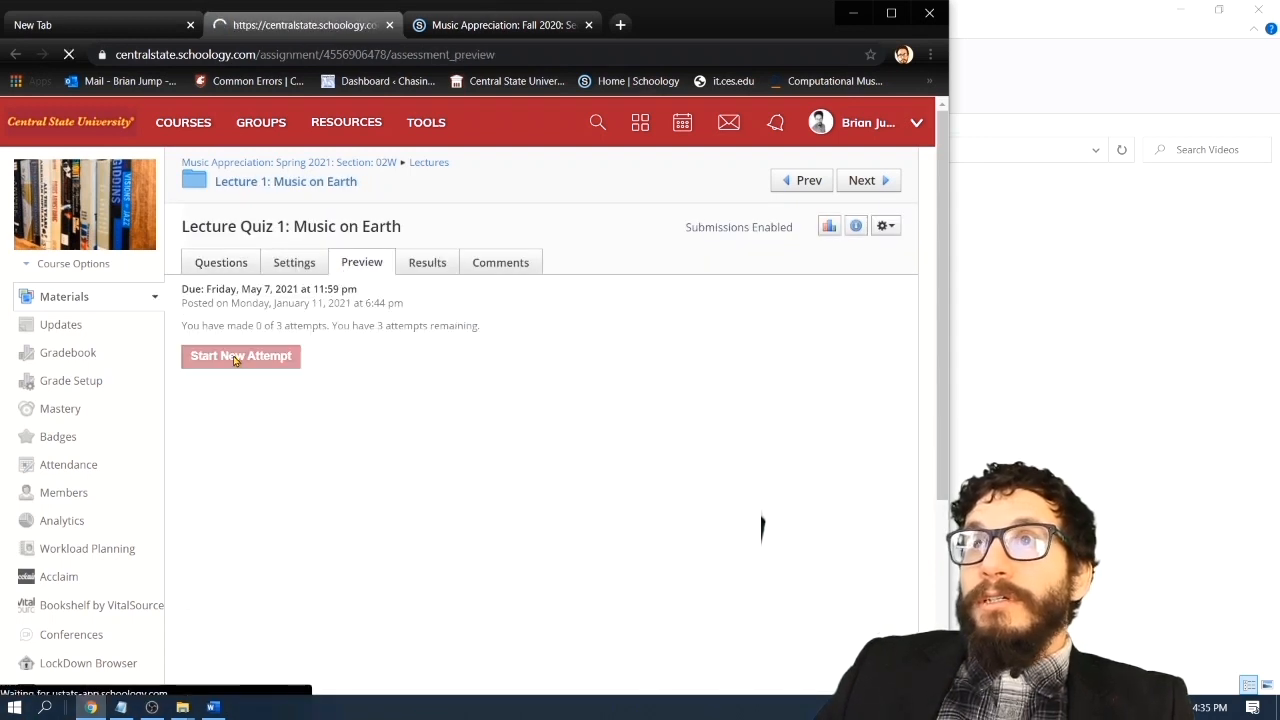
# Leave the preview to view the quiz's settings: 3 attempts, highest score, no time limit
pyautogui.click(240, 356)
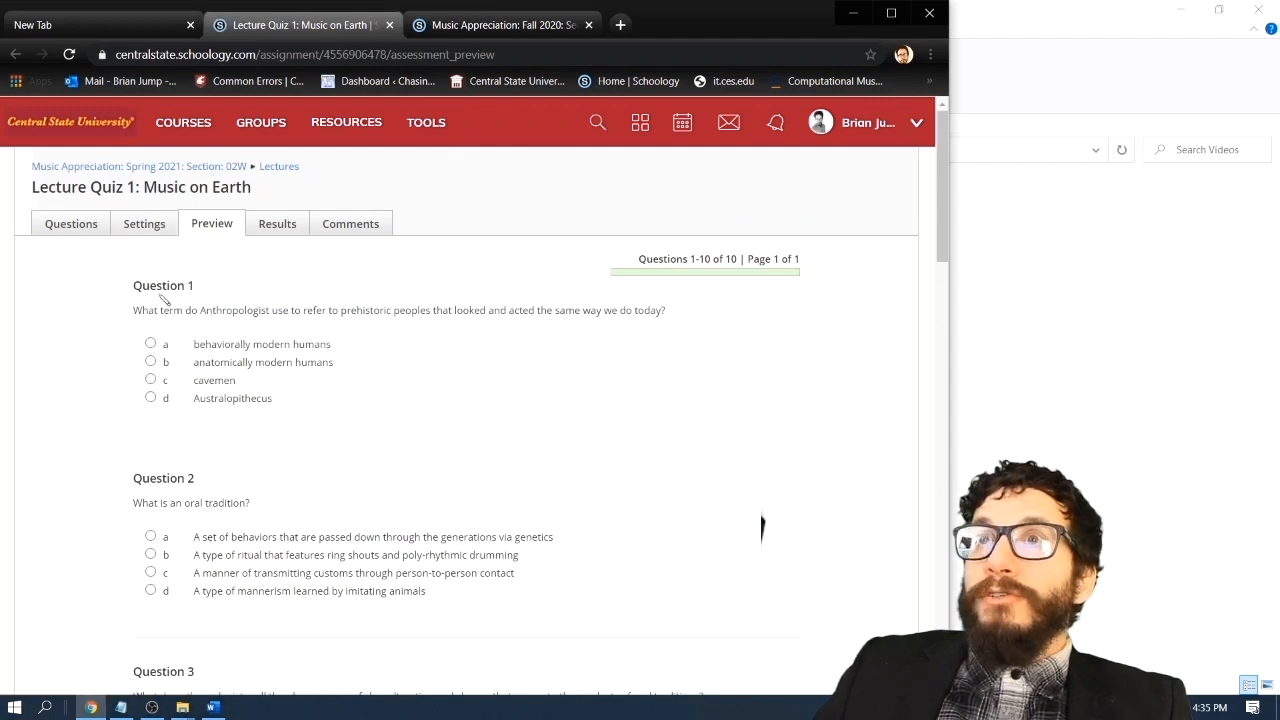
pyautogui.moveTo(547, 301)
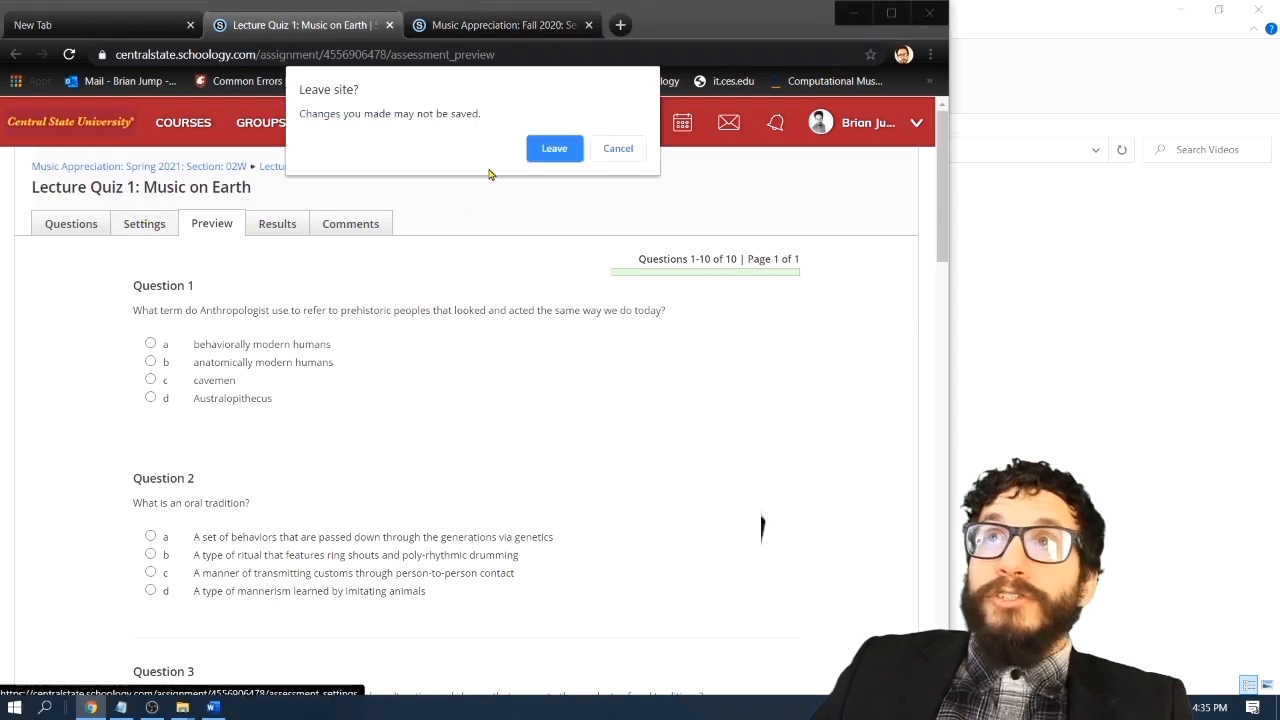
pyautogui.click(554, 148)
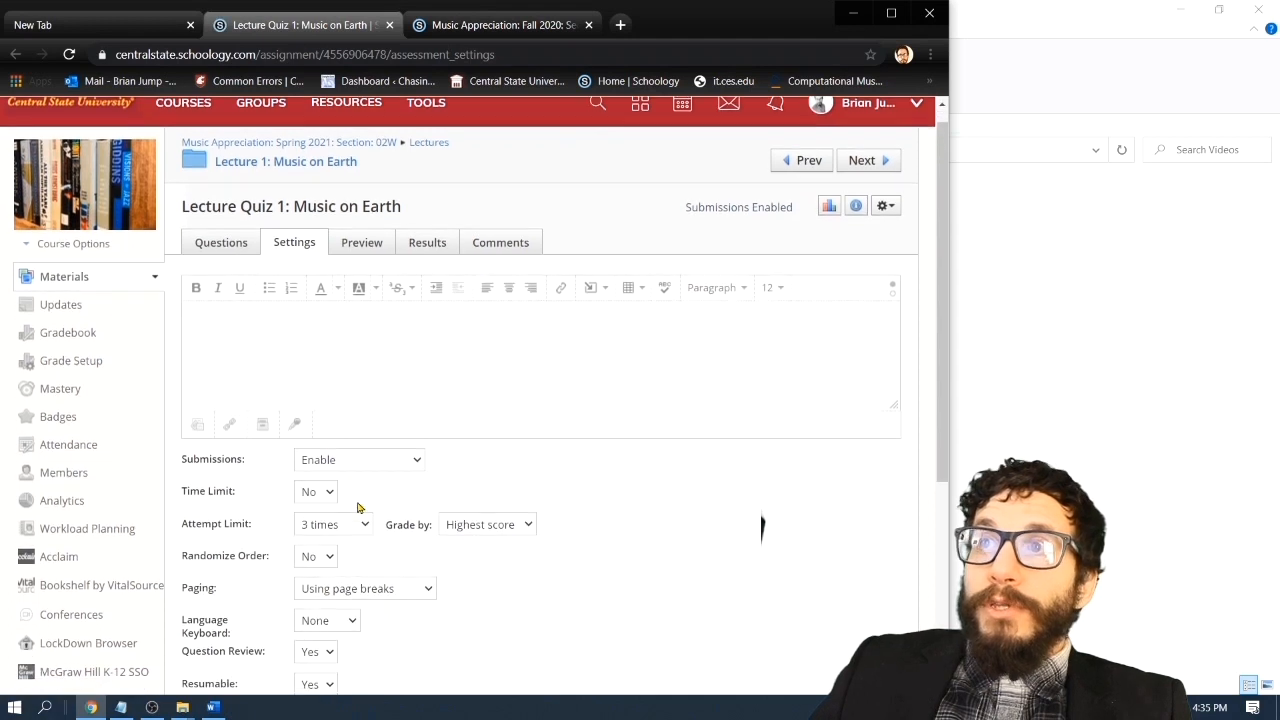
pyautogui.scroll(-3)
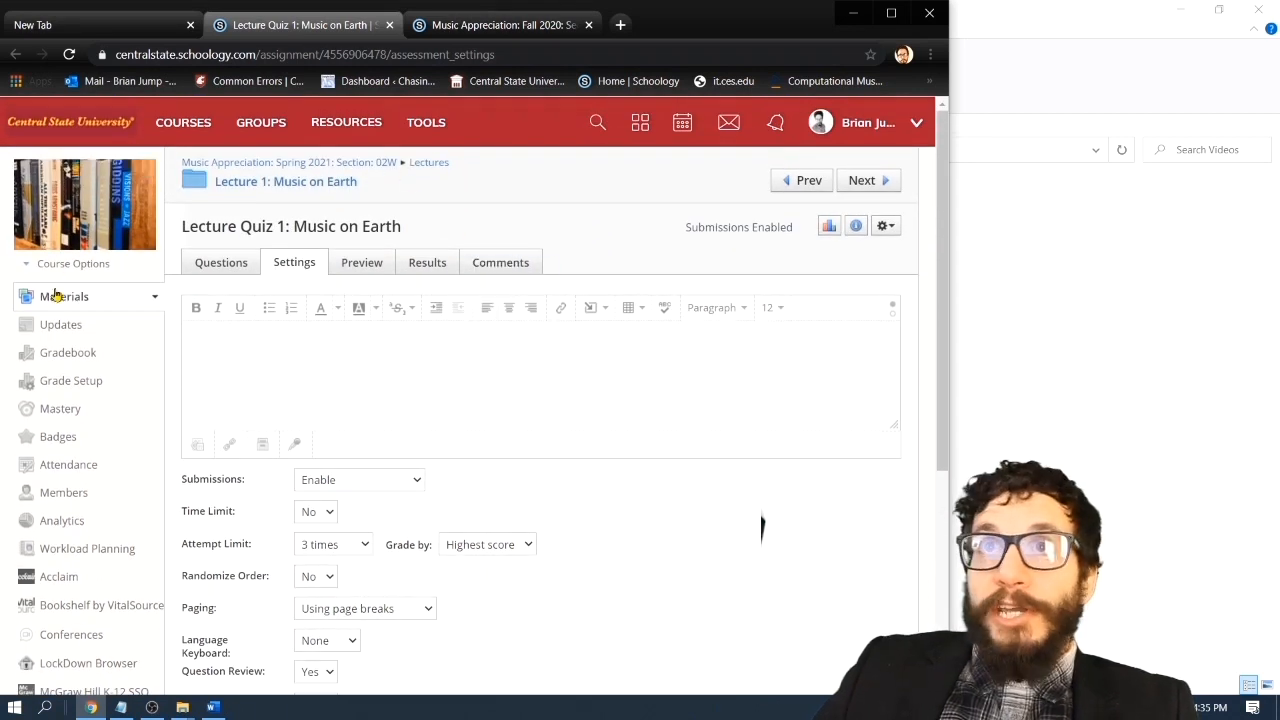
# Go through Materials, Reading Assignments and Reading Assignment 1 to open Introducing the World of Music
pyautogui.click(64, 296)
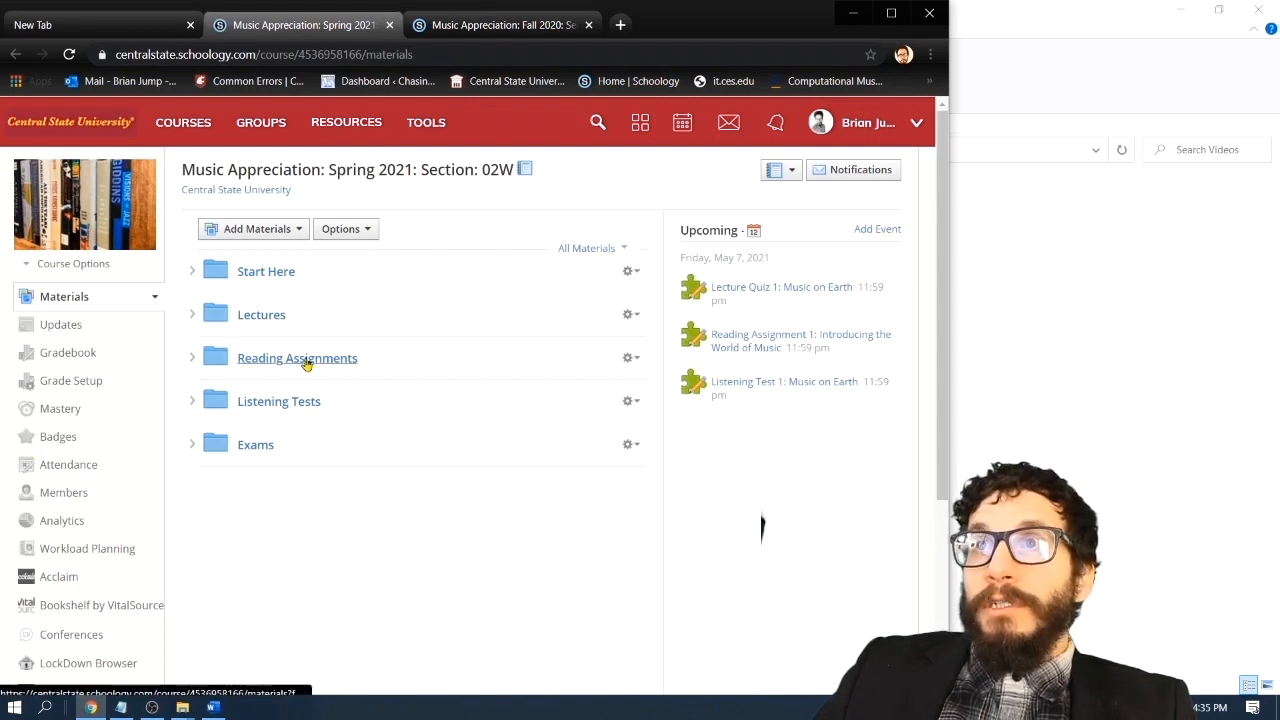
pyautogui.click(297, 357)
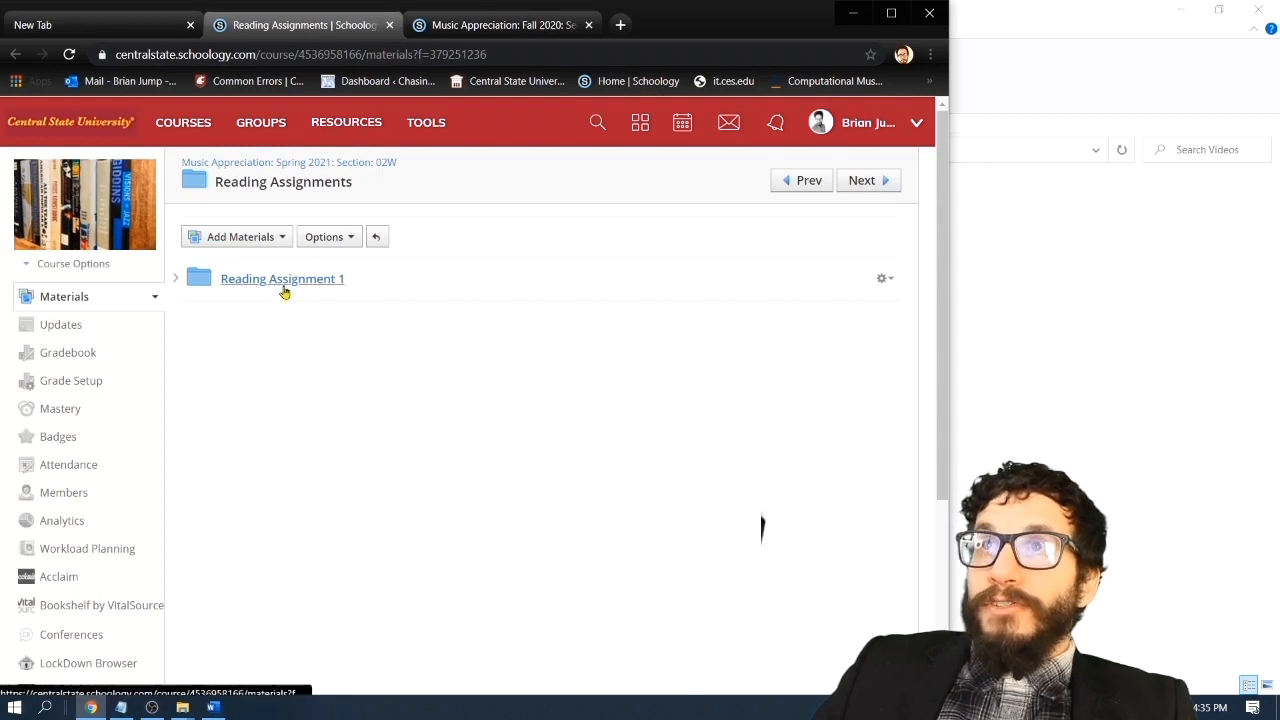
pyautogui.click(282, 279)
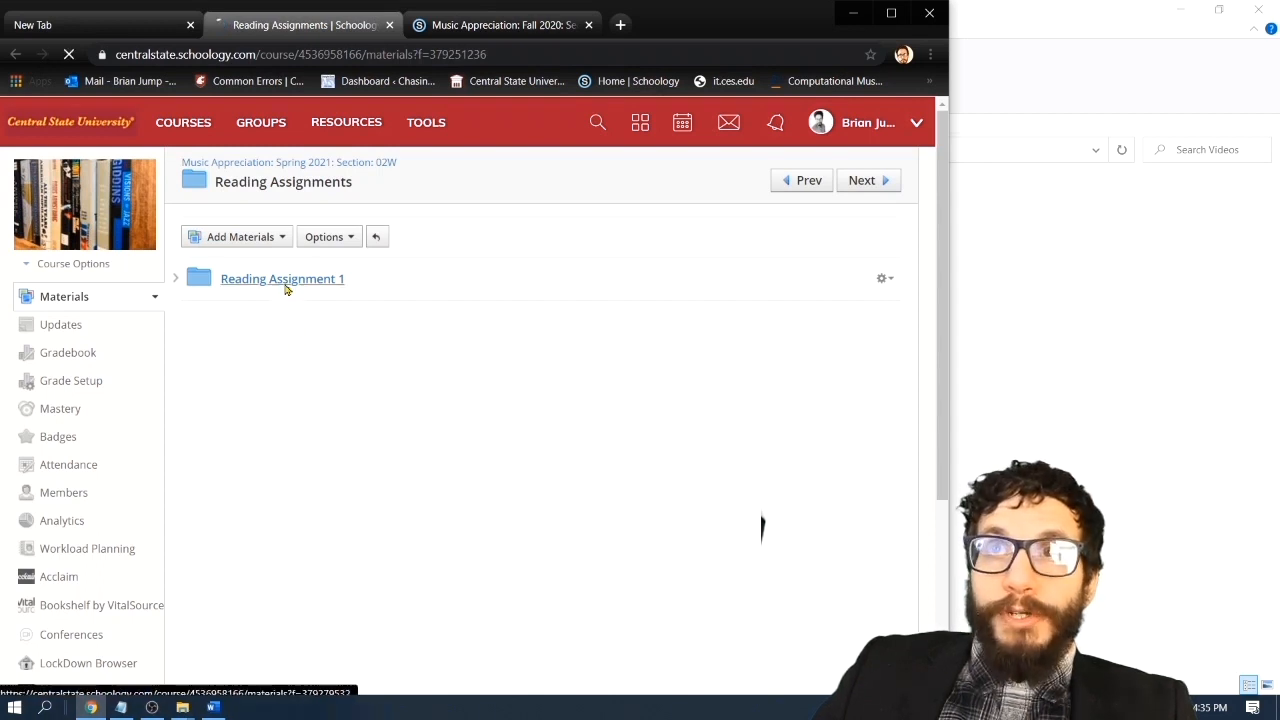
pyautogui.click(282, 278)
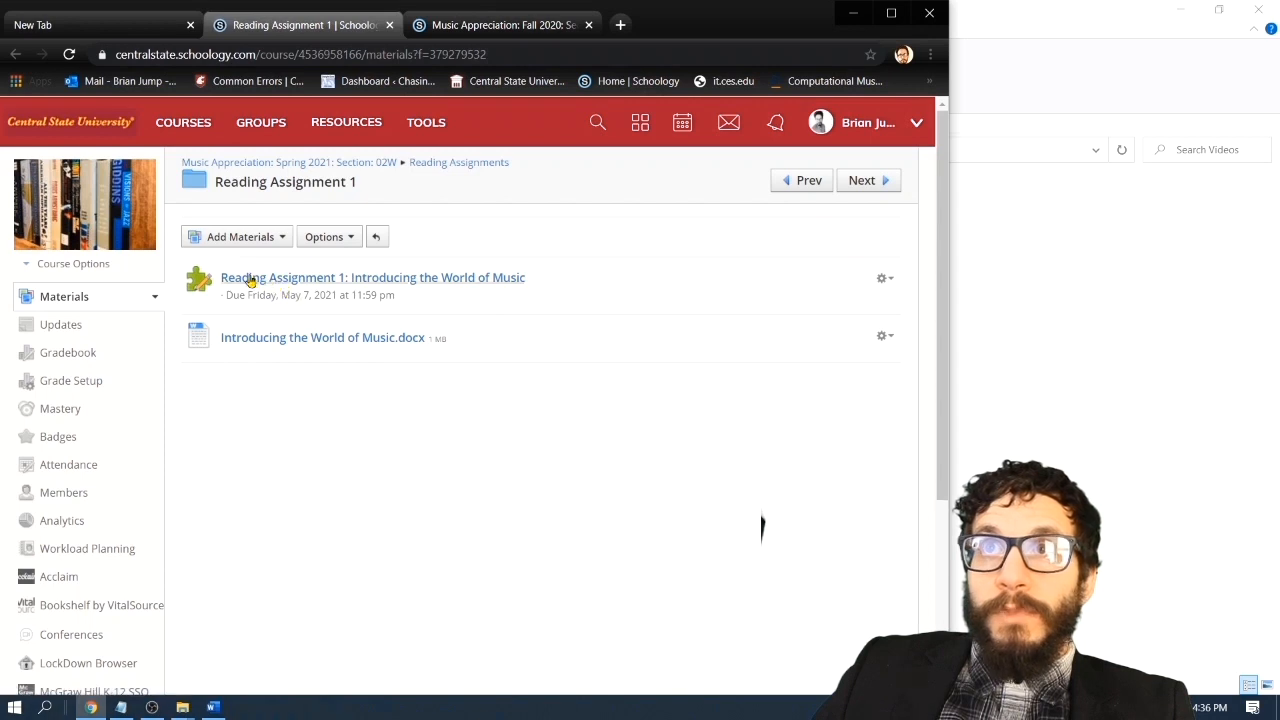
pyautogui.moveTo(220, 460)
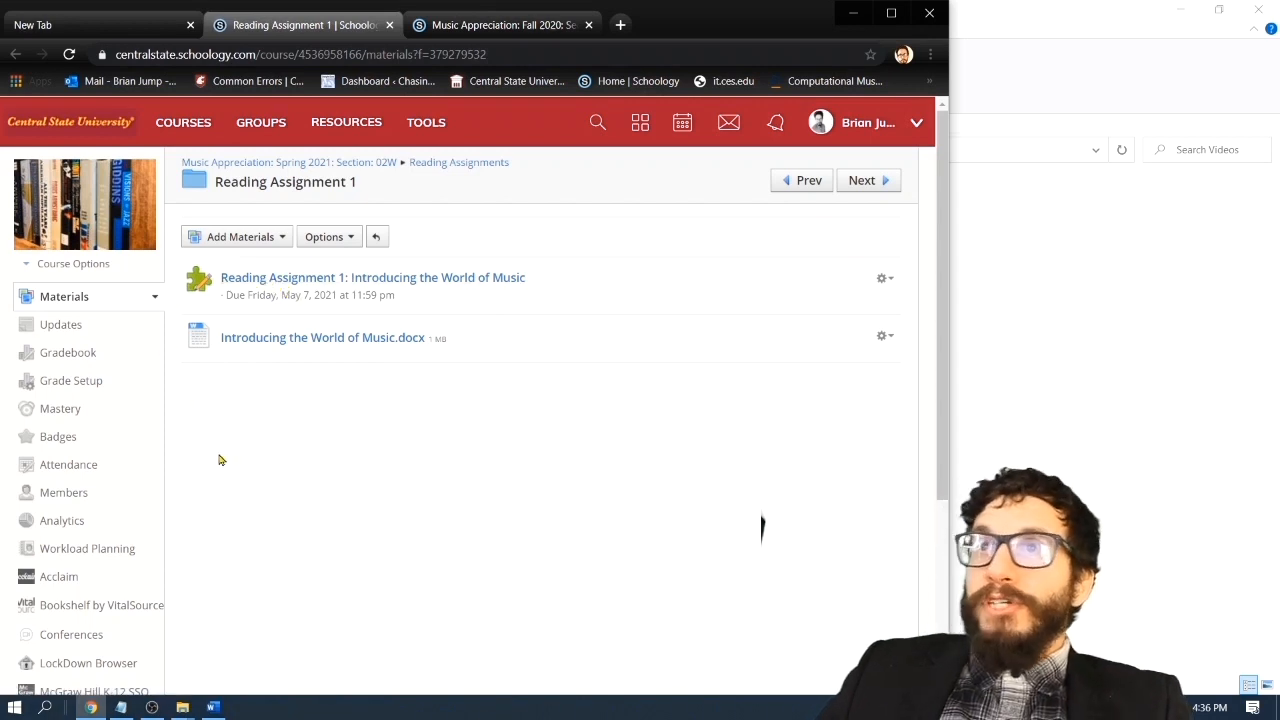
pyautogui.moveTo(322, 337)
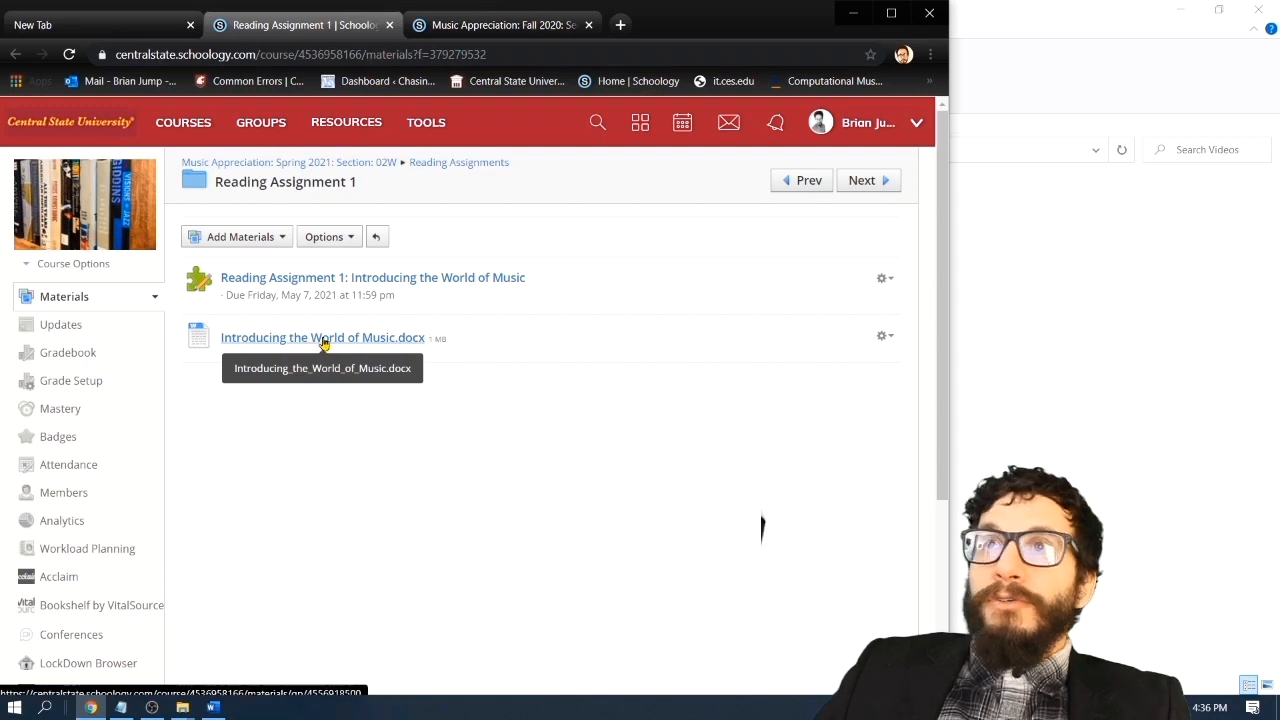
pyautogui.moveTo(443, 338)
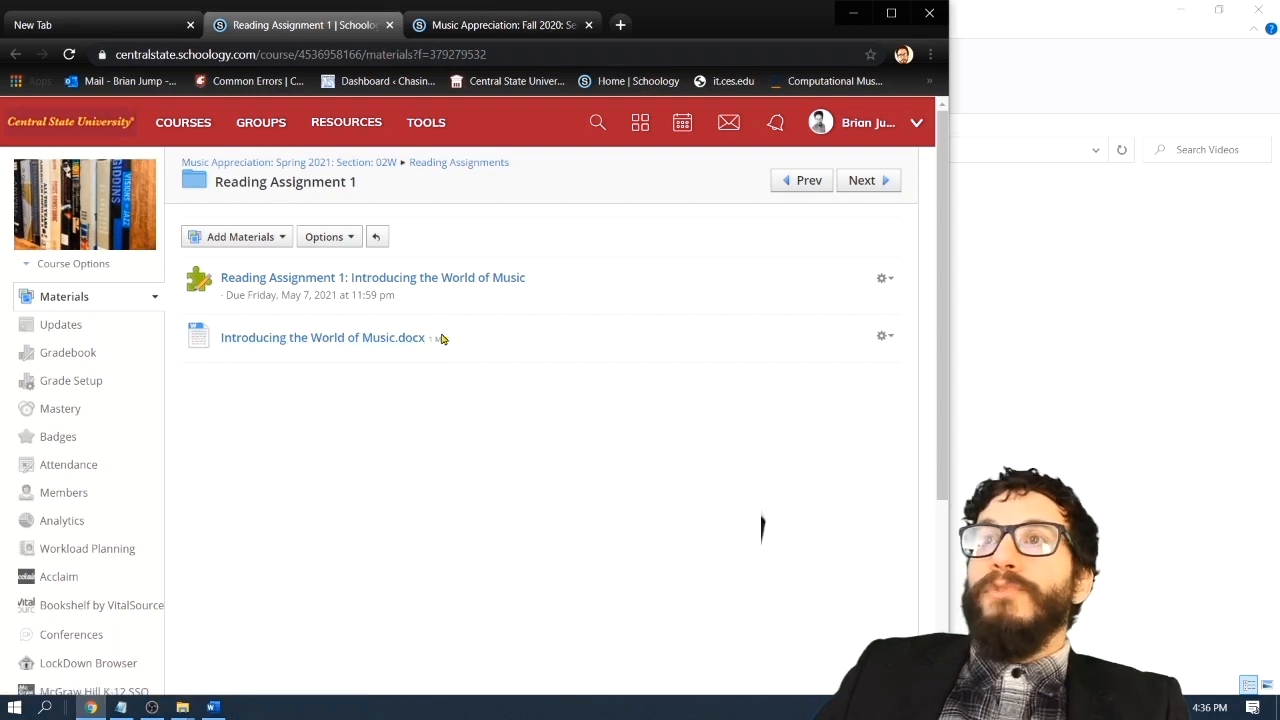
pyautogui.click(372, 277)
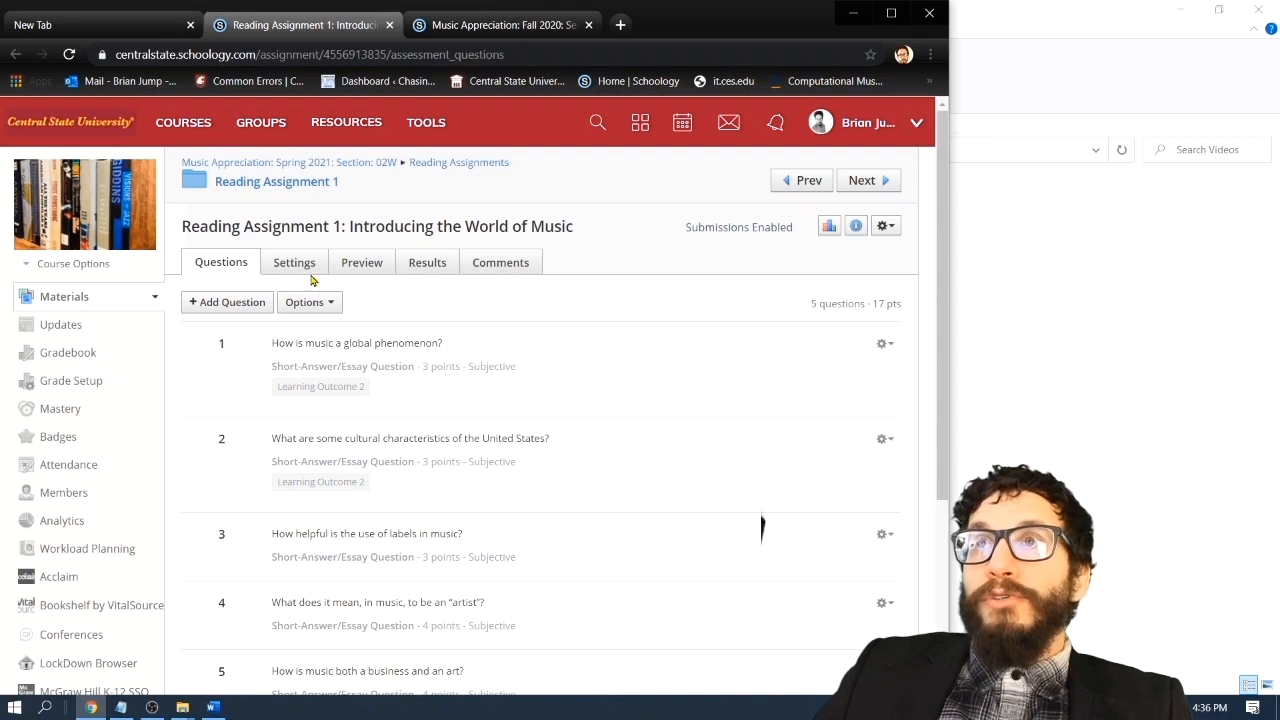
# Preview Reading Assignment 1 as a student, open a blank tab, and try the first answer box
pyautogui.click(361, 262)
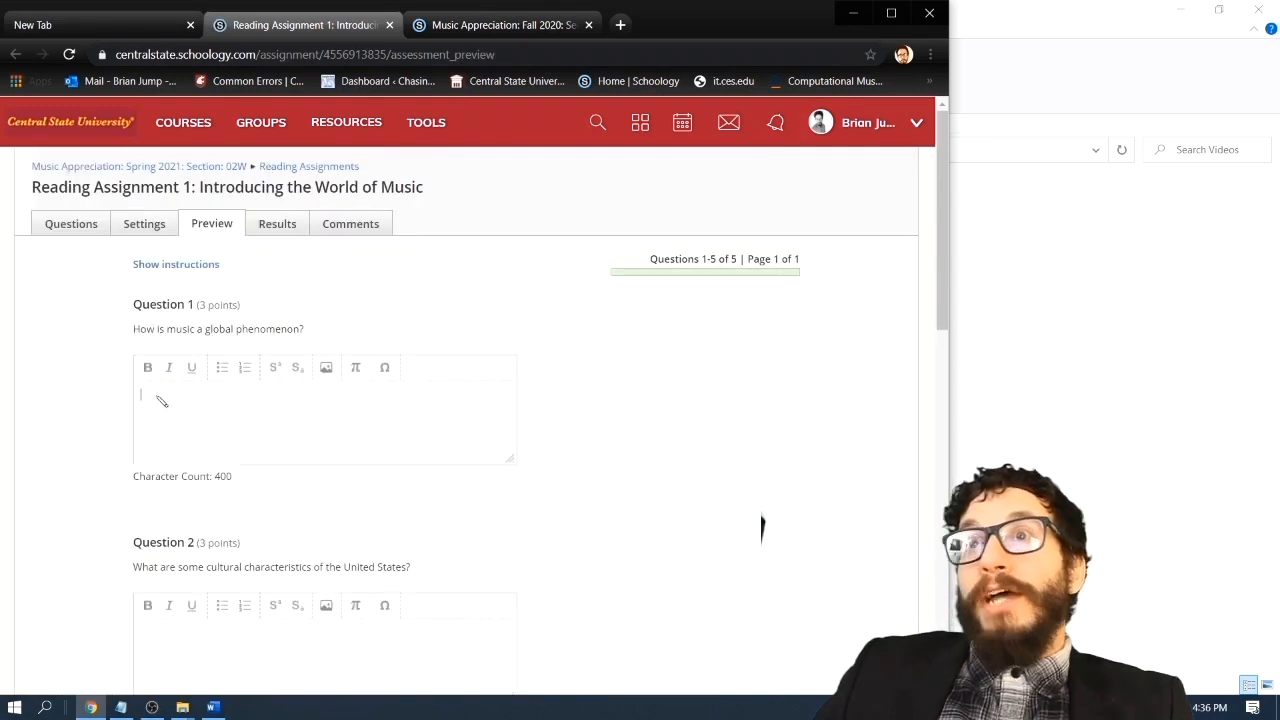
pyautogui.moveTo(329, 406)
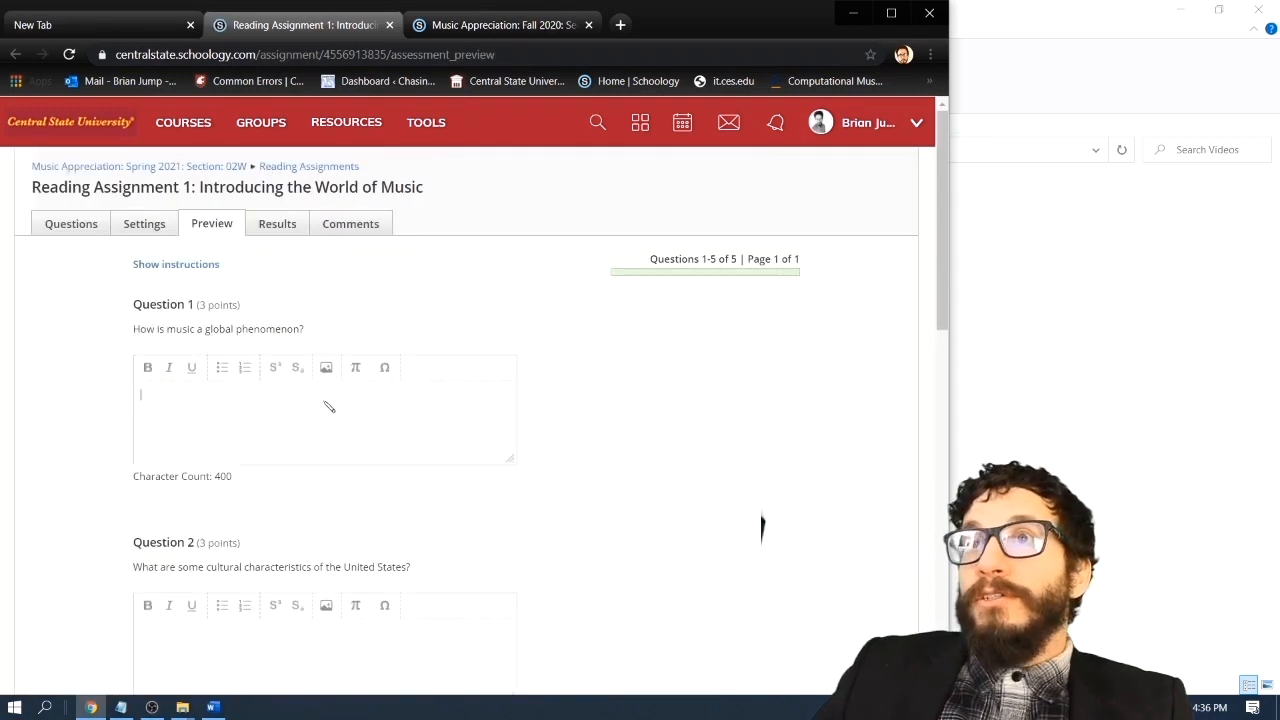
pyautogui.moveTo(481, 443)
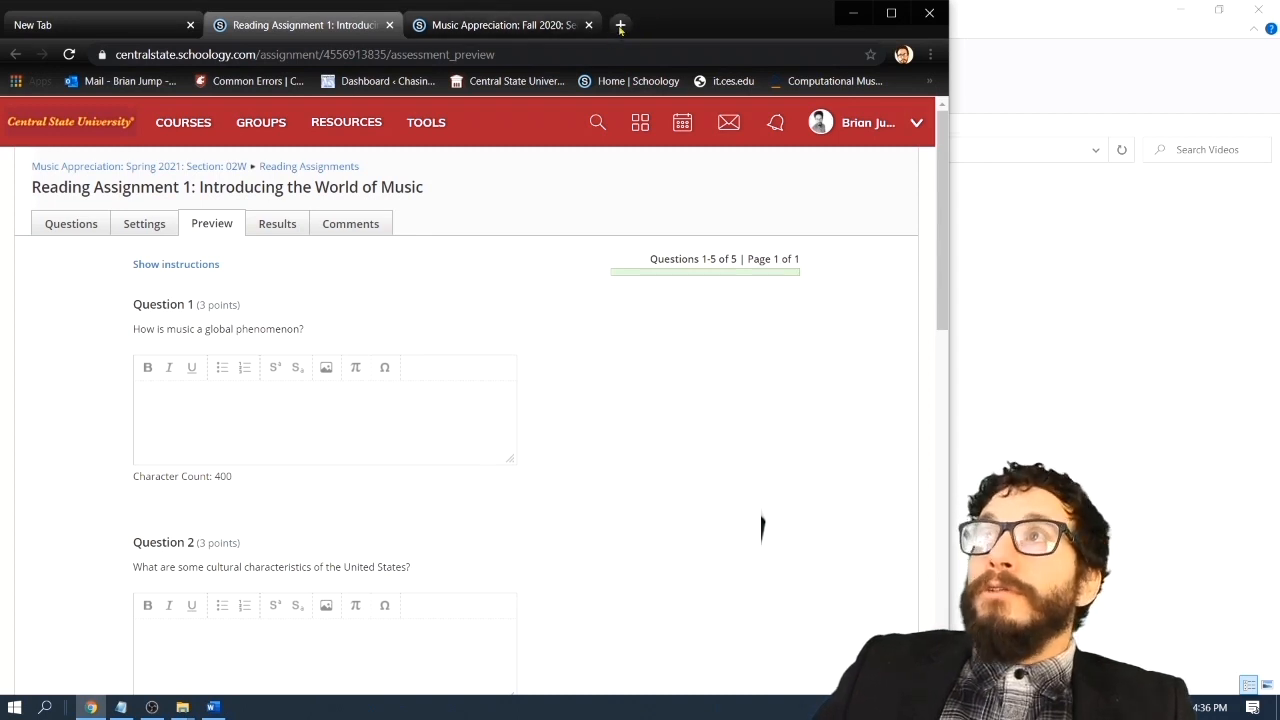
pyautogui.click(620, 25)
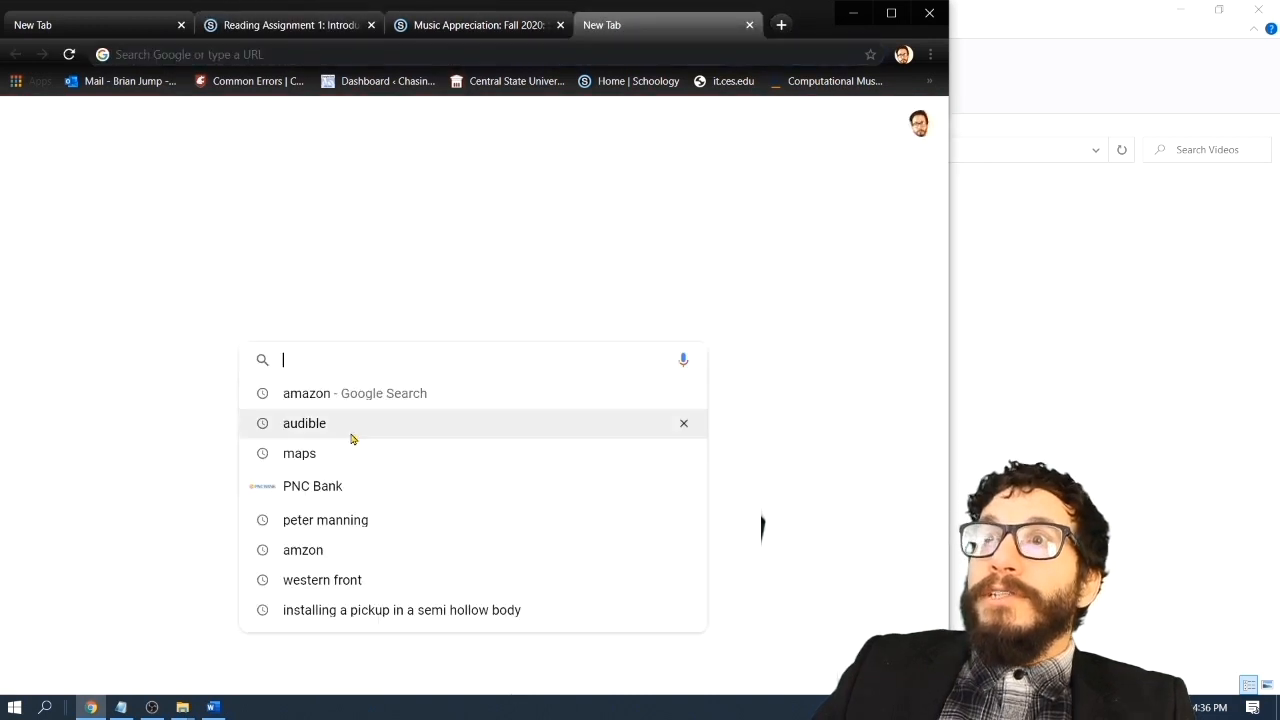
pyautogui.moveTo(455, 25)
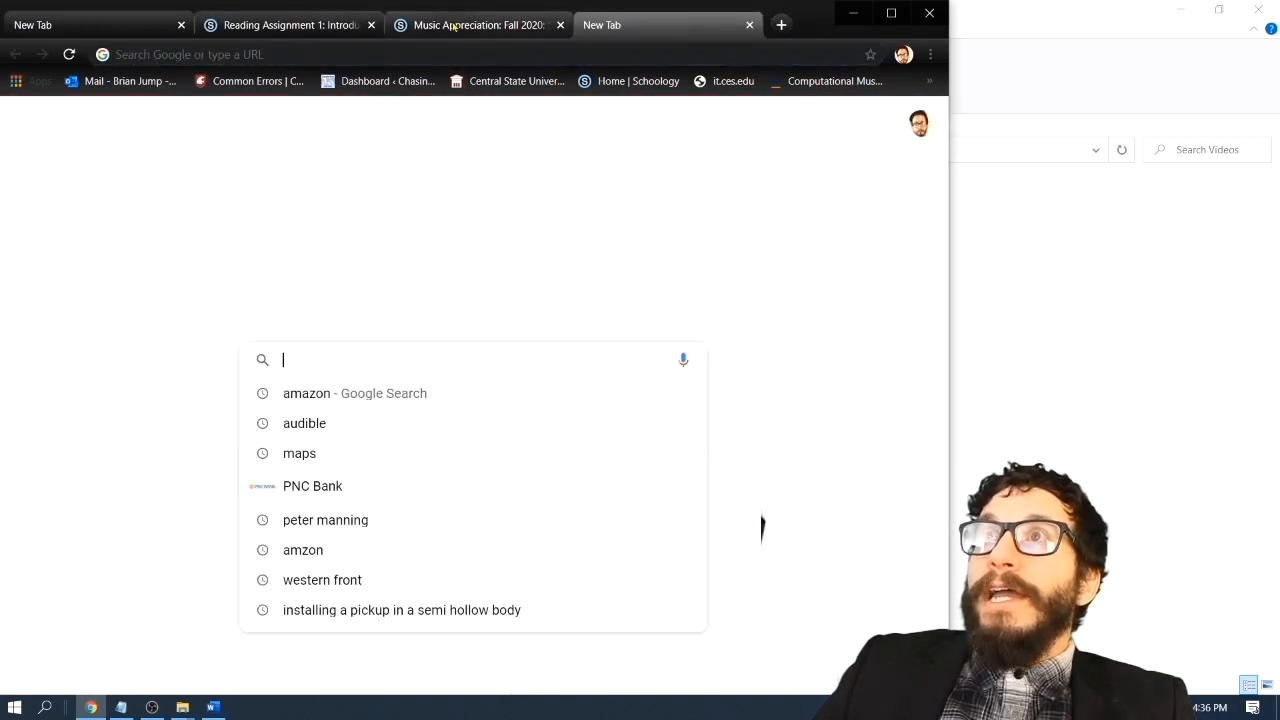
pyautogui.click(288, 25)
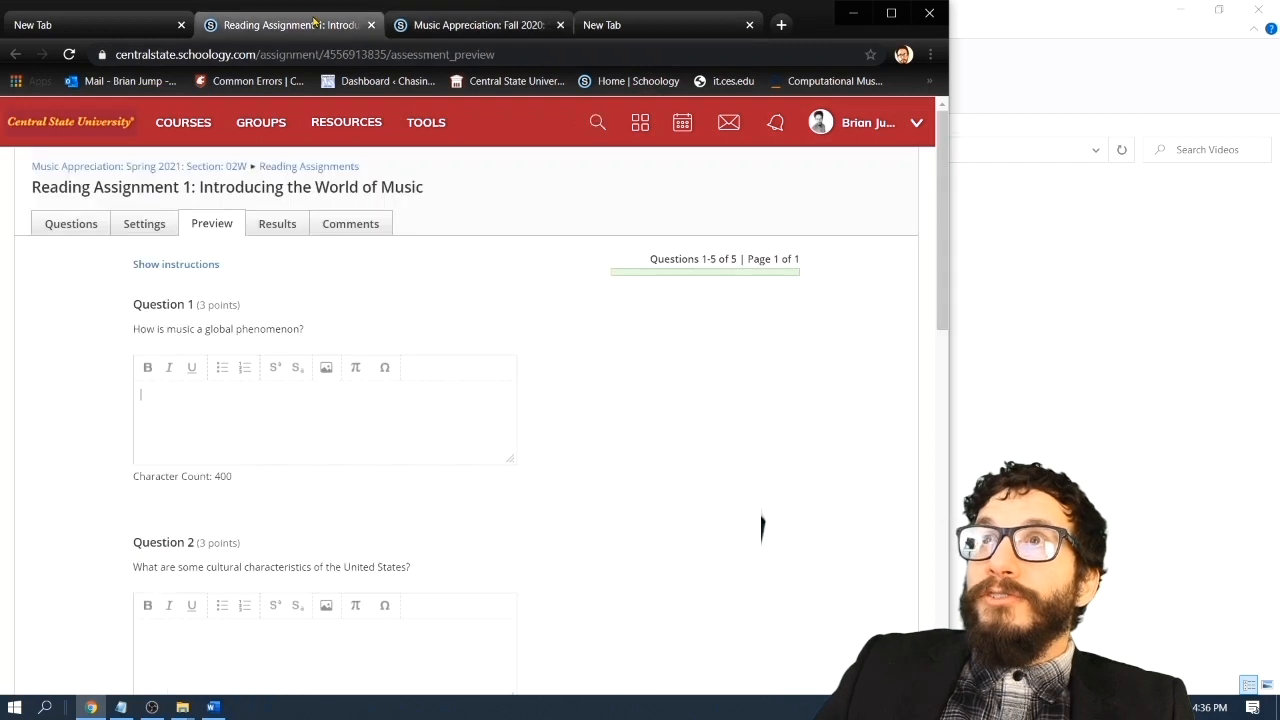
pyautogui.moveTo(749, 393)
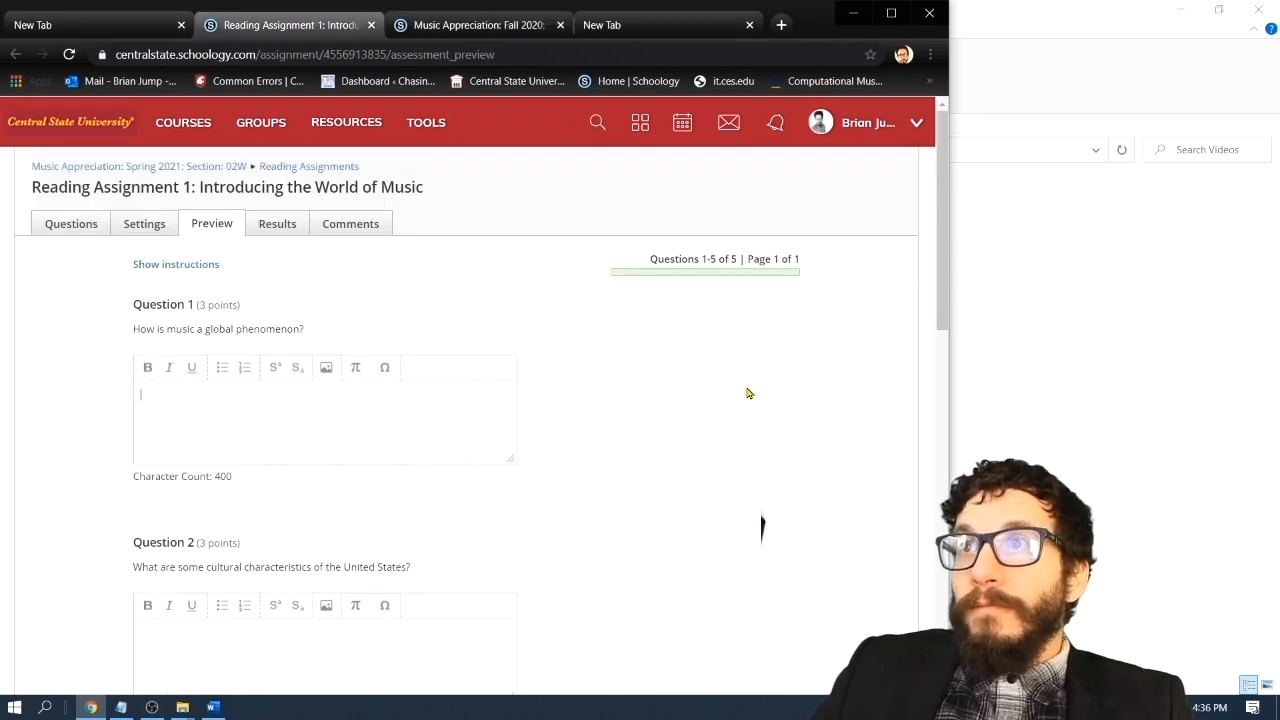
pyautogui.moveTo(734, 404)
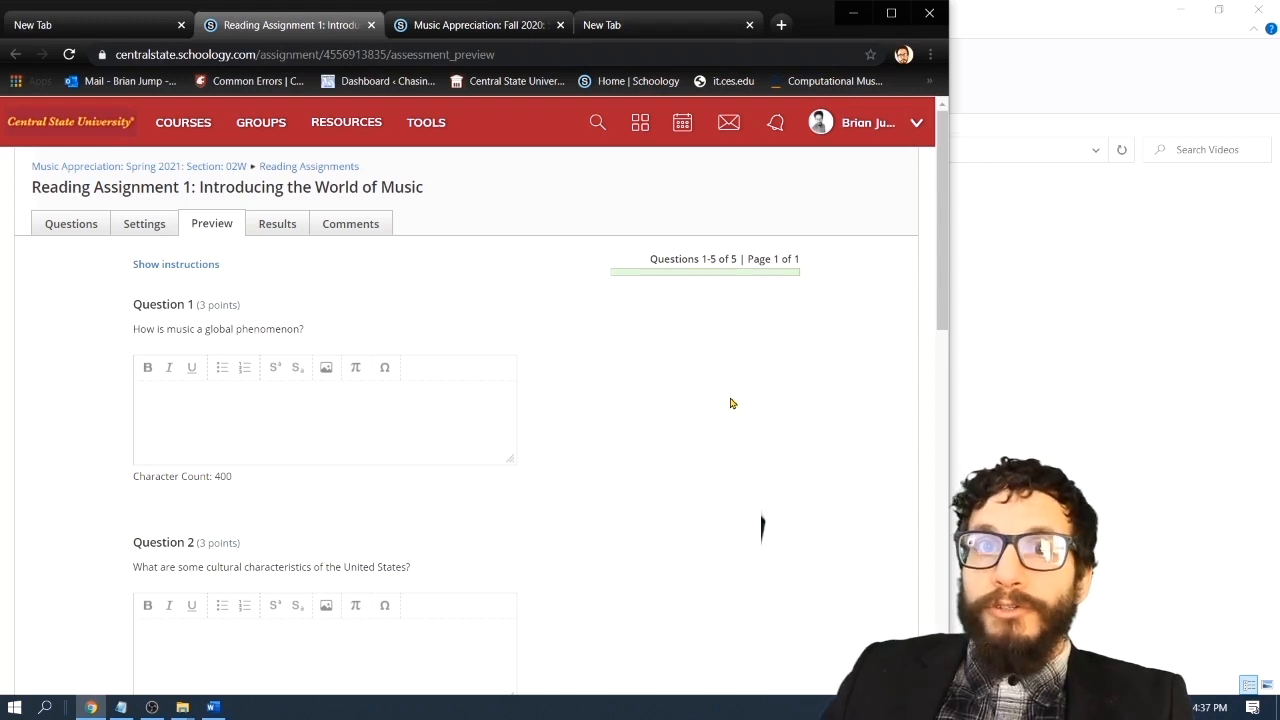
pyautogui.click(320, 410)
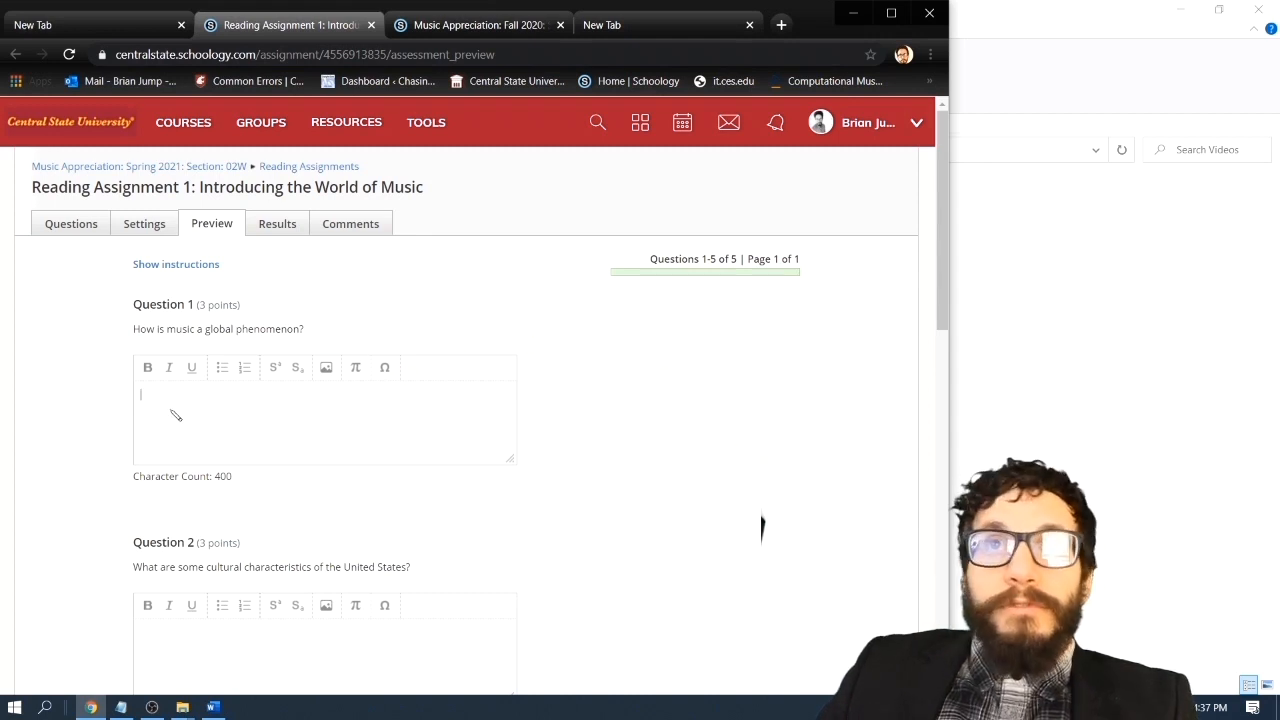
pyautogui.moveTo(284, 431)
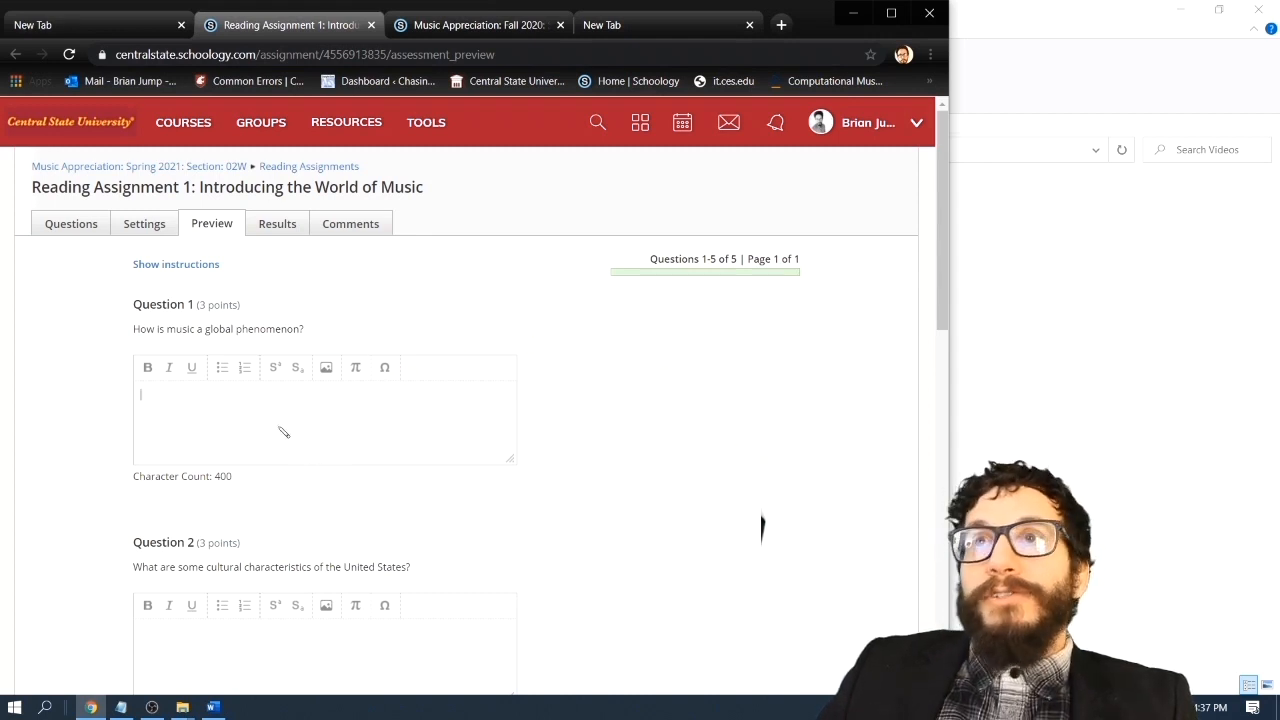
pyautogui.scroll(-3)
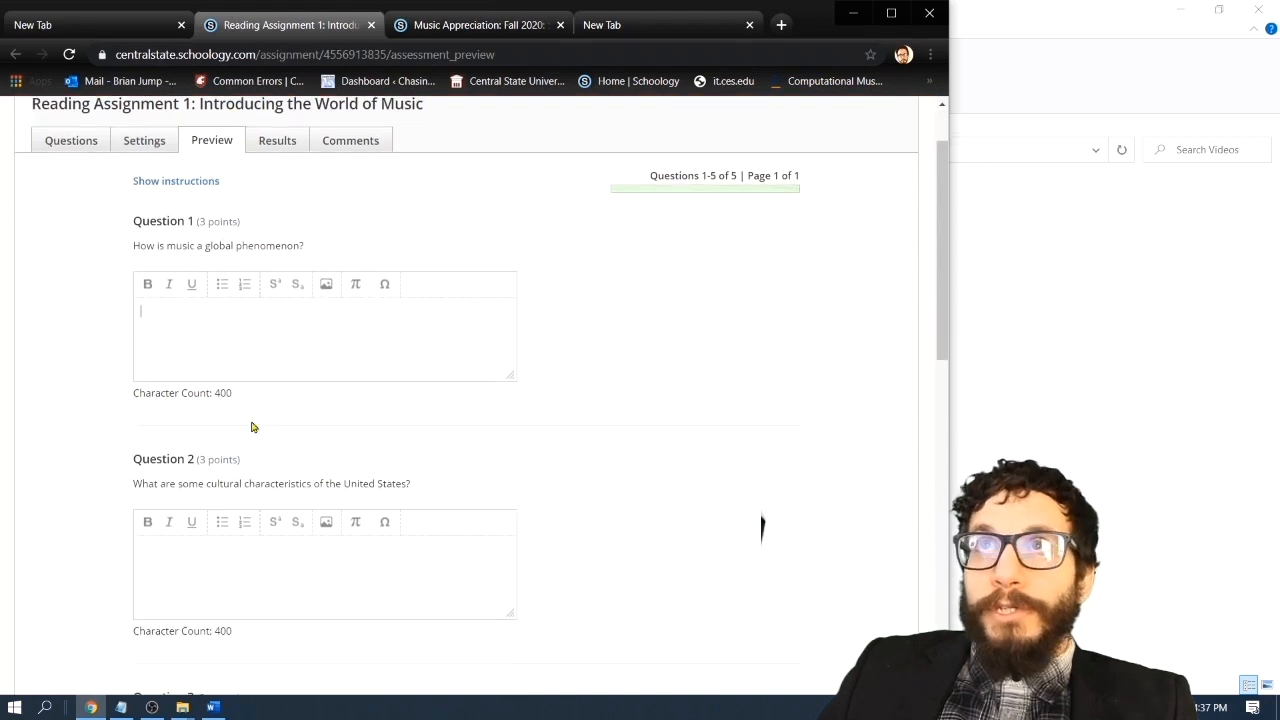
pyautogui.scroll(-3)
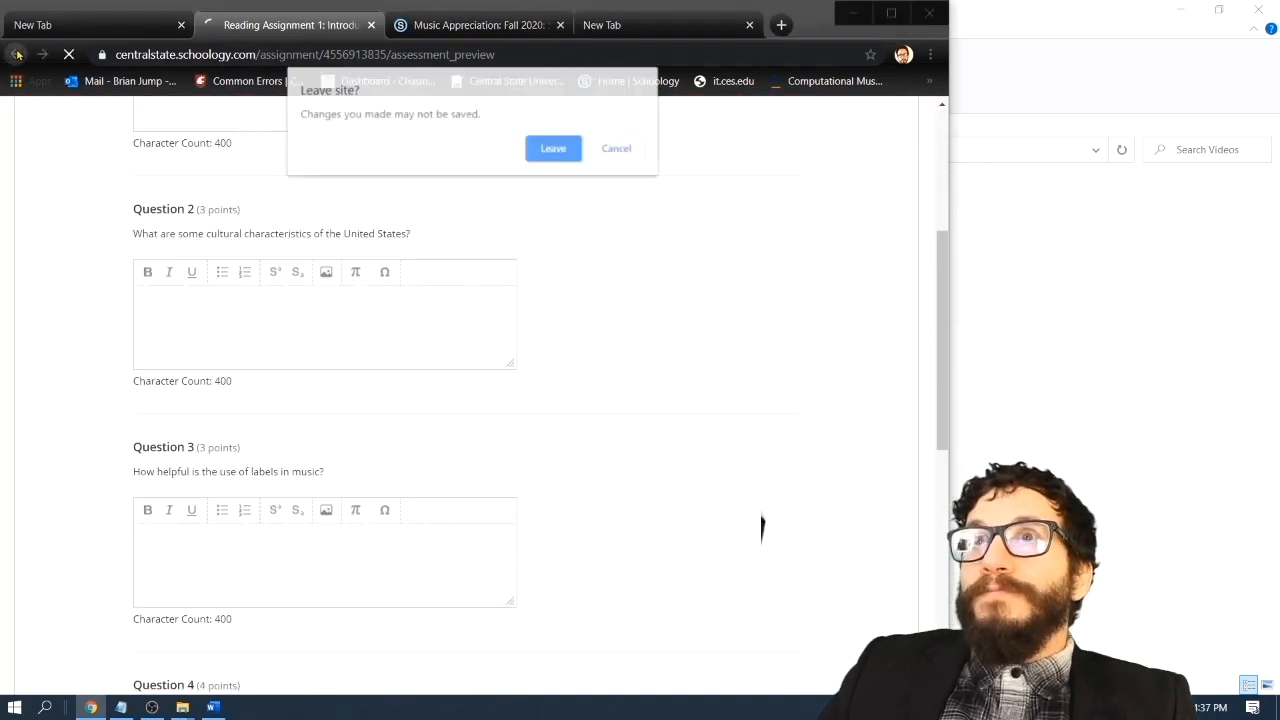
# Leave the preview and open Listening Tests, then the Listening 1: Music on Earth folder
pyautogui.click(553, 148)
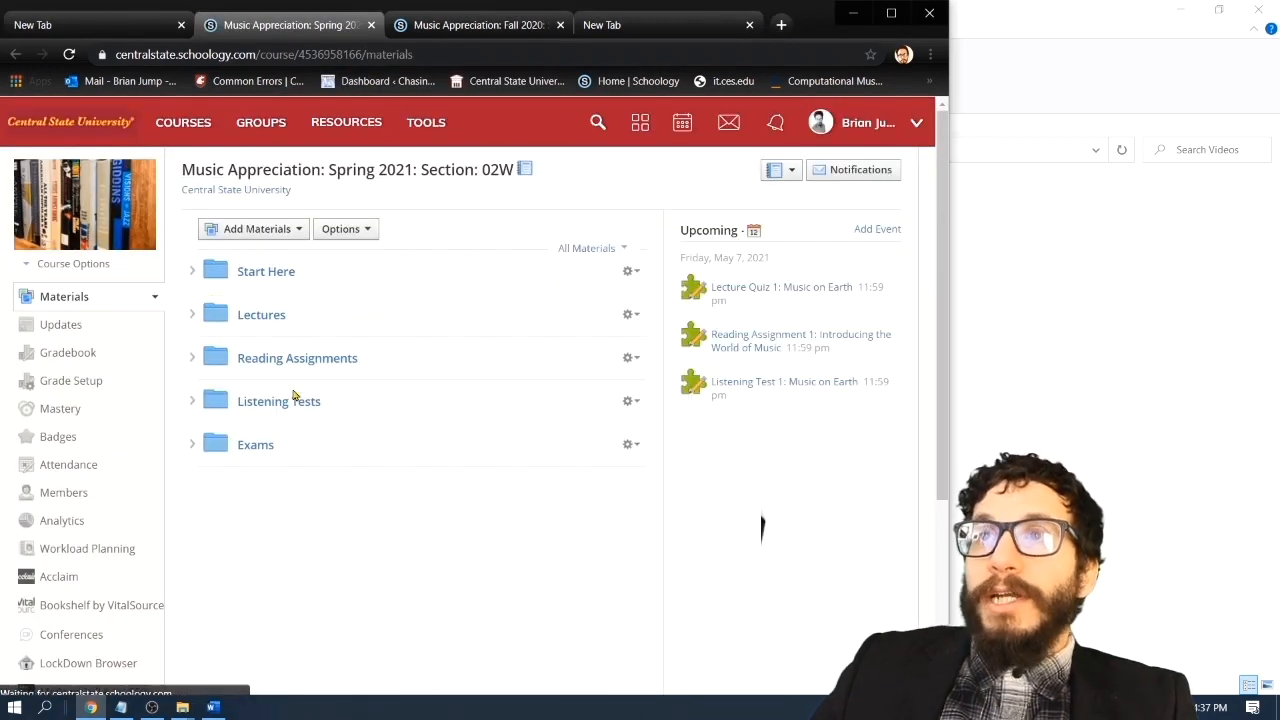
pyautogui.click(279, 401)
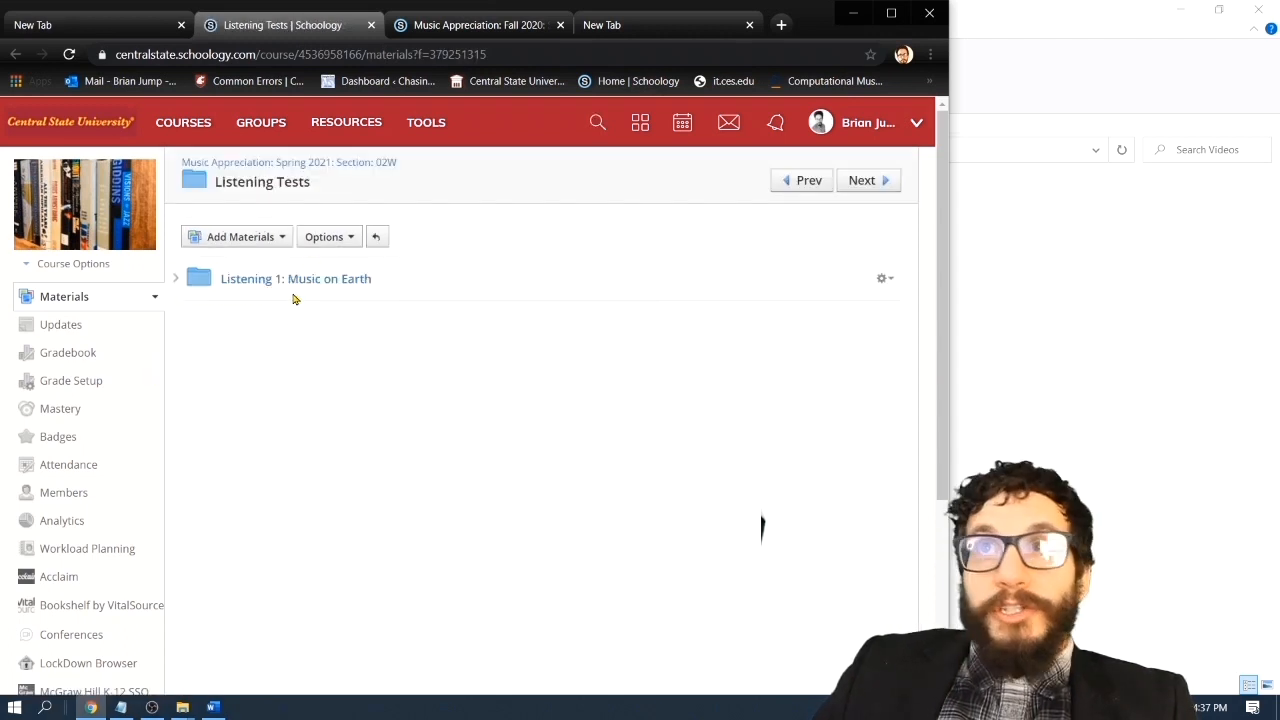
pyautogui.click(296, 278)
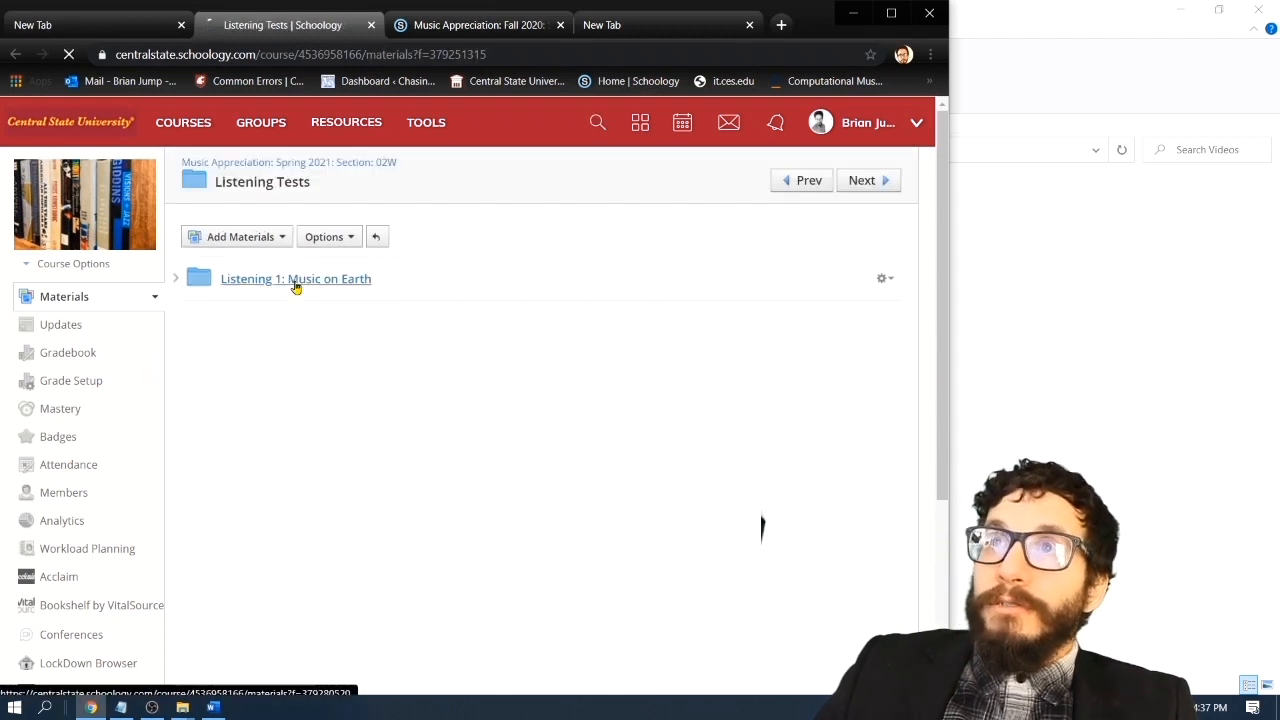
pyautogui.click(295, 278)
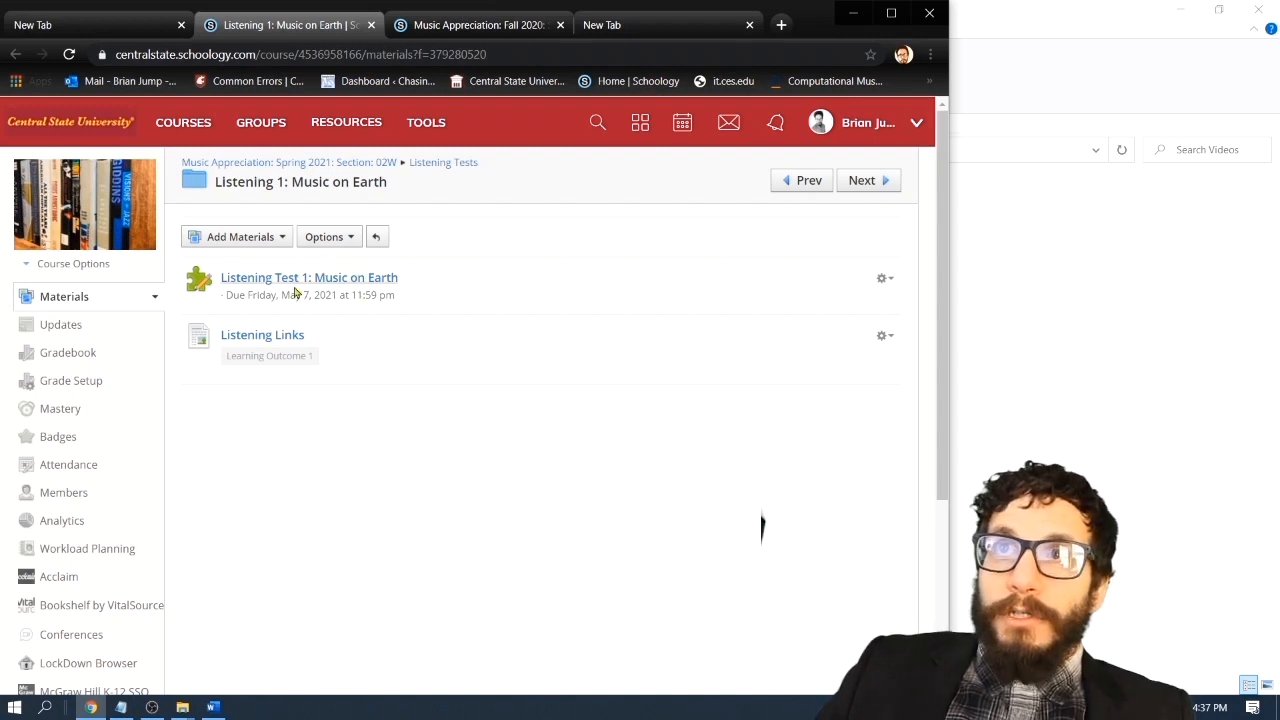
pyautogui.moveTo(262, 334)
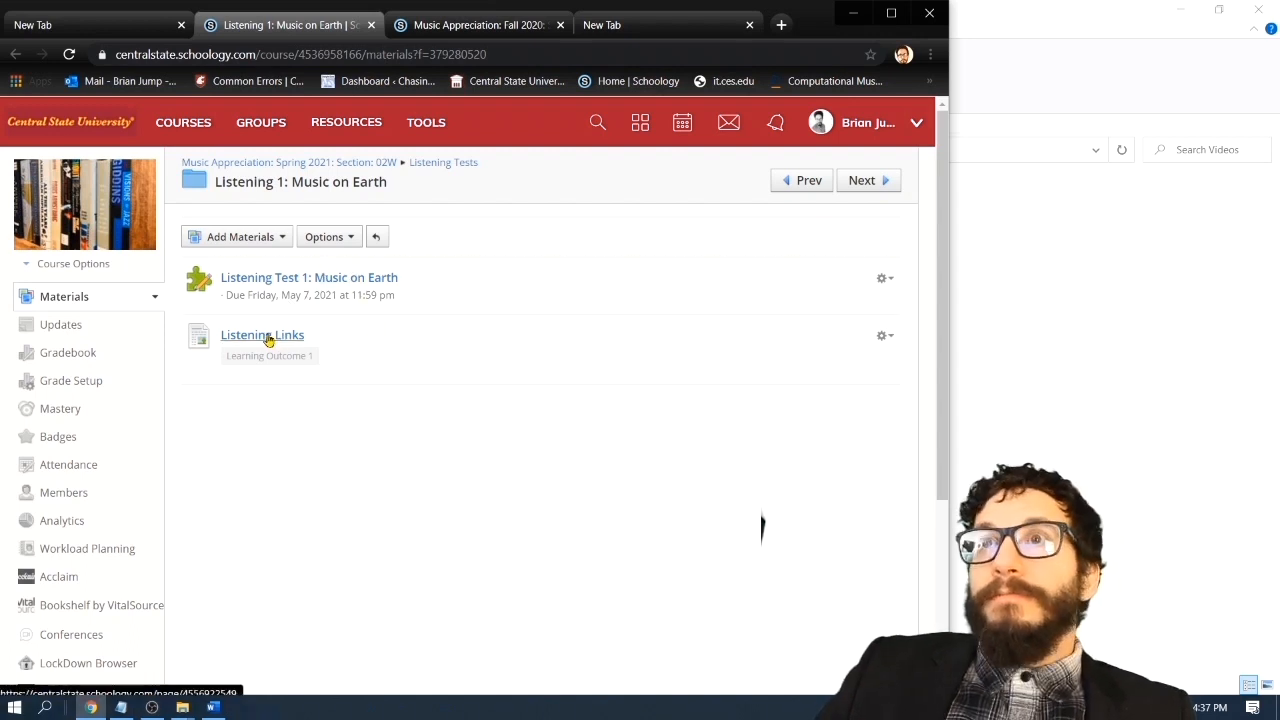
# Browse the Listening Links page and briefly play the Epitaph of Seikilos clip
pyautogui.click(262, 334)
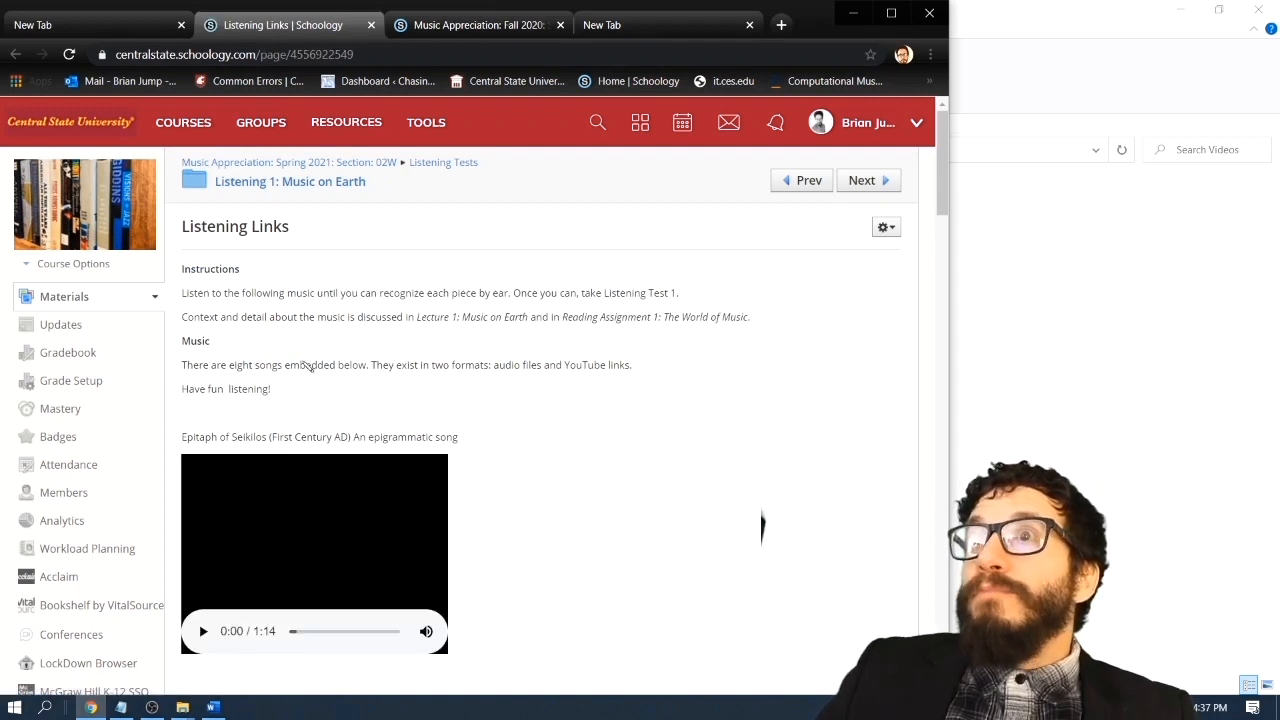
pyautogui.scroll(-3)
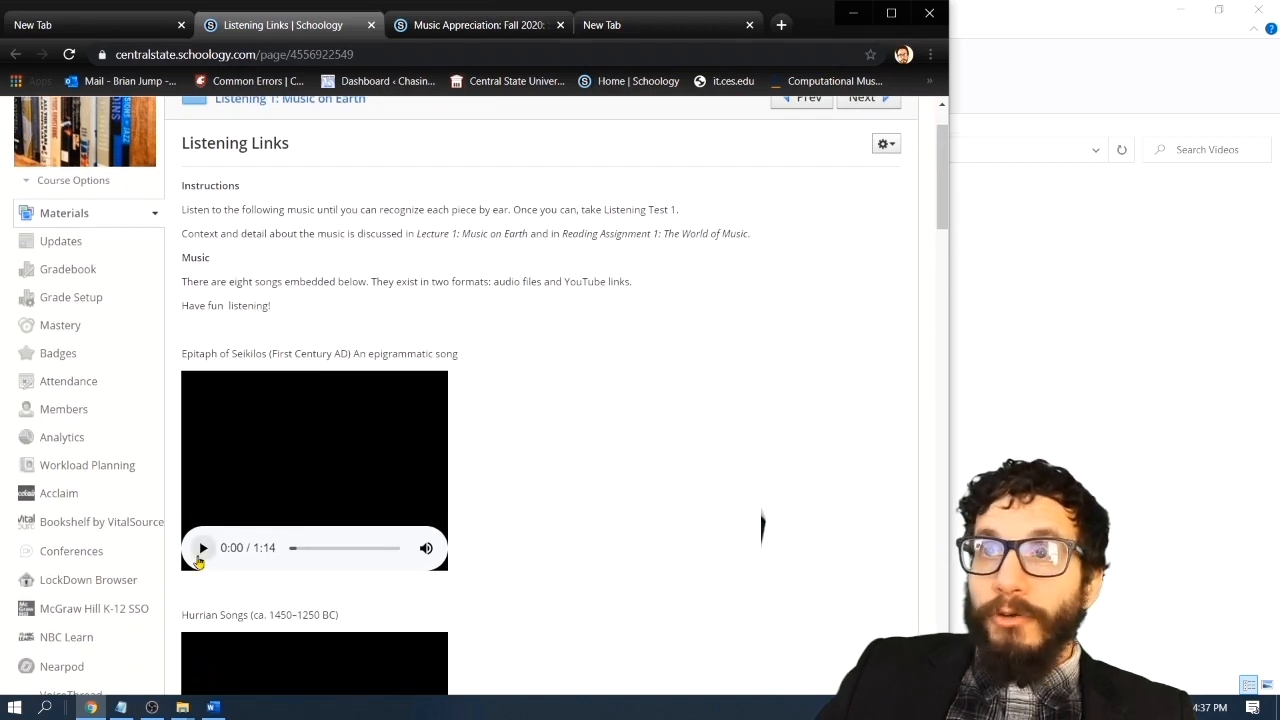
pyautogui.scroll(-3)
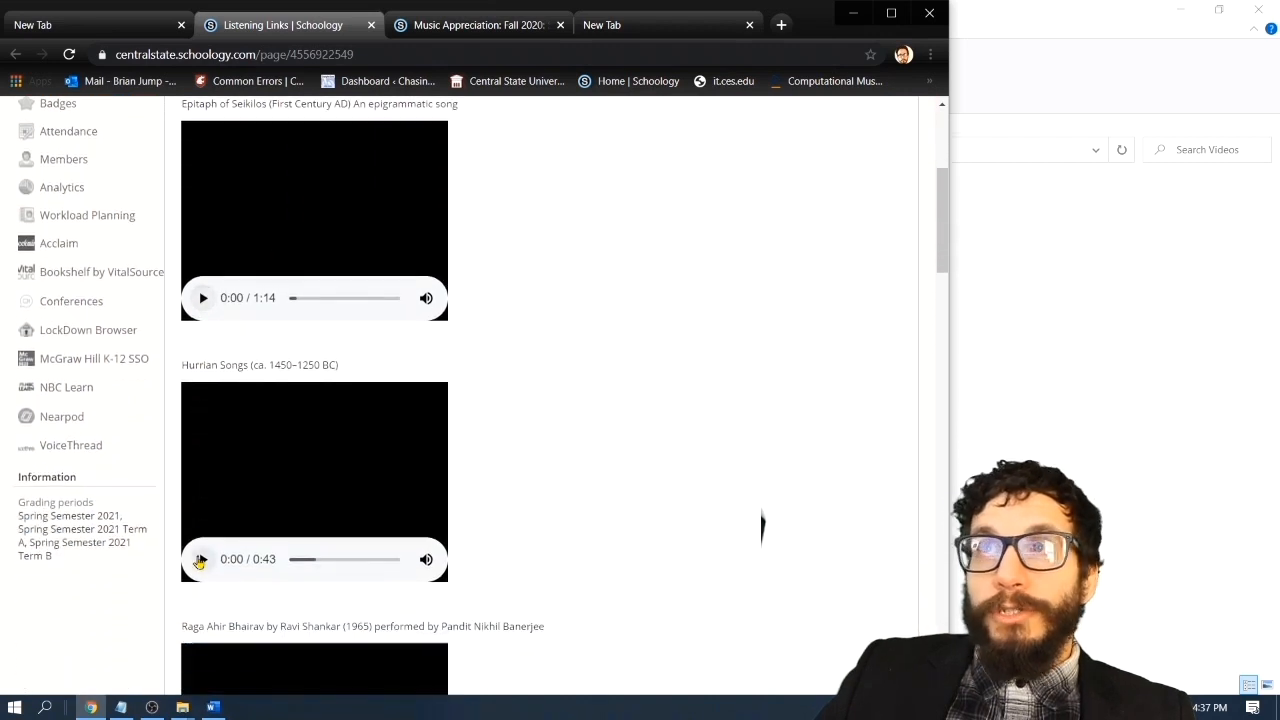
pyautogui.scroll(-3)
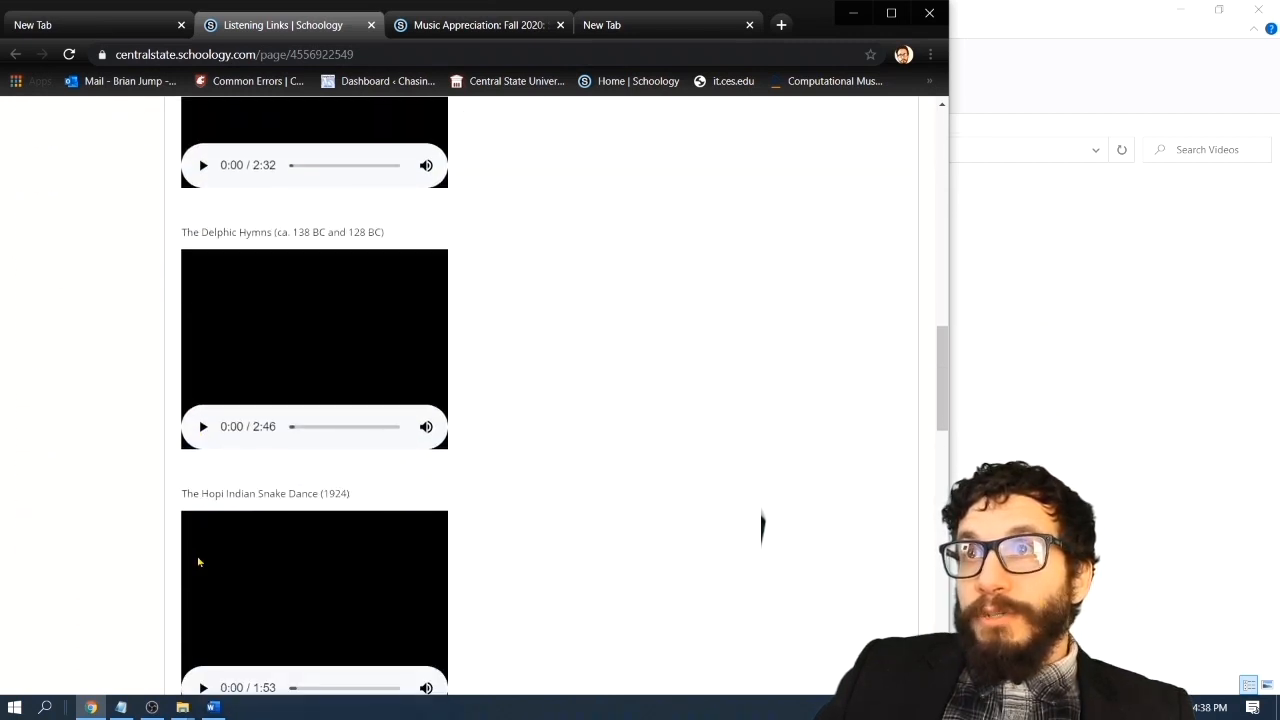
pyautogui.scroll(-3)
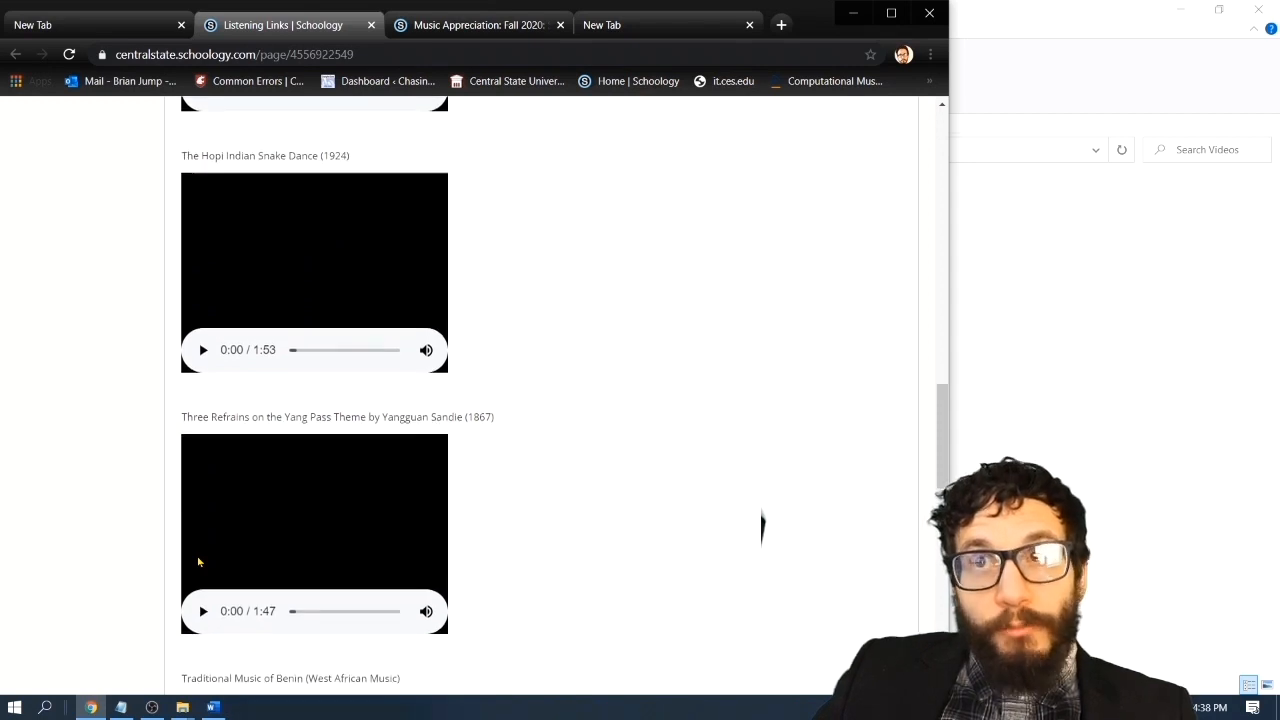
pyautogui.scroll(-3)
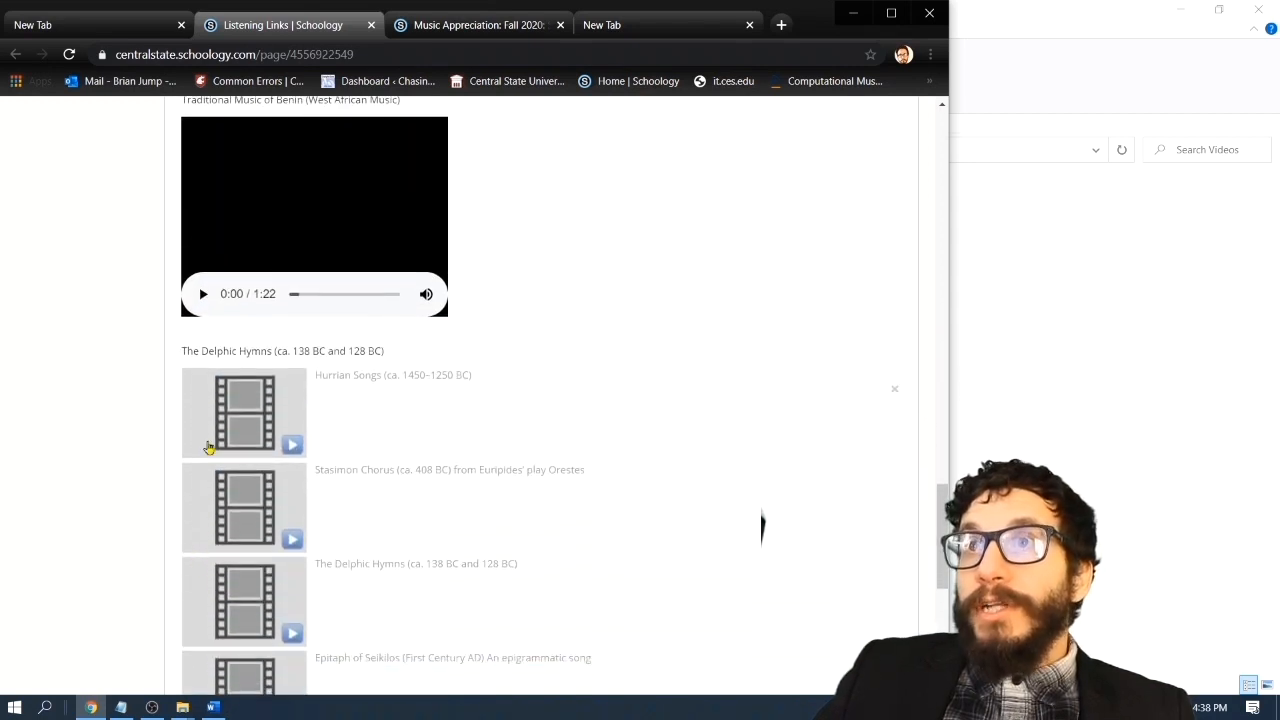
pyautogui.scroll(-3)
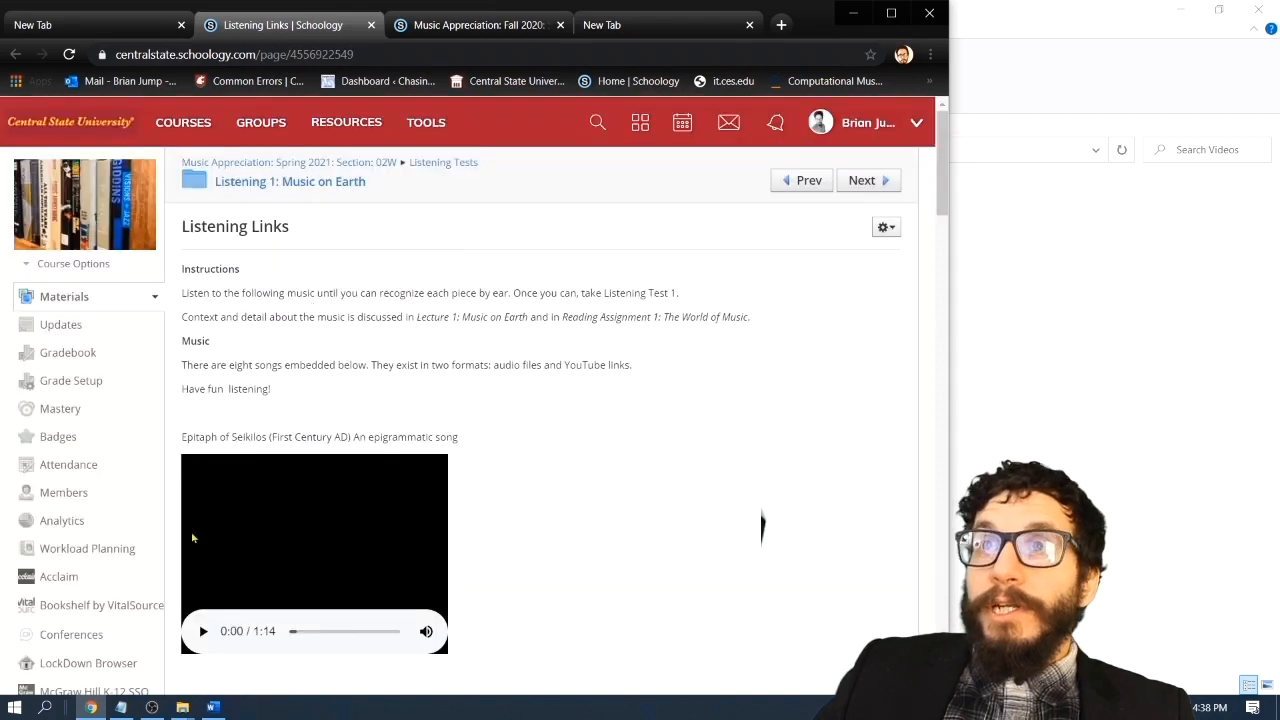
pyautogui.click(203, 631)
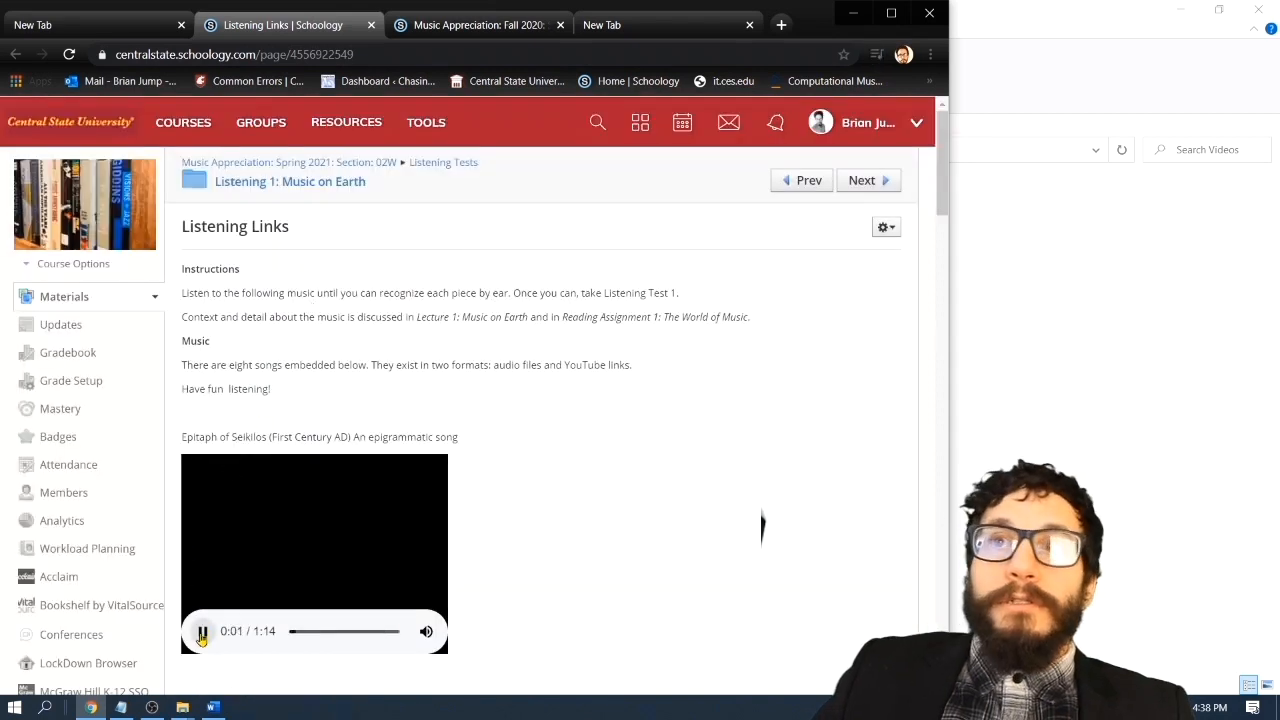
pyautogui.click(202, 631)
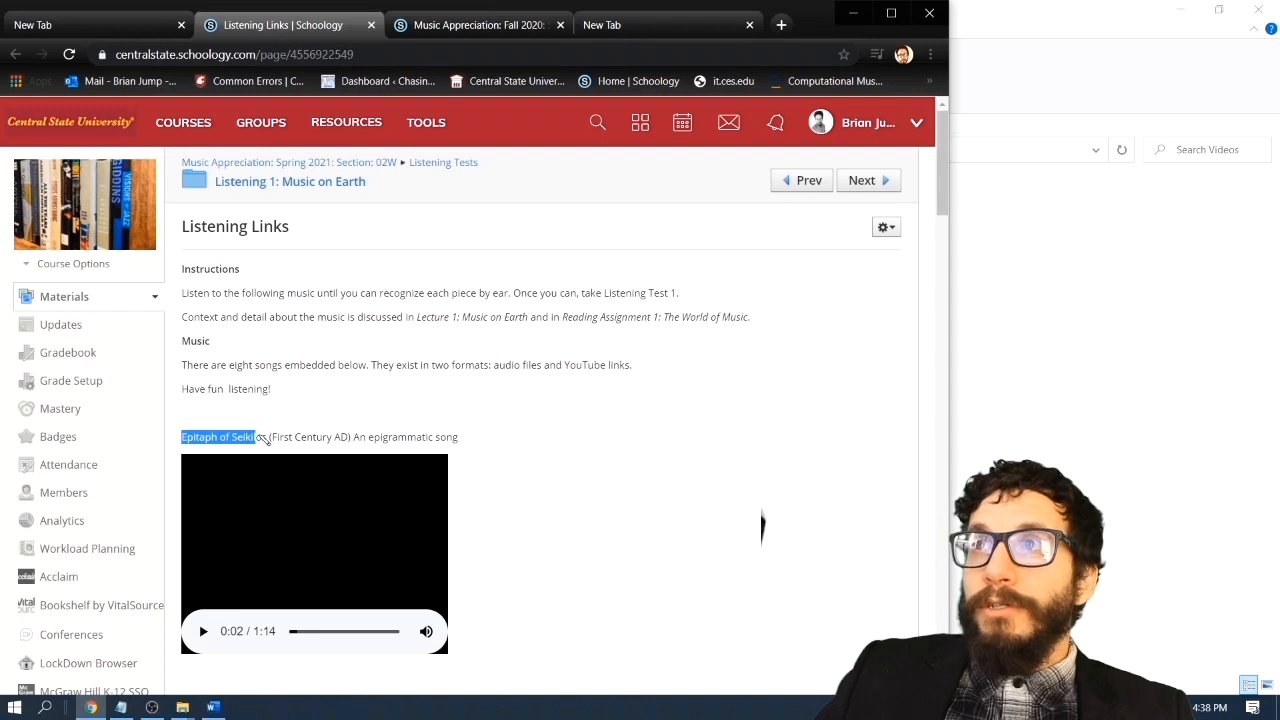
pyautogui.moveTo(280, 378)
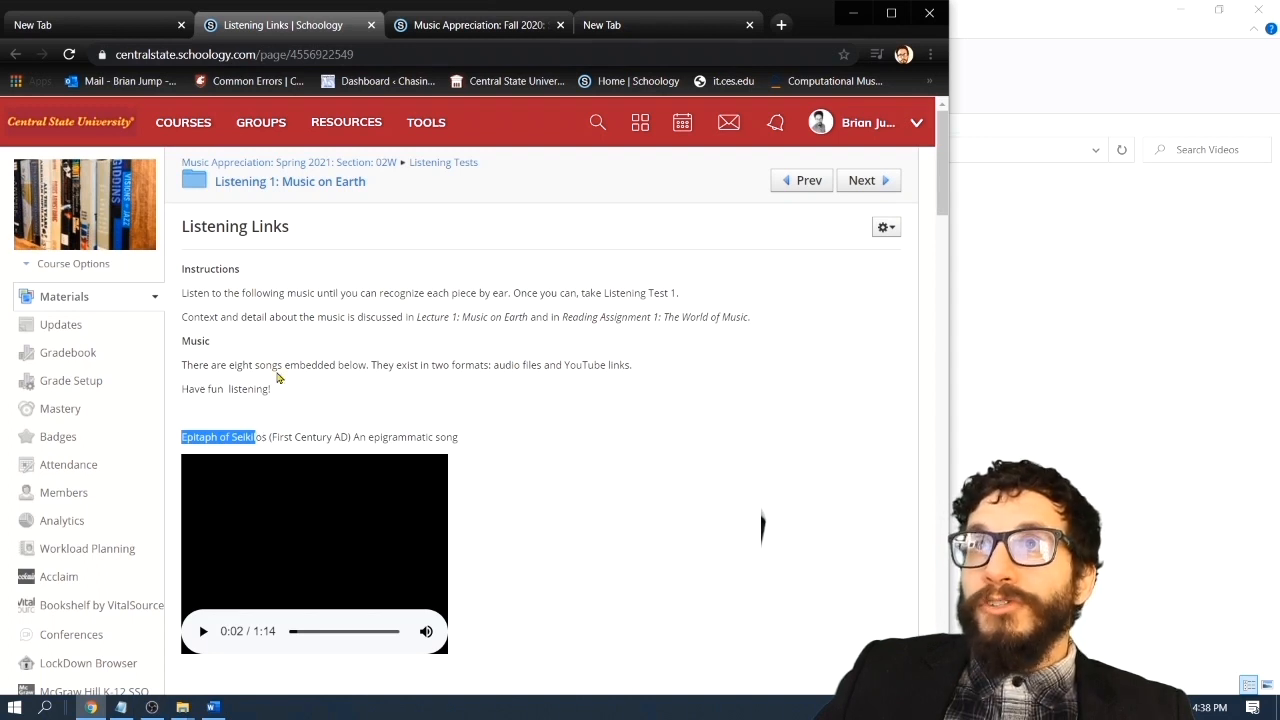
# Return to the Listening 1 folder and open Listening Test 1: Music on Earth
pyautogui.click(290, 181)
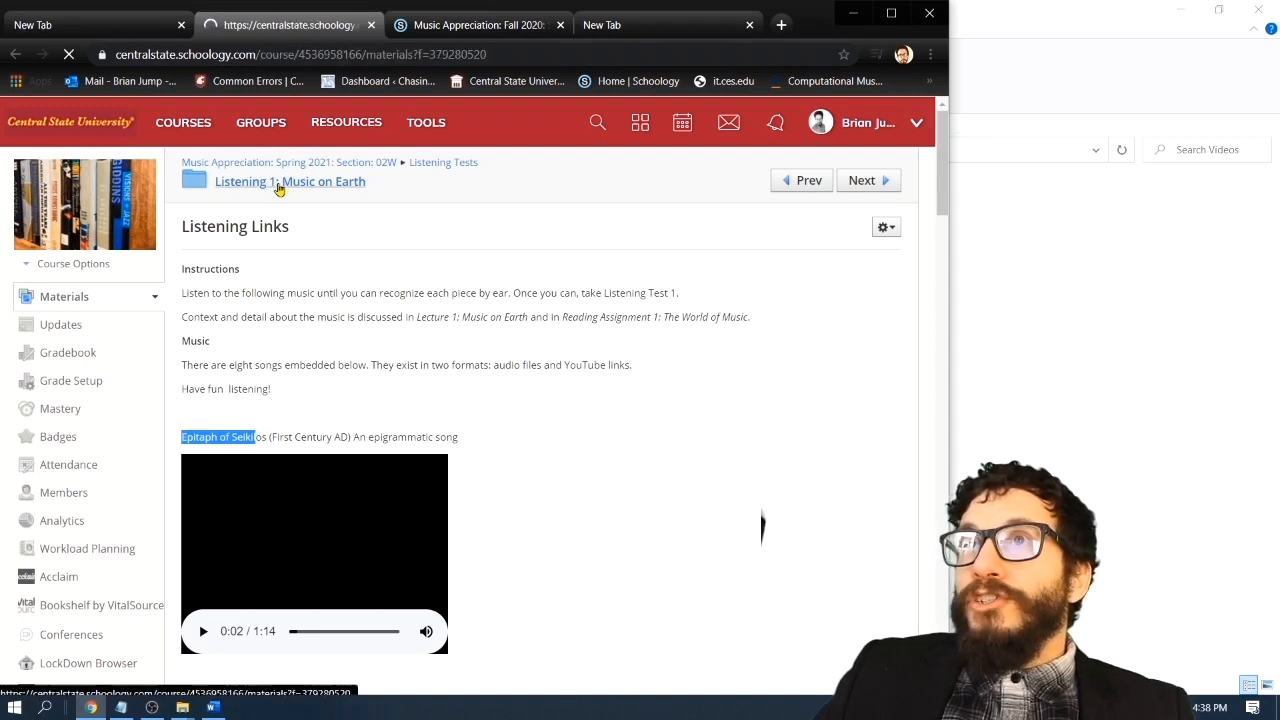
pyautogui.click(290, 181)
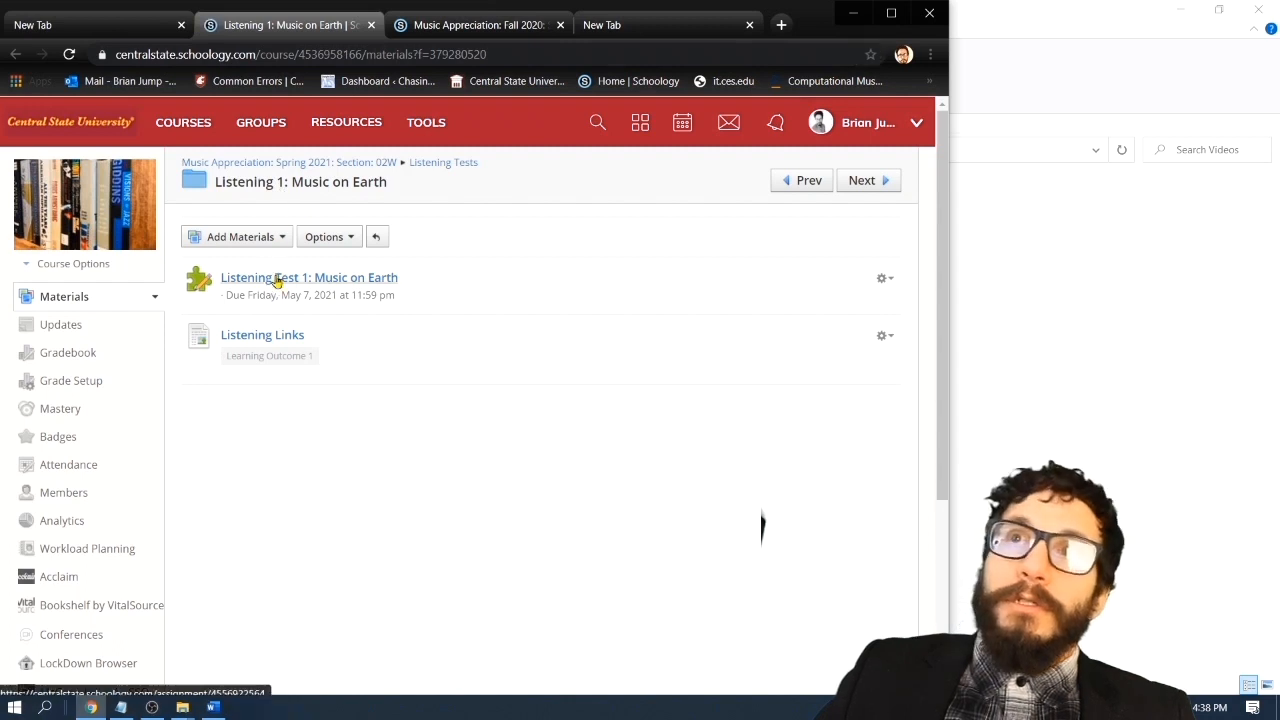
pyautogui.click(309, 277)
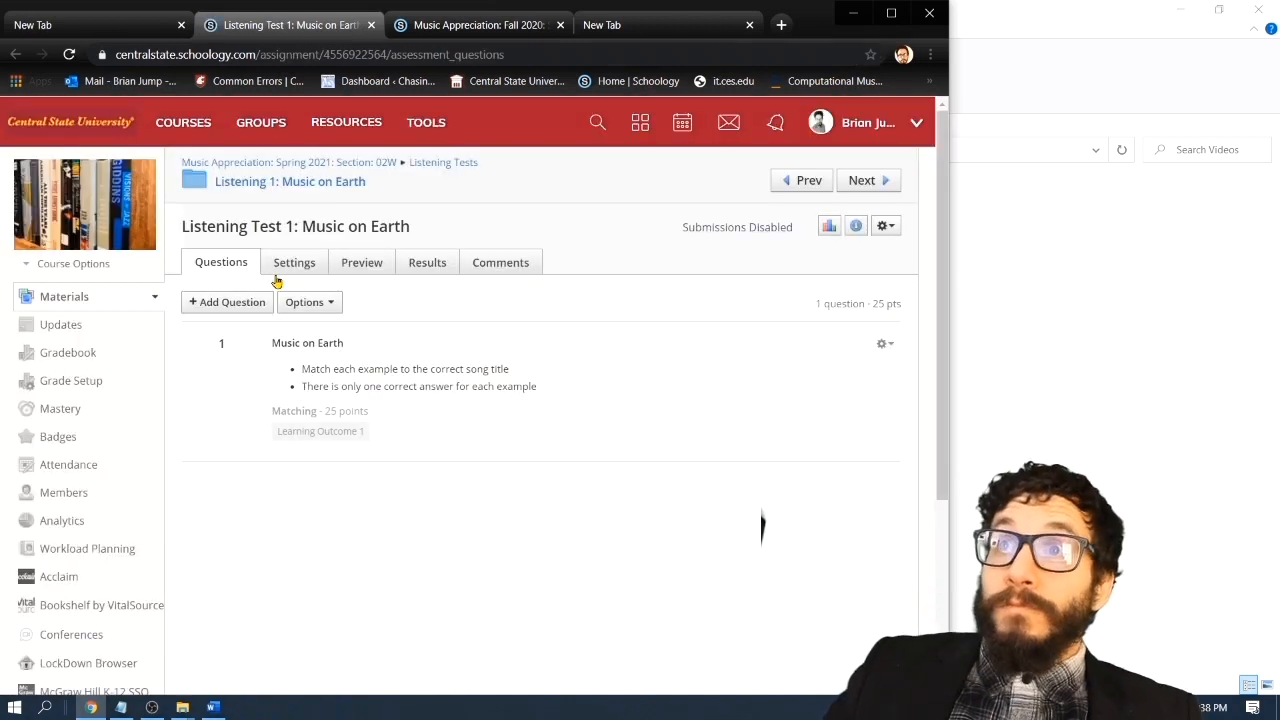
# Preview Listening Test 1 as a student and start a practice attempt
pyautogui.click(361, 262)
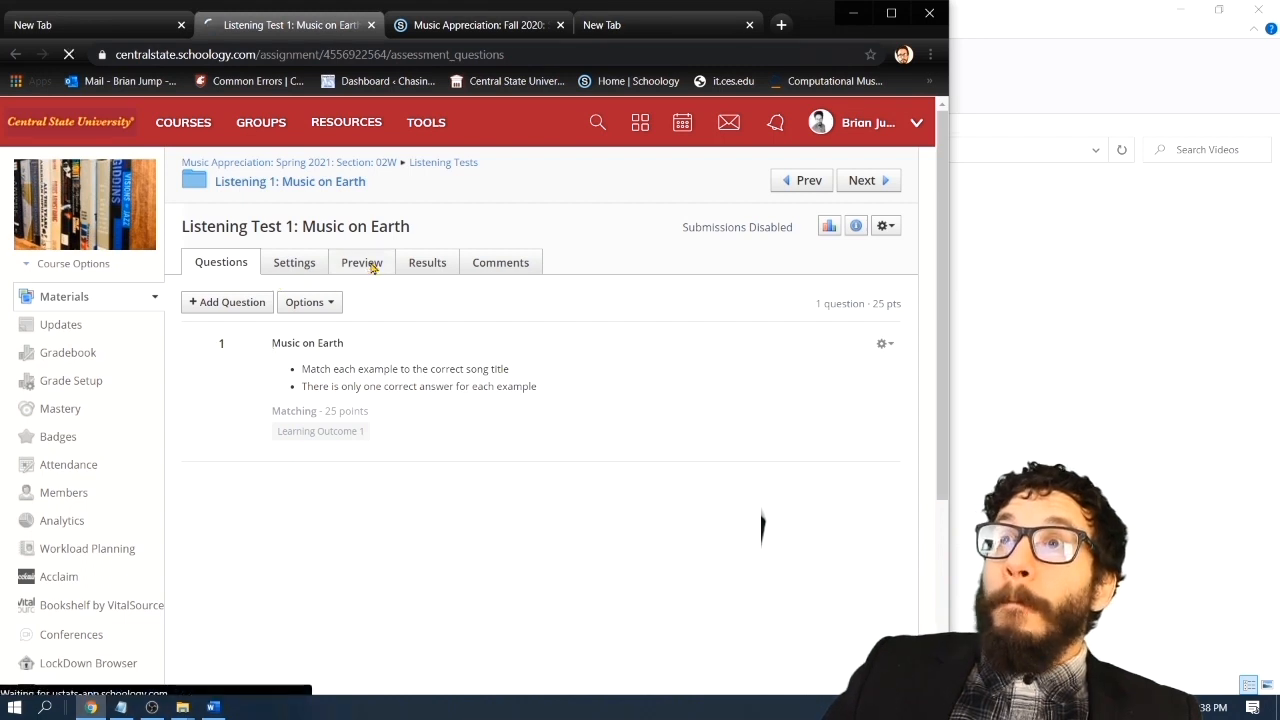
pyautogui.click(361, 262)
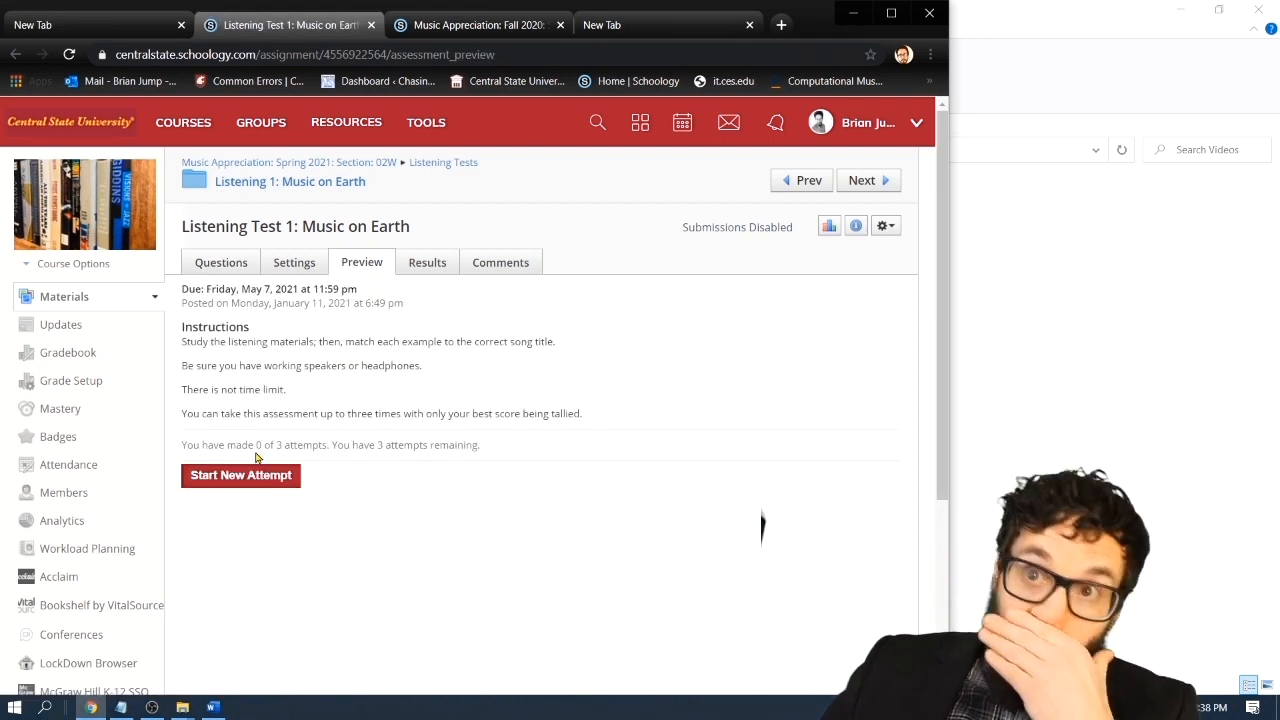
pyautogui.click(240, 475)
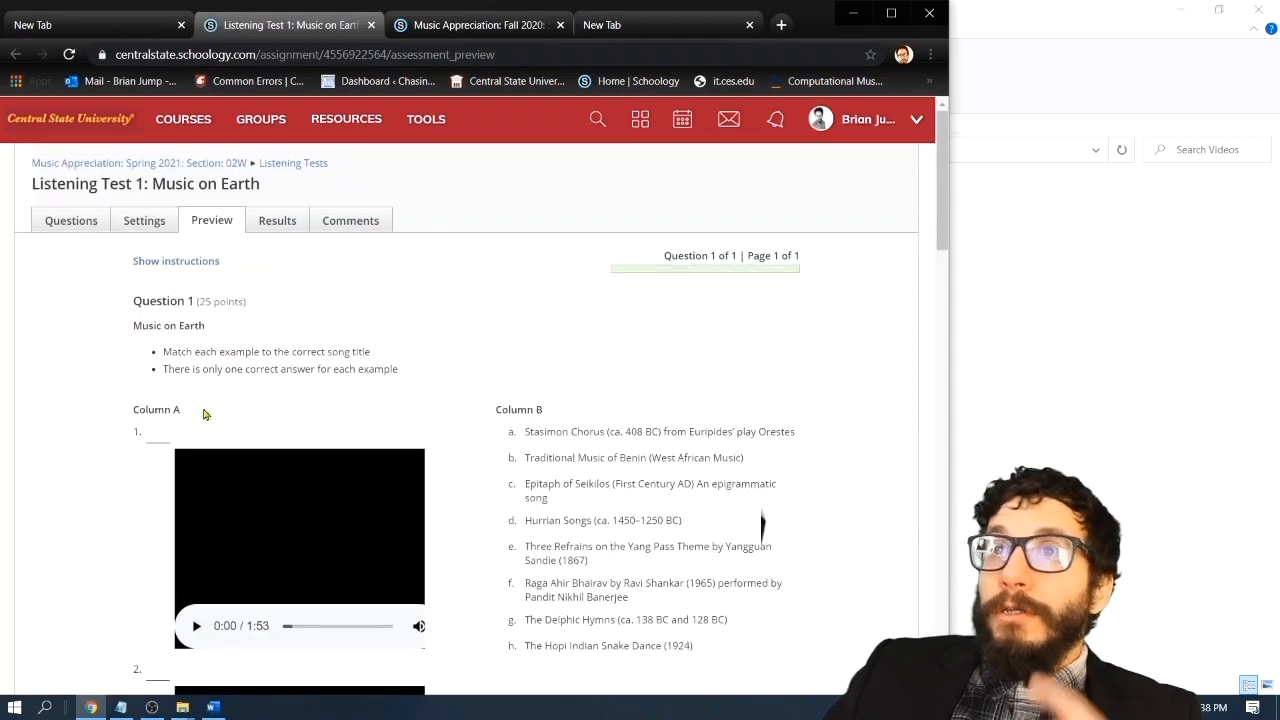
pyautogui.scroll(-3)
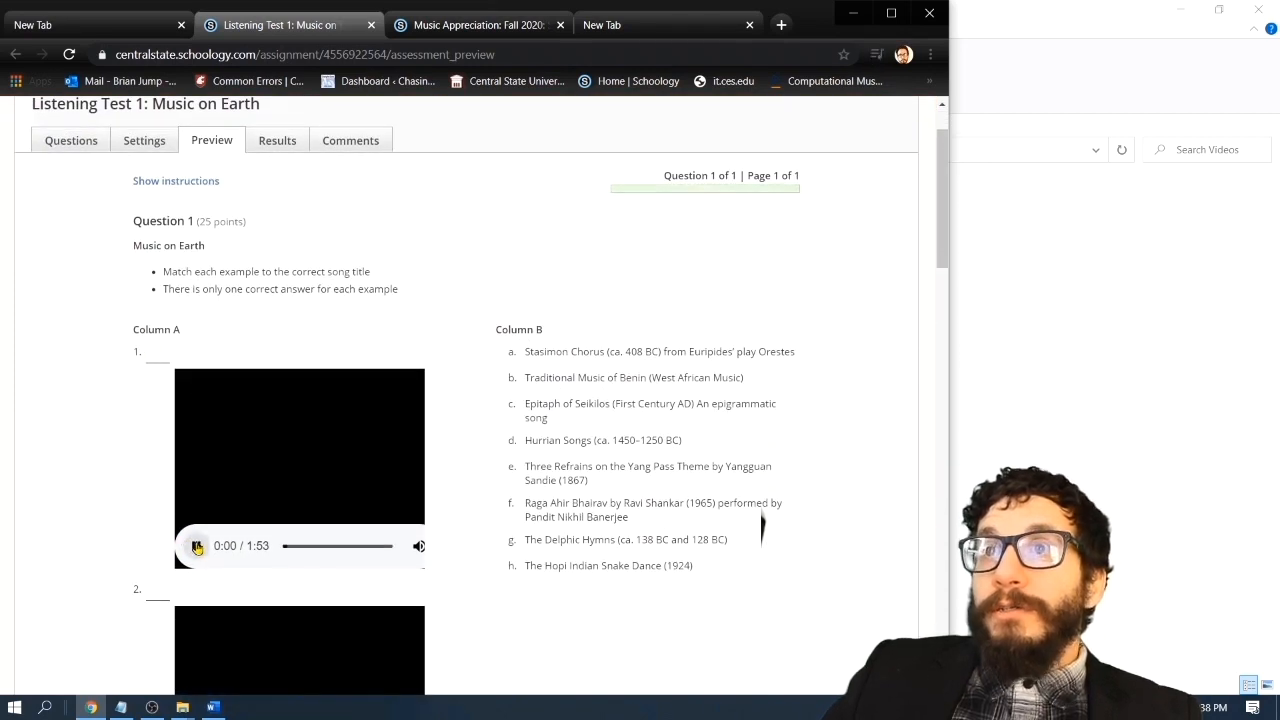
# Play and pause the first listening example, then match it to a song title
pyautogui.click(197, 545)
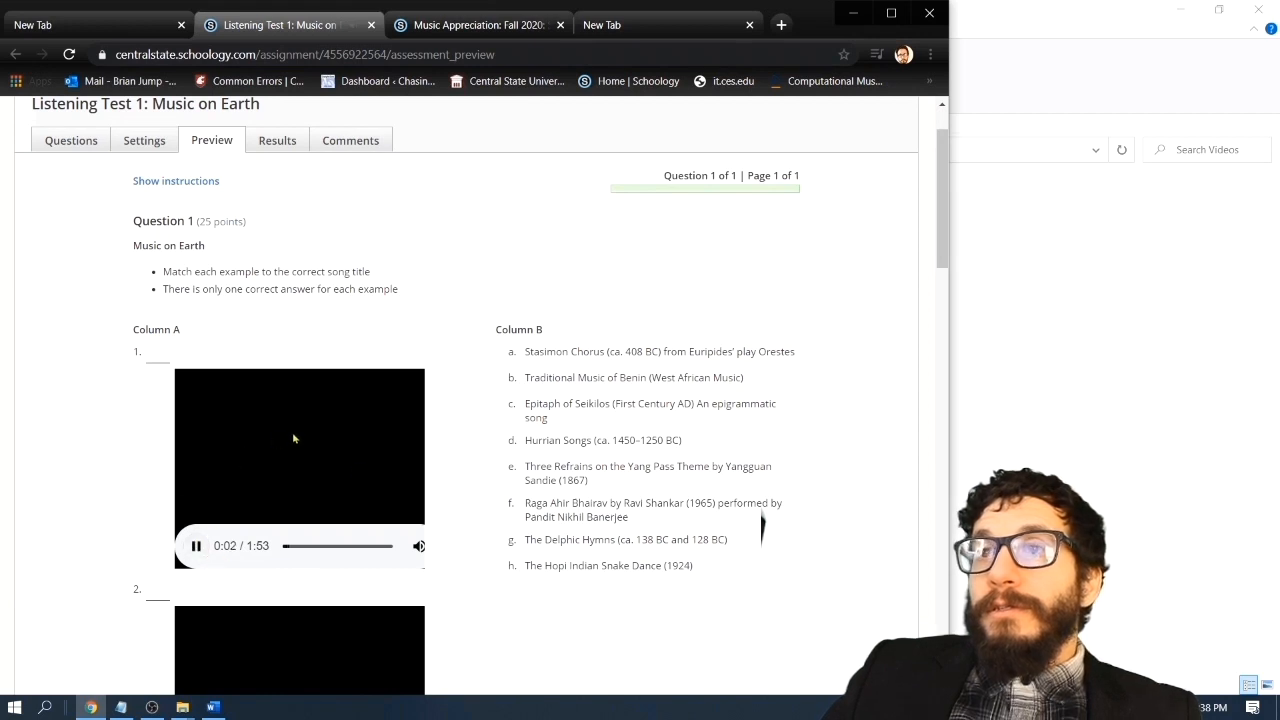
pyautogui.click(196, 546)
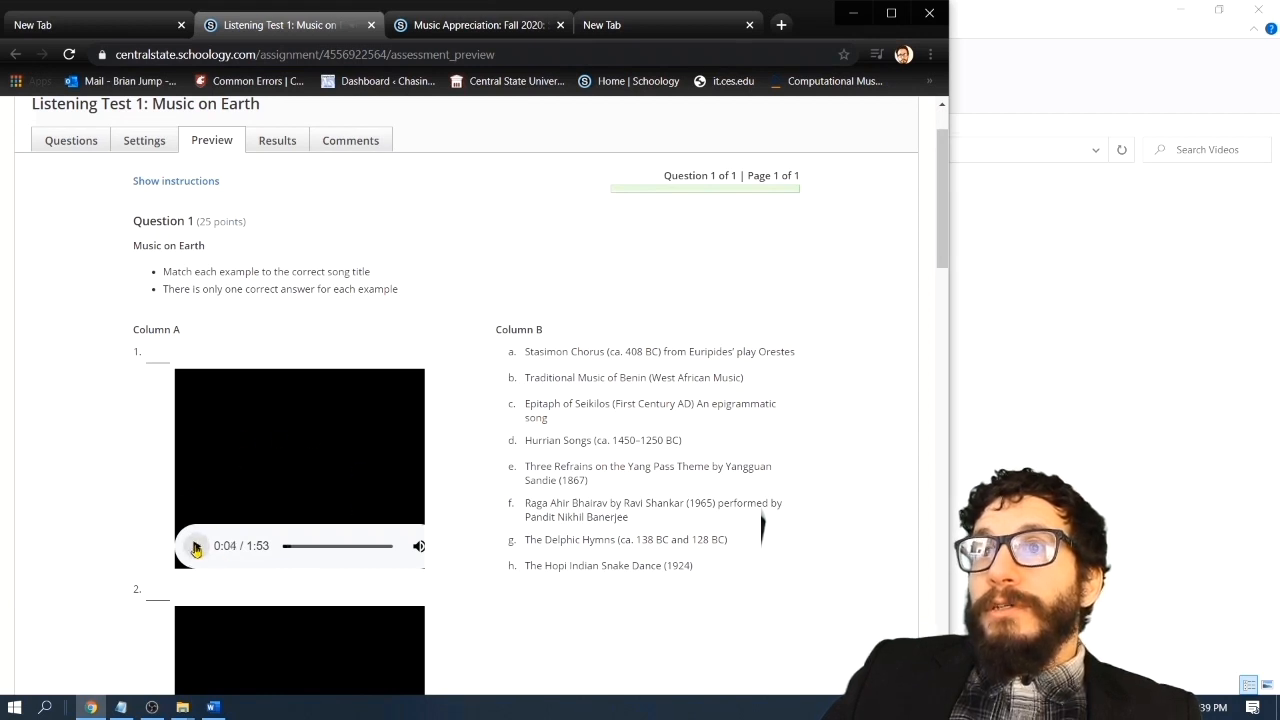
pyautogui.click(197, 546)
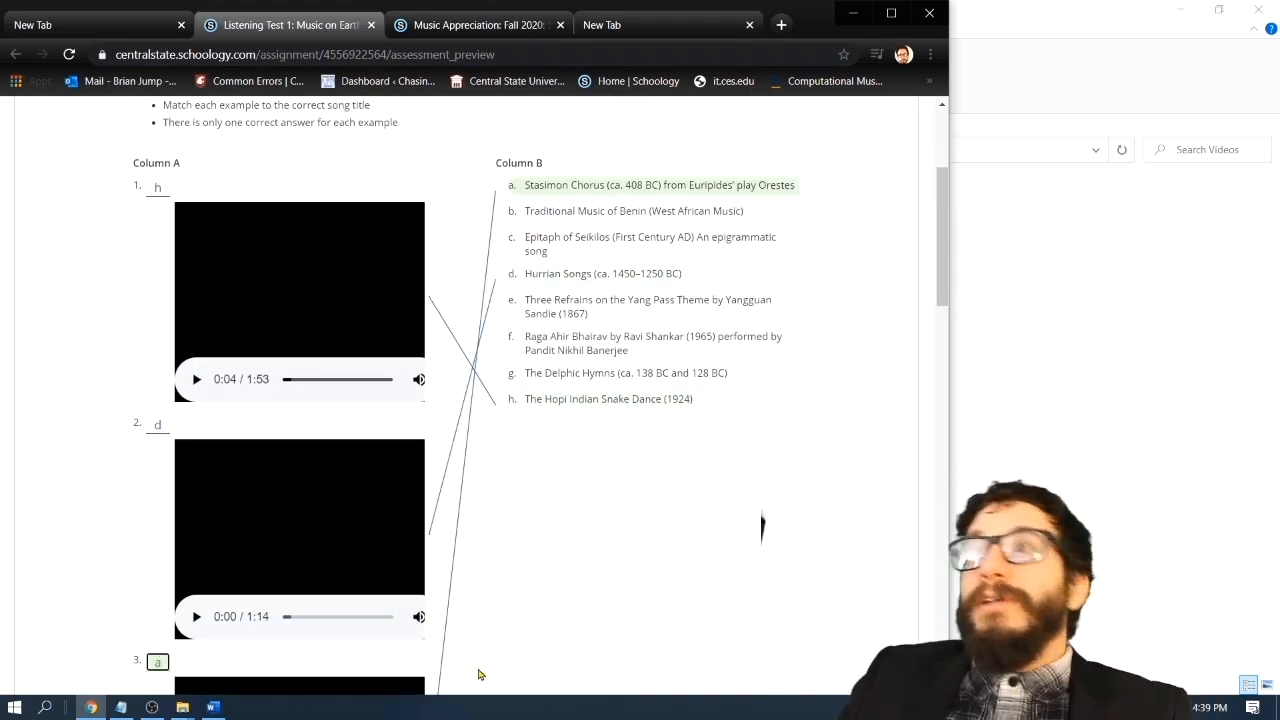
pyautogui.scroll(-3)
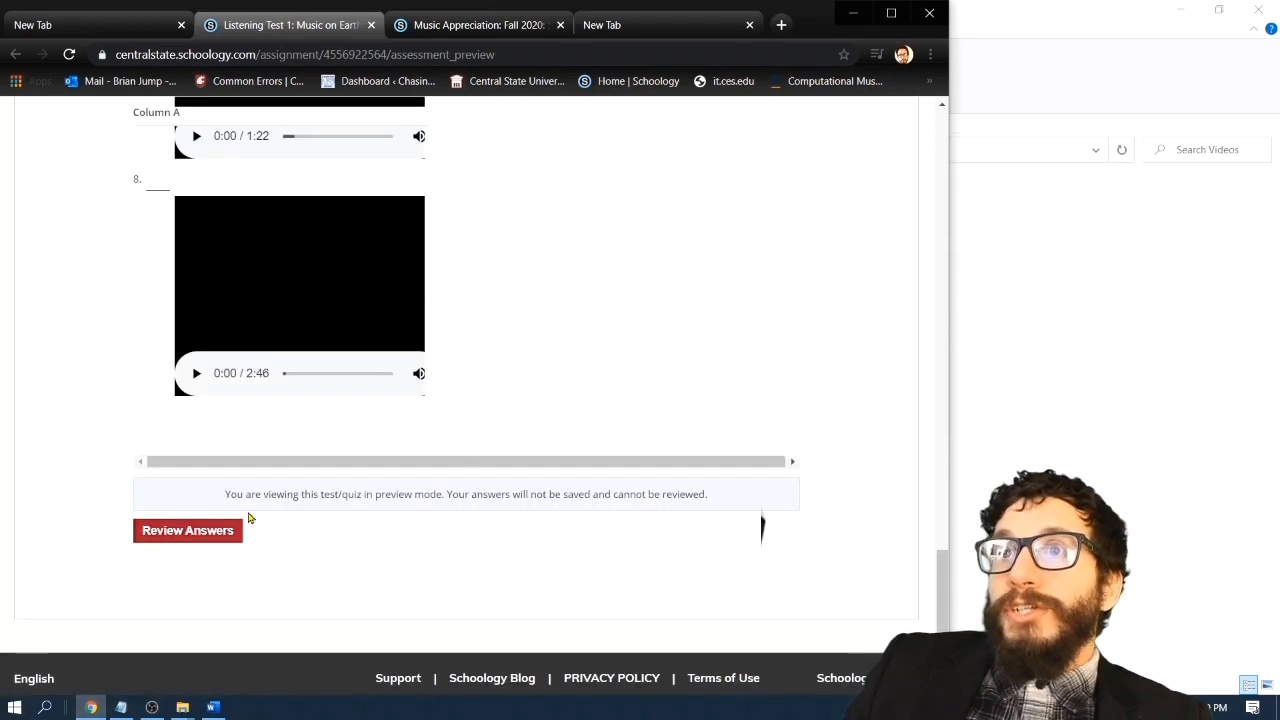
pyautogui.scroll(3)
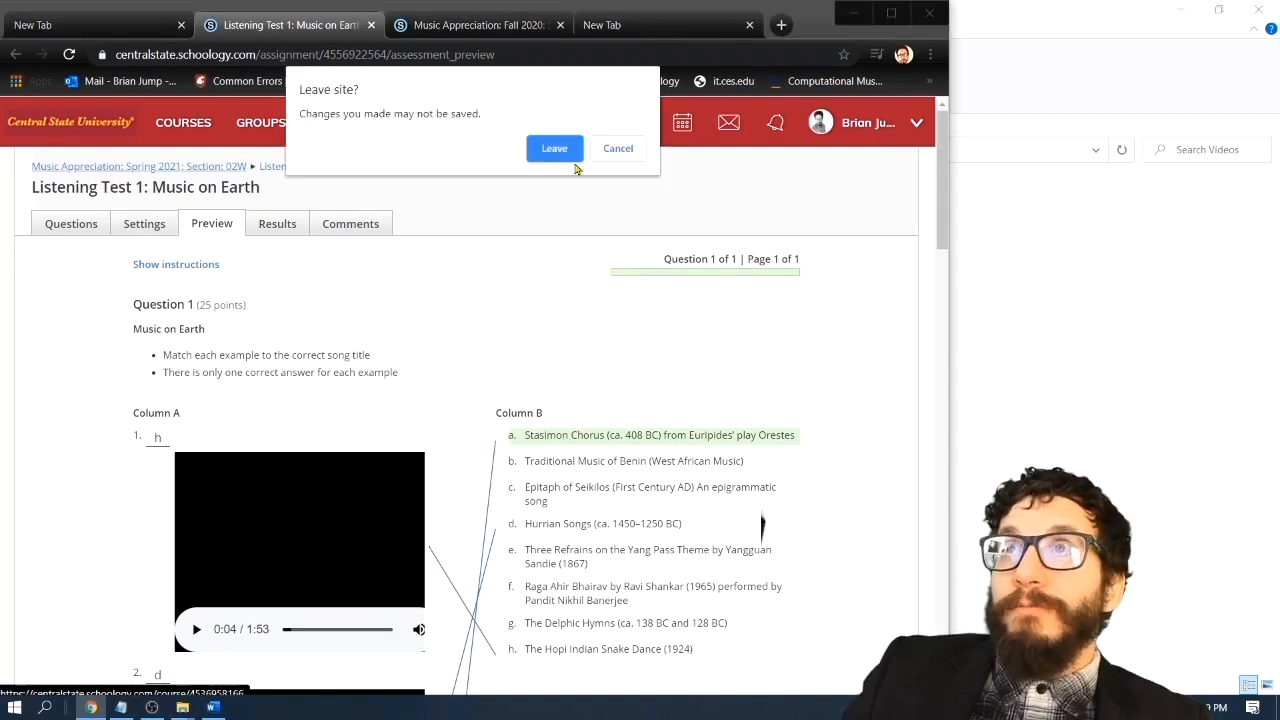
# Confirm leaving the test preview and open the empty Exams folder
pyautogui.click(554, 148)
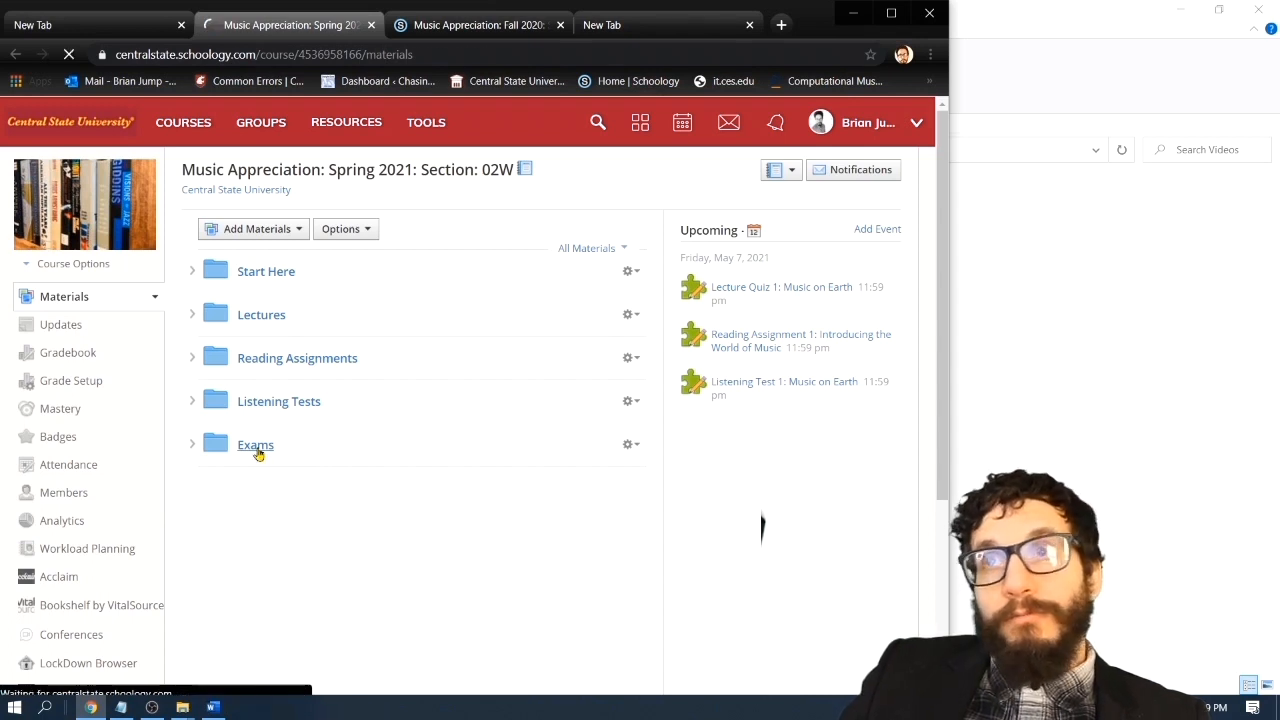
pyautogui.click(255, 444)
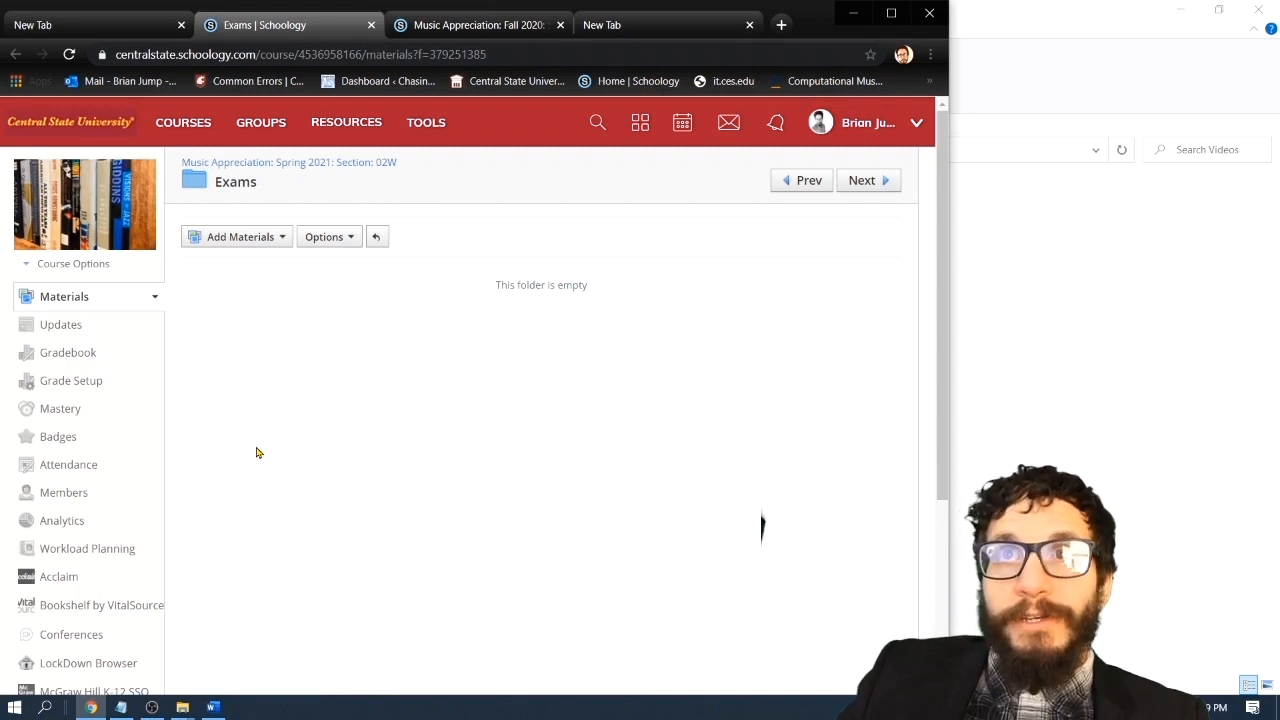
pyautogui.moveTo(253, 450)
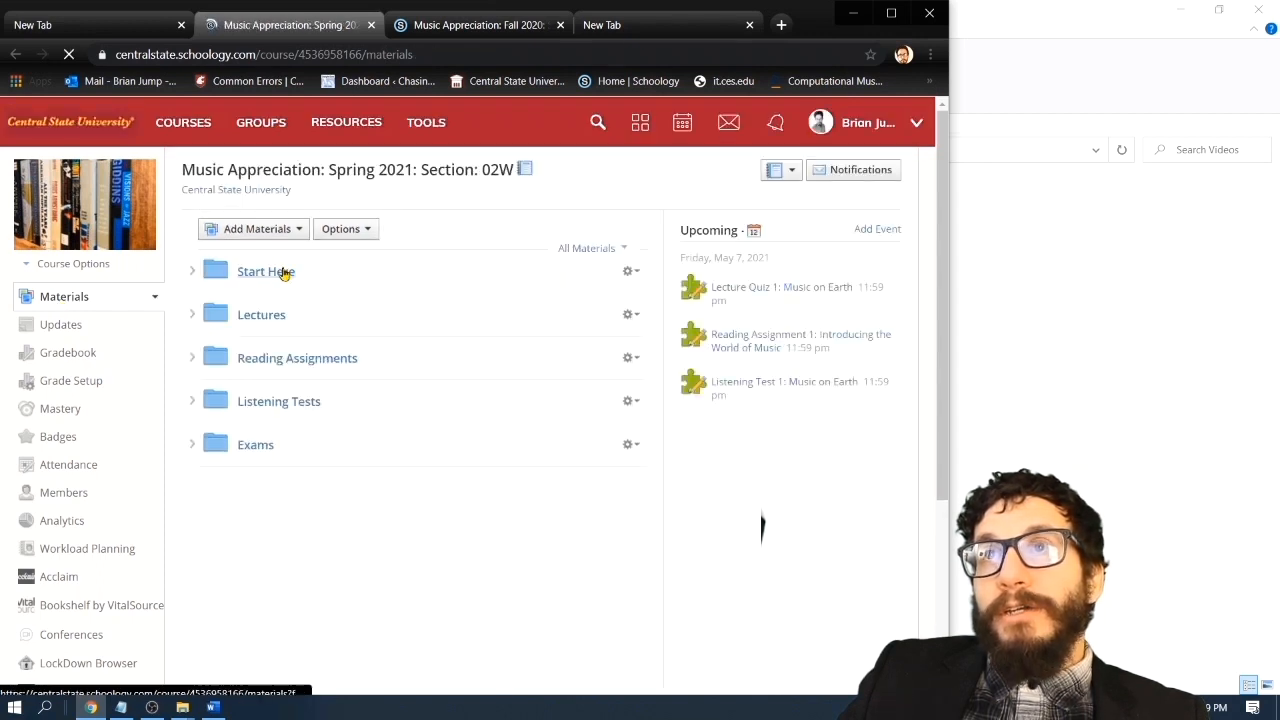
# Open Start Here, then Course Overview and Introduction, and scroll toward the quiz
pyautogui.click(266, 271)
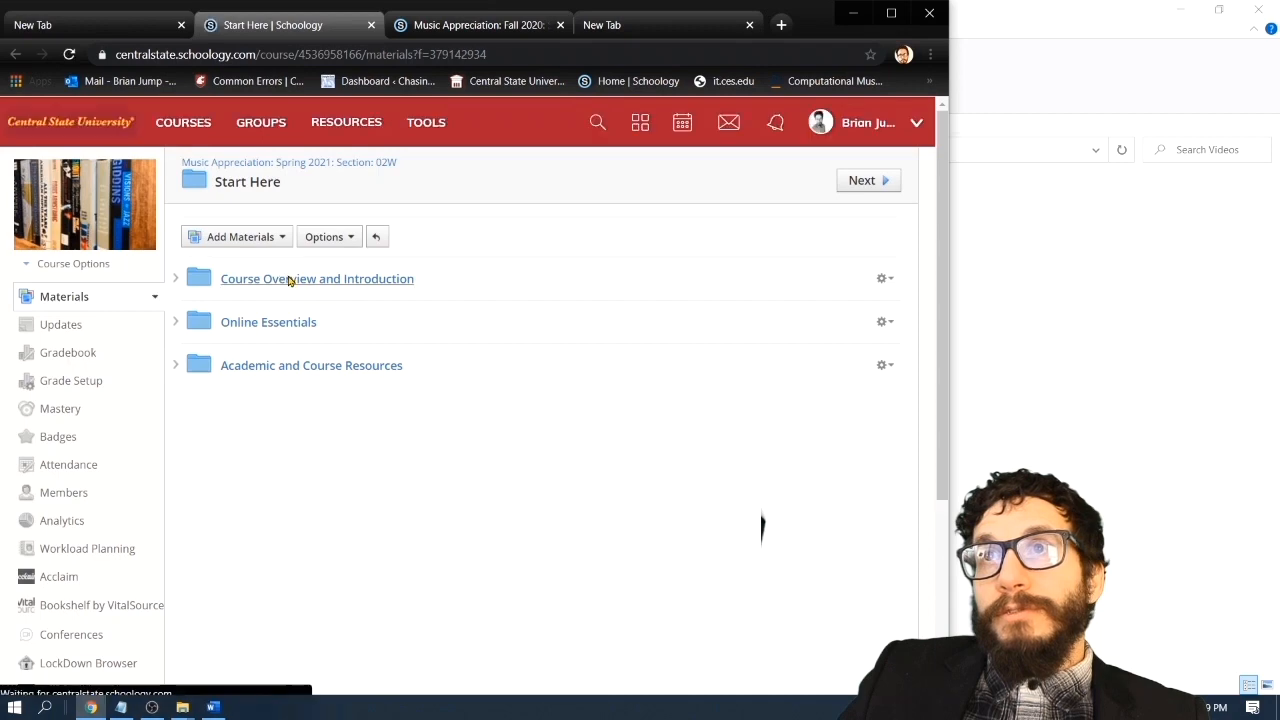
pyautogui.click(316, 278)
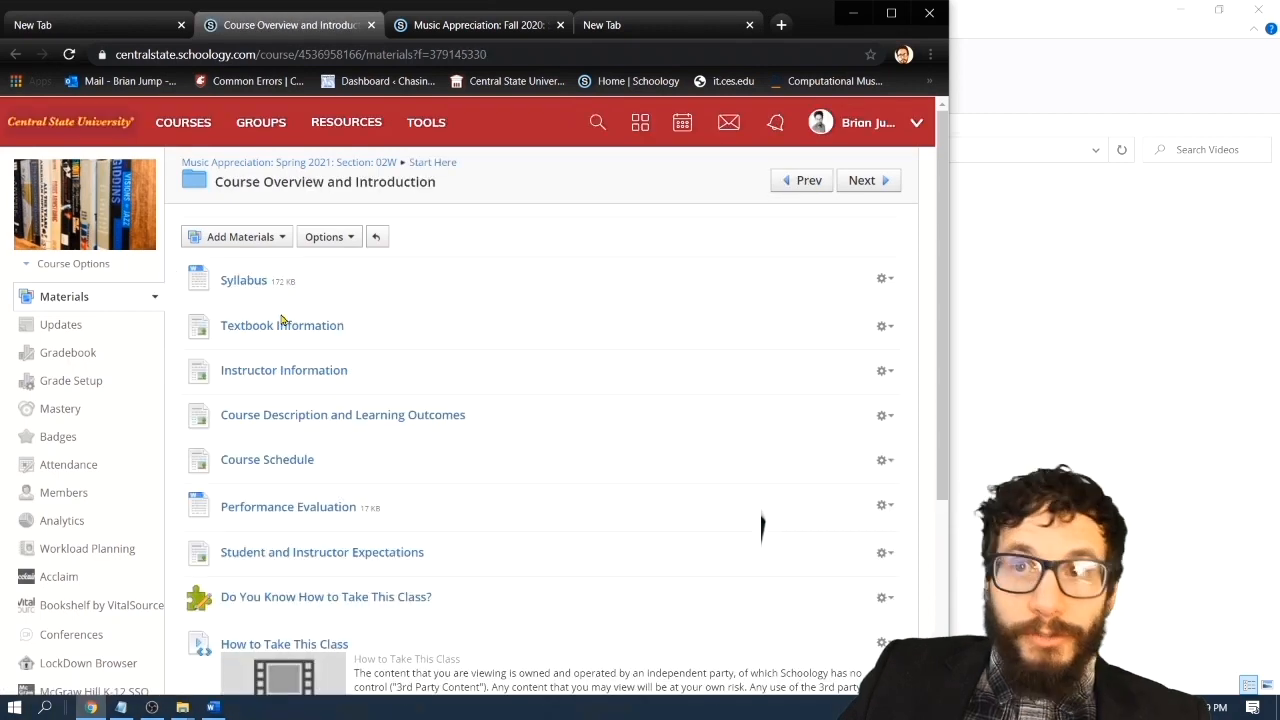
pyautogui.scroll(-3)
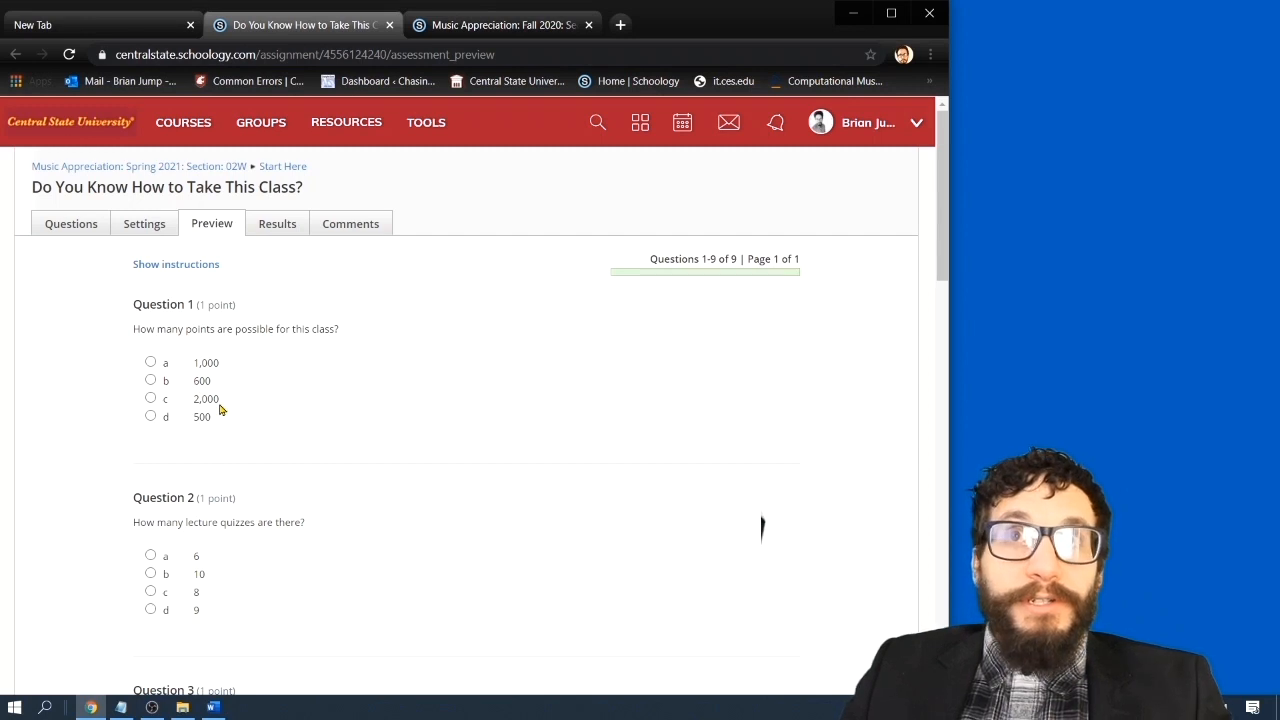
pyautogui.moveTo(223, 421)
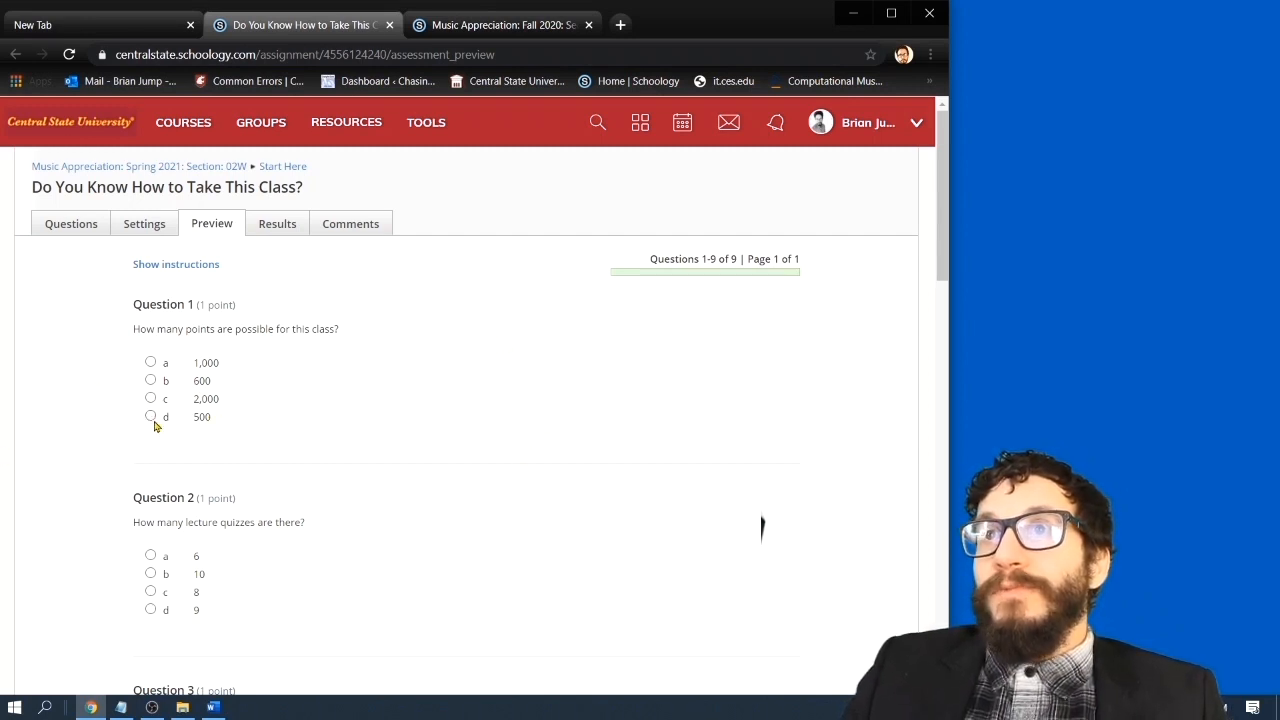
# Answer question 1 with 500, question 2 with 8, and question 3 with the listening-materials option
pyautogui.click(150, 416)
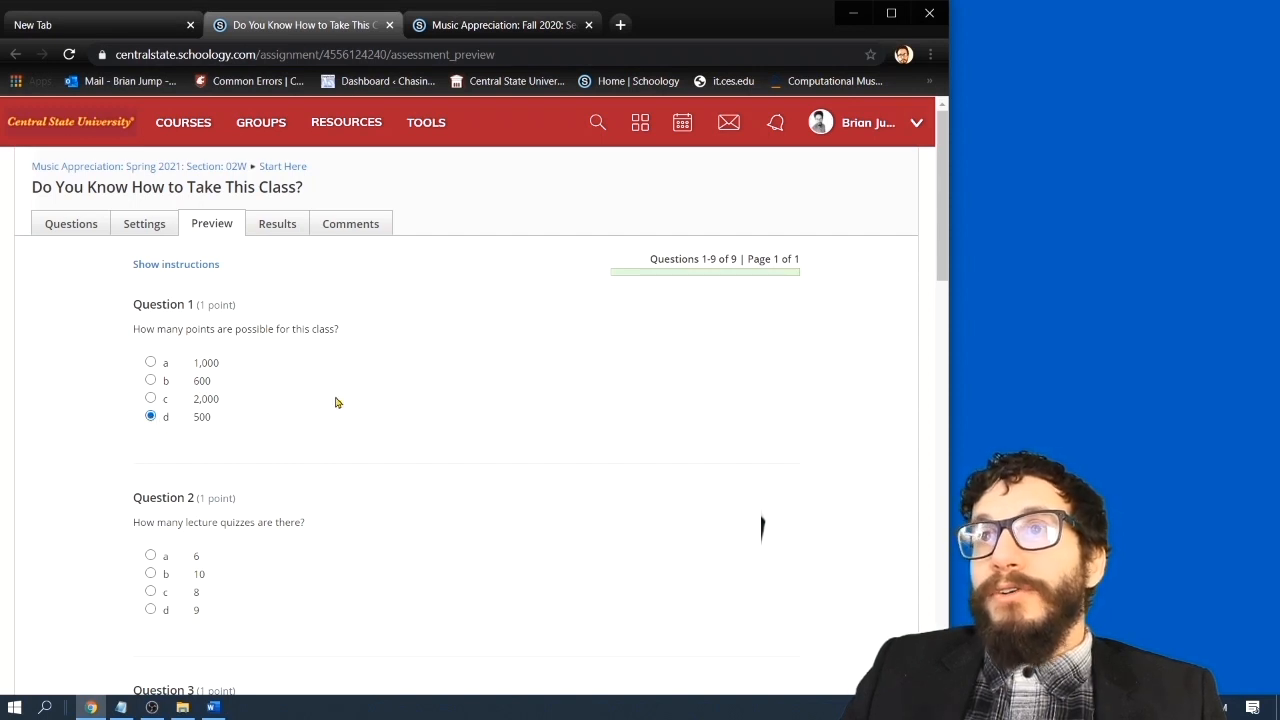
pyautogui.scroll(-3)
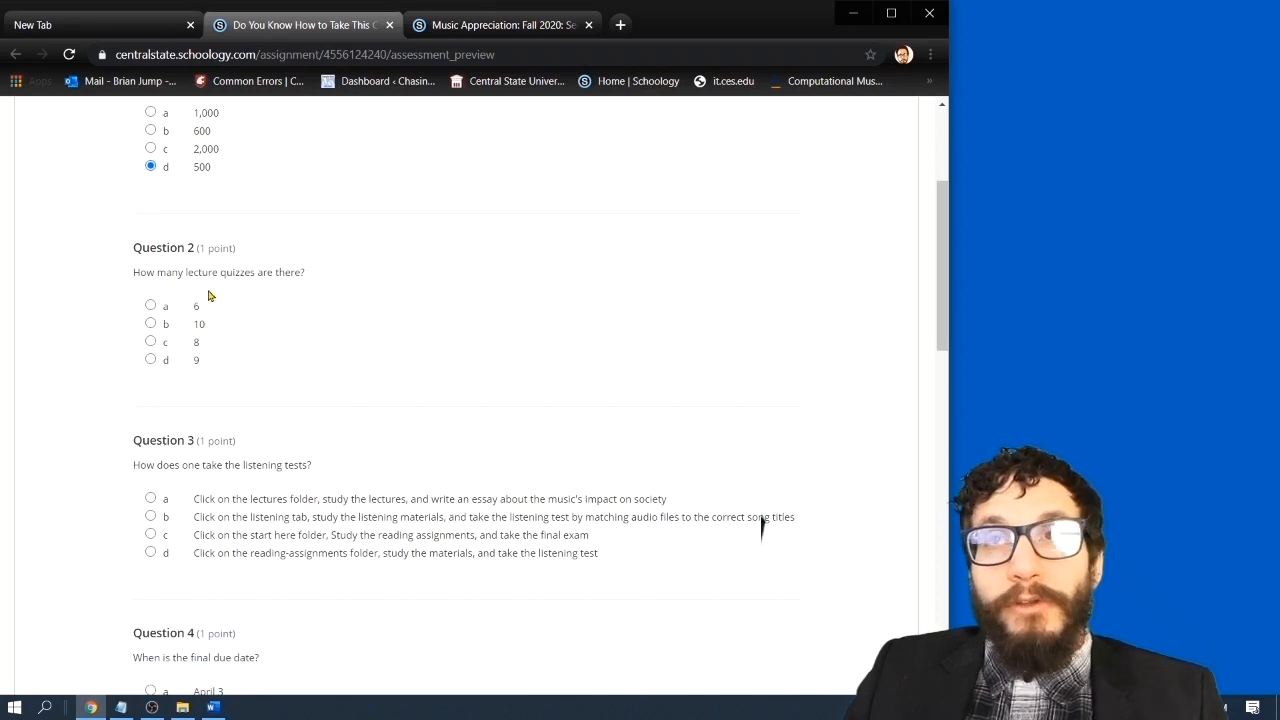
pyautogui.moveTo(215, 330)
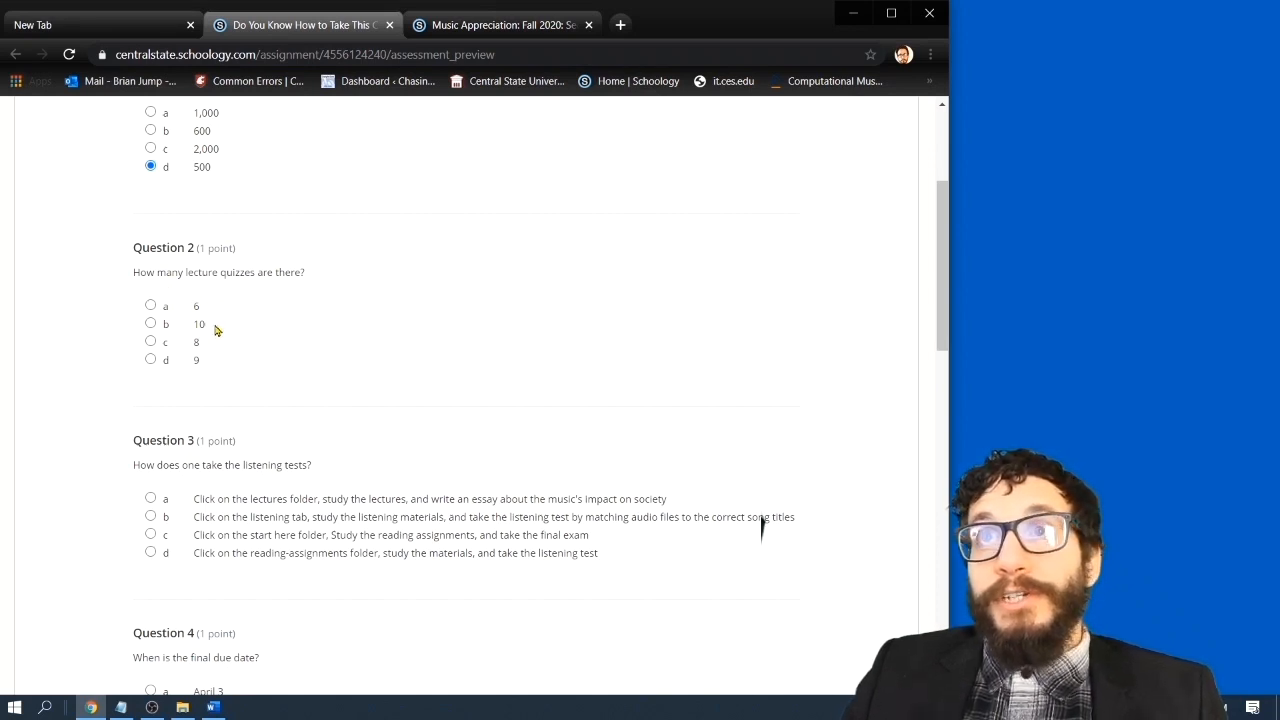
pyautogui.moveTo(210, 371)
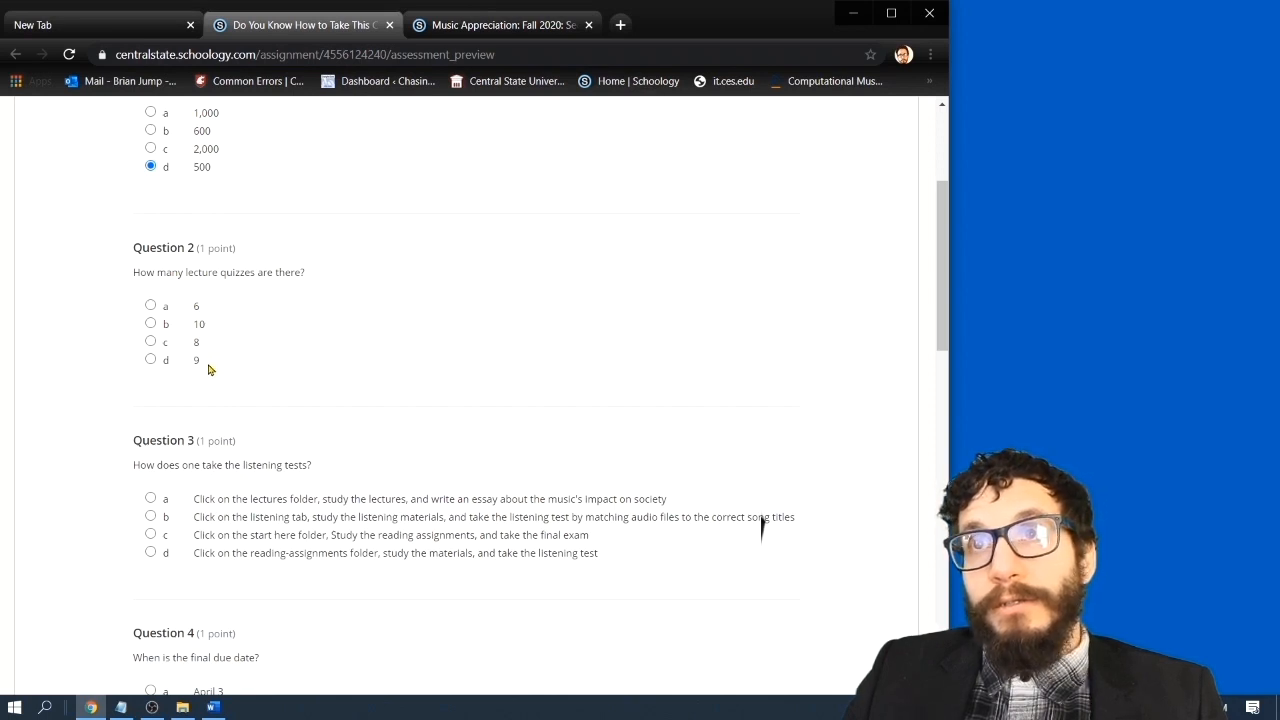
pyautogui.click(150, 341)
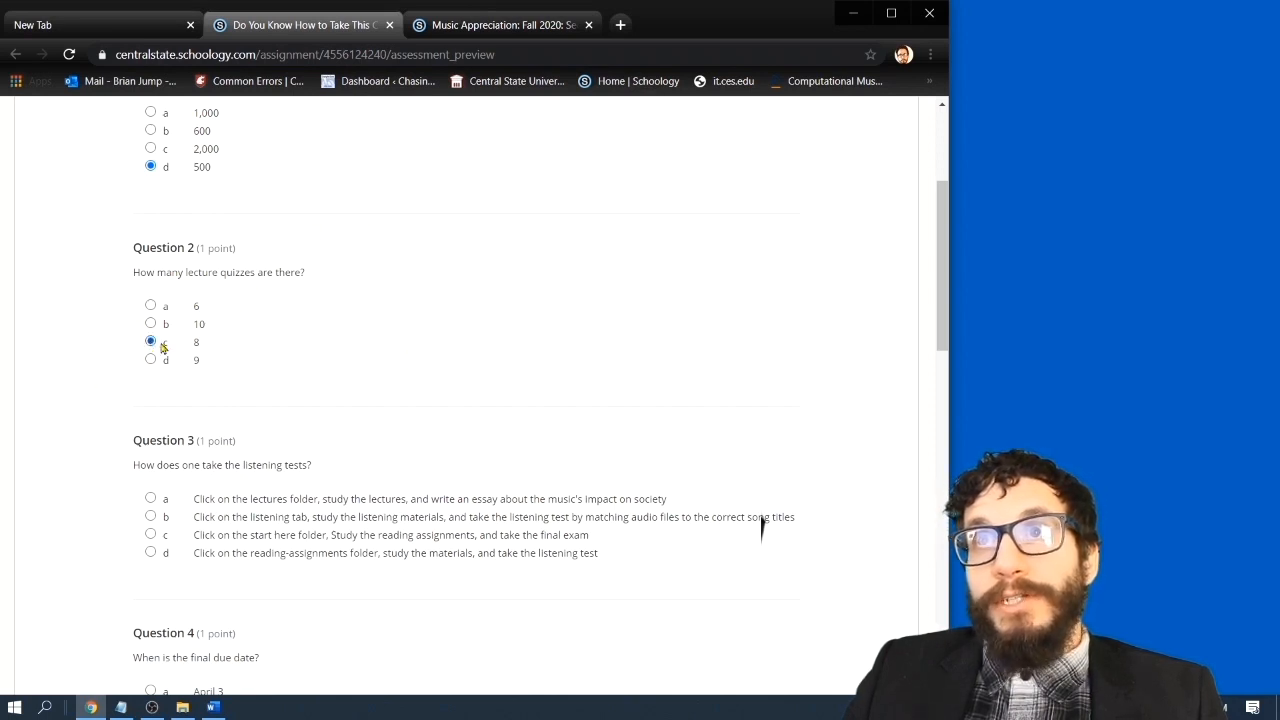
pyautogui.scroll(-3)
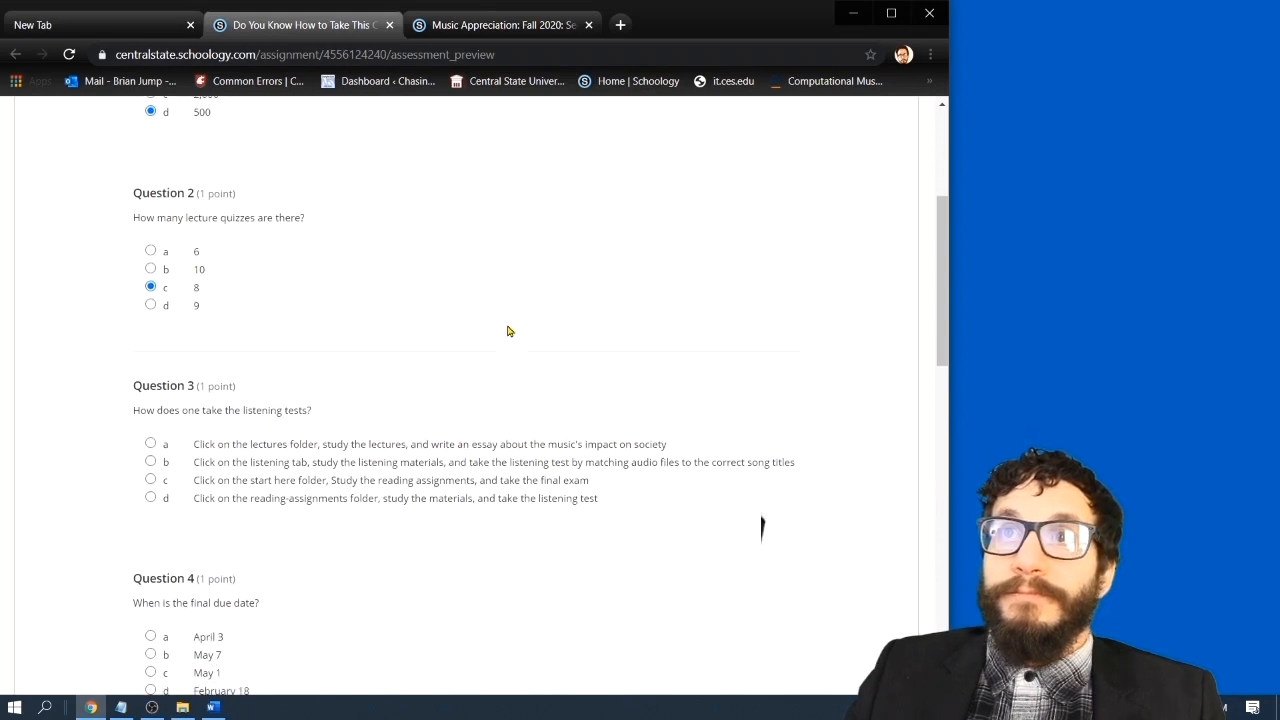
pyautogui.scroll(-3)
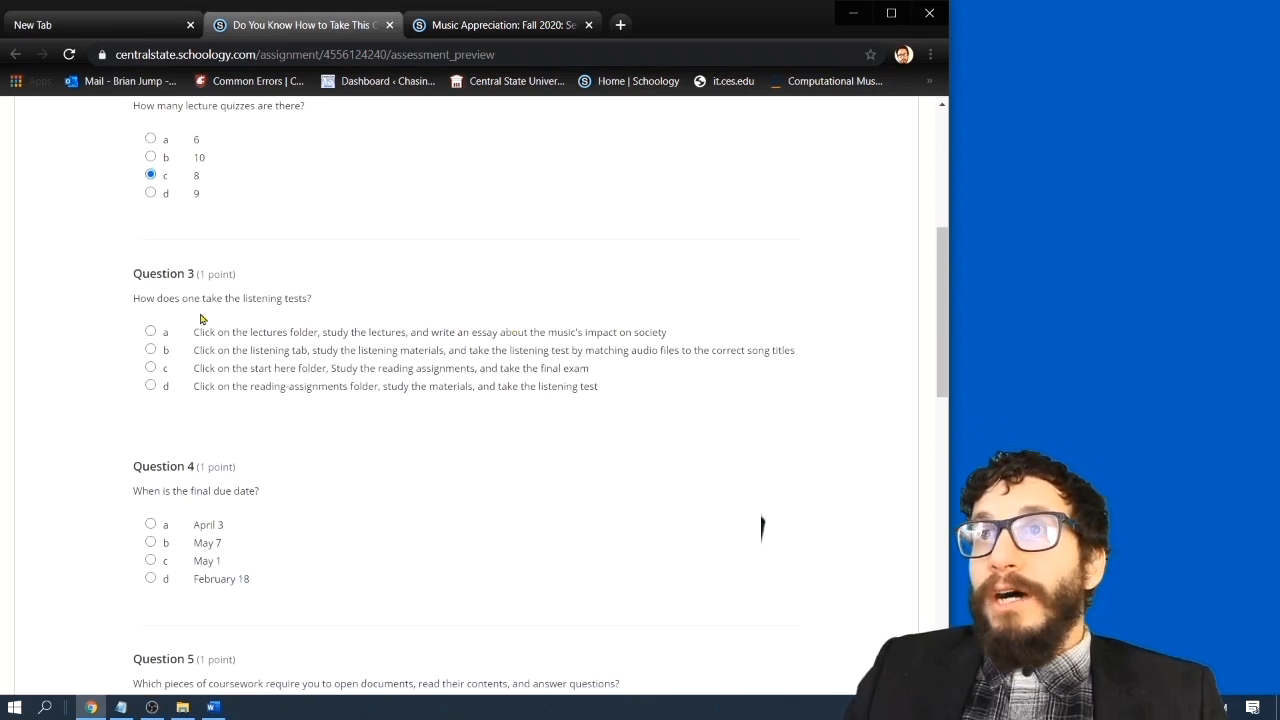
pyautogui.moveTo(232, 315)
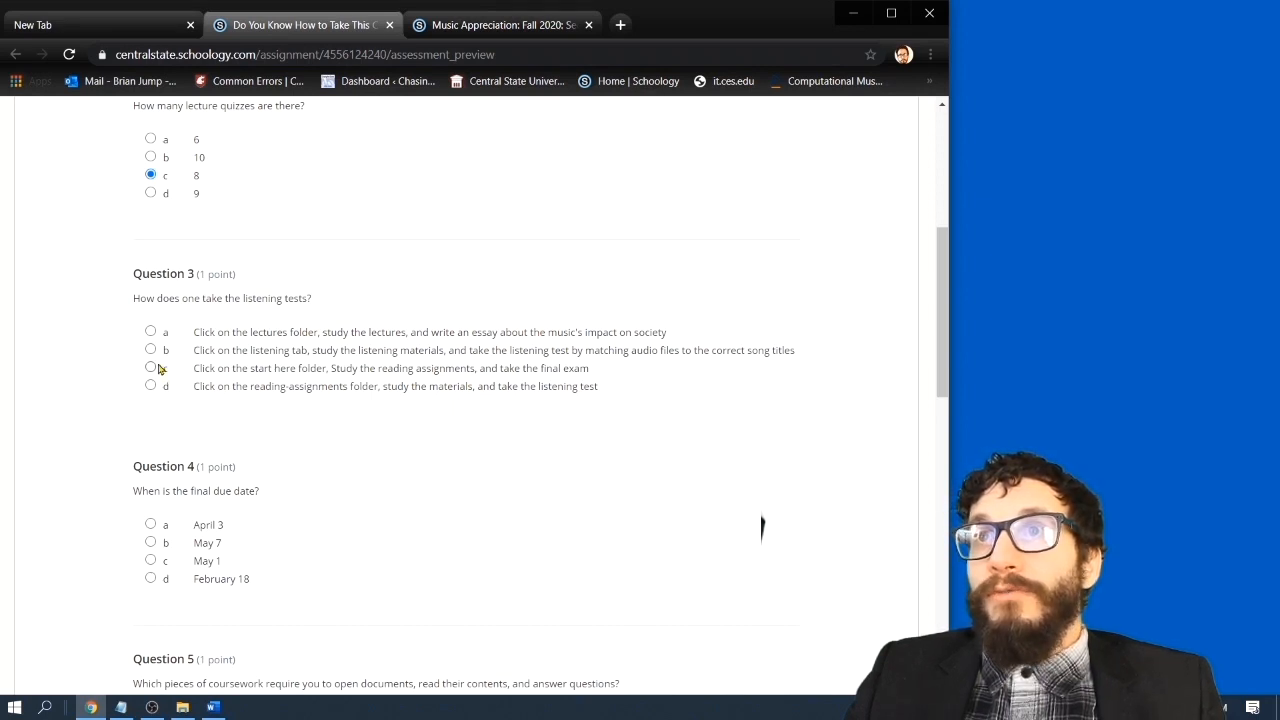
pyautogui.click(150, 349)
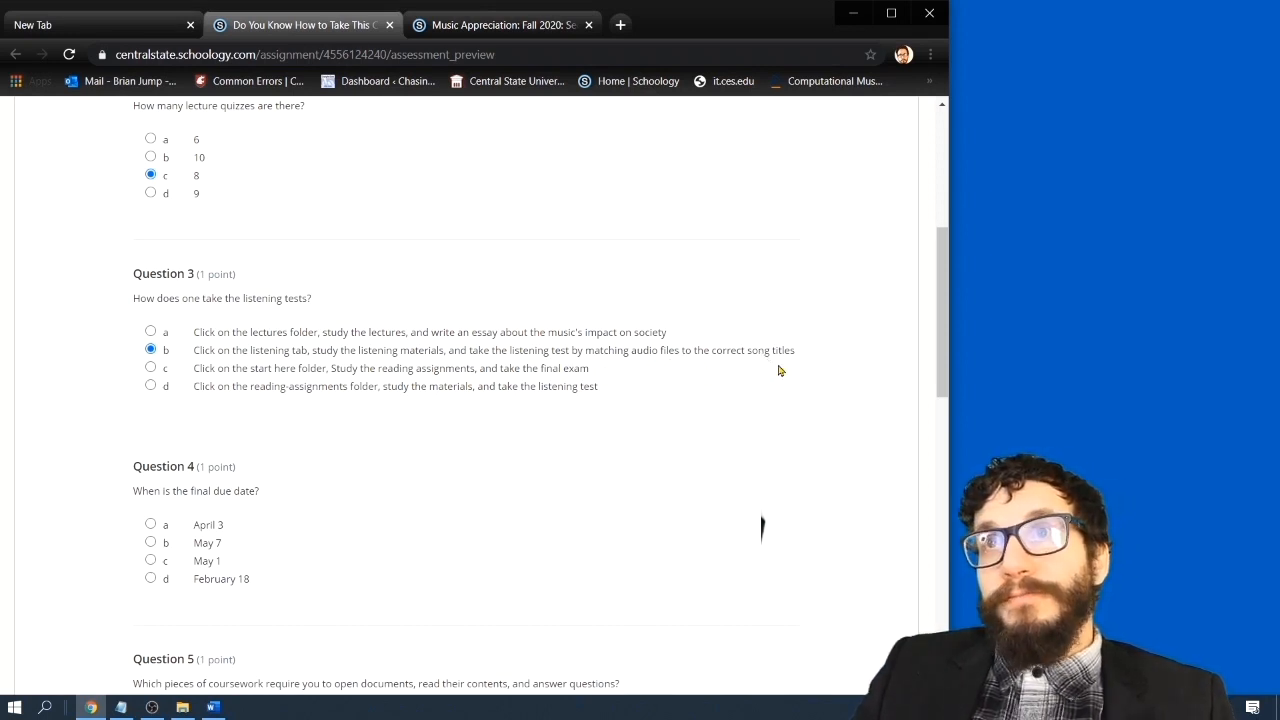
# Answer question 4 with May 7 and tick Reading assignments for question 5
pyautogui.scroll(-3)
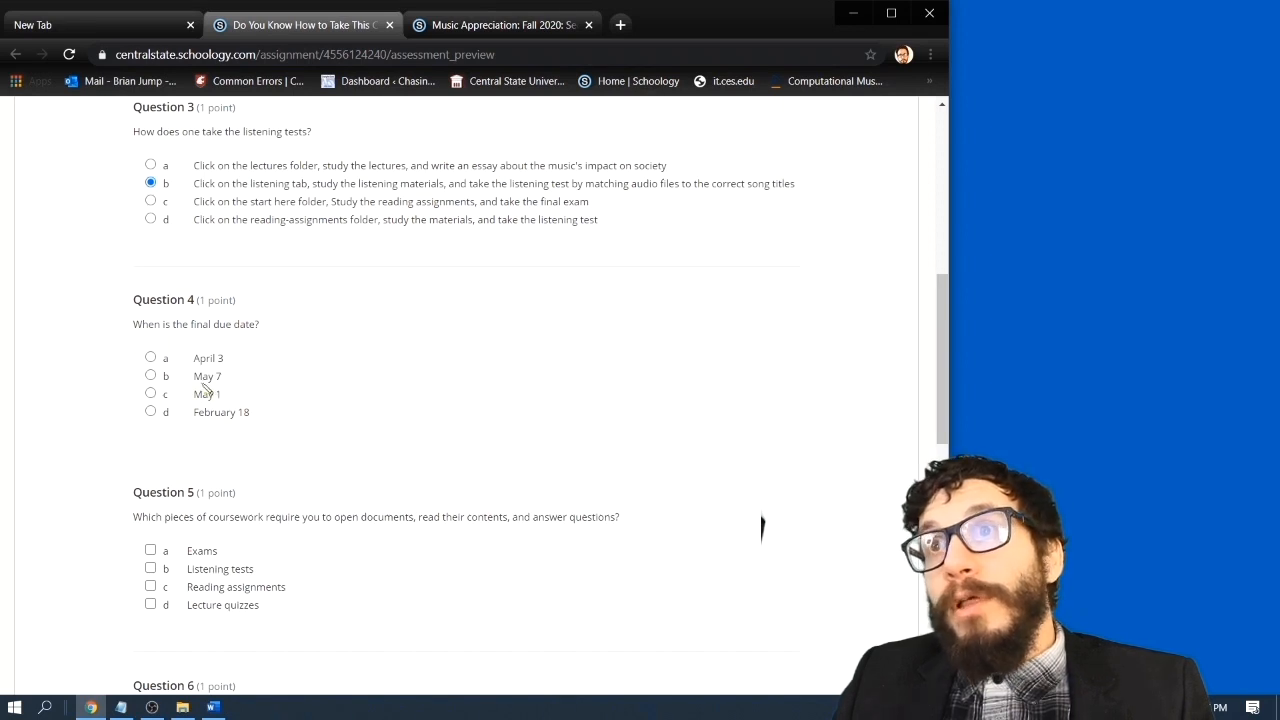
pyautogui.moveTo(178, 407)
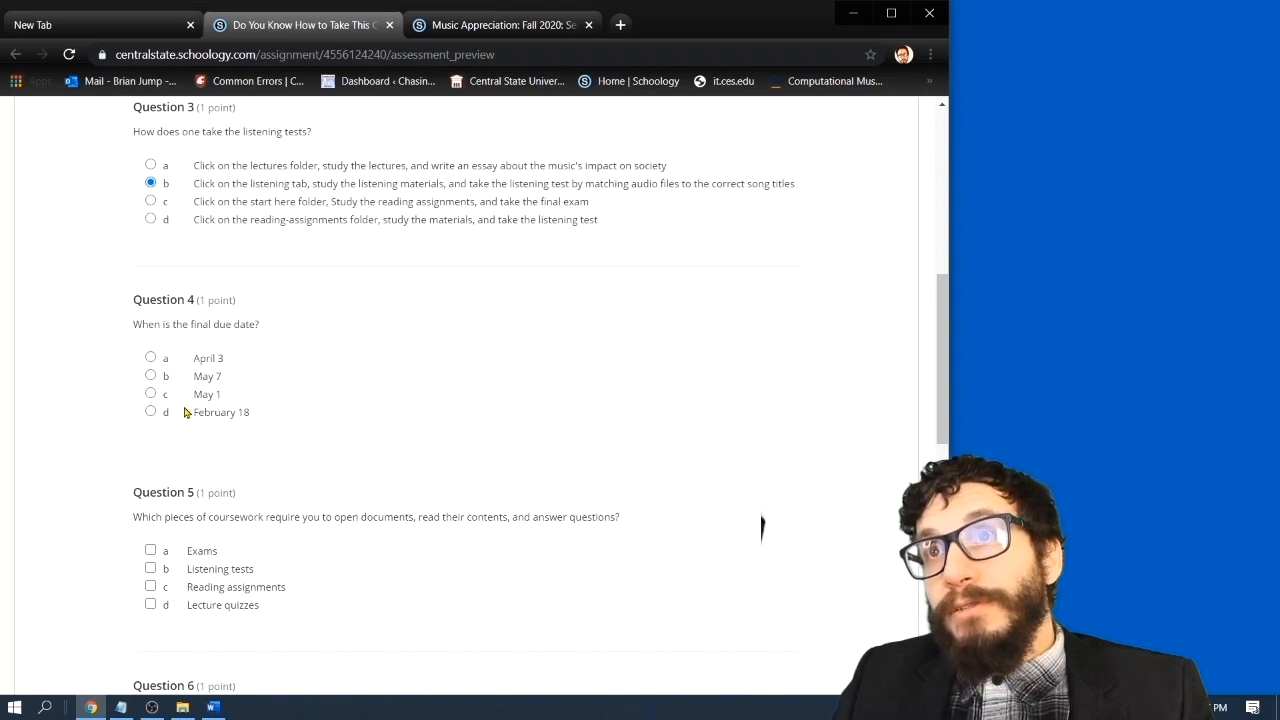
pyautogui.moveTo(265, 460)
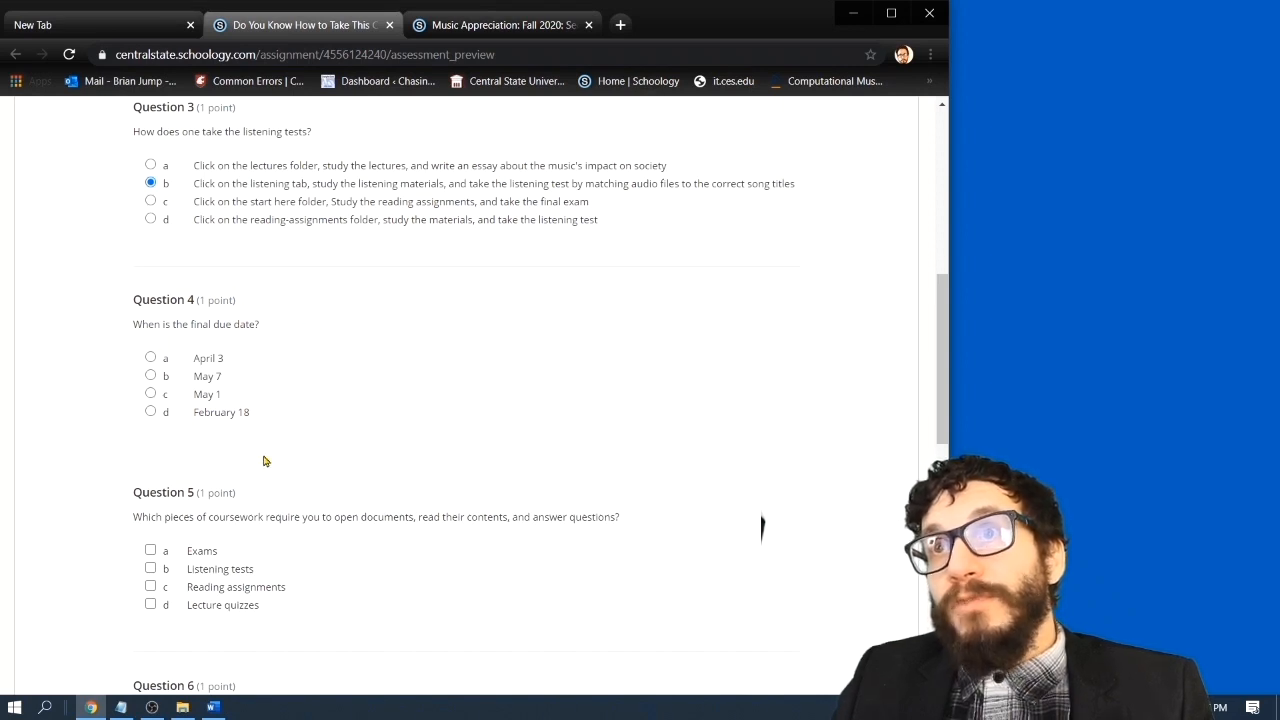
pyautogui.click(150, 376)
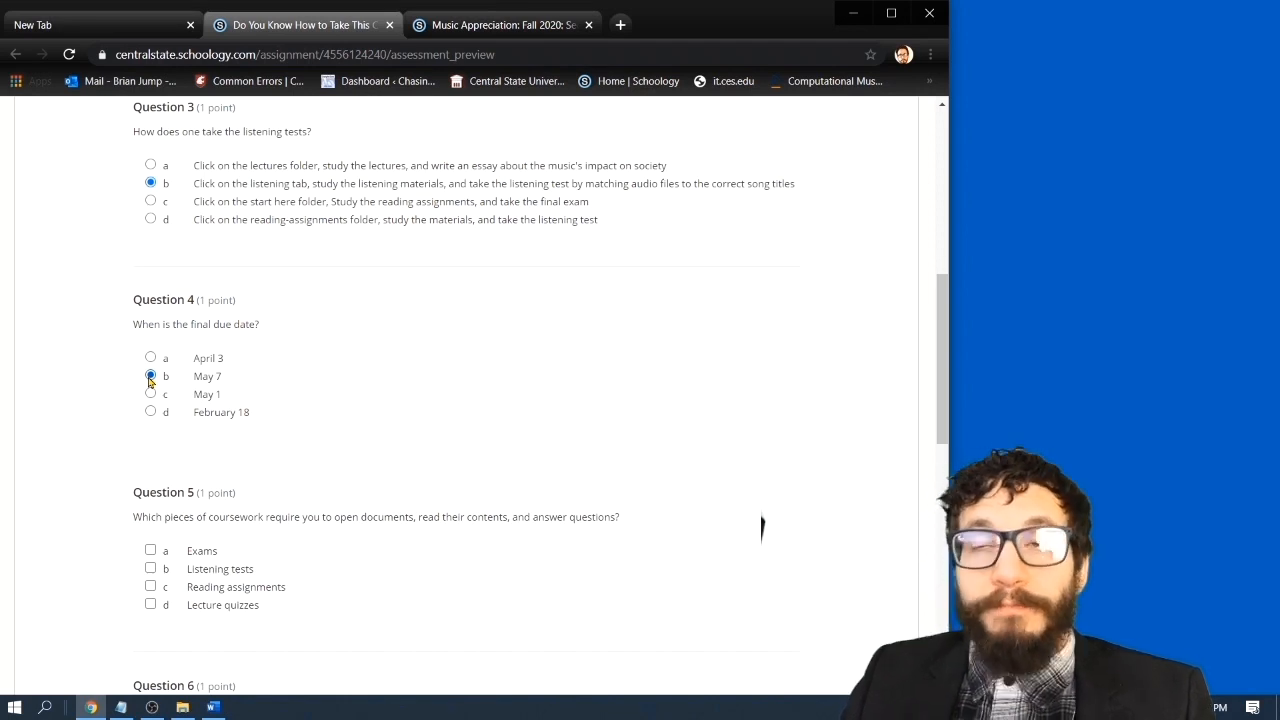
pyautogui.scroll(-3)
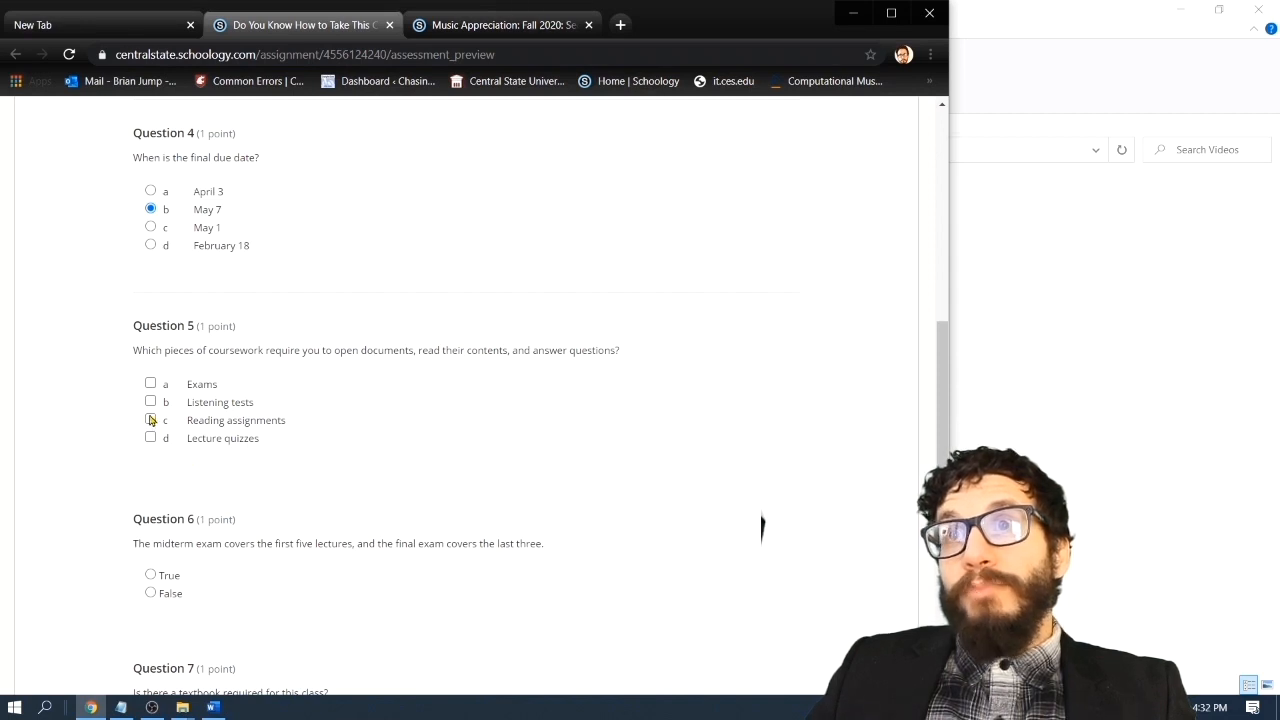
pyautogui.click(150, 438)
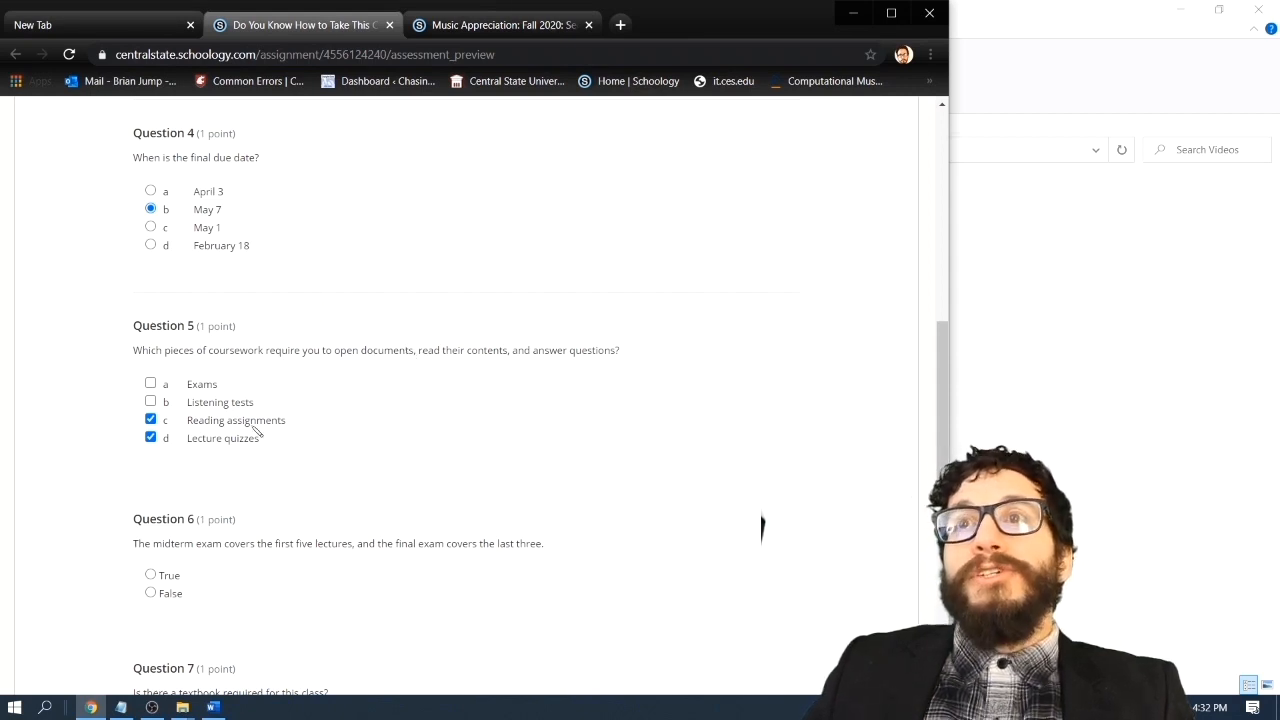
pyautogui.moveTo(224, 452)
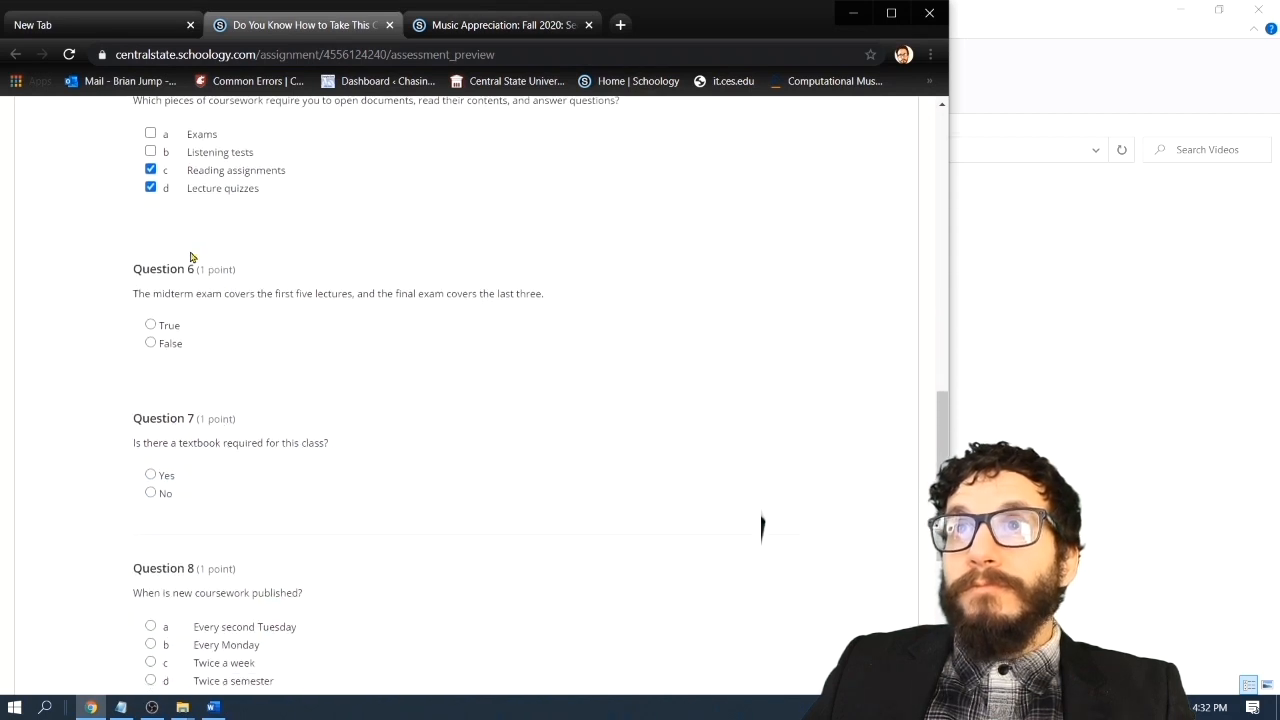
pyautogui.moveTo(163, 311)
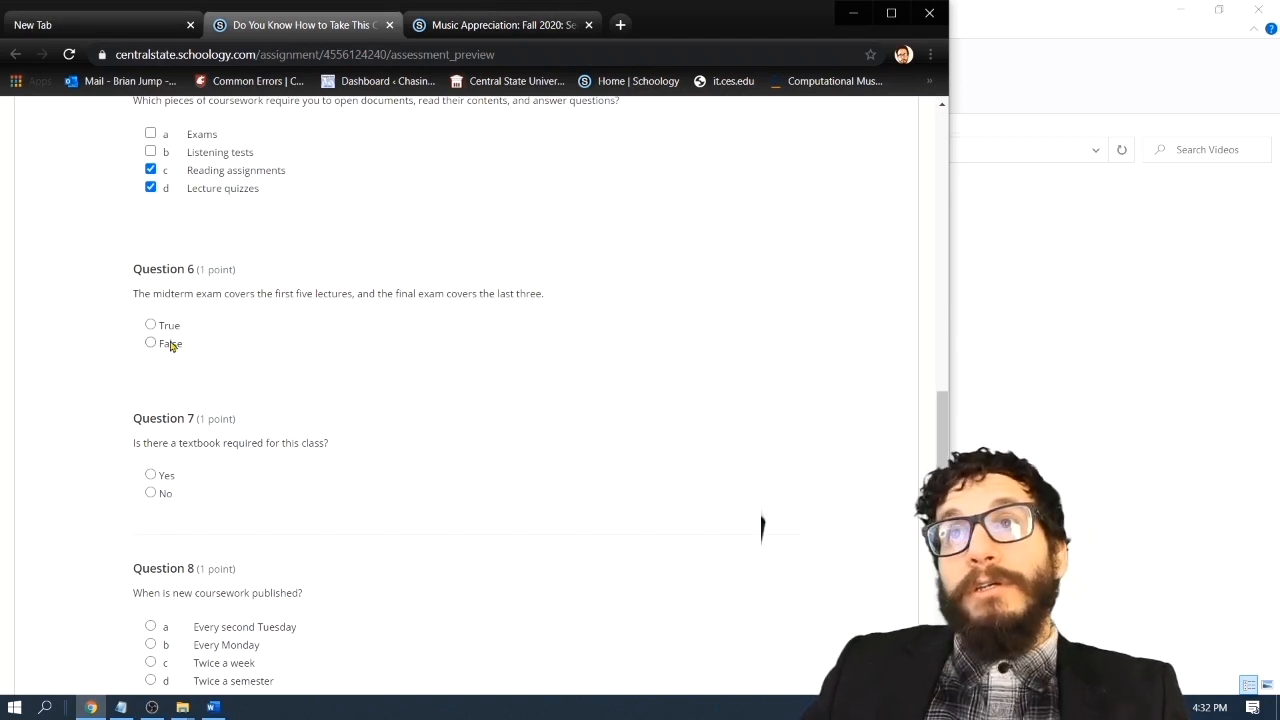
# Answer question 6 True, 7 (textbook) No, 8 Every Monday, and 9 Updates
pyautogui.click(150, 325)
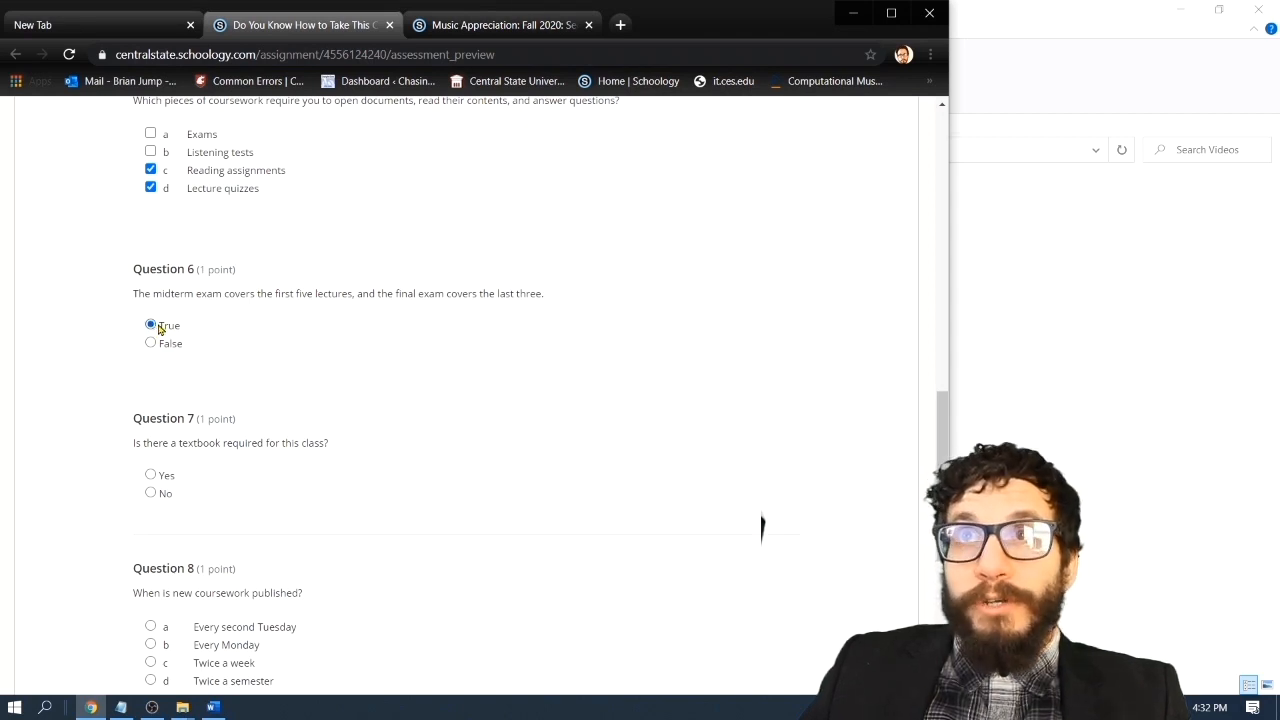
pyautogui.scroll(-3)
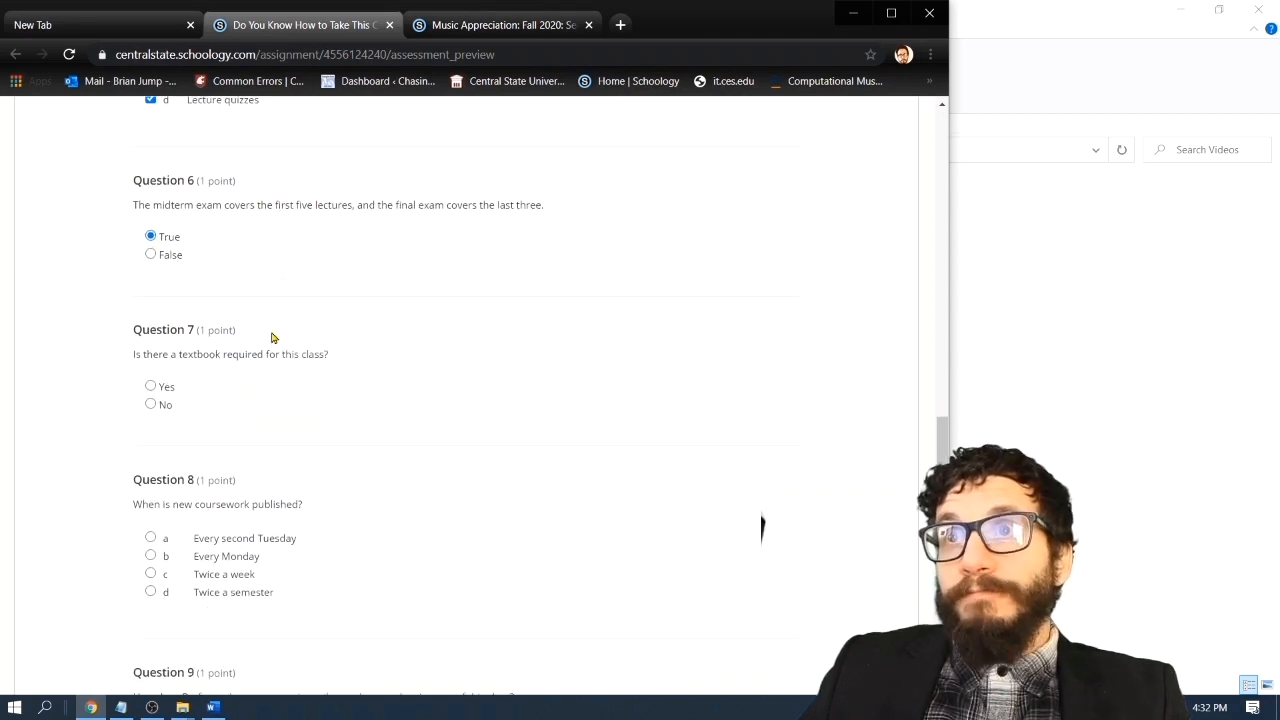
pyautogui.scroll(-3)
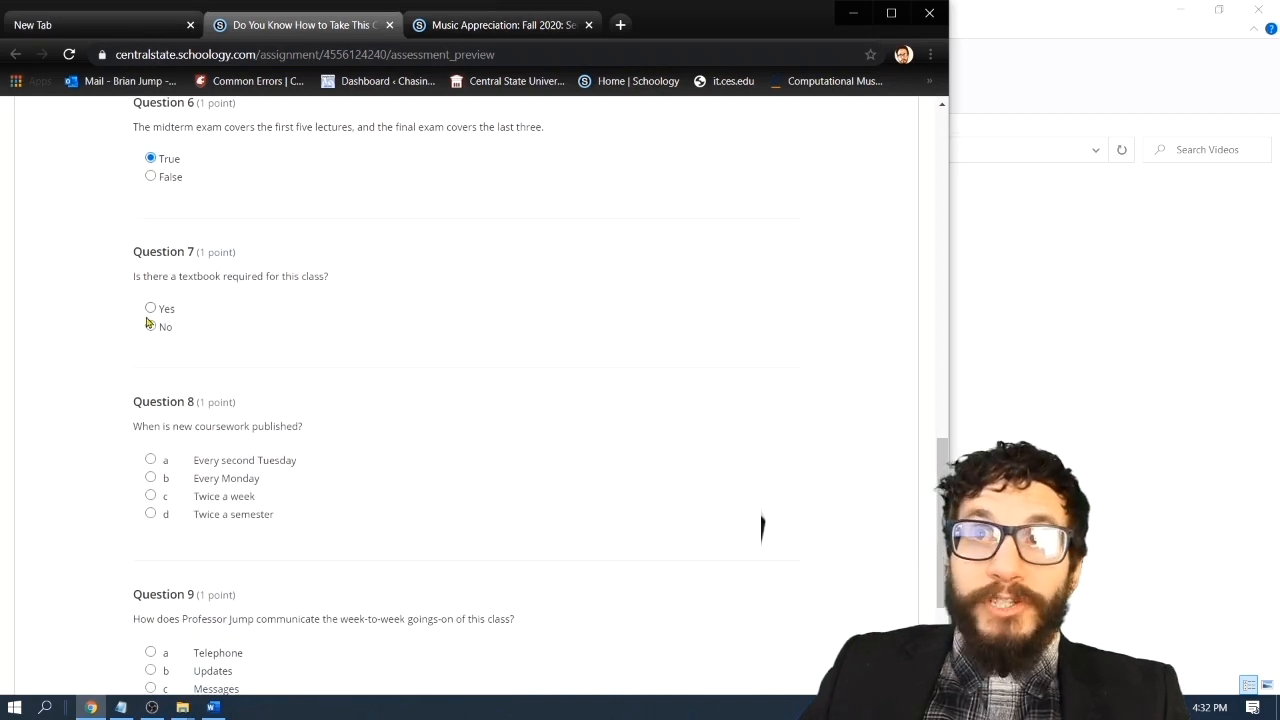
pyautogui.click(150, 326)
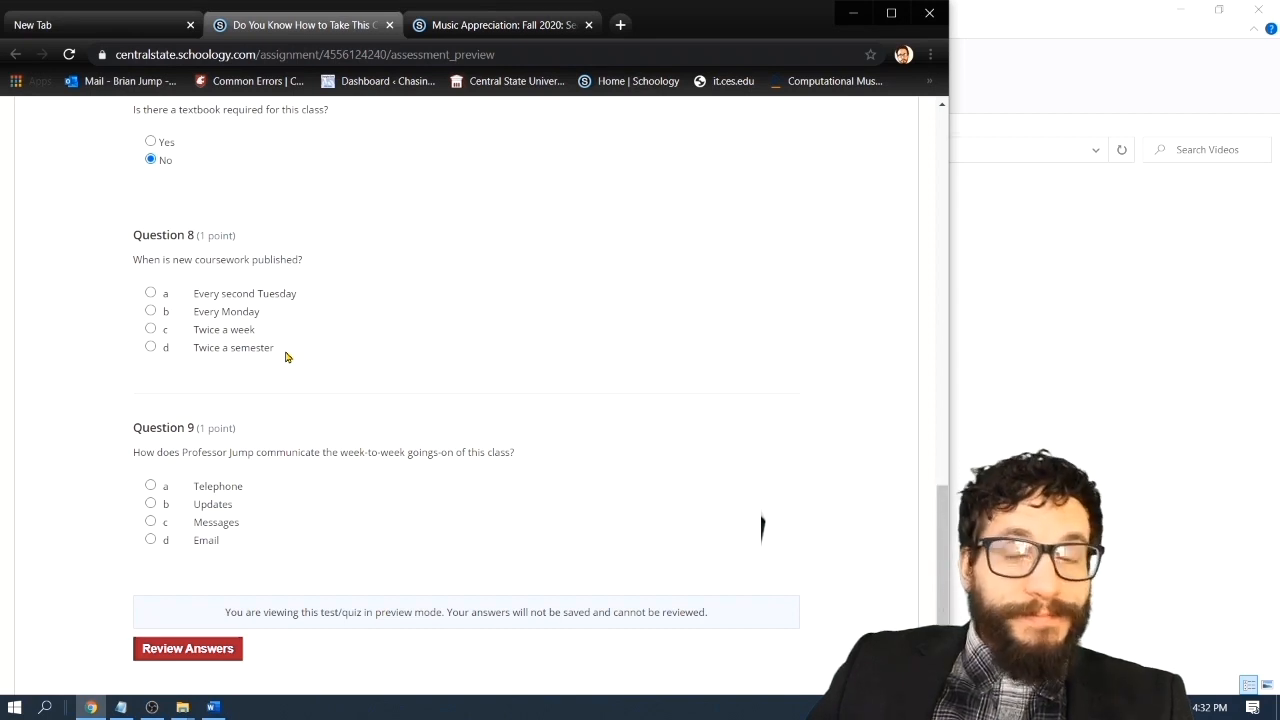
pyautogui.click(150, 311)
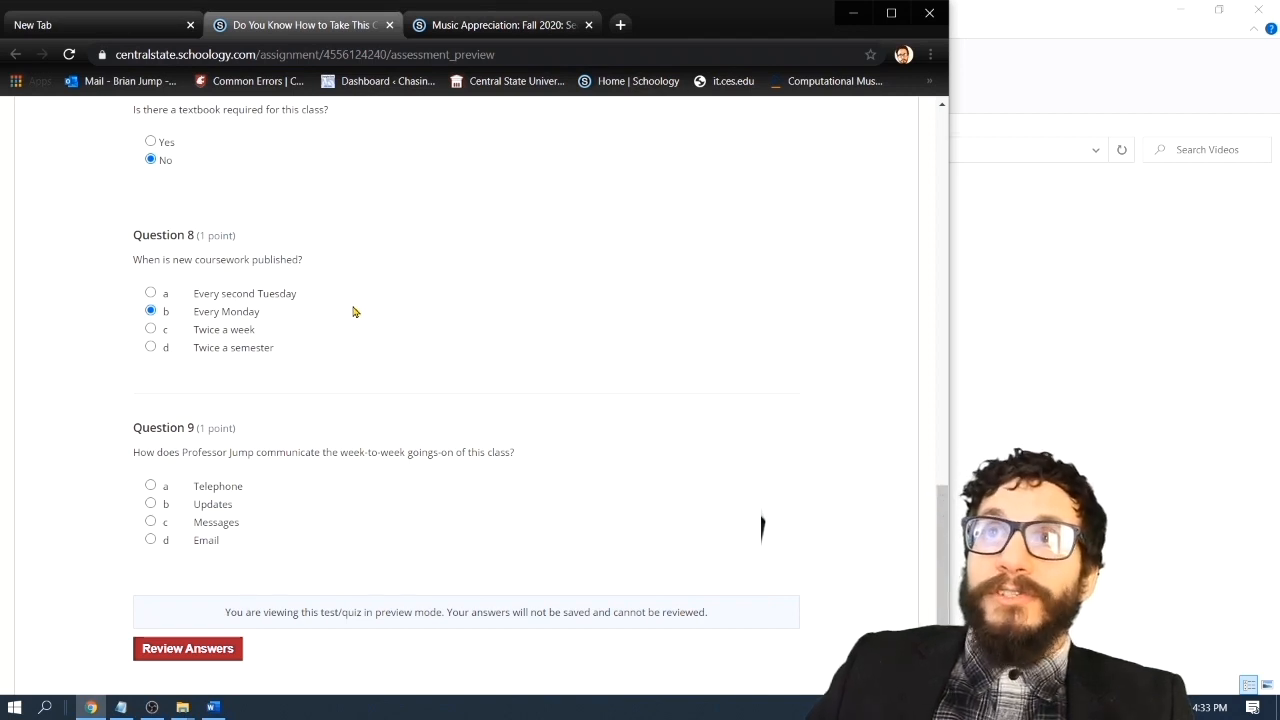
pyautogui.scroll(-3)
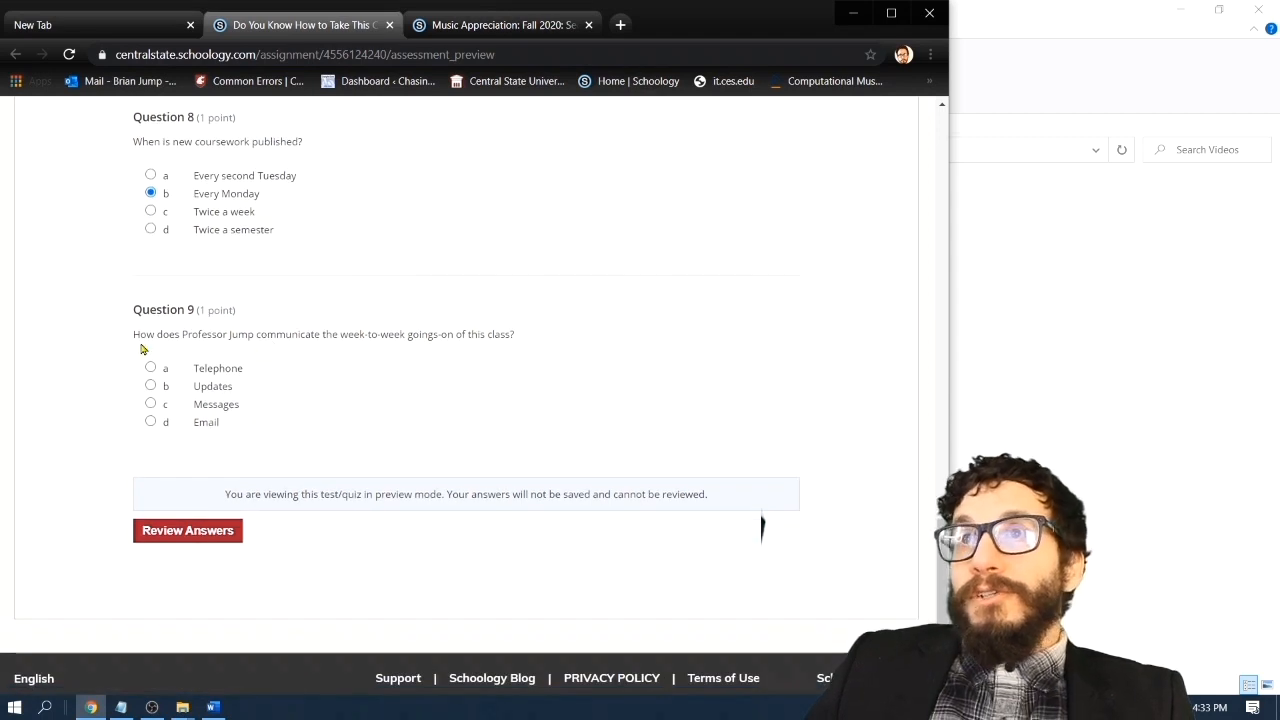
pyautogui.moveTo(380, 350)
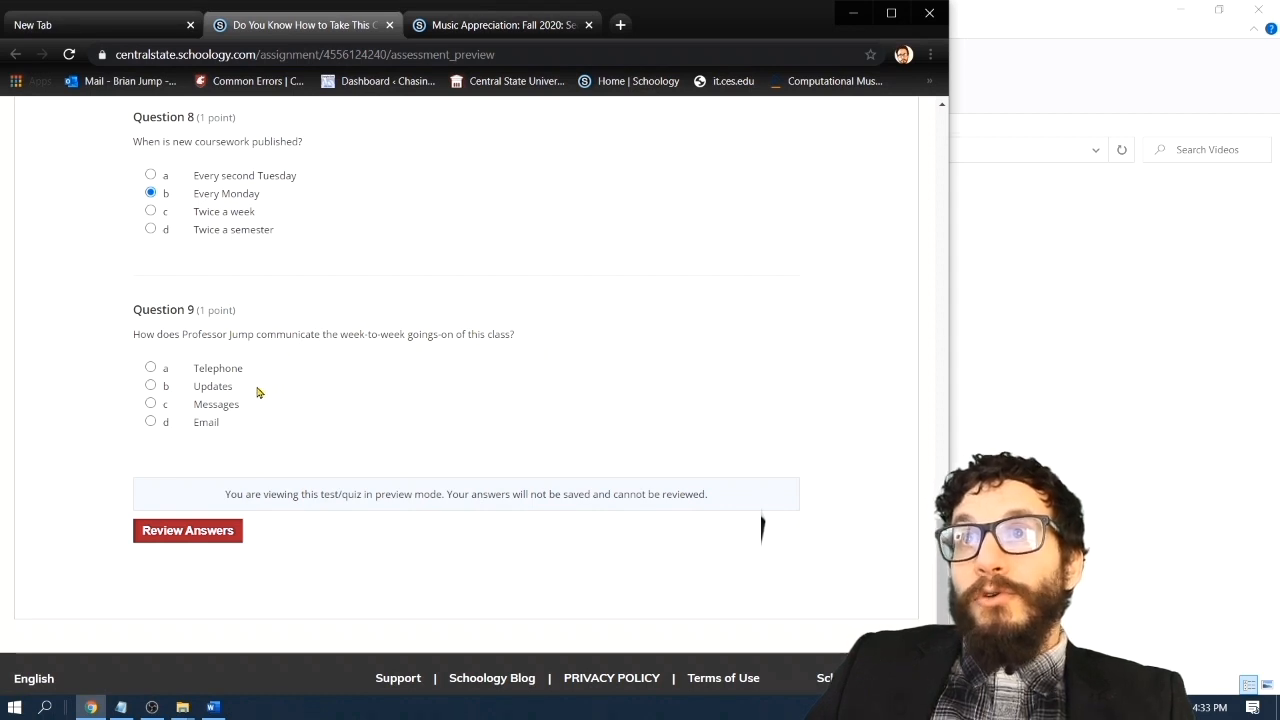
pyautogui.moveTo(266, 408)
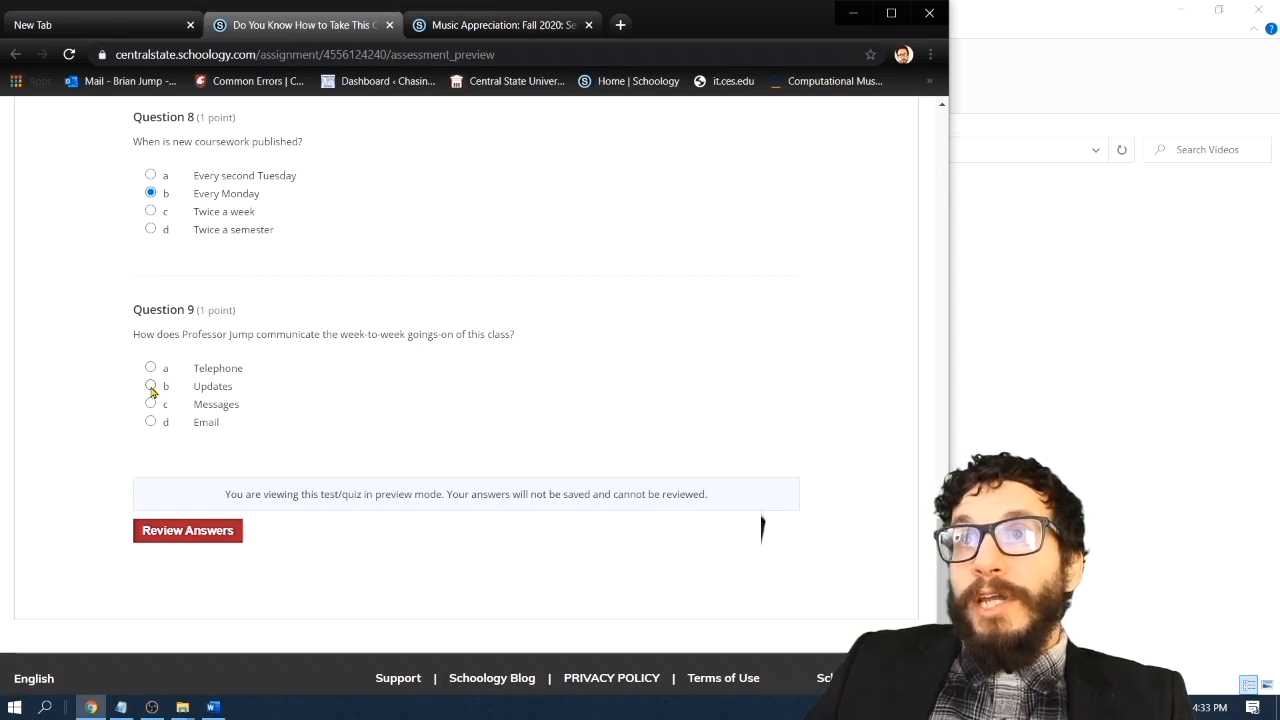
pyautogui.click(150, 386)
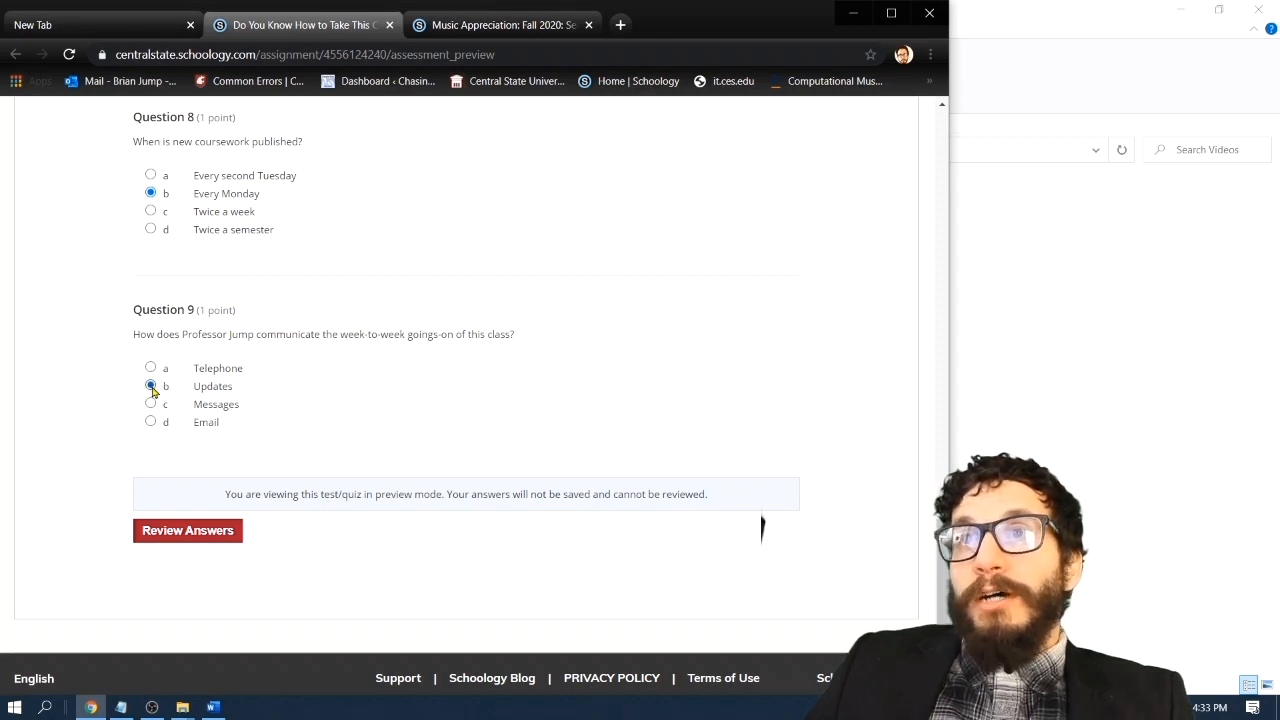